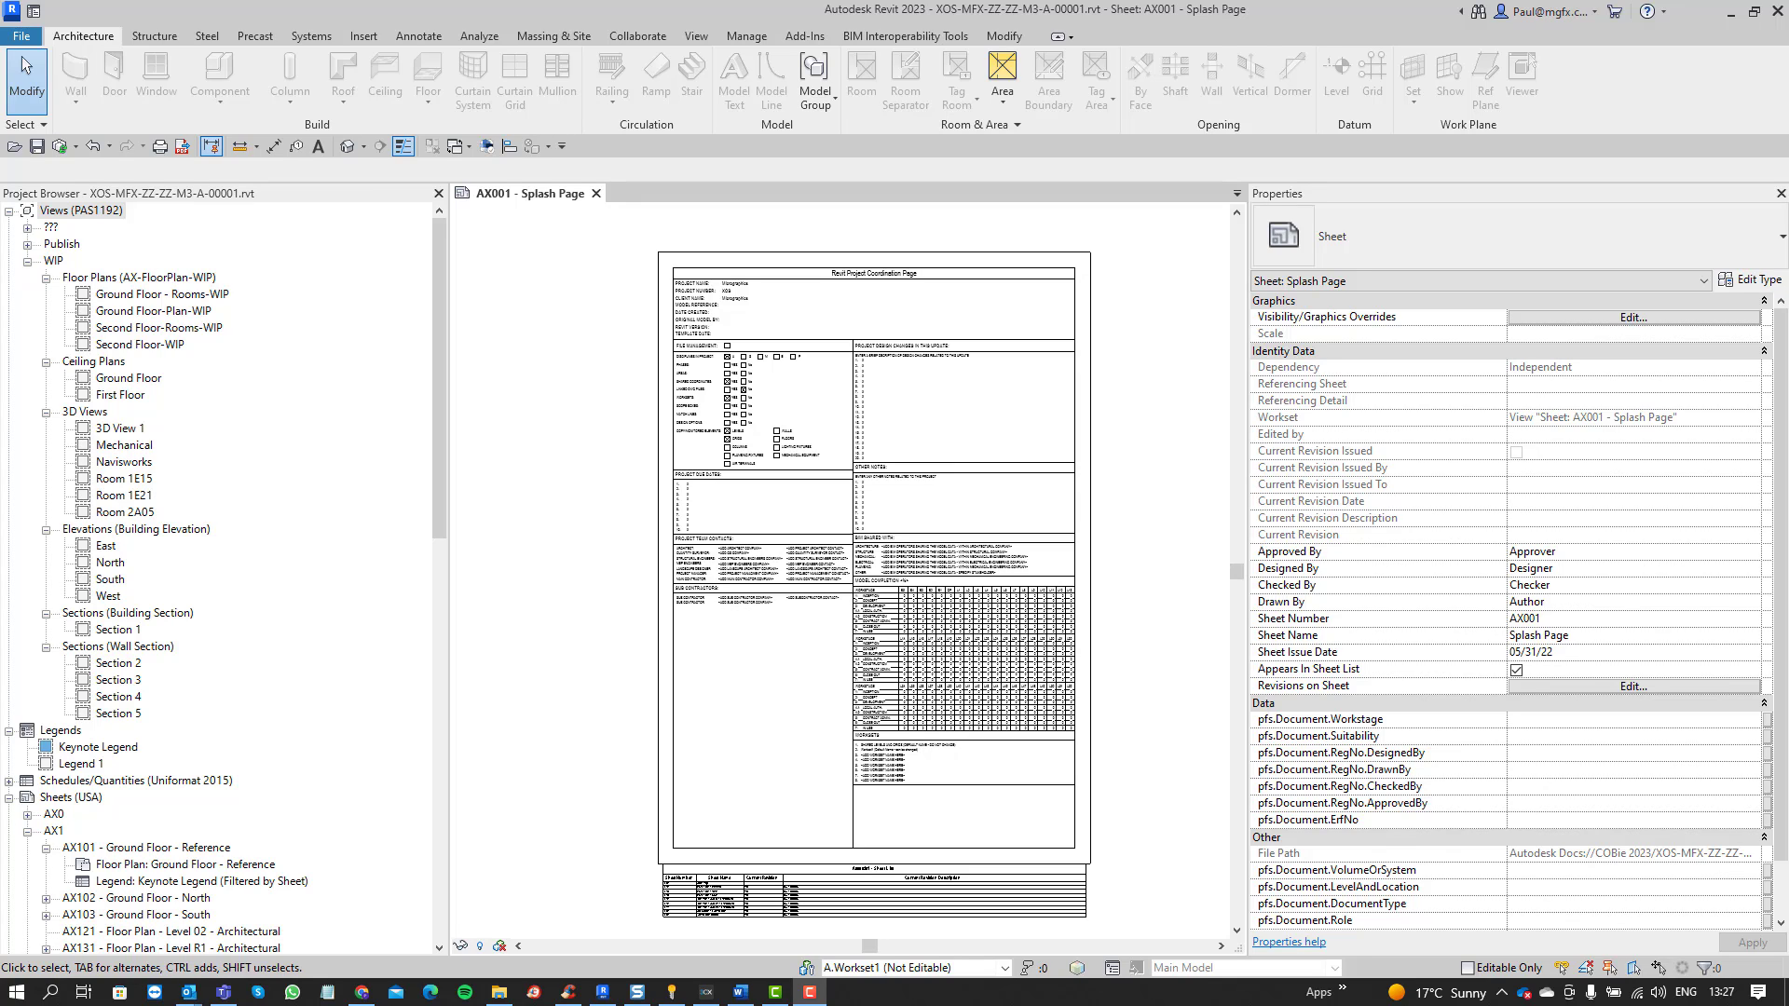
pyautogui.moveTo(1122, 579)
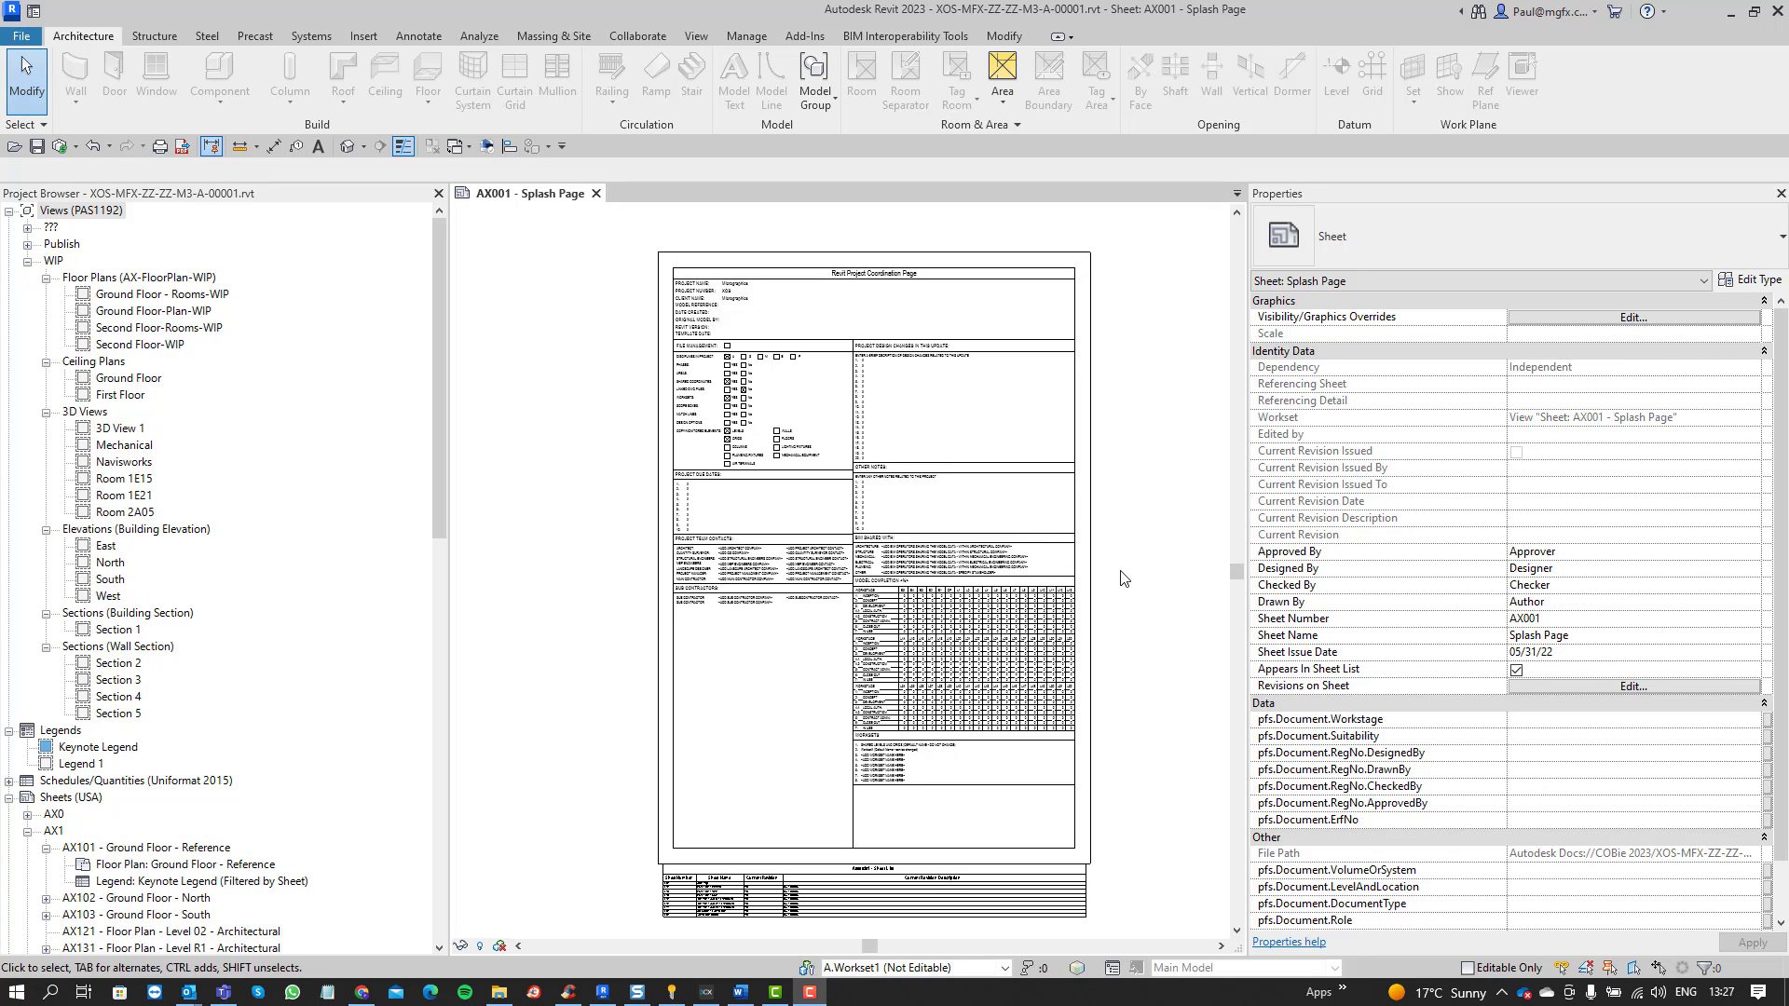
pyautogui.moveTo(1137, 583)
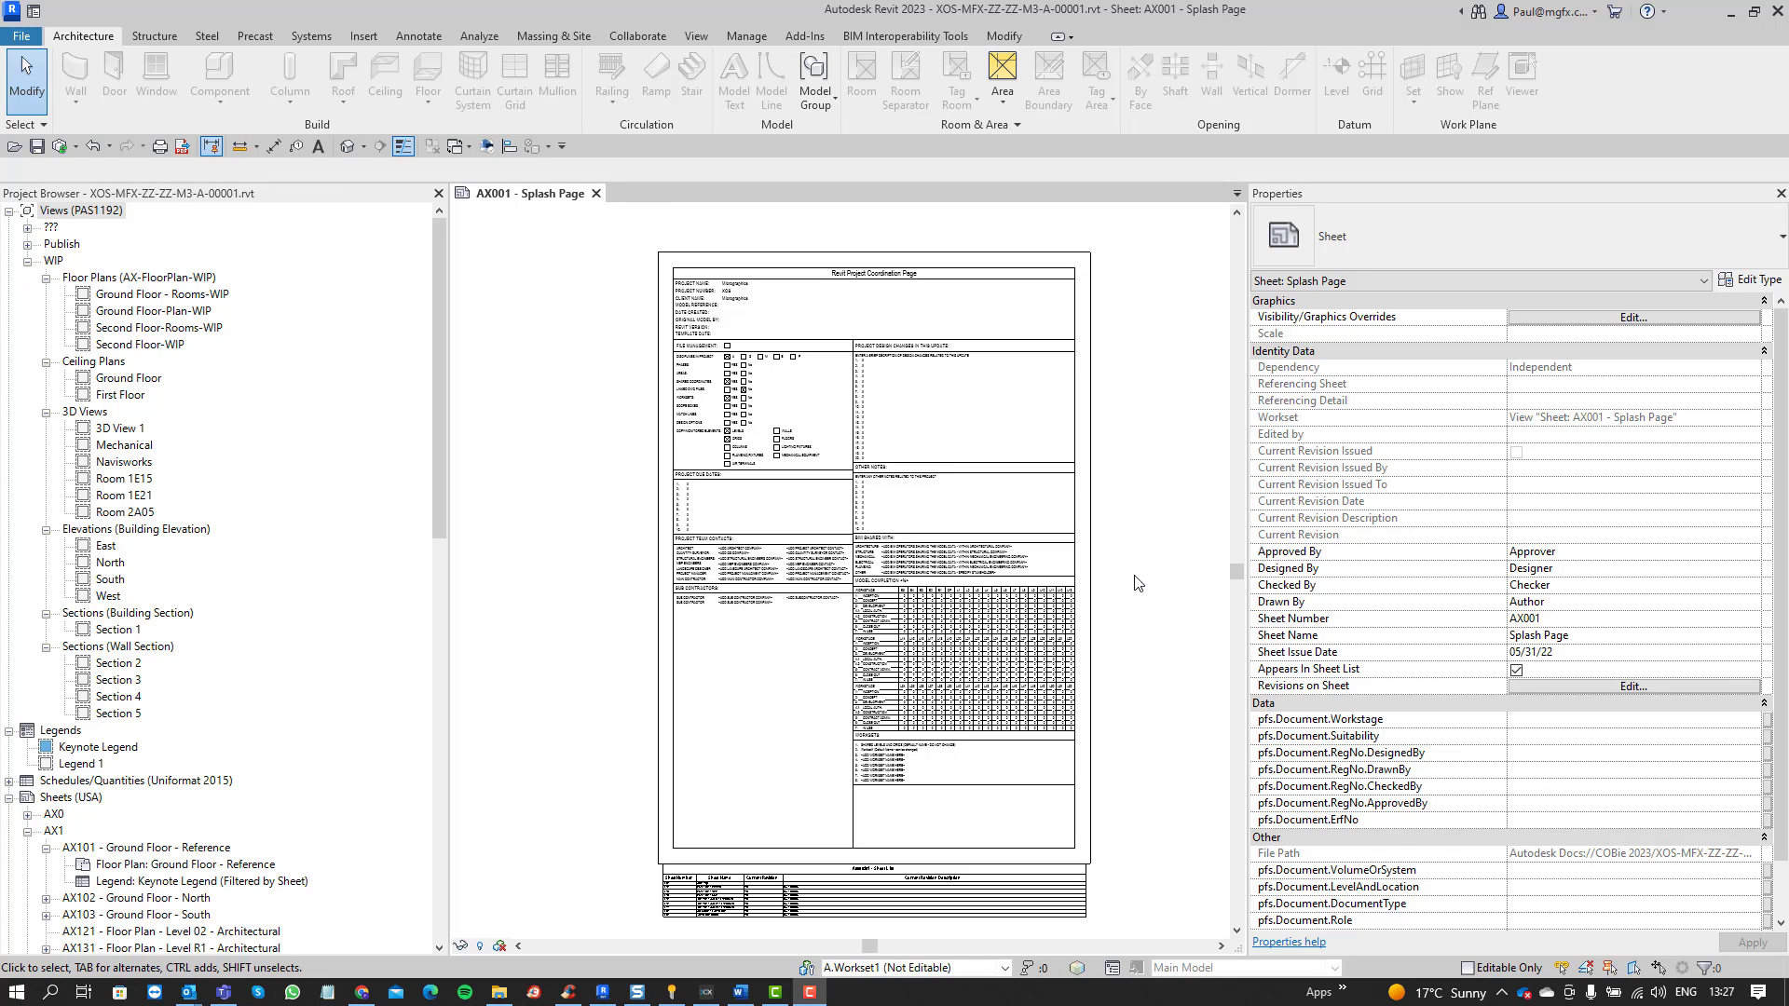
pyautogui.moveTo(1217, 464)
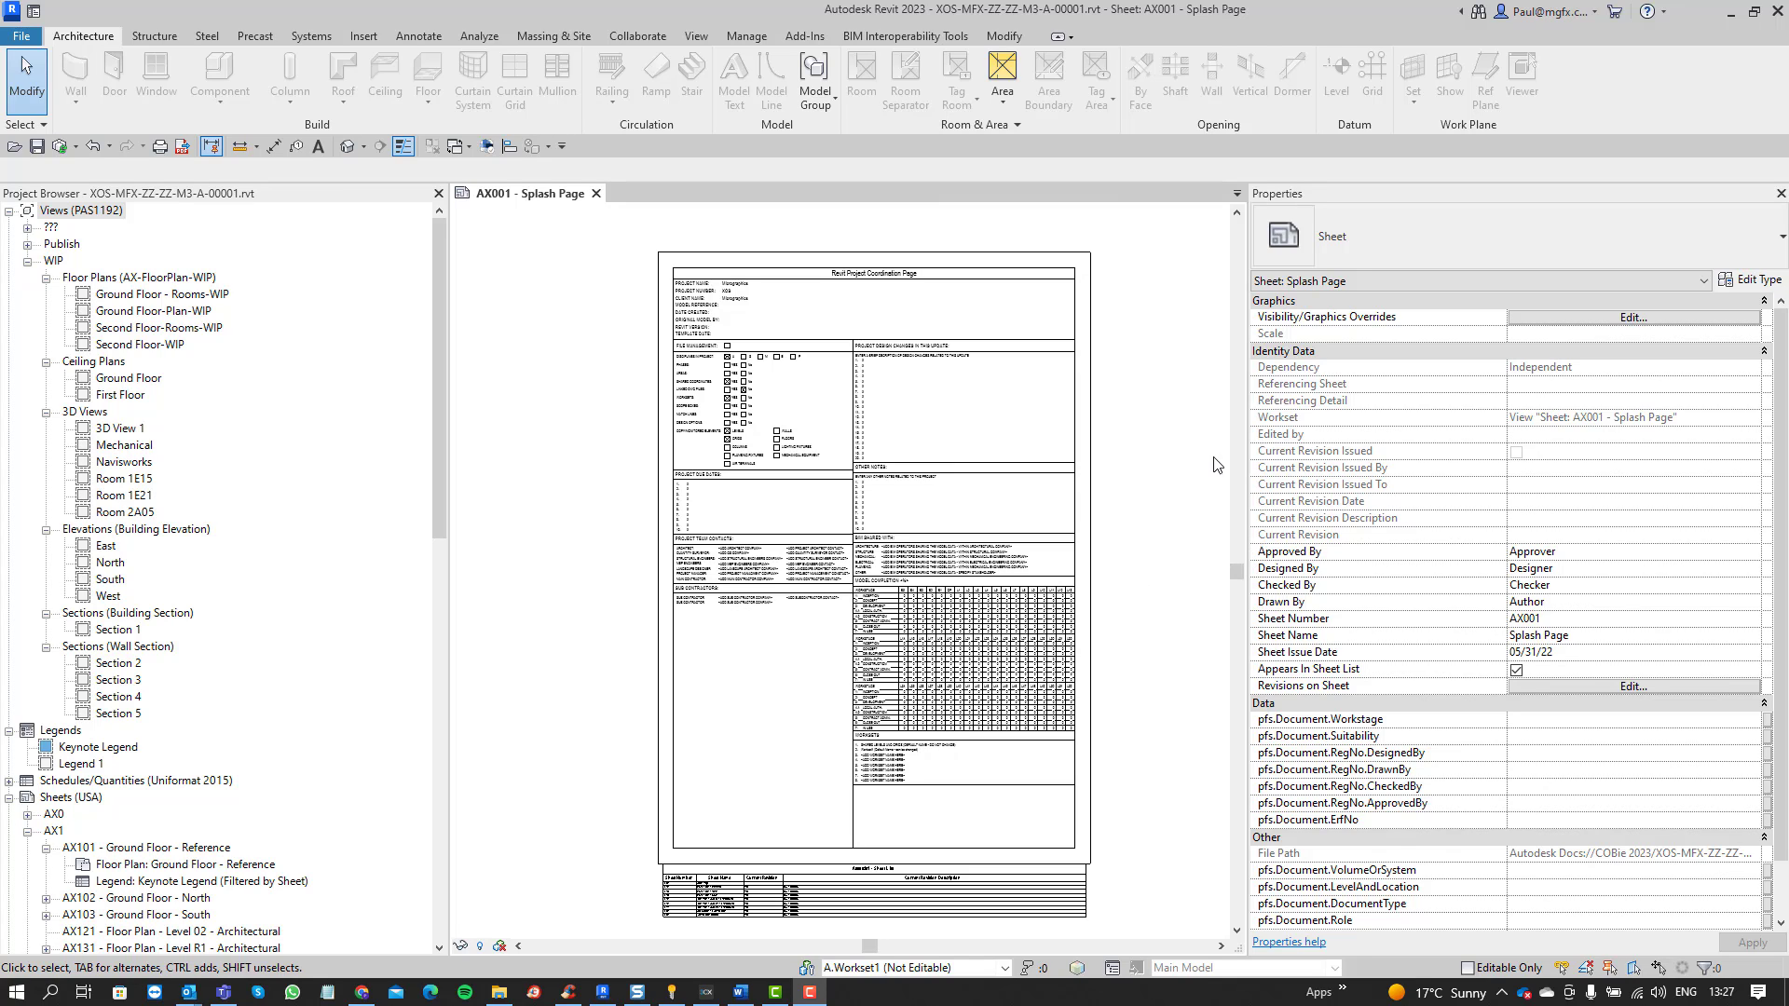
pyautogui.moveTo(933, 14)
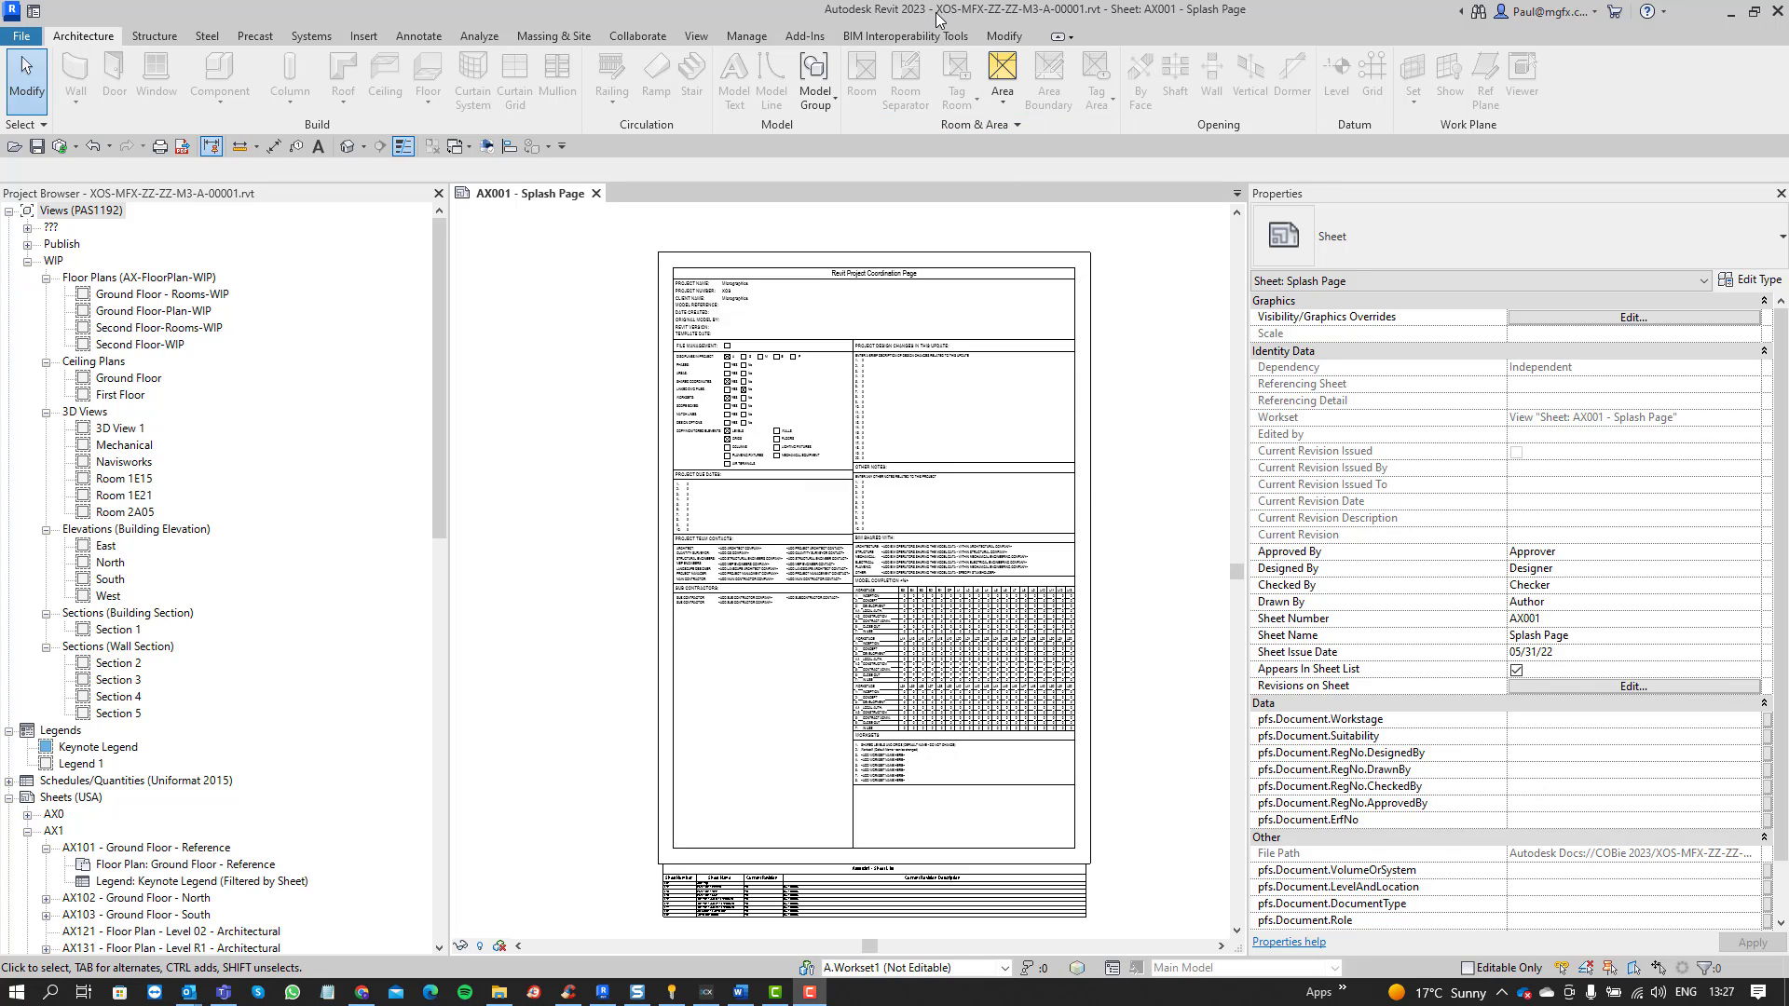
pyautogui.moveTo(671, 218)
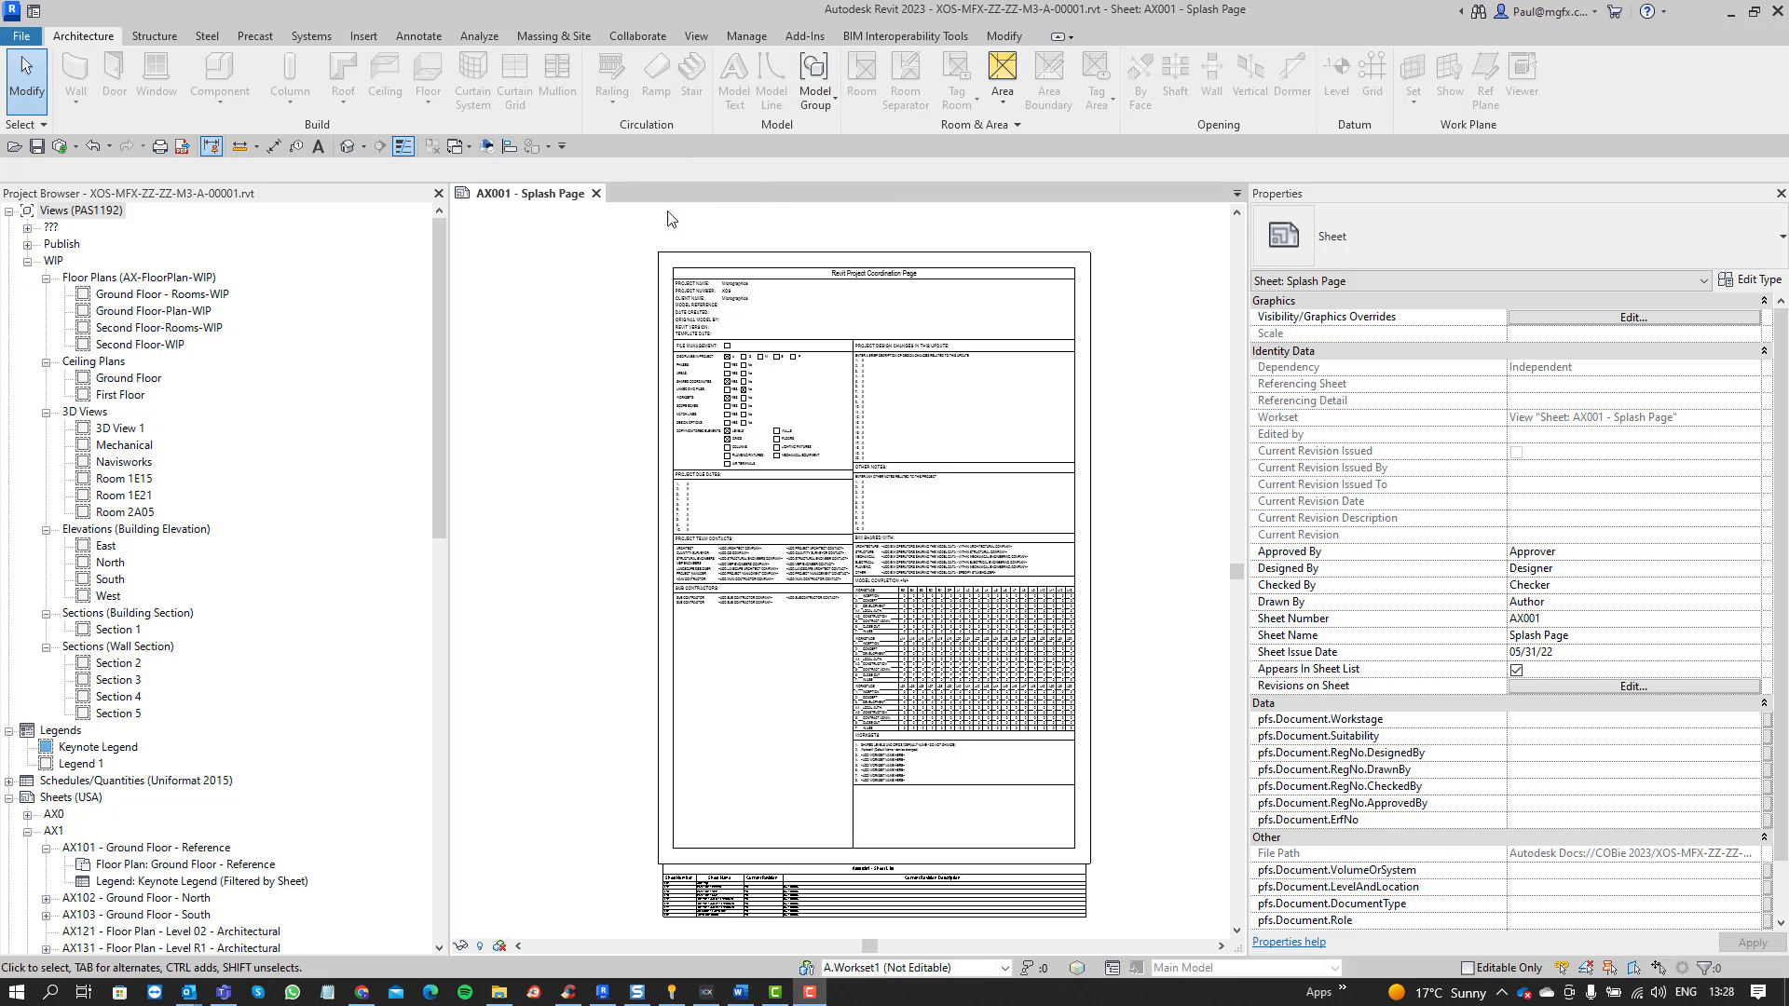
pyautogui.moveTo(533, 264)
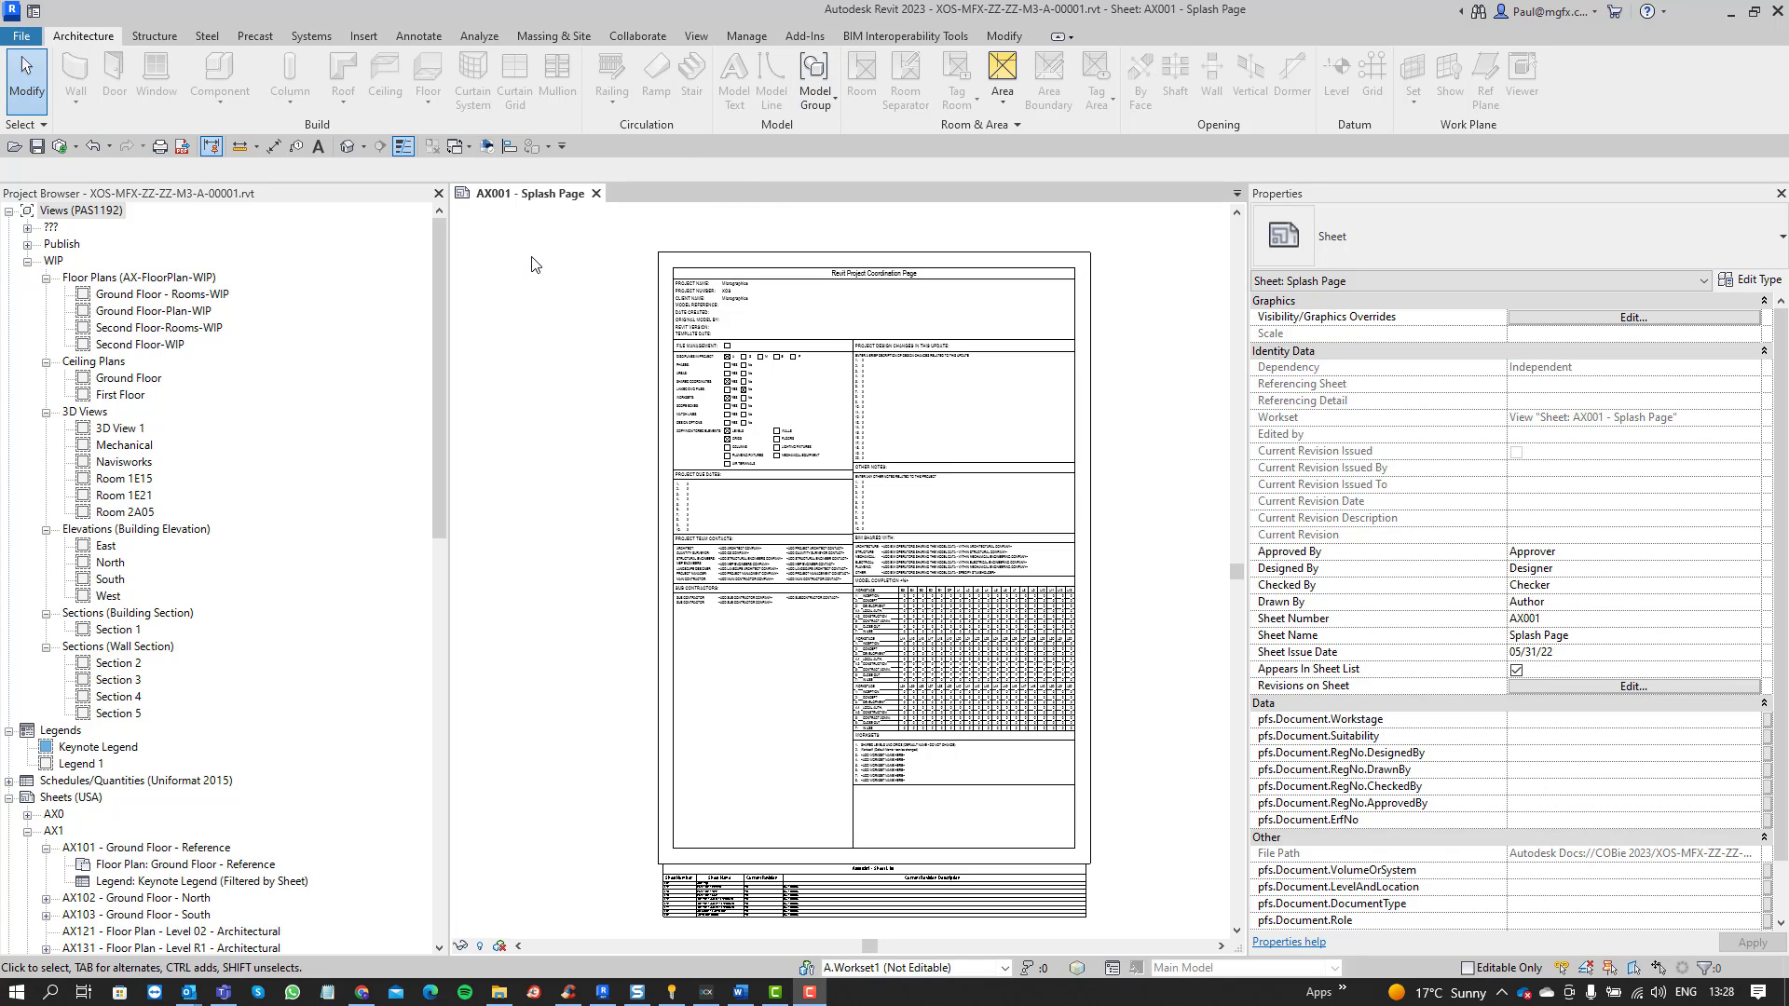
pyautogui.moveTo(539, 259)
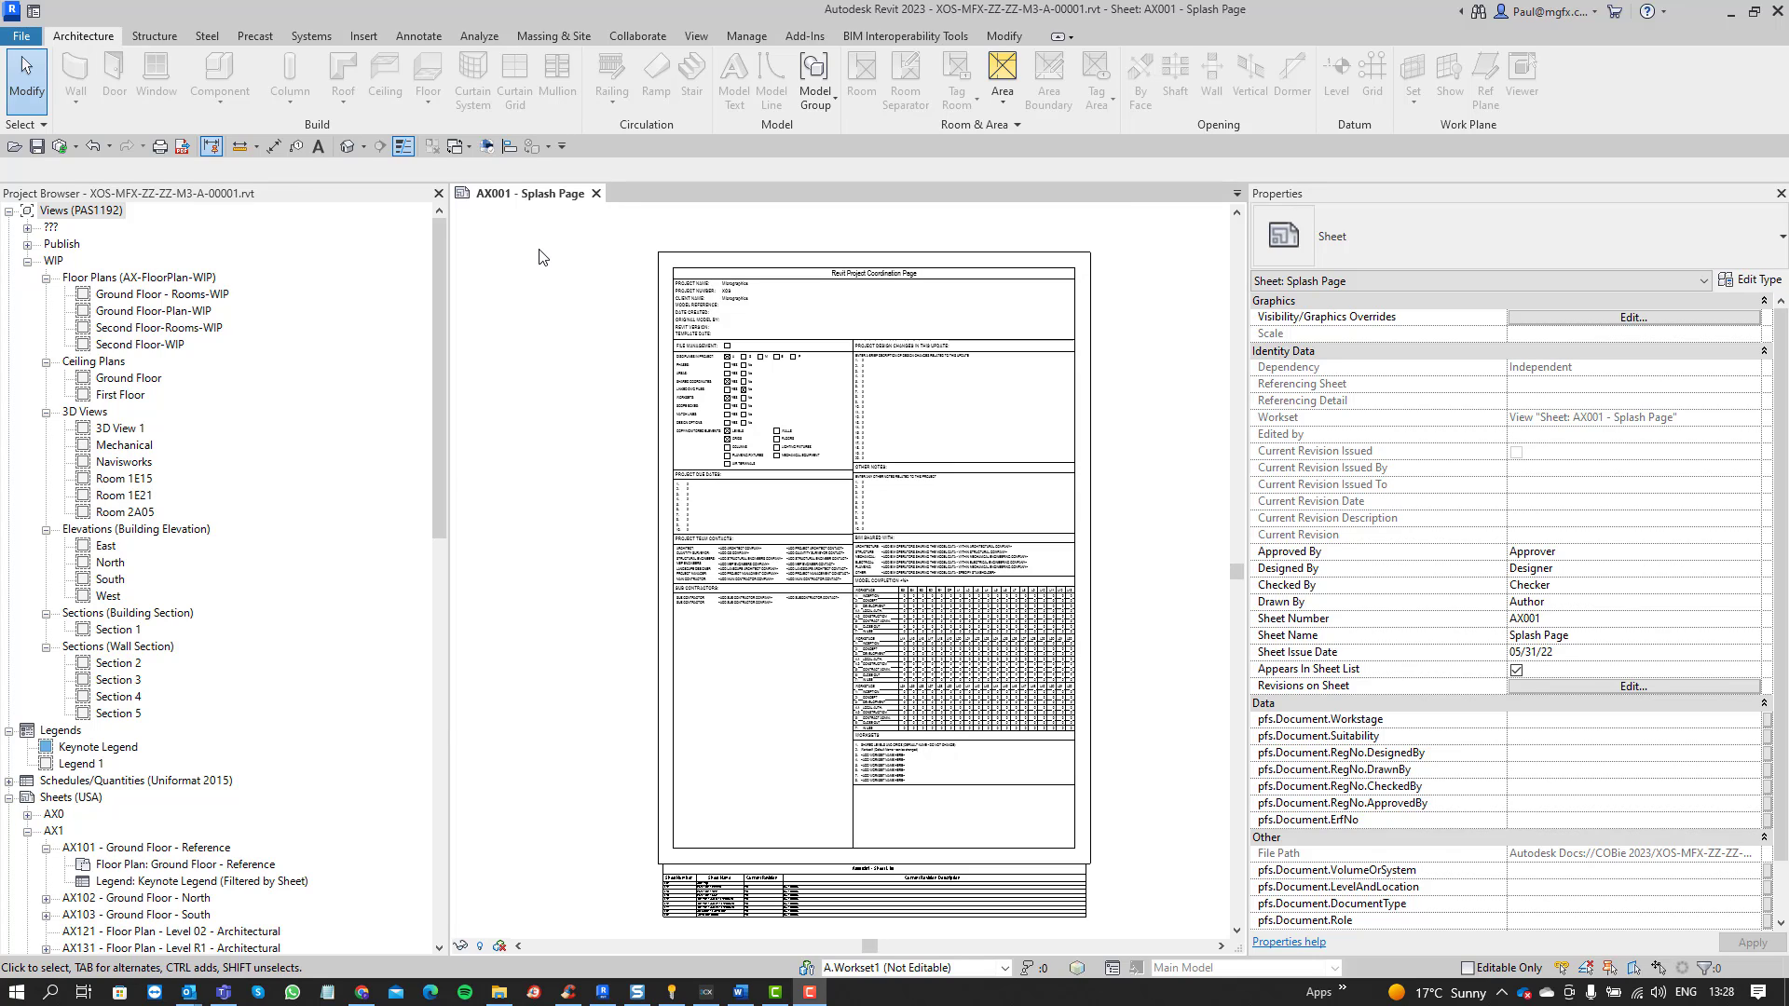
pyautogui.moveTo(438, 203)
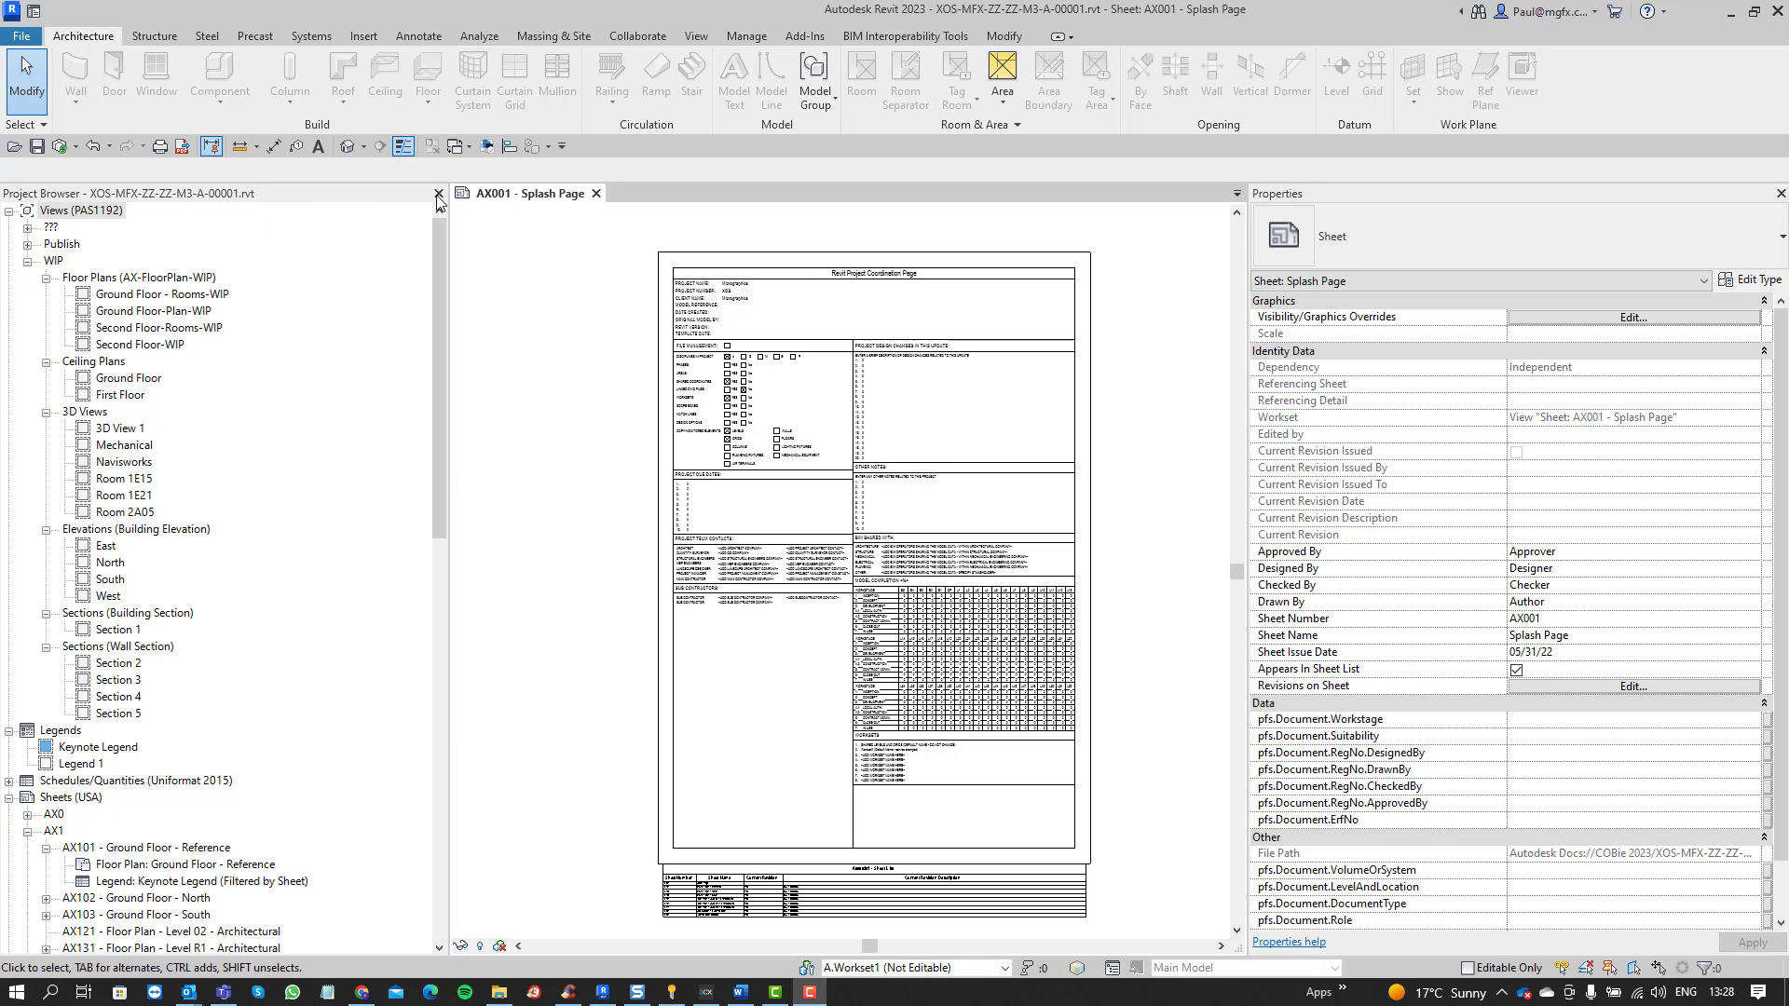
pyautogui.moveTo(570, 212)
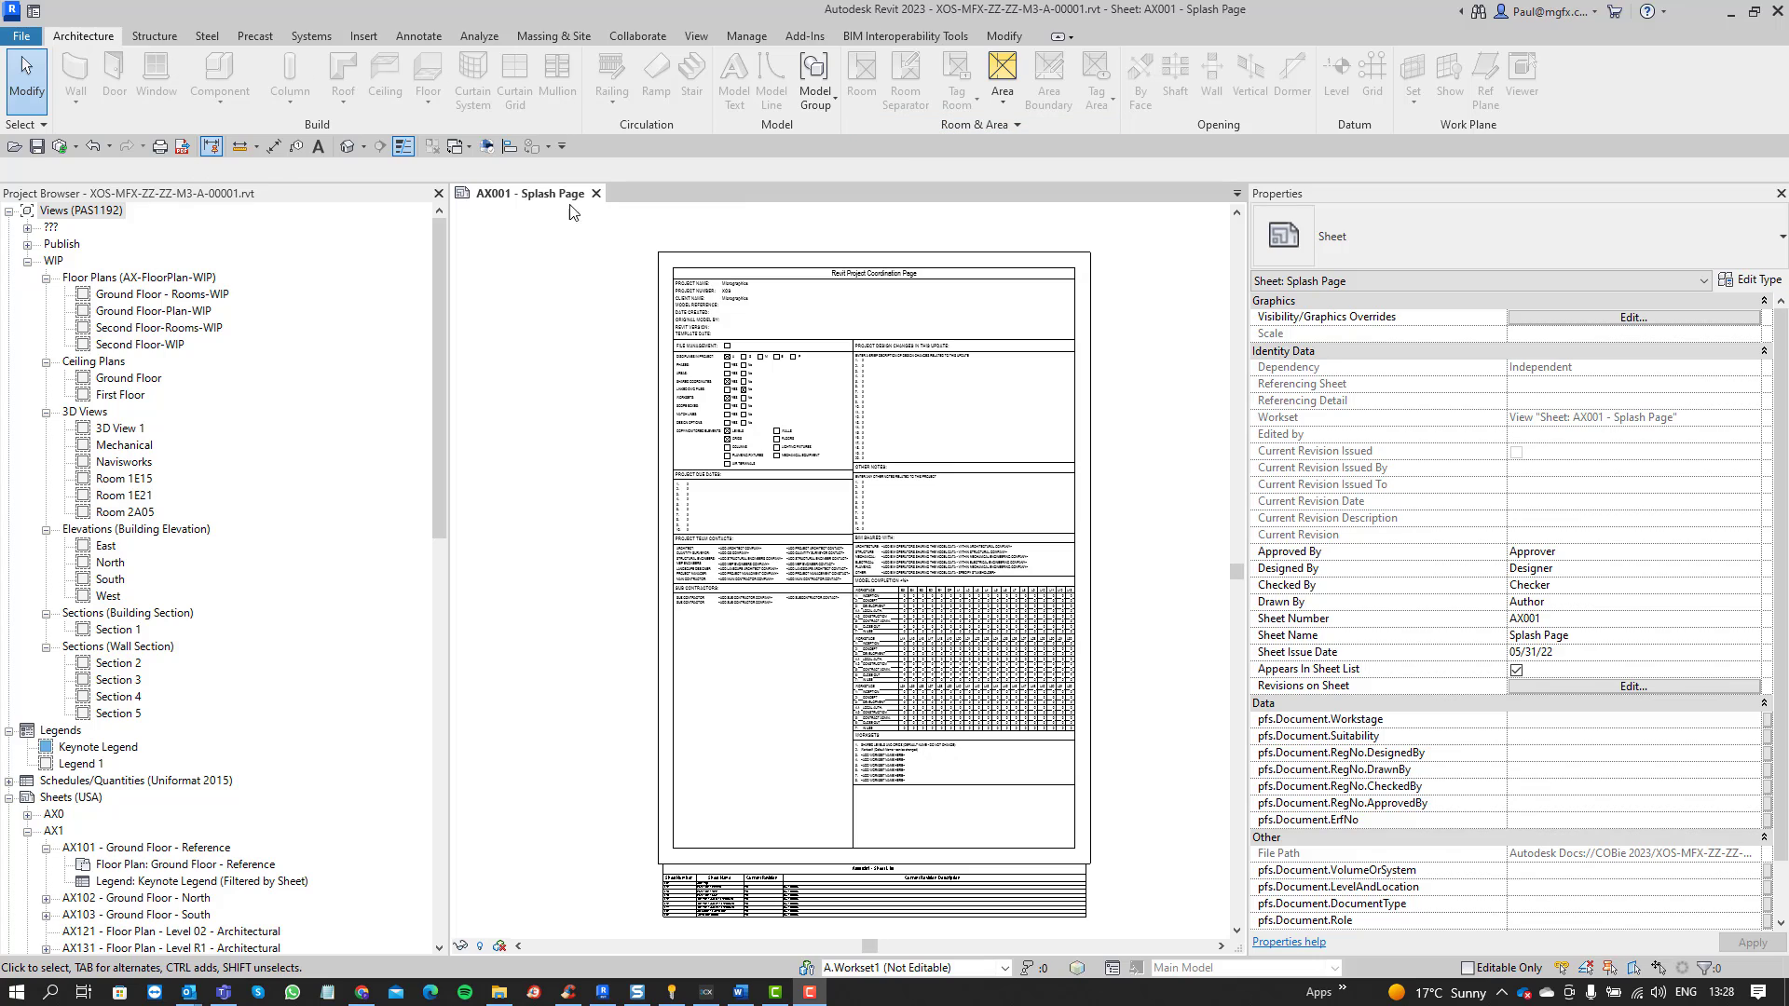
pyautogui.moveTo(581, 259)
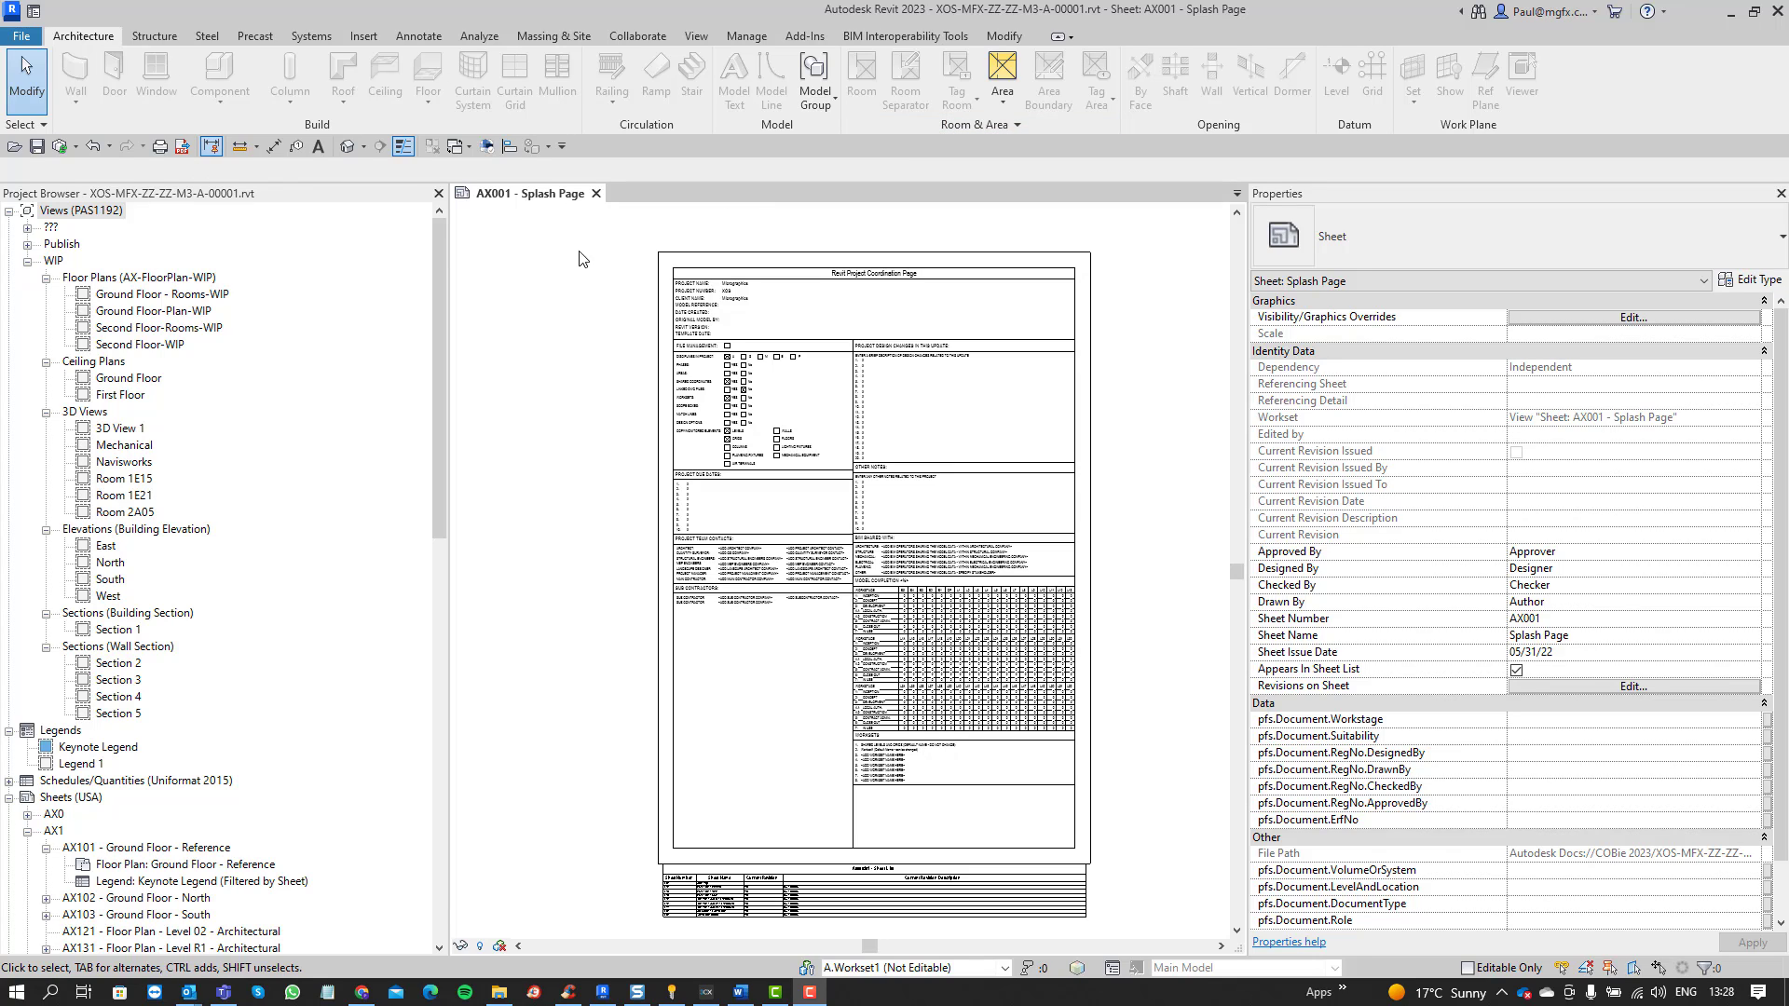
pyautogui.moveTo(608, 296)
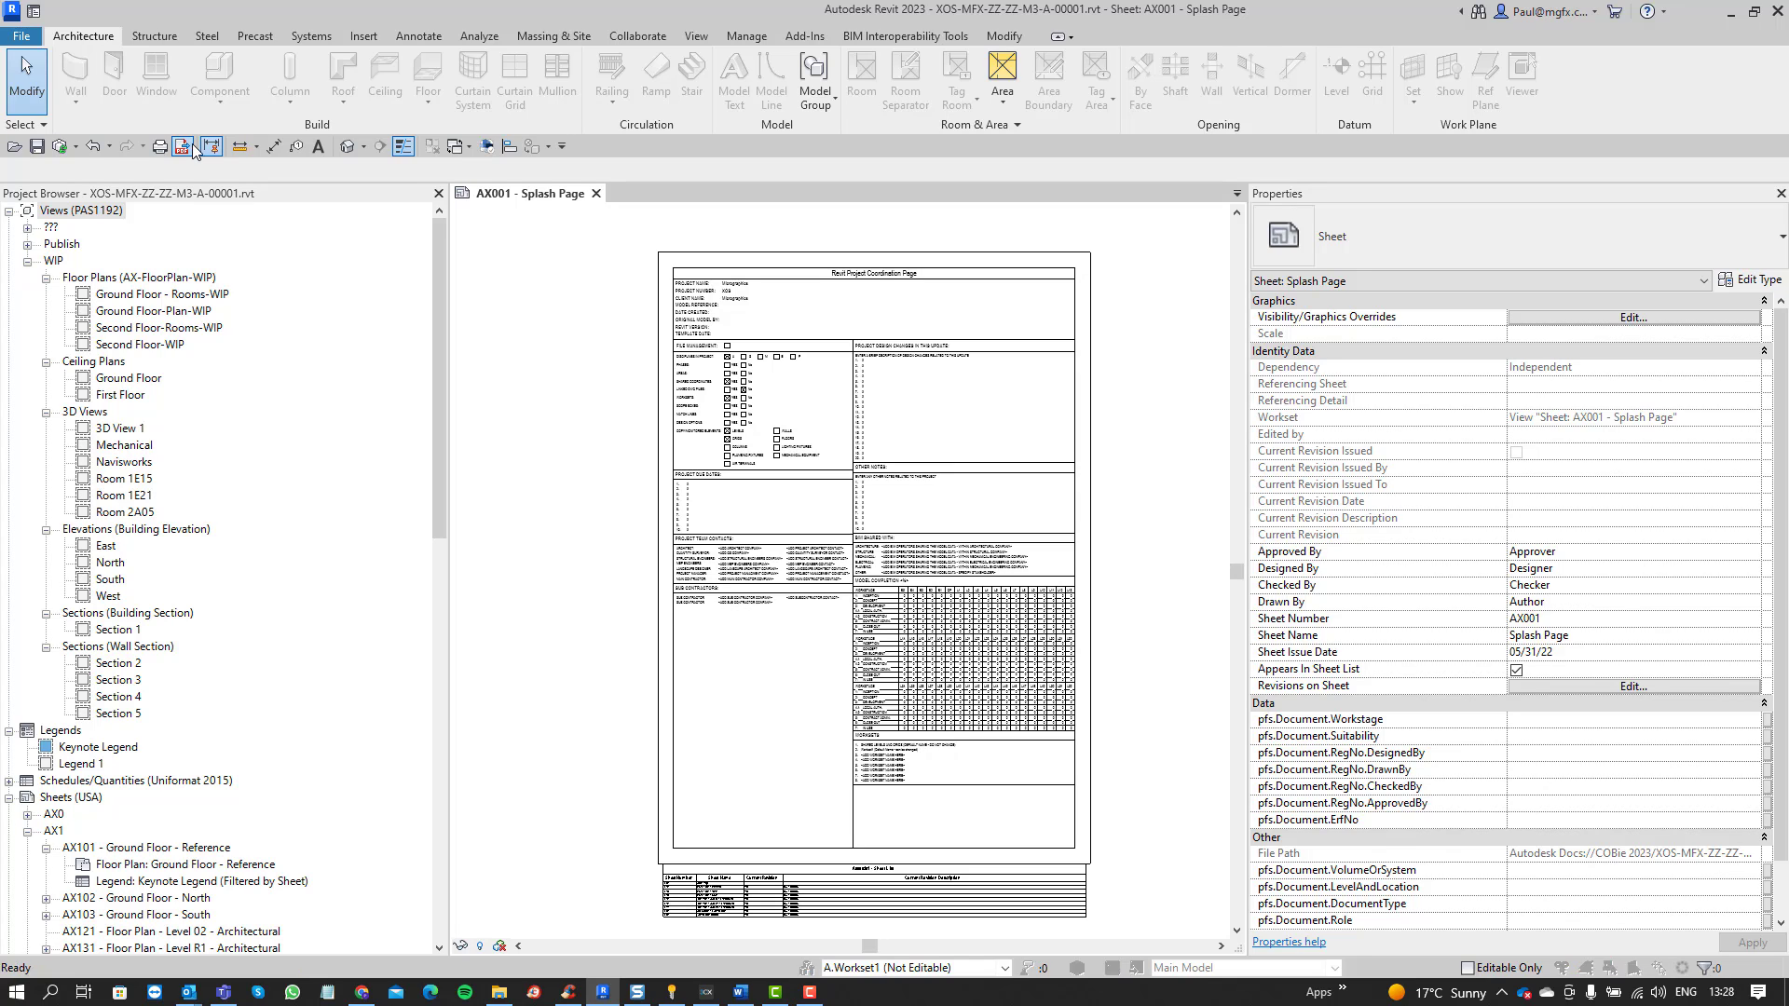
# - Open the PDF Export dialog from the Quick Access Toolbar's Export PDF button
pyautogui.click(180, 145)
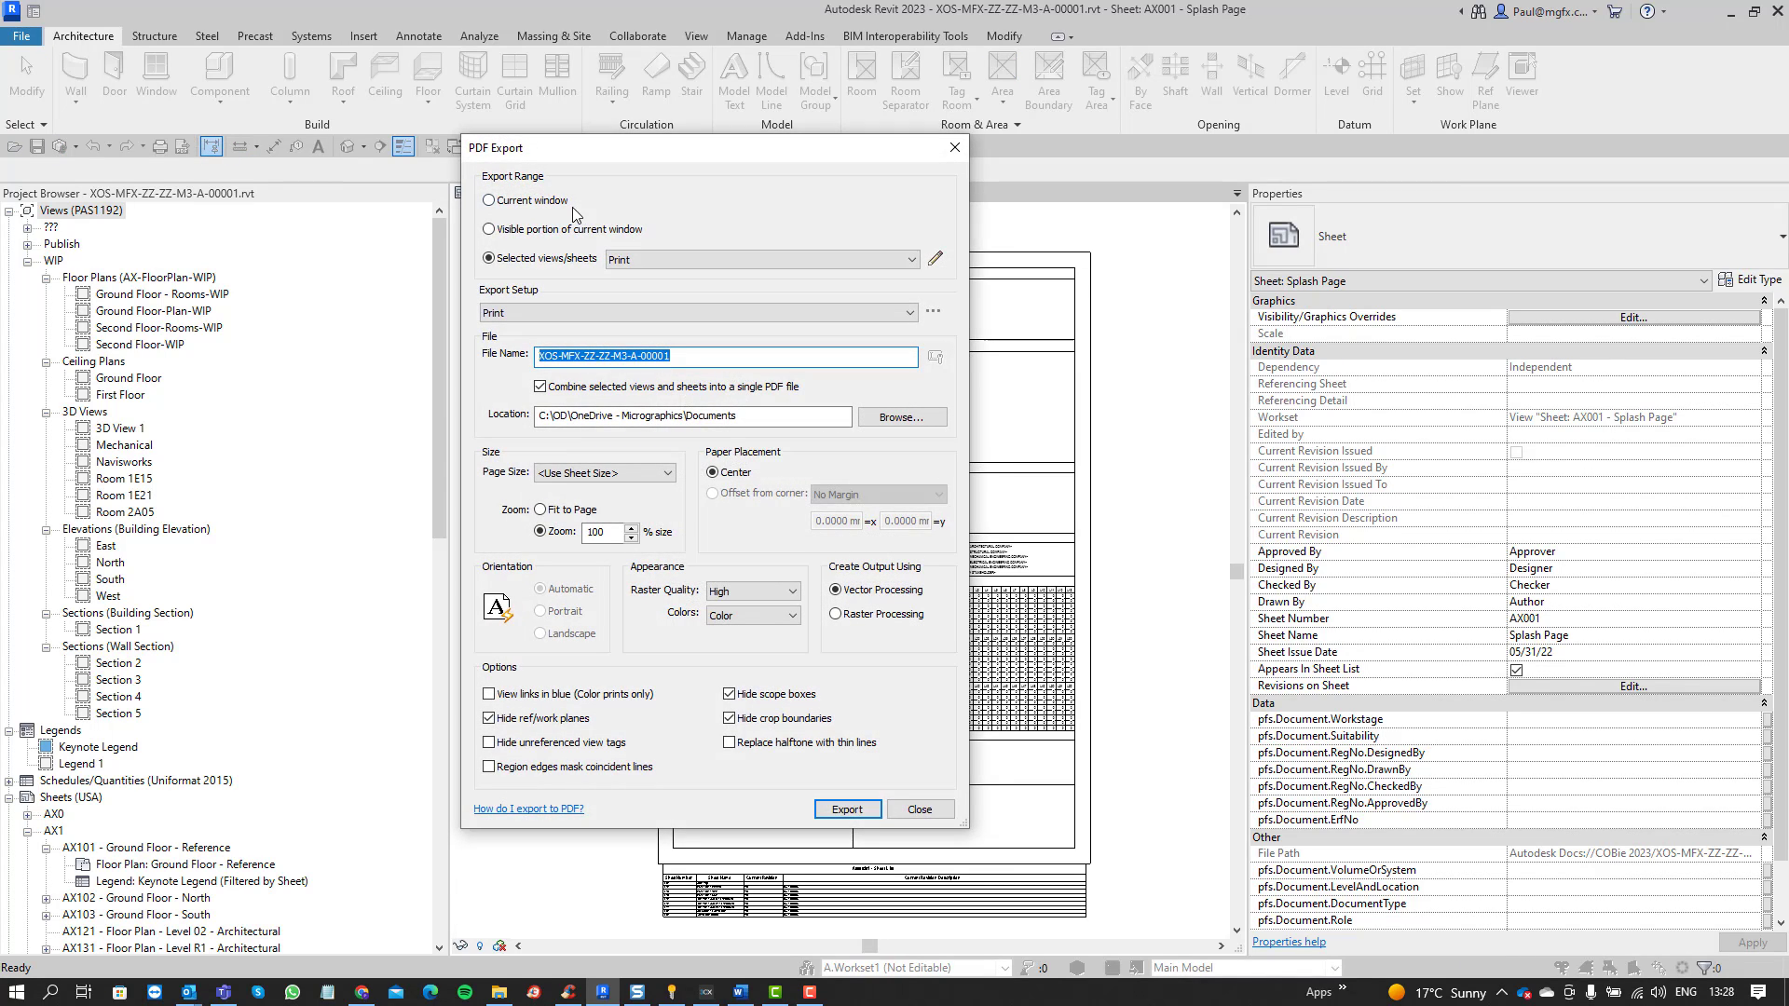
pyautogui.moveTo(530, 241)
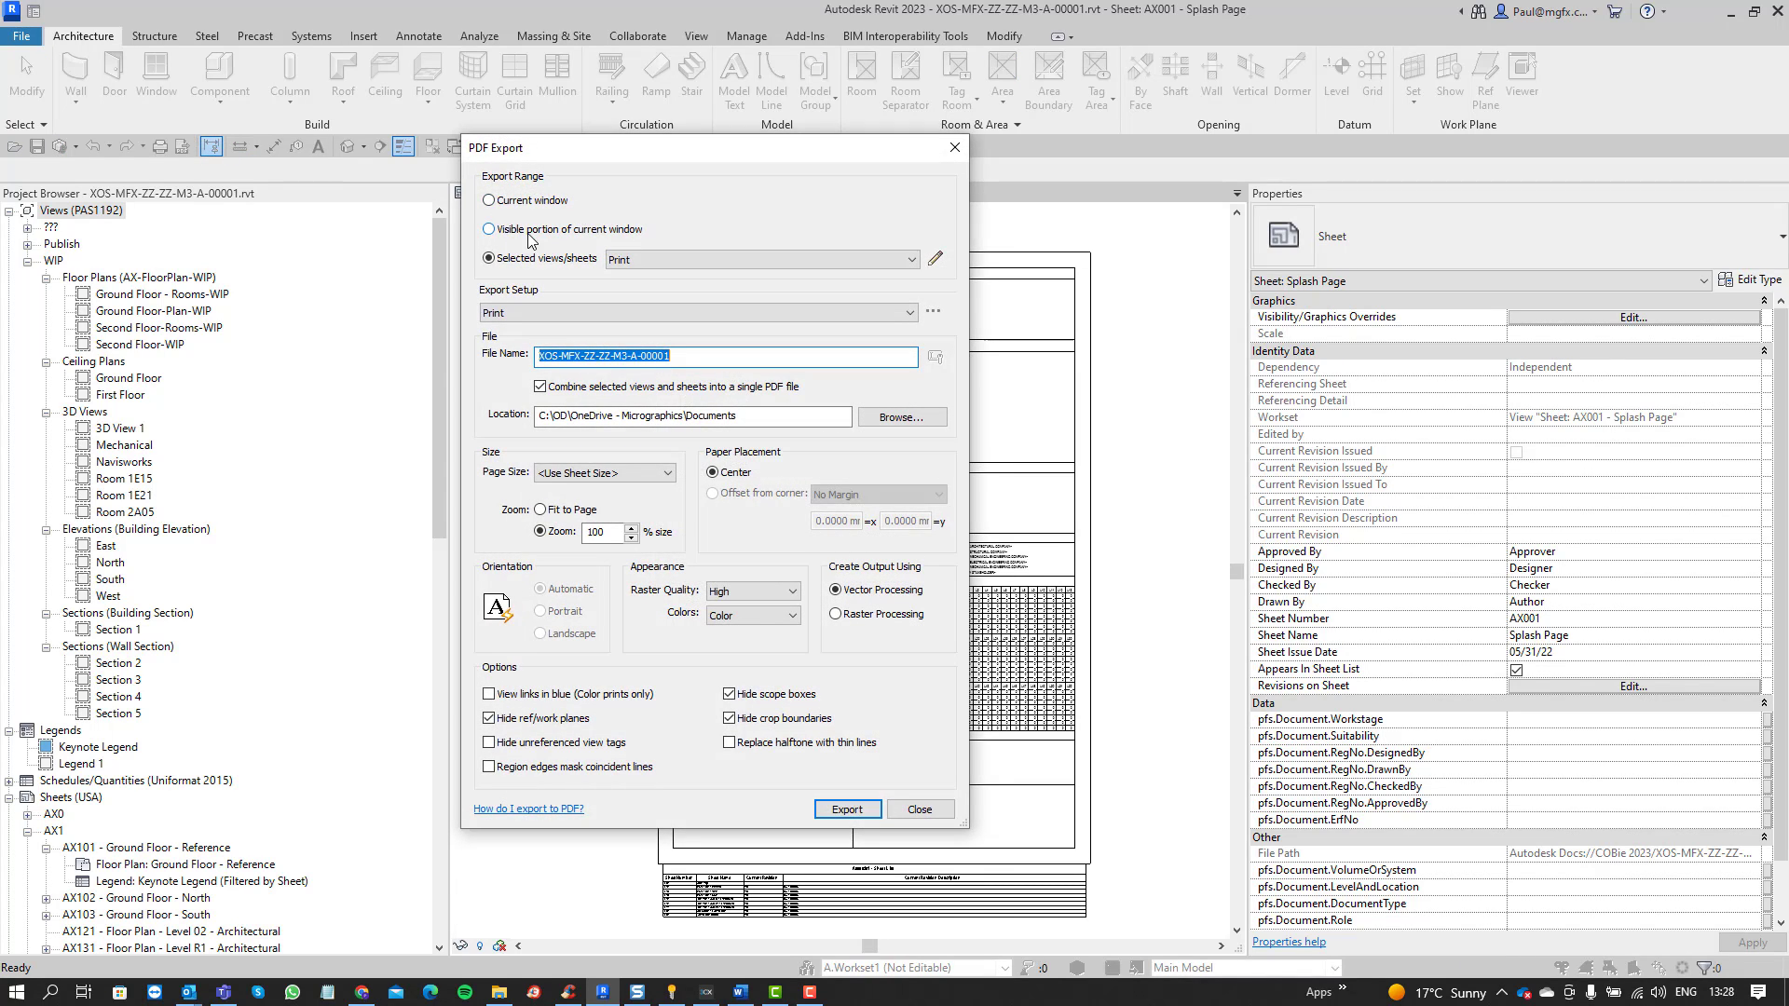
pyautogui.moveTo(565, 203)
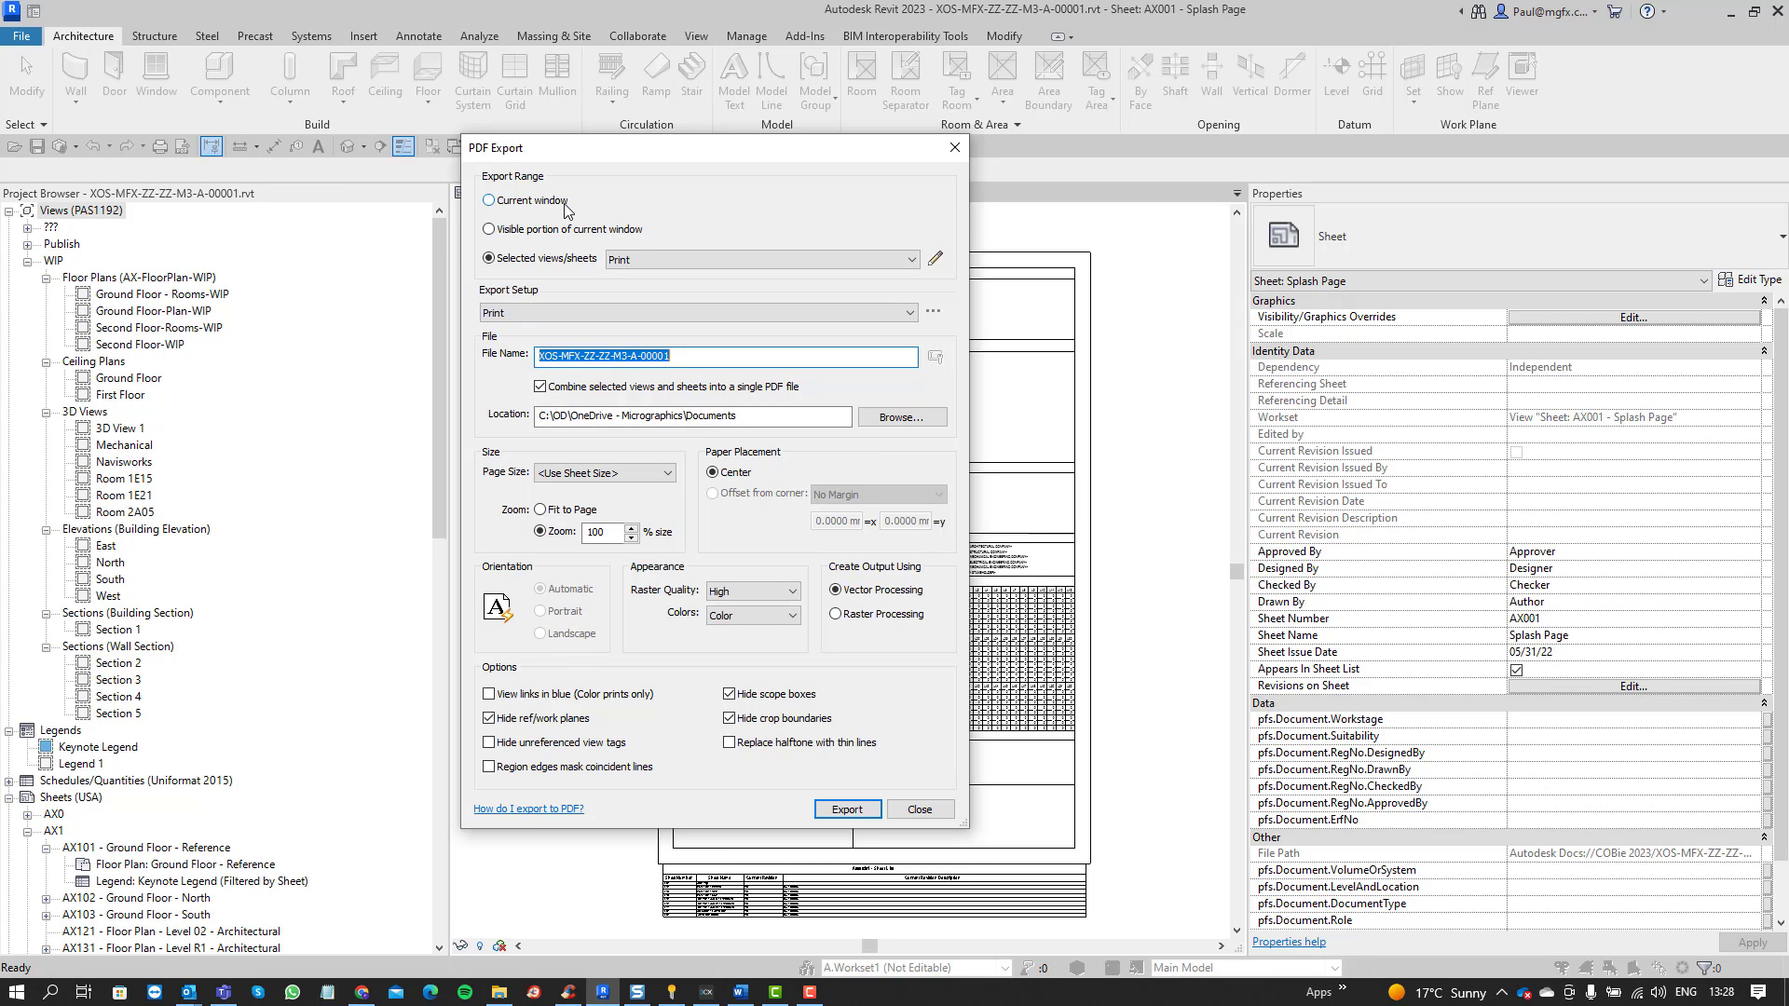
pyautogui.moveTo(559, 129)
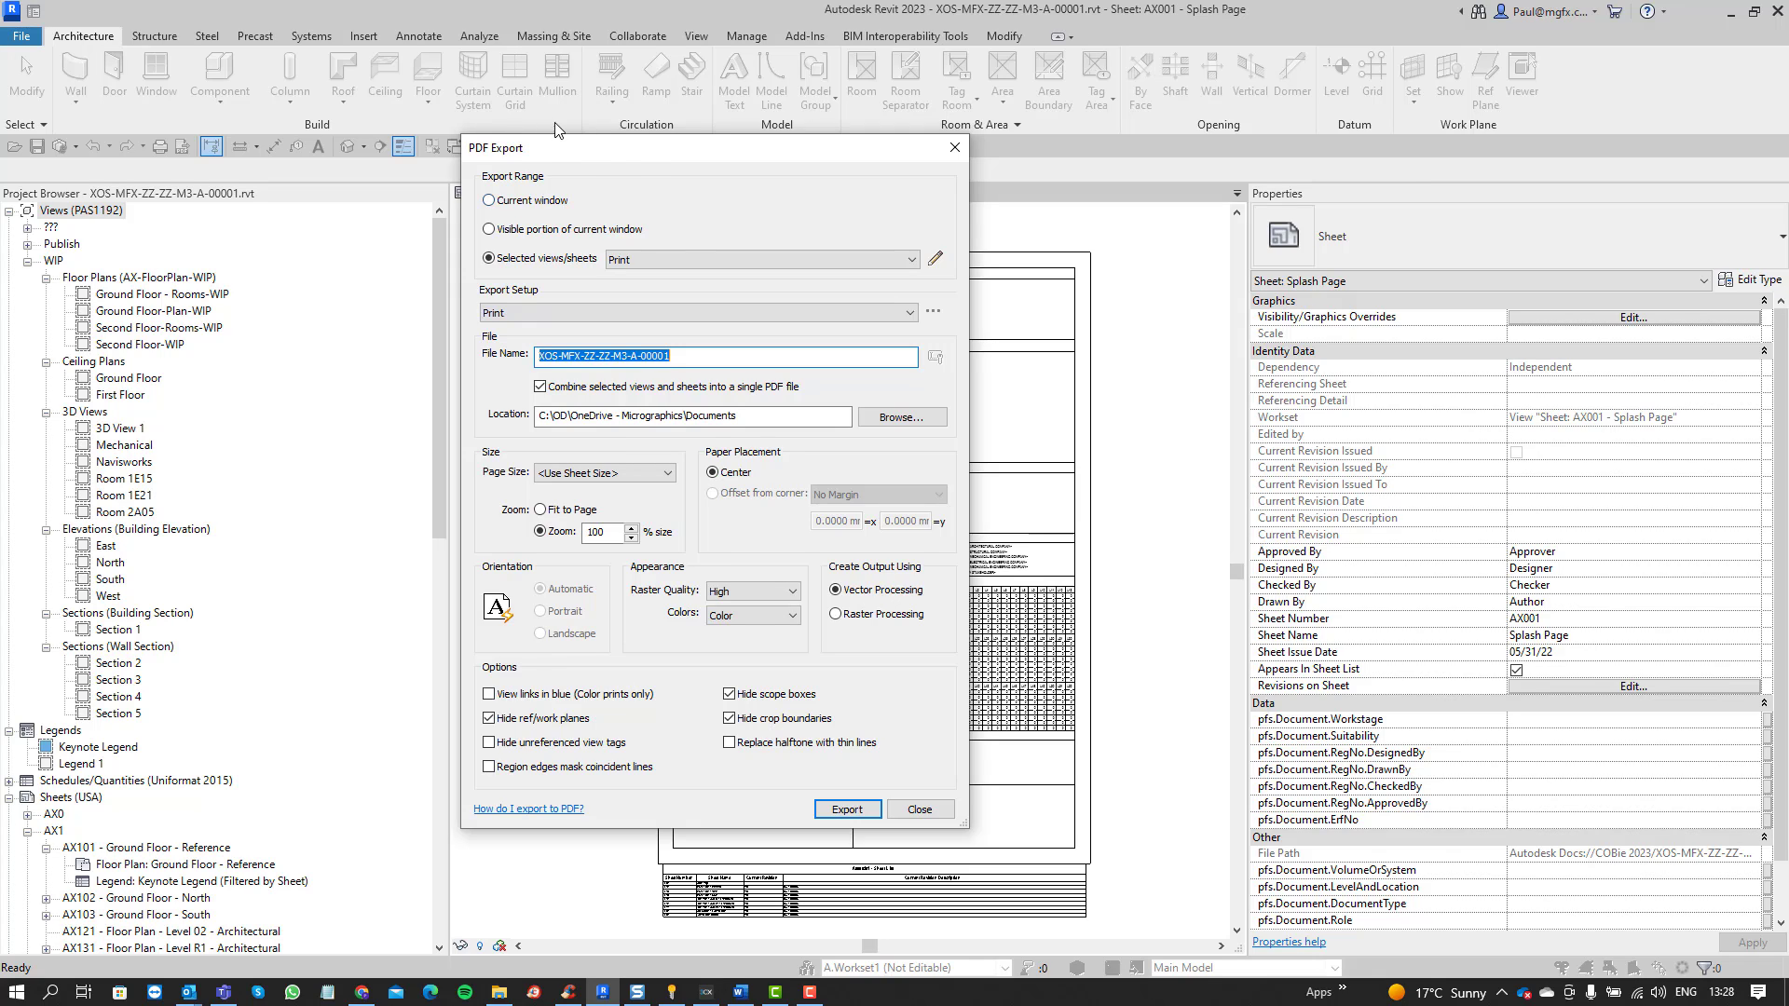
pyautogui.moveTo(776, 241)
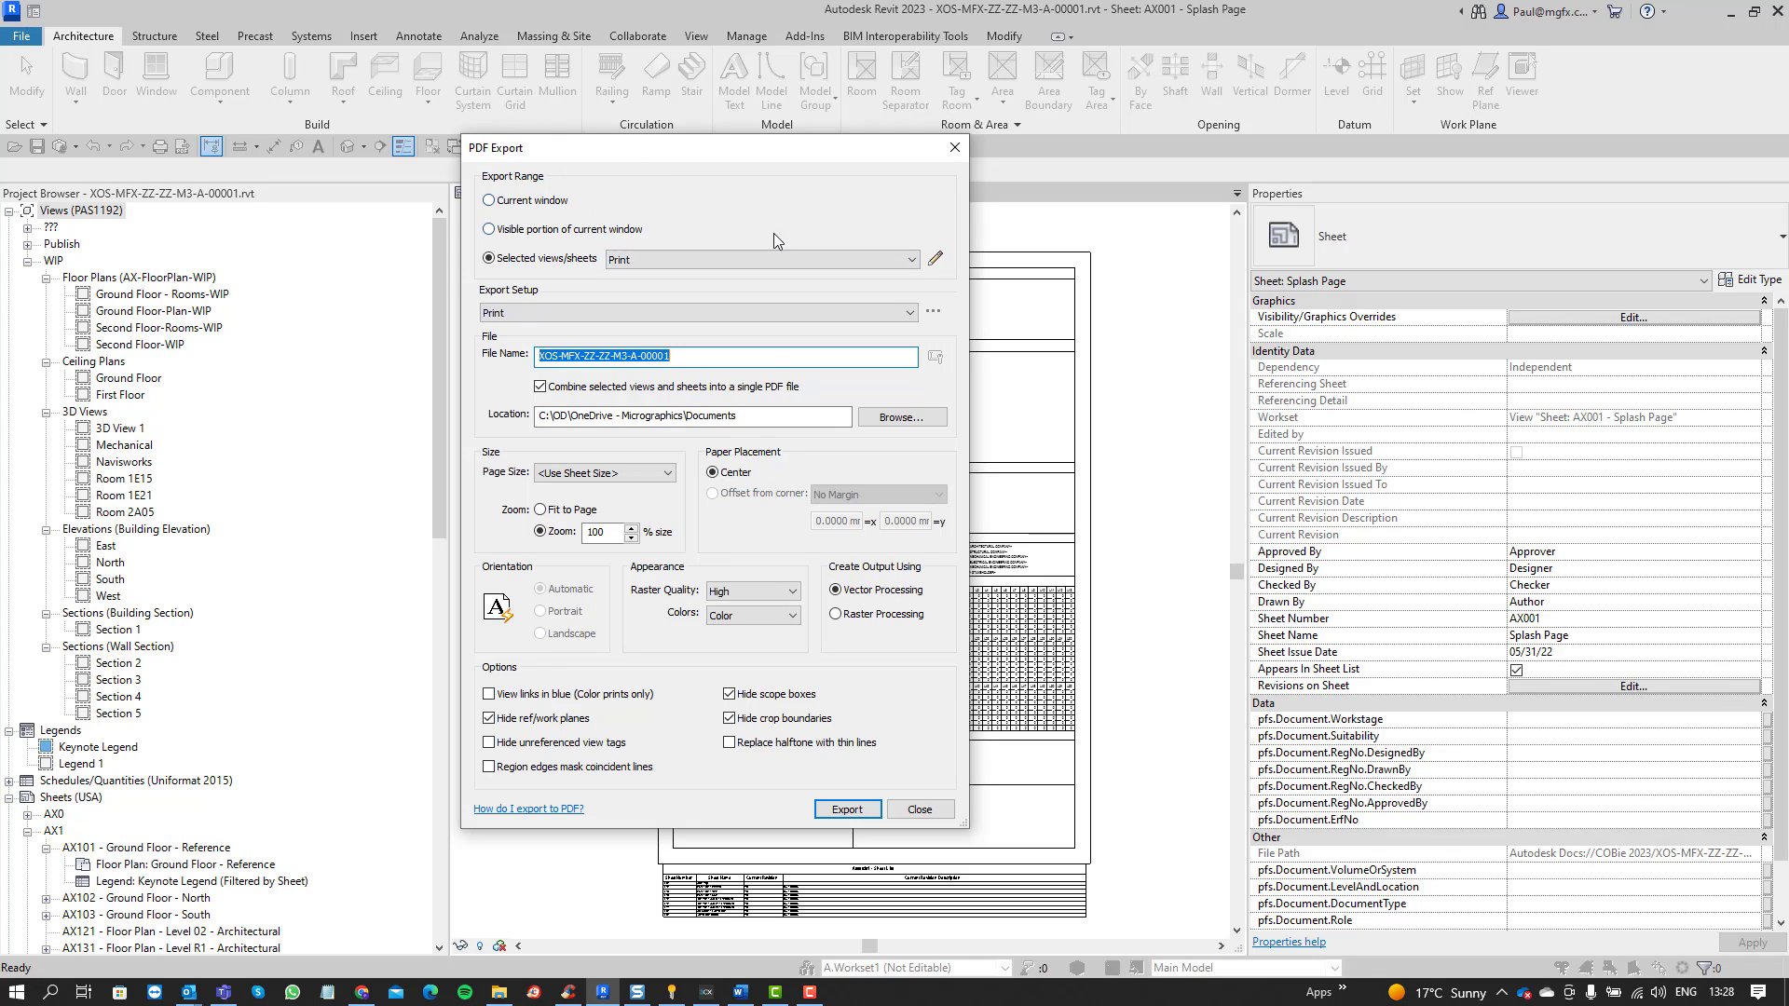
pyautogui.moveTo(657, 210)
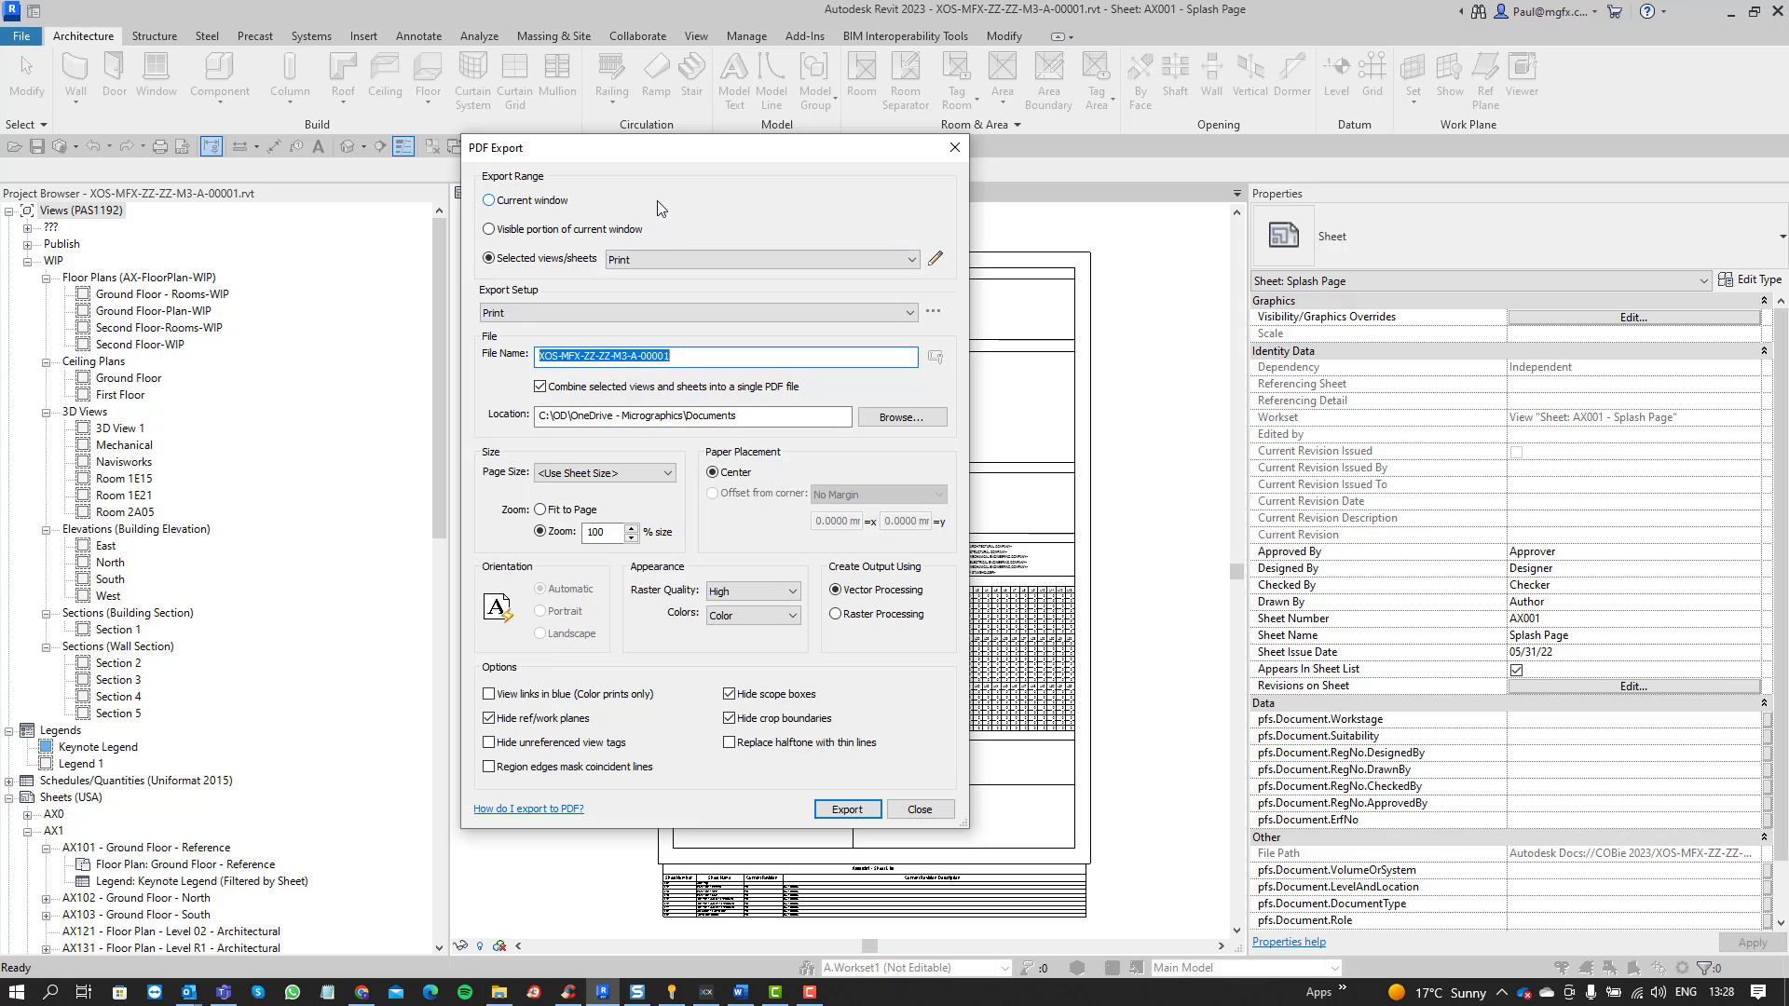
pyautogui.moveTo(720, 208)
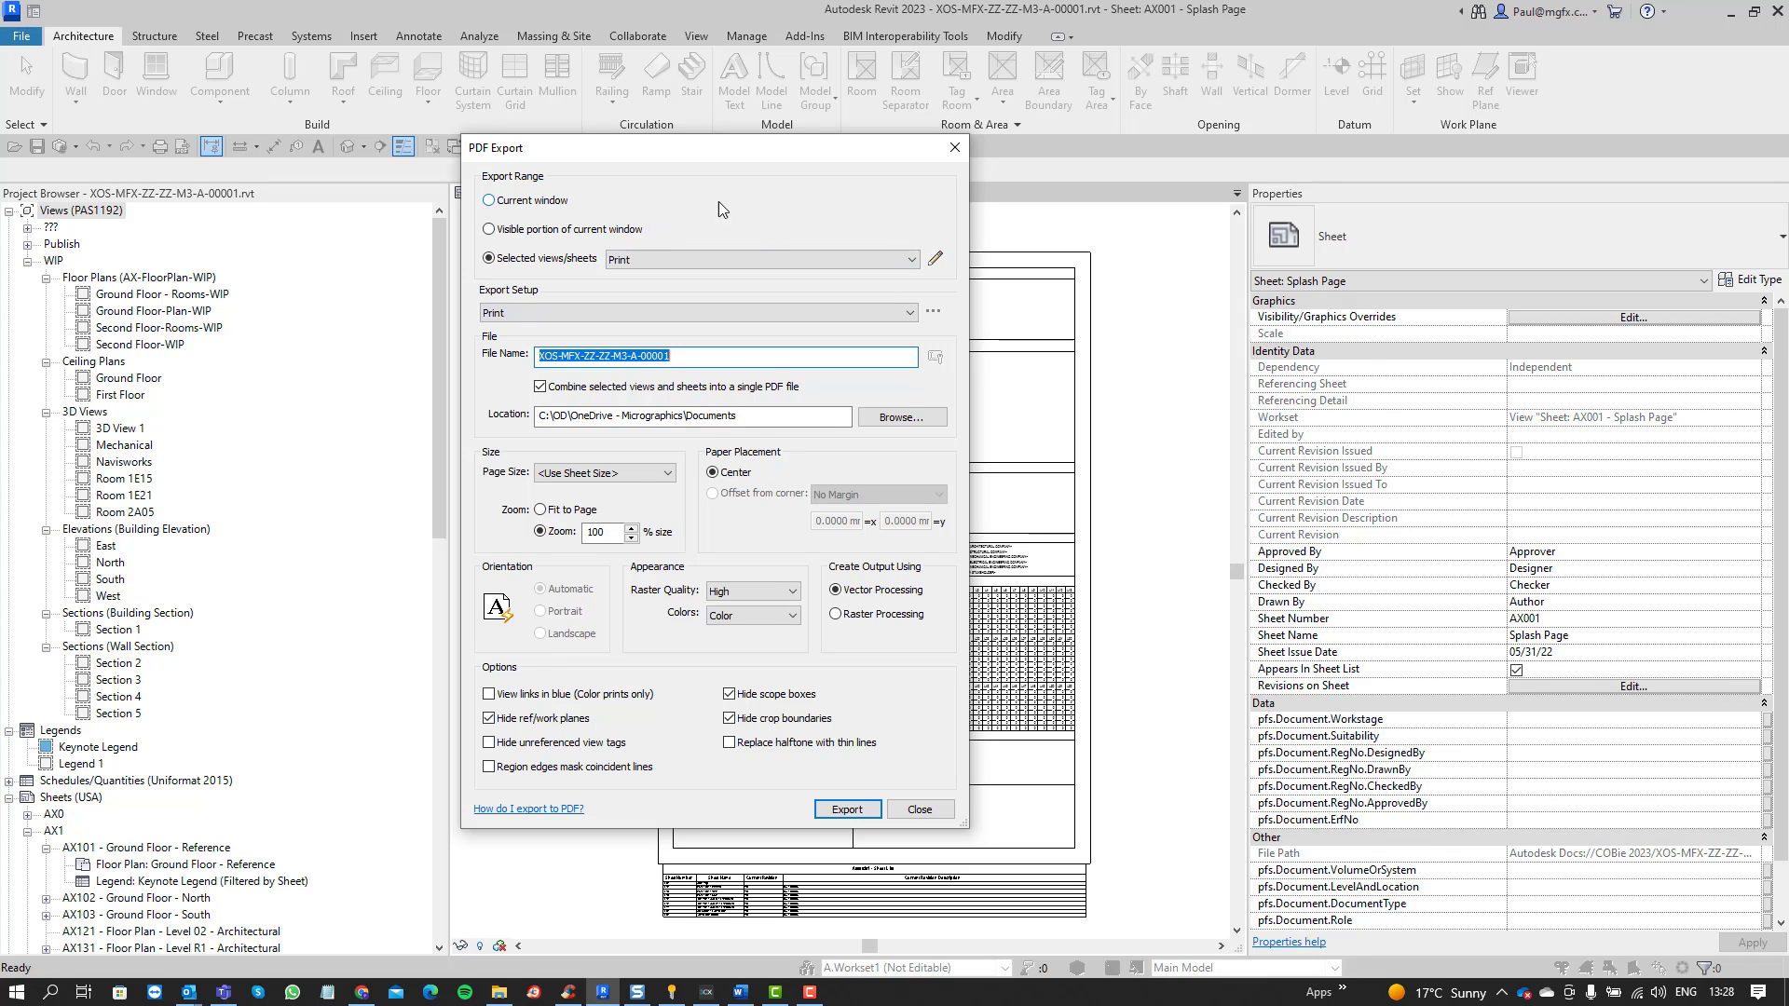
pyautogui.moveTo(491, 258)
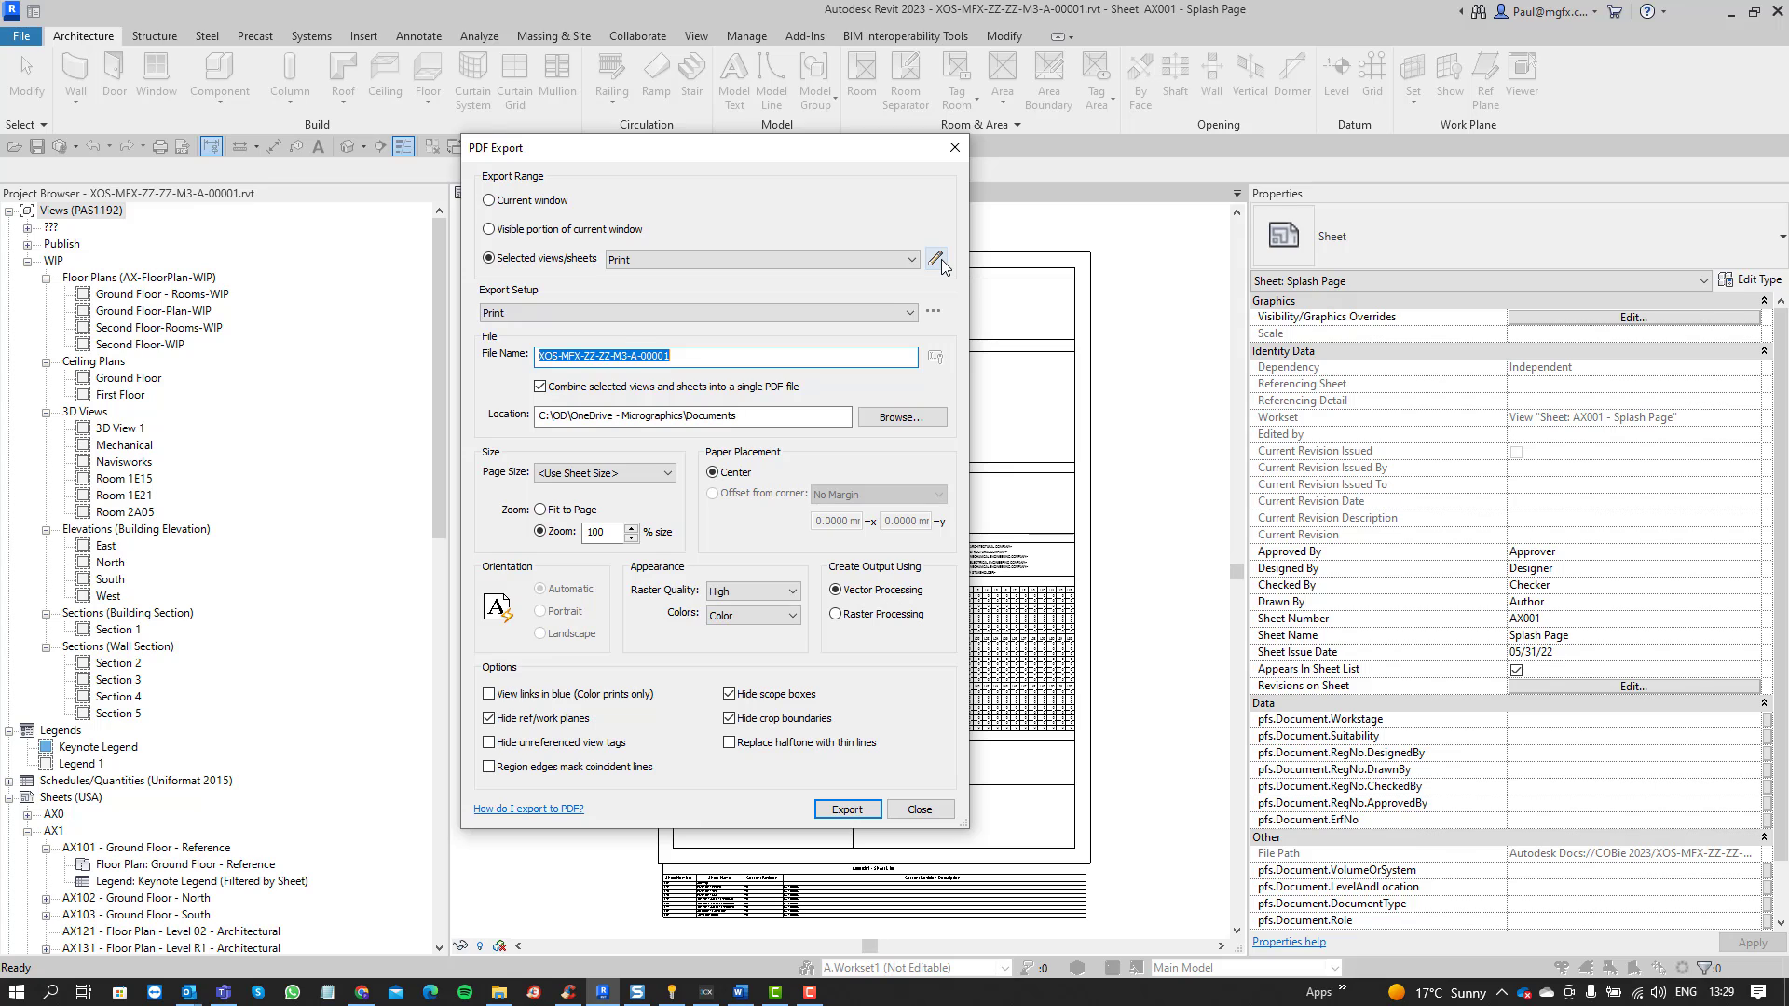
# - In the Print set's view/sheet selection, show unchecked items, check none, and filter to Sheets
pyautogui.click(940, 259)
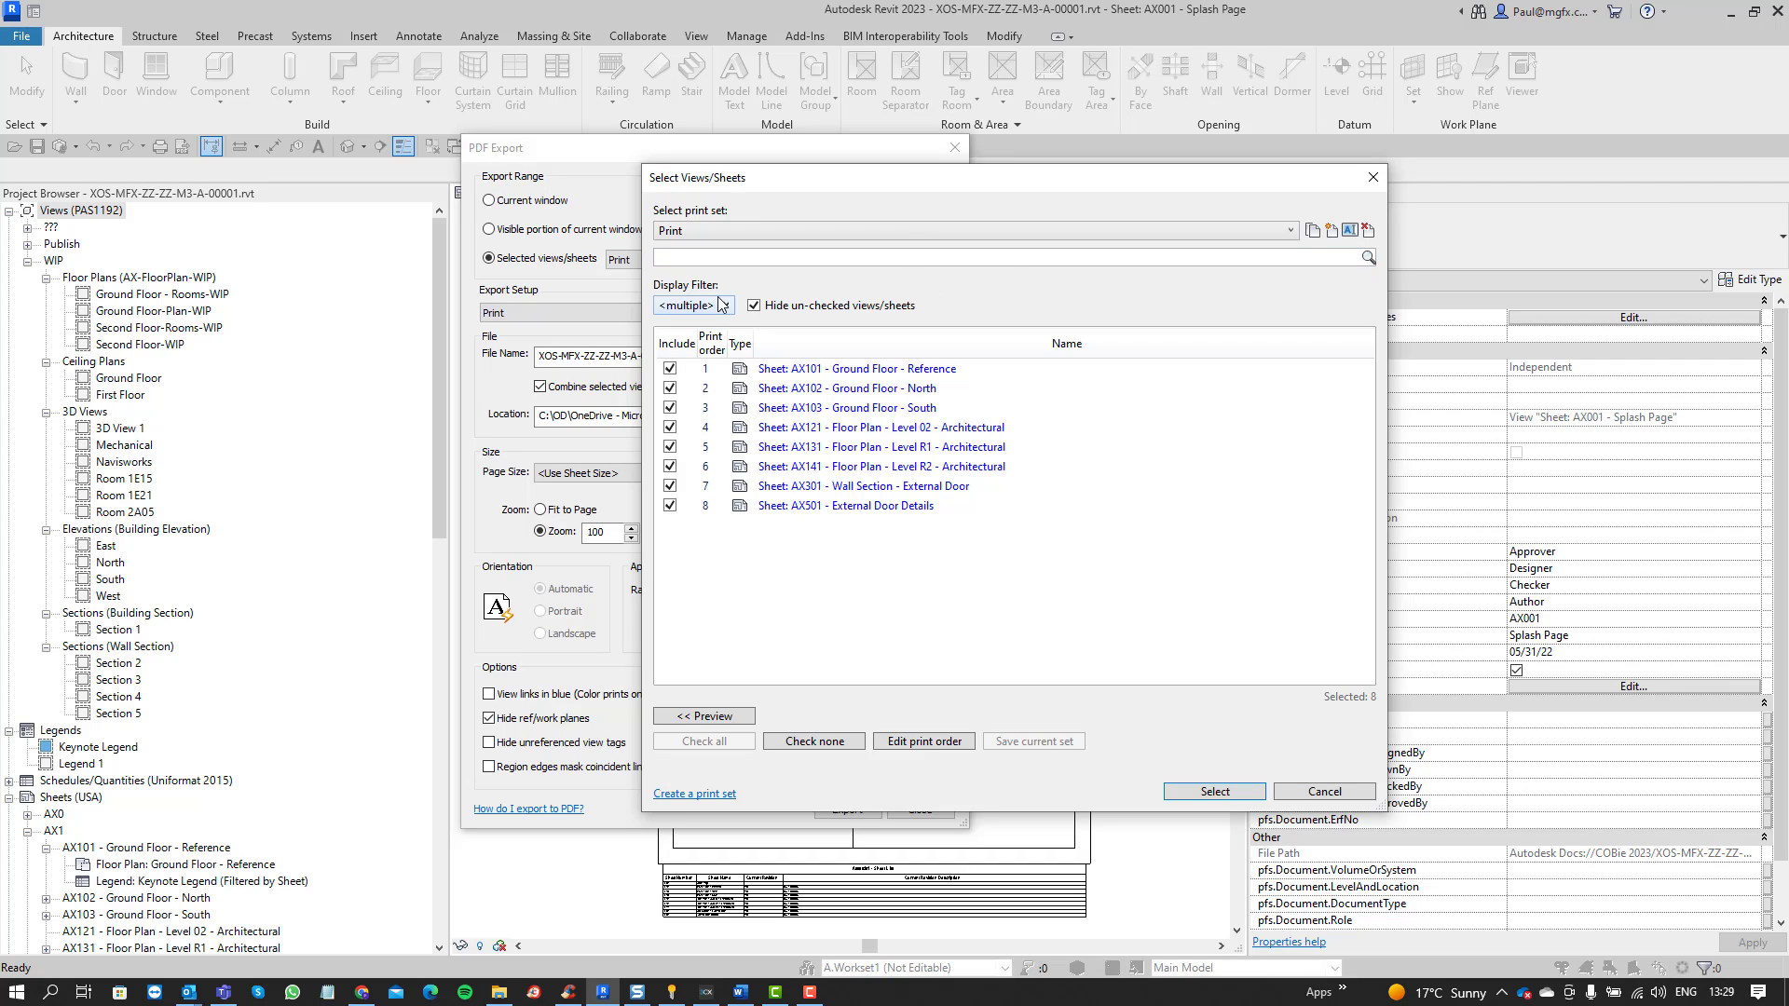
pyautogui.click(690, 305)
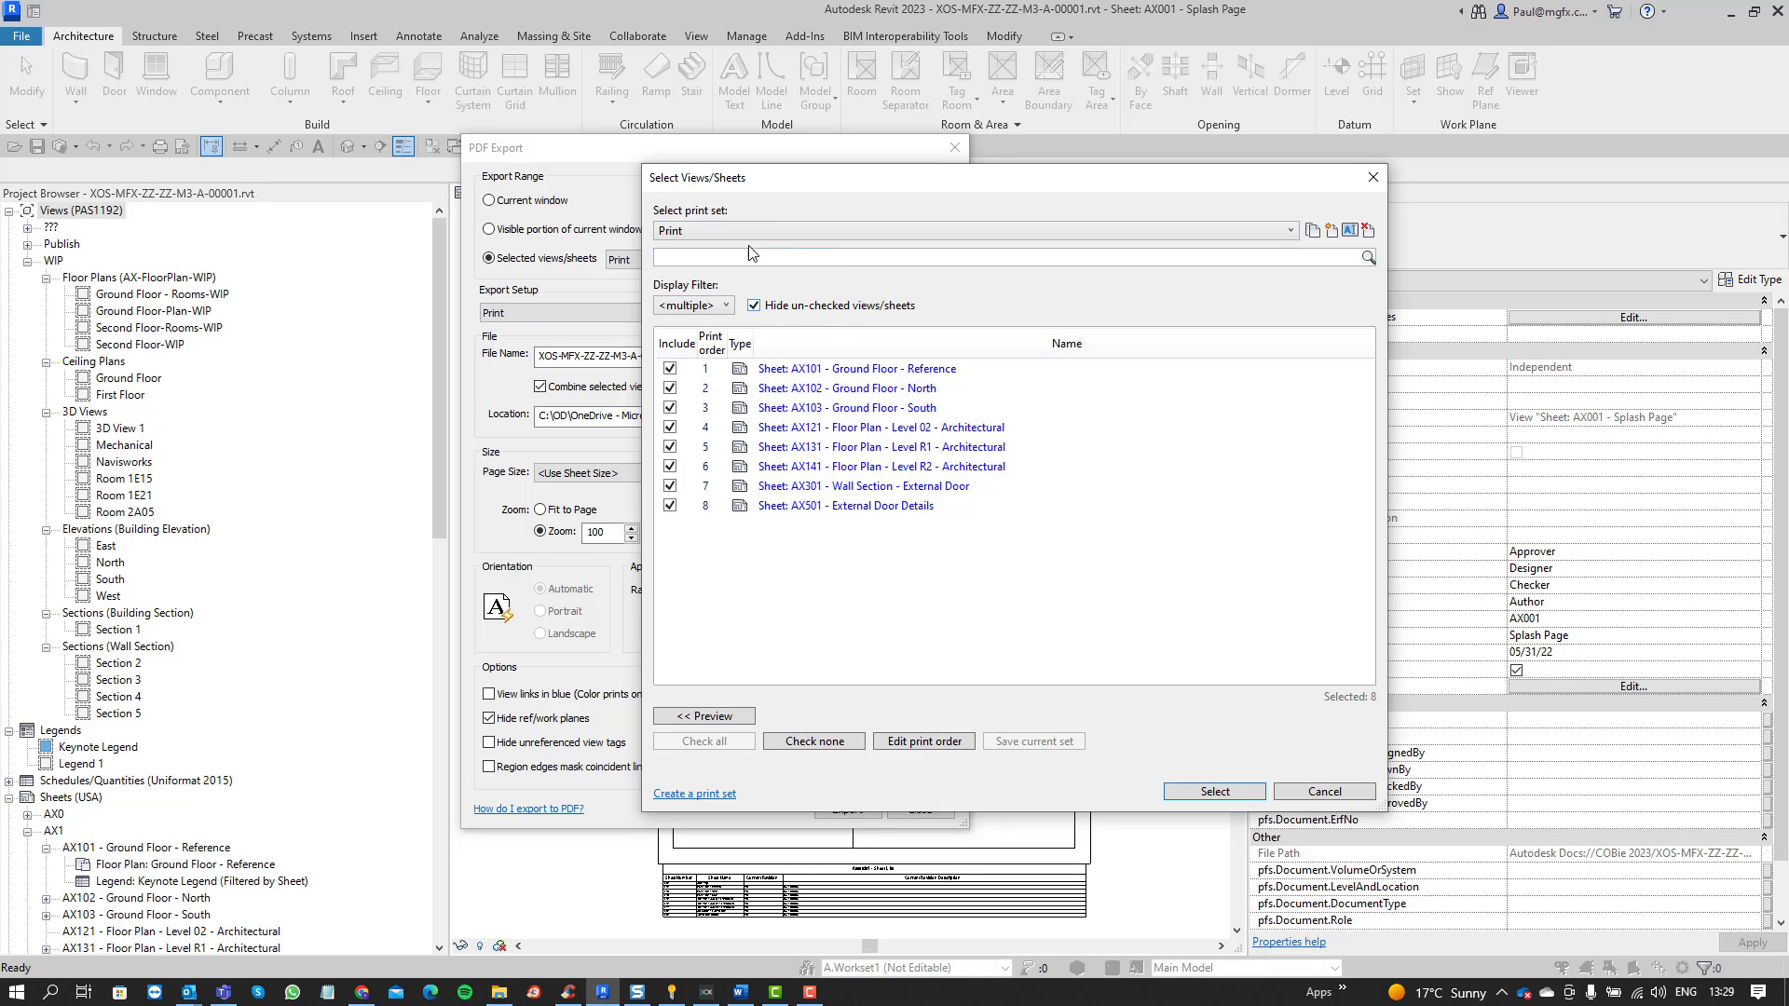
pyautogui.moveTo(801, 331)
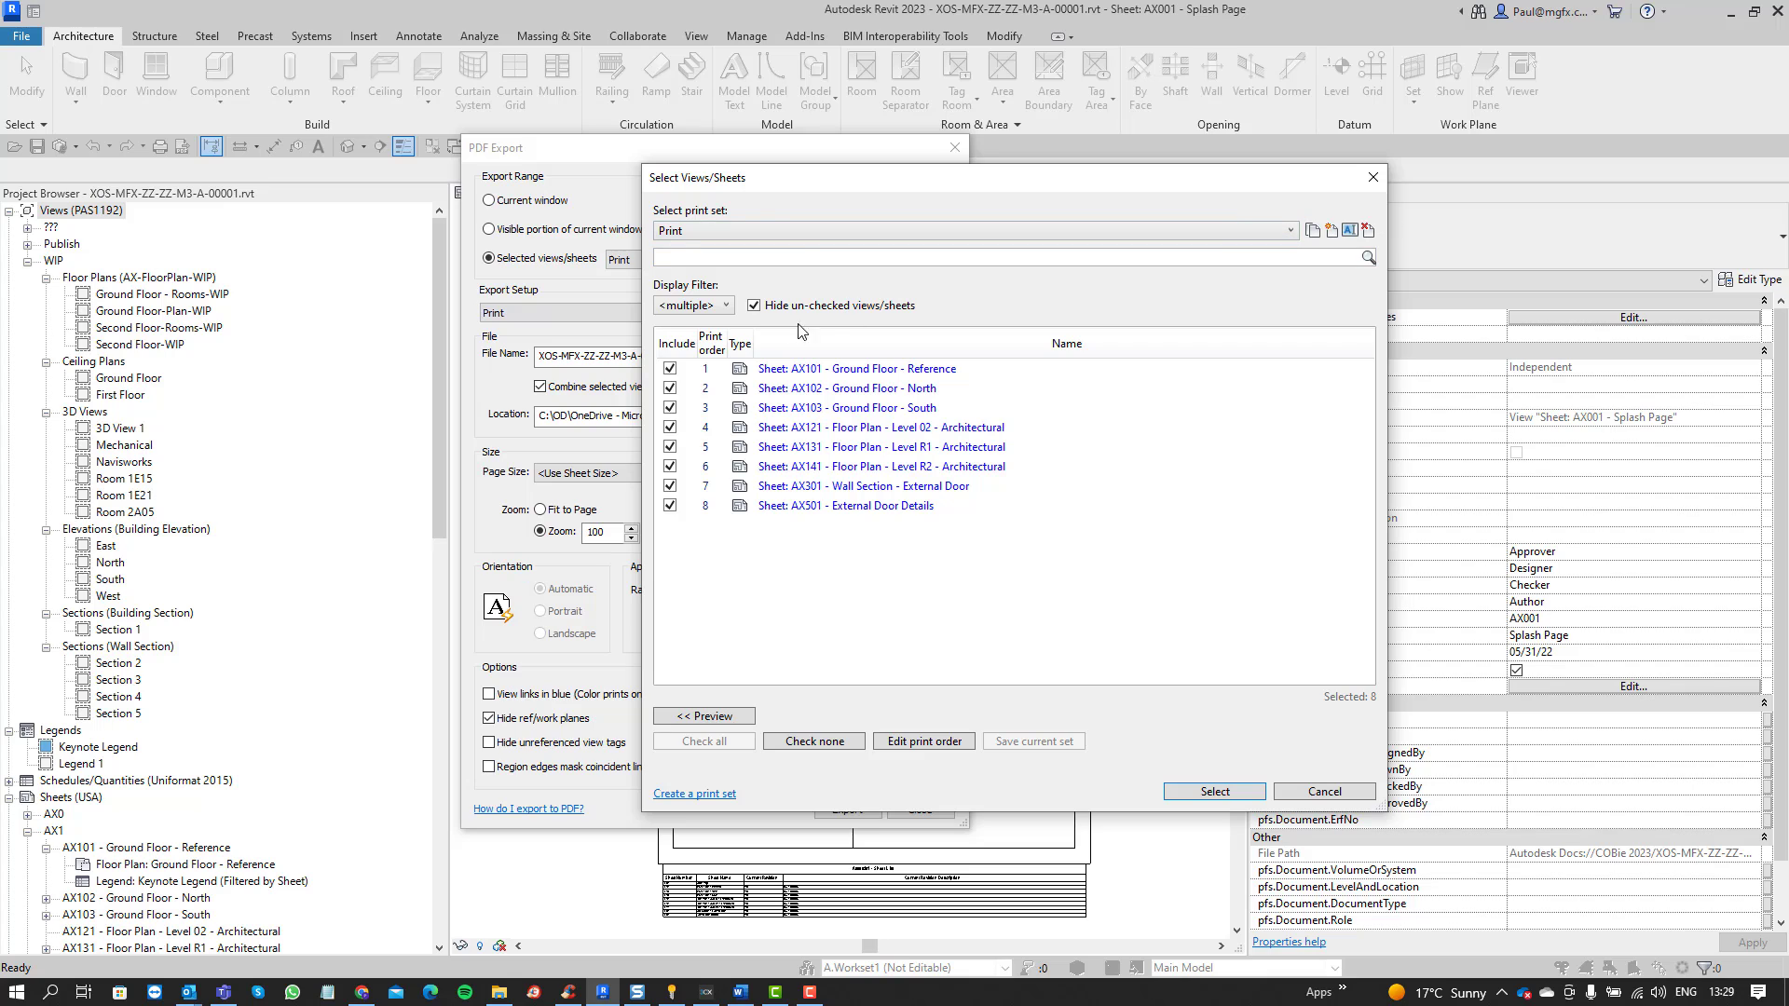
pyautogui.click(752, 305)
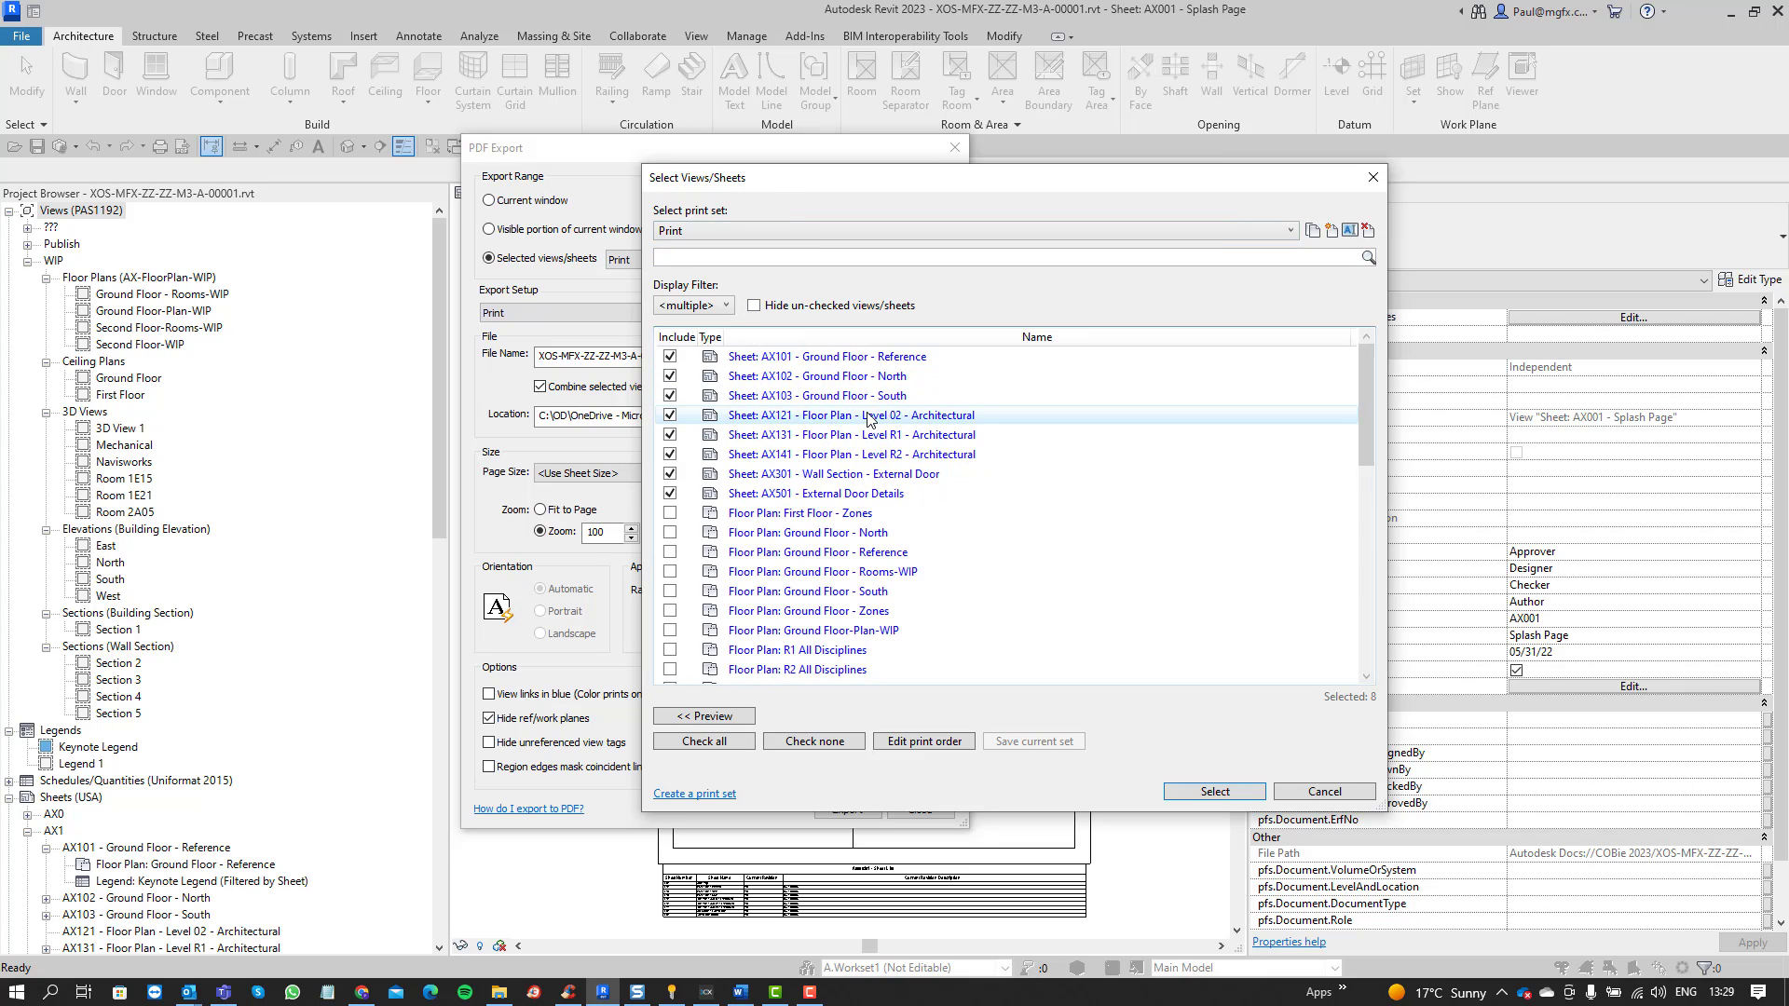
pyautogui.moveTo(742, 758)
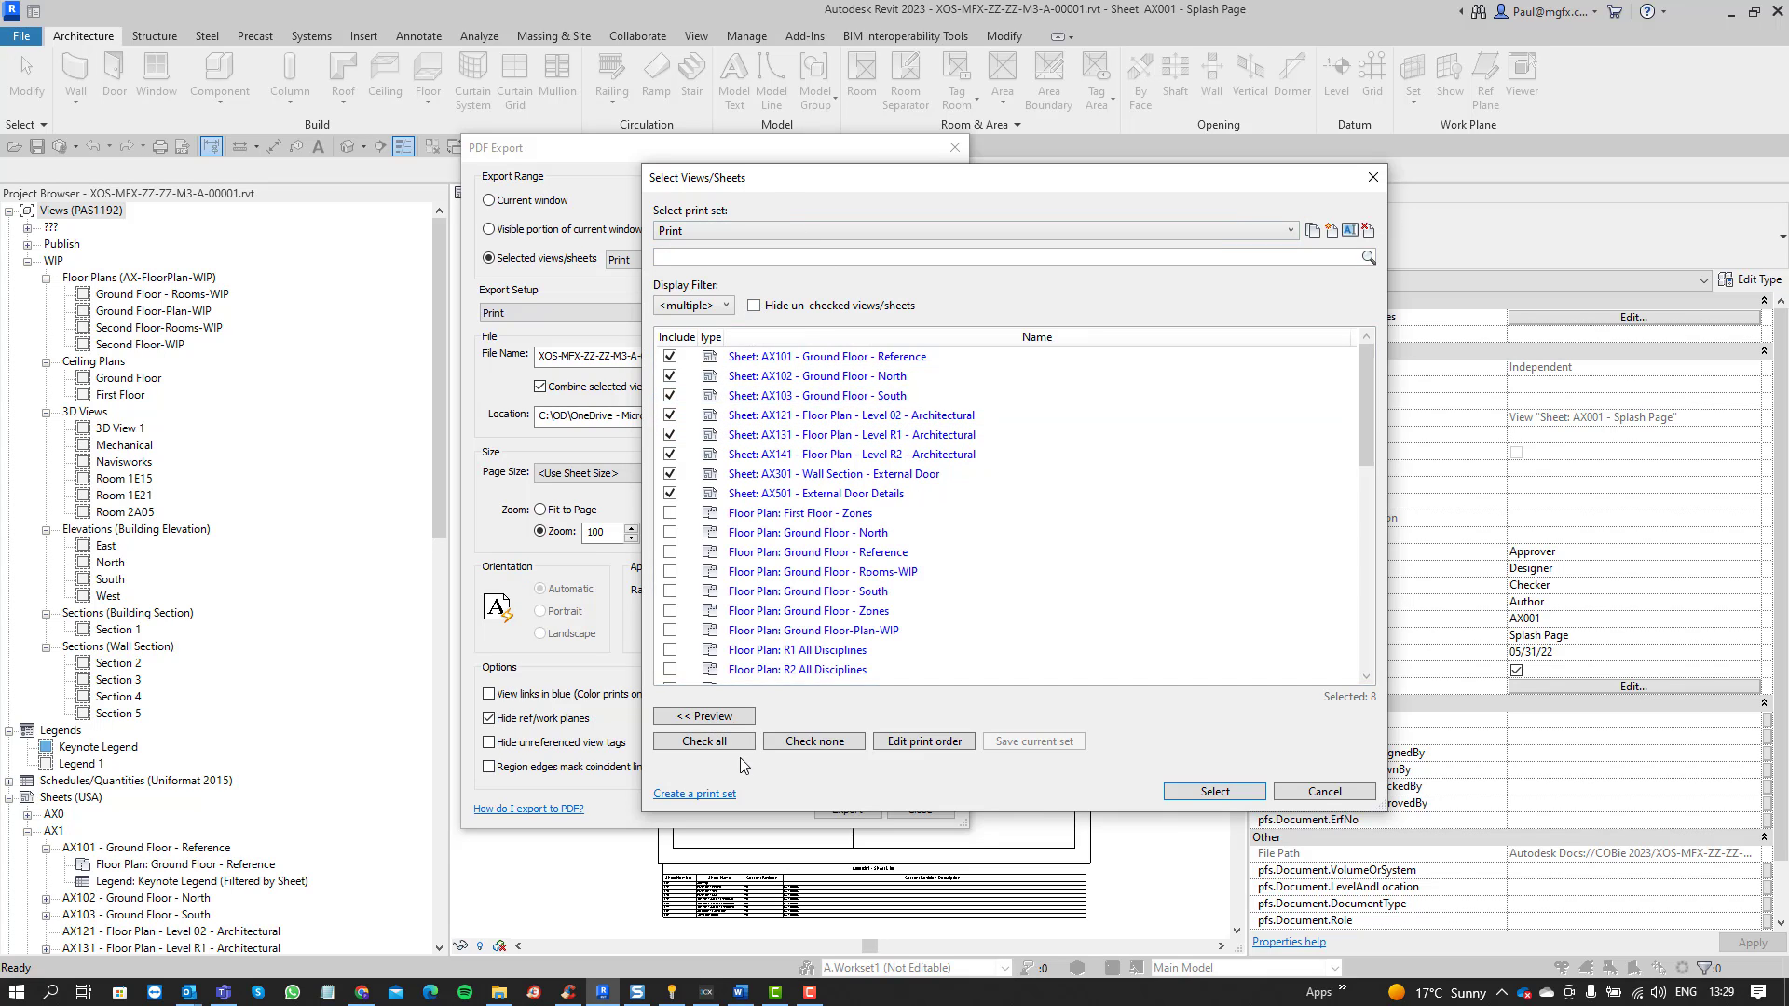
pyautogui.click(812, 741)
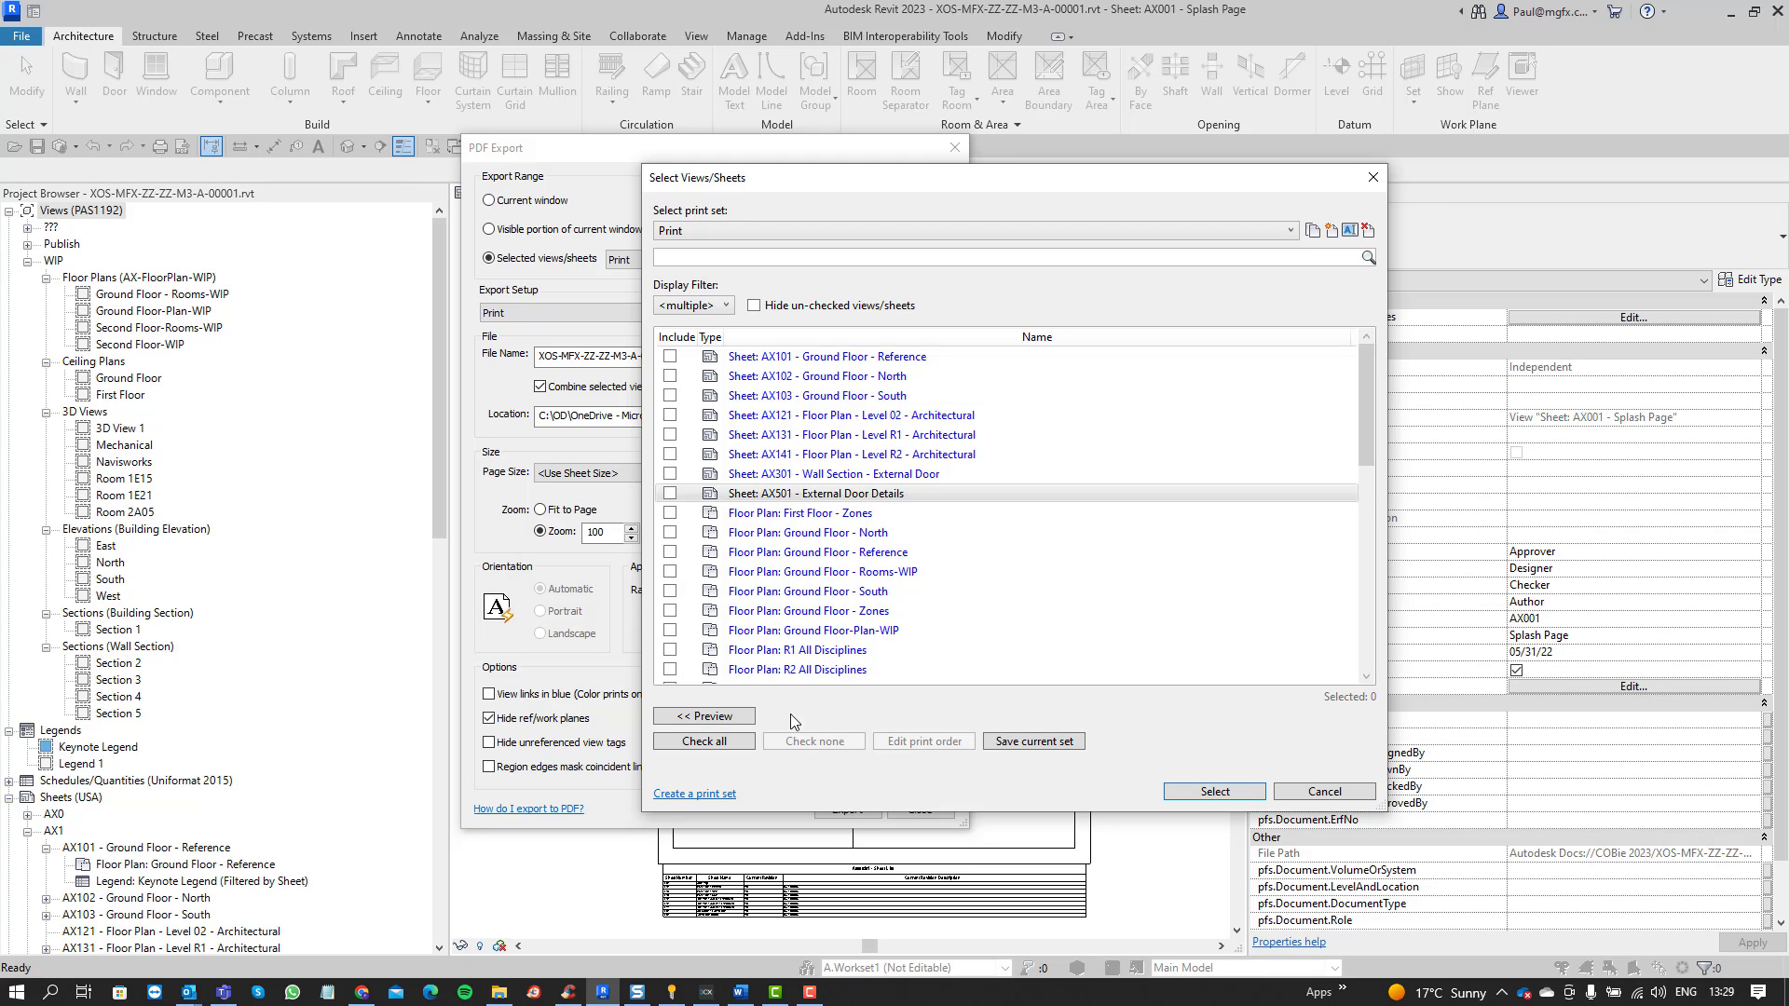
pyautogui.moveTo(693, 332)
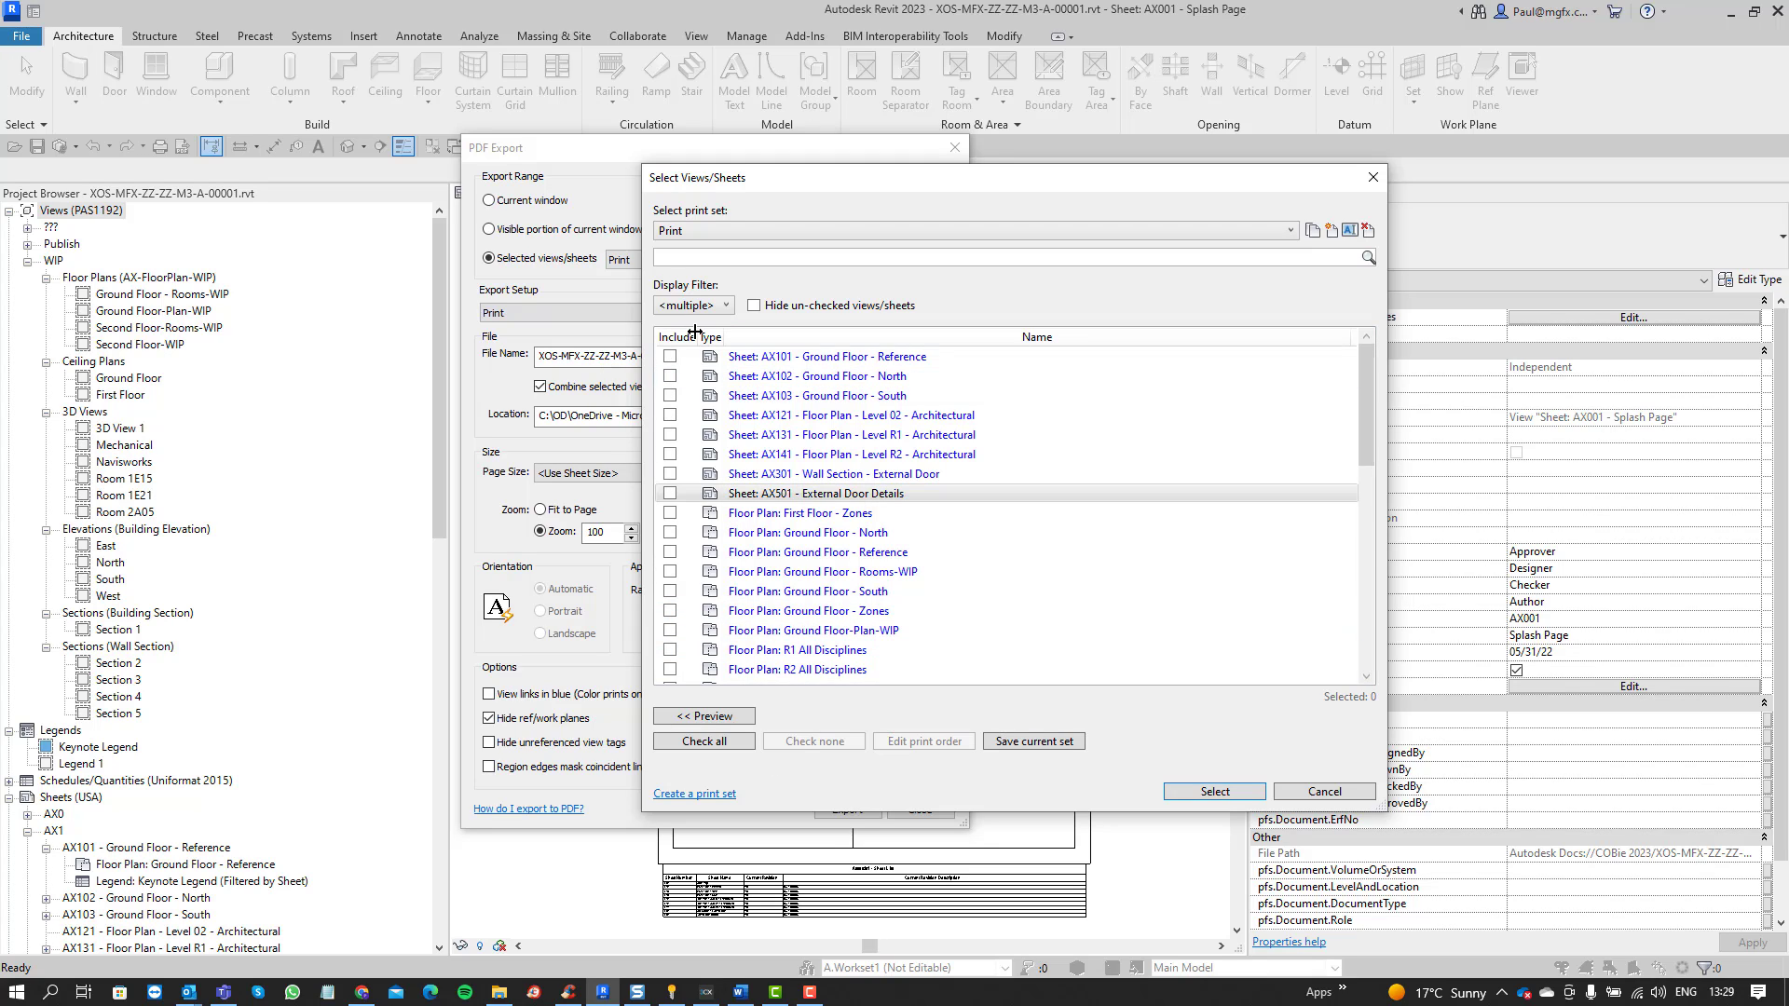
pyautogui.click(693, 305)
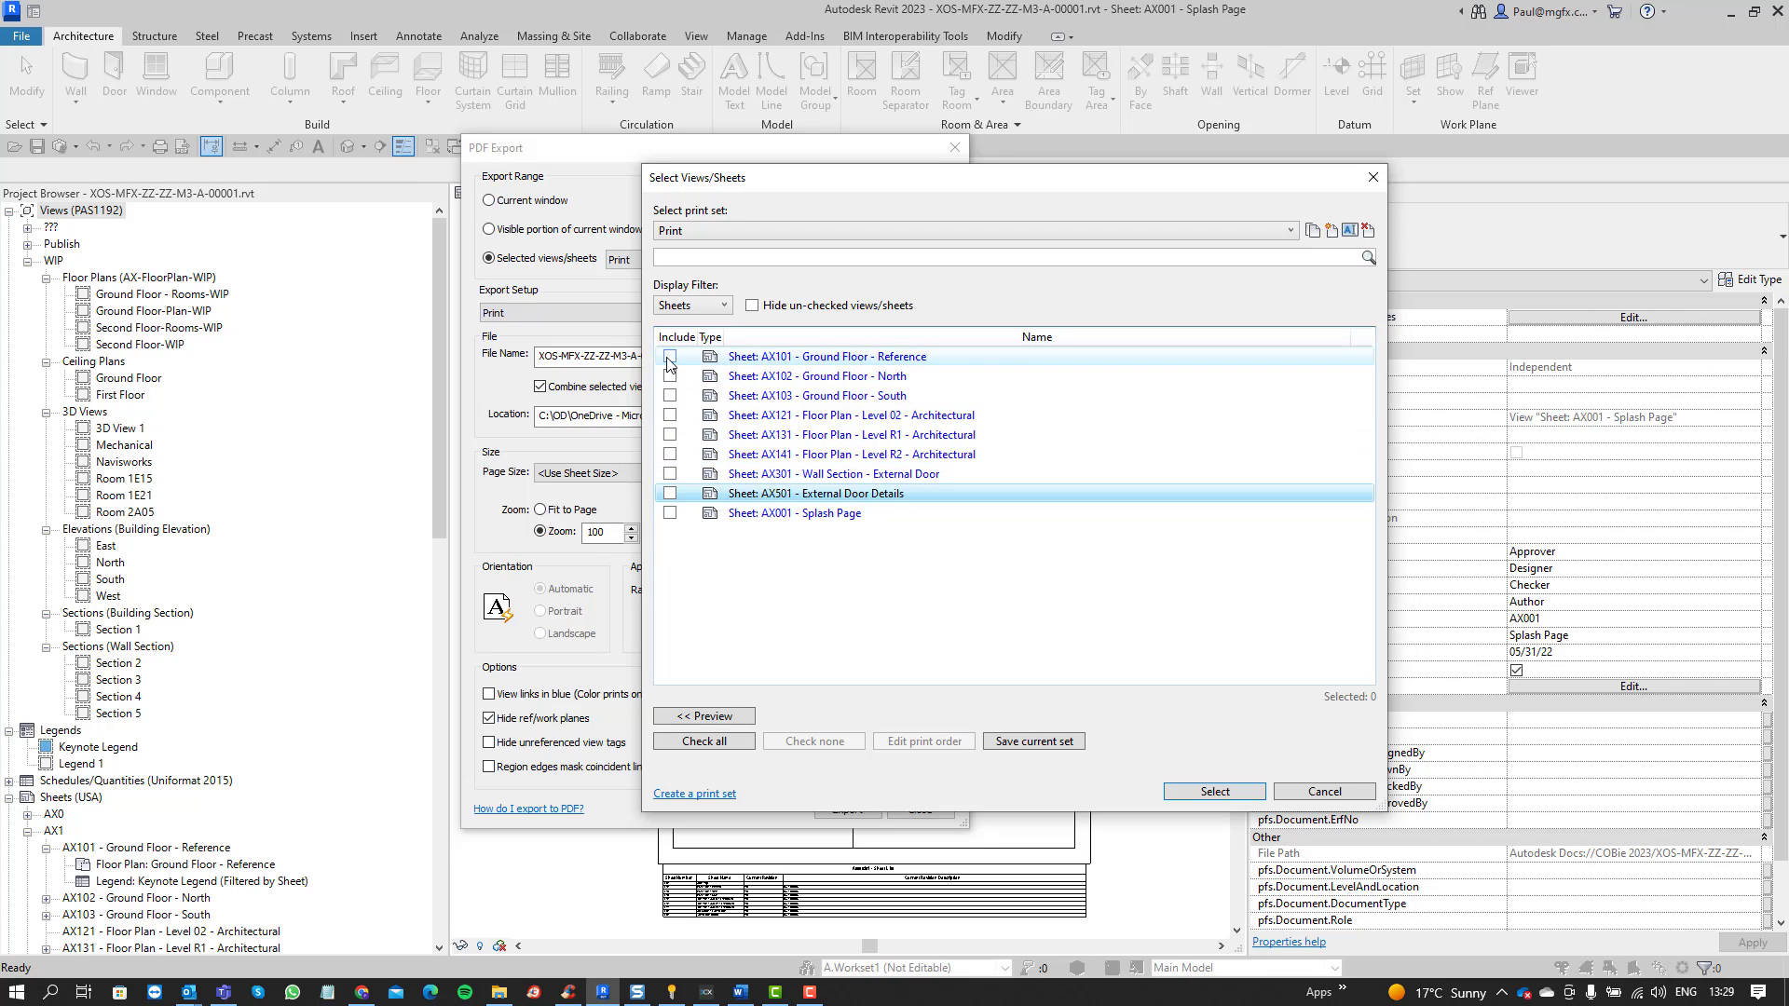
# - Re-check sheets AX101 through AX501 in the Print set, leaving AX001 Splash Page unchecked
pyautogui.click(703, 740)
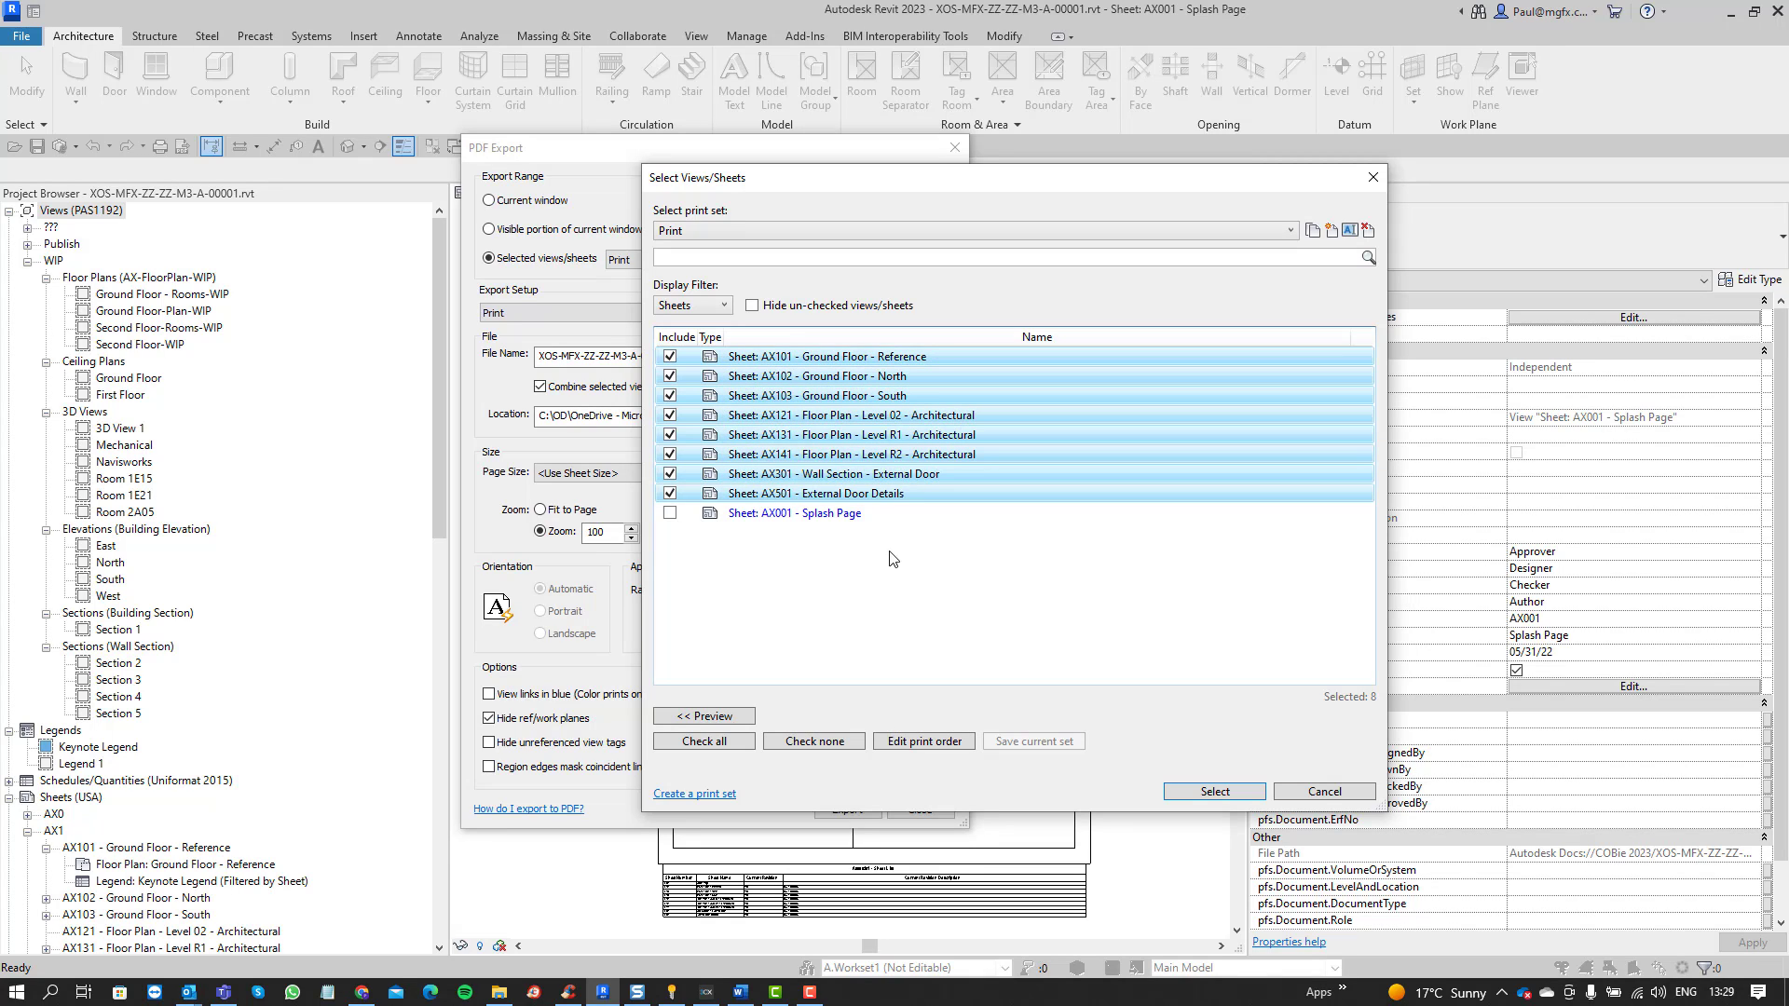
pyautogui.moveTo(843, 532)
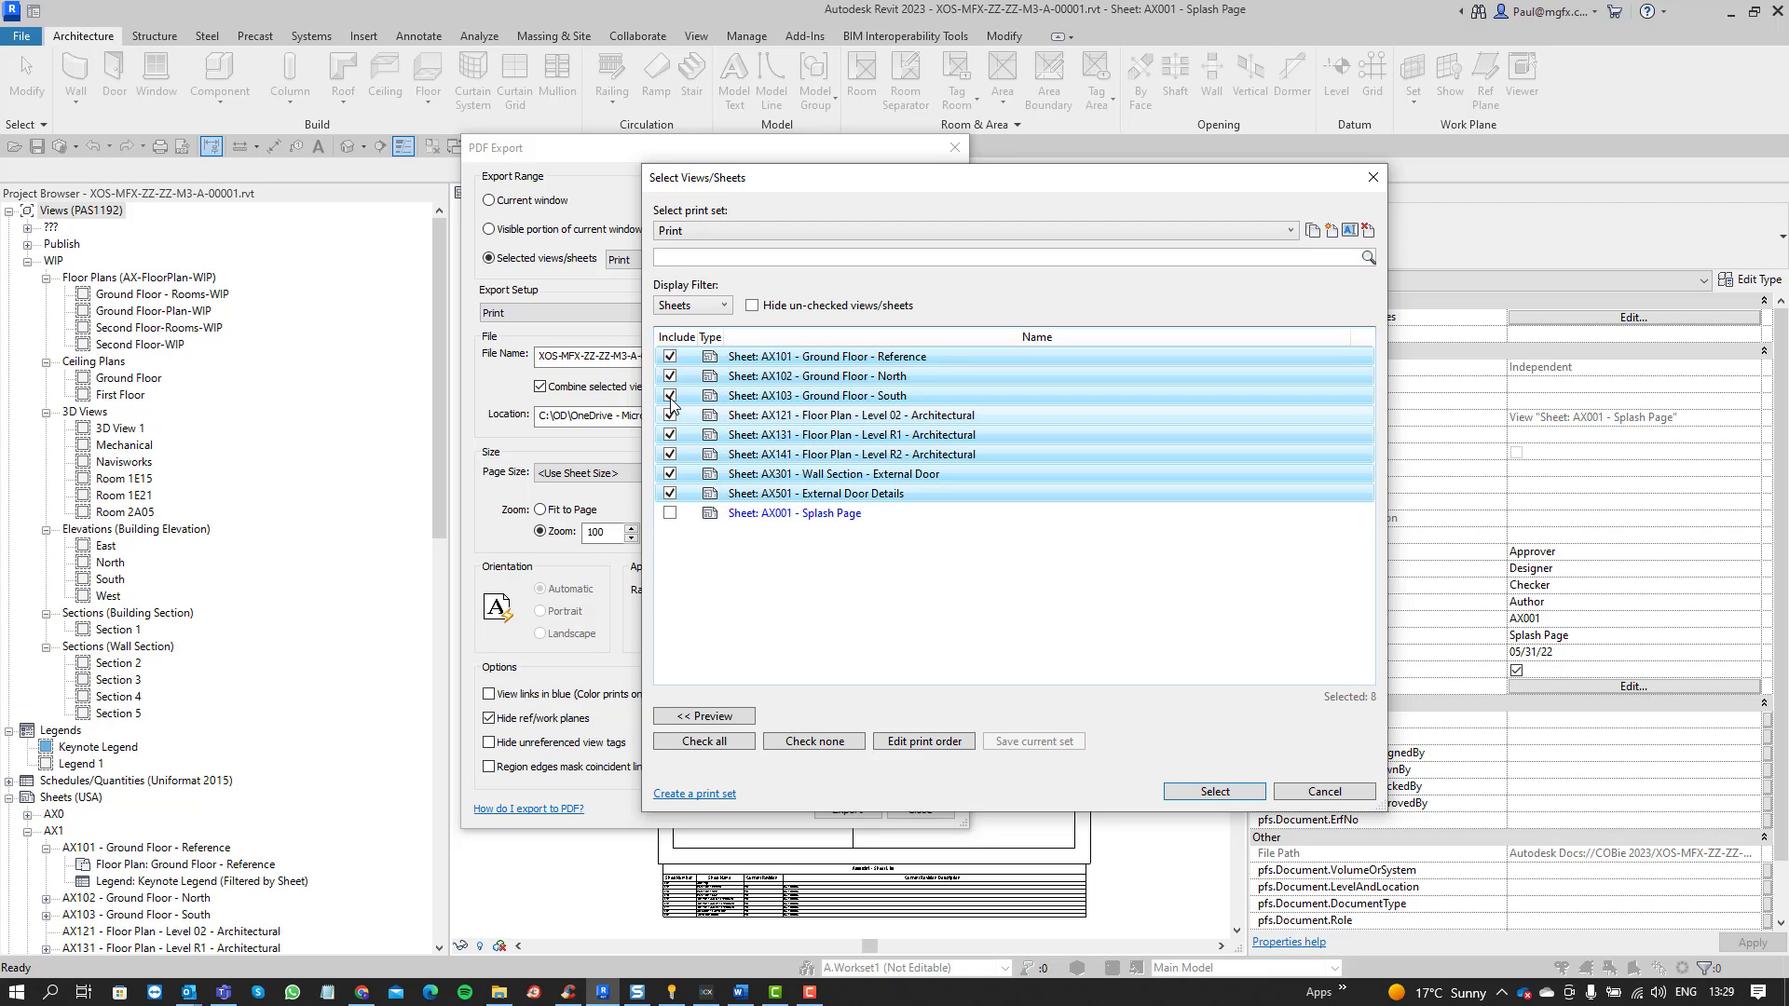
pyautogui.click(813, 740)
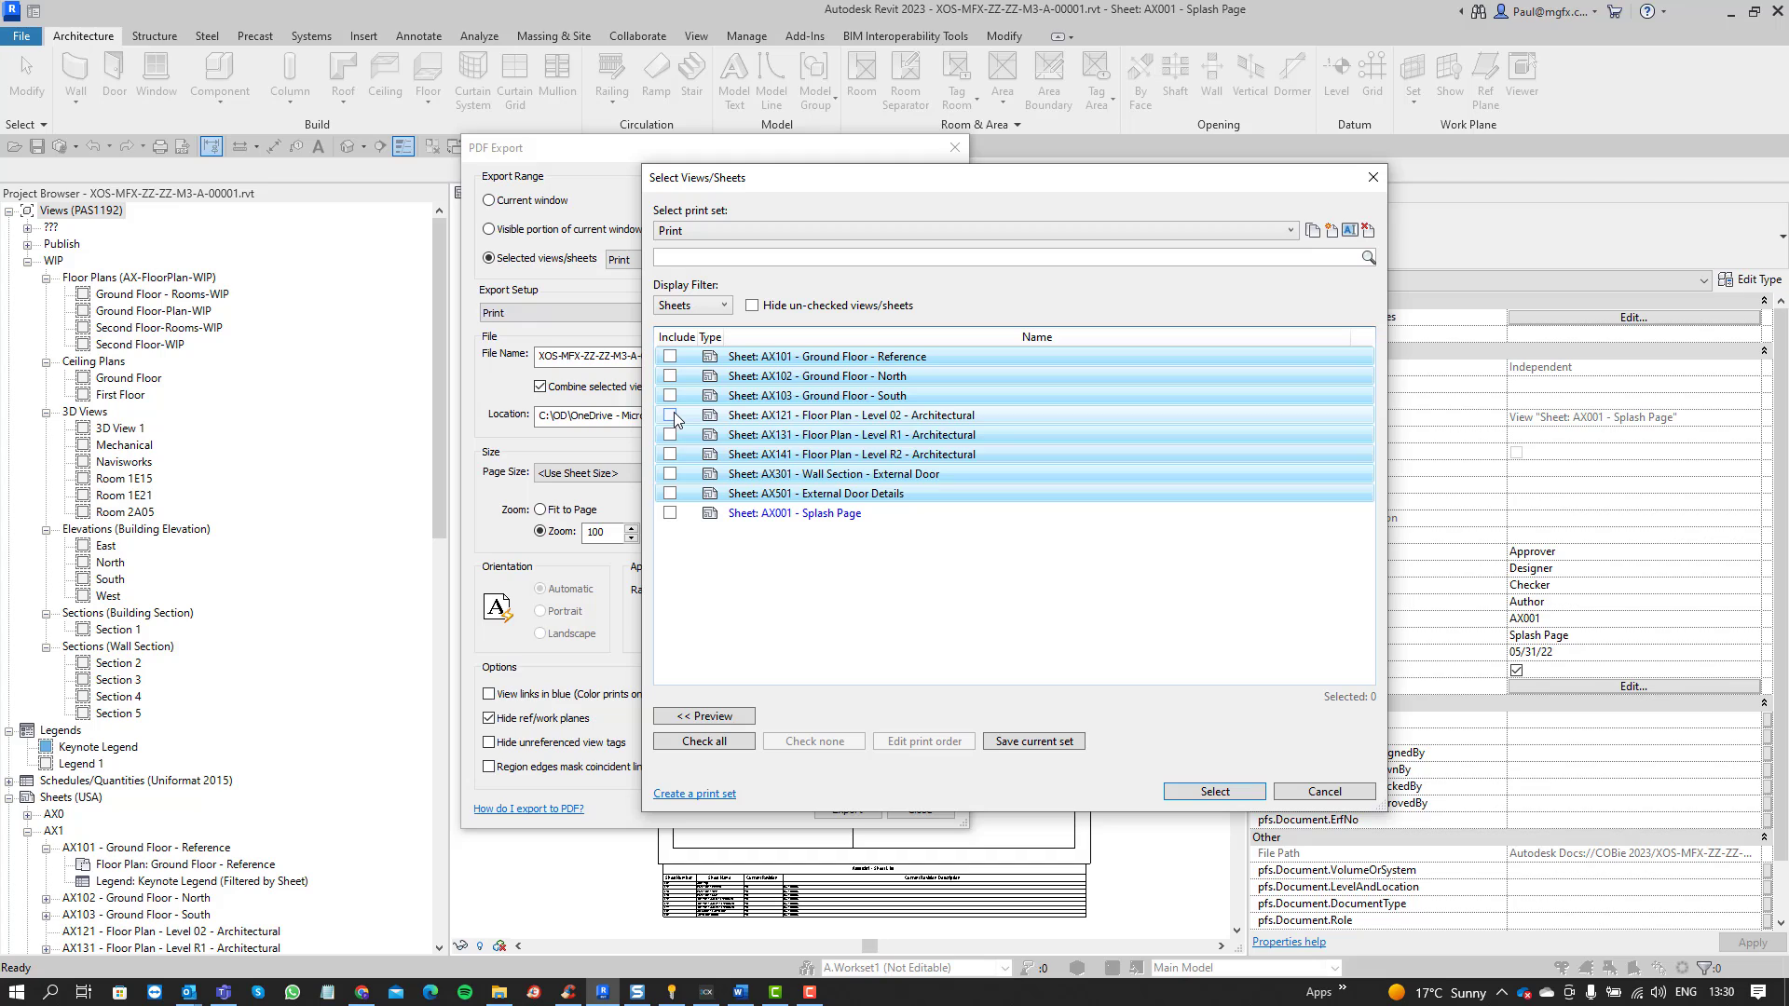
pyautogui.click(703, 740)
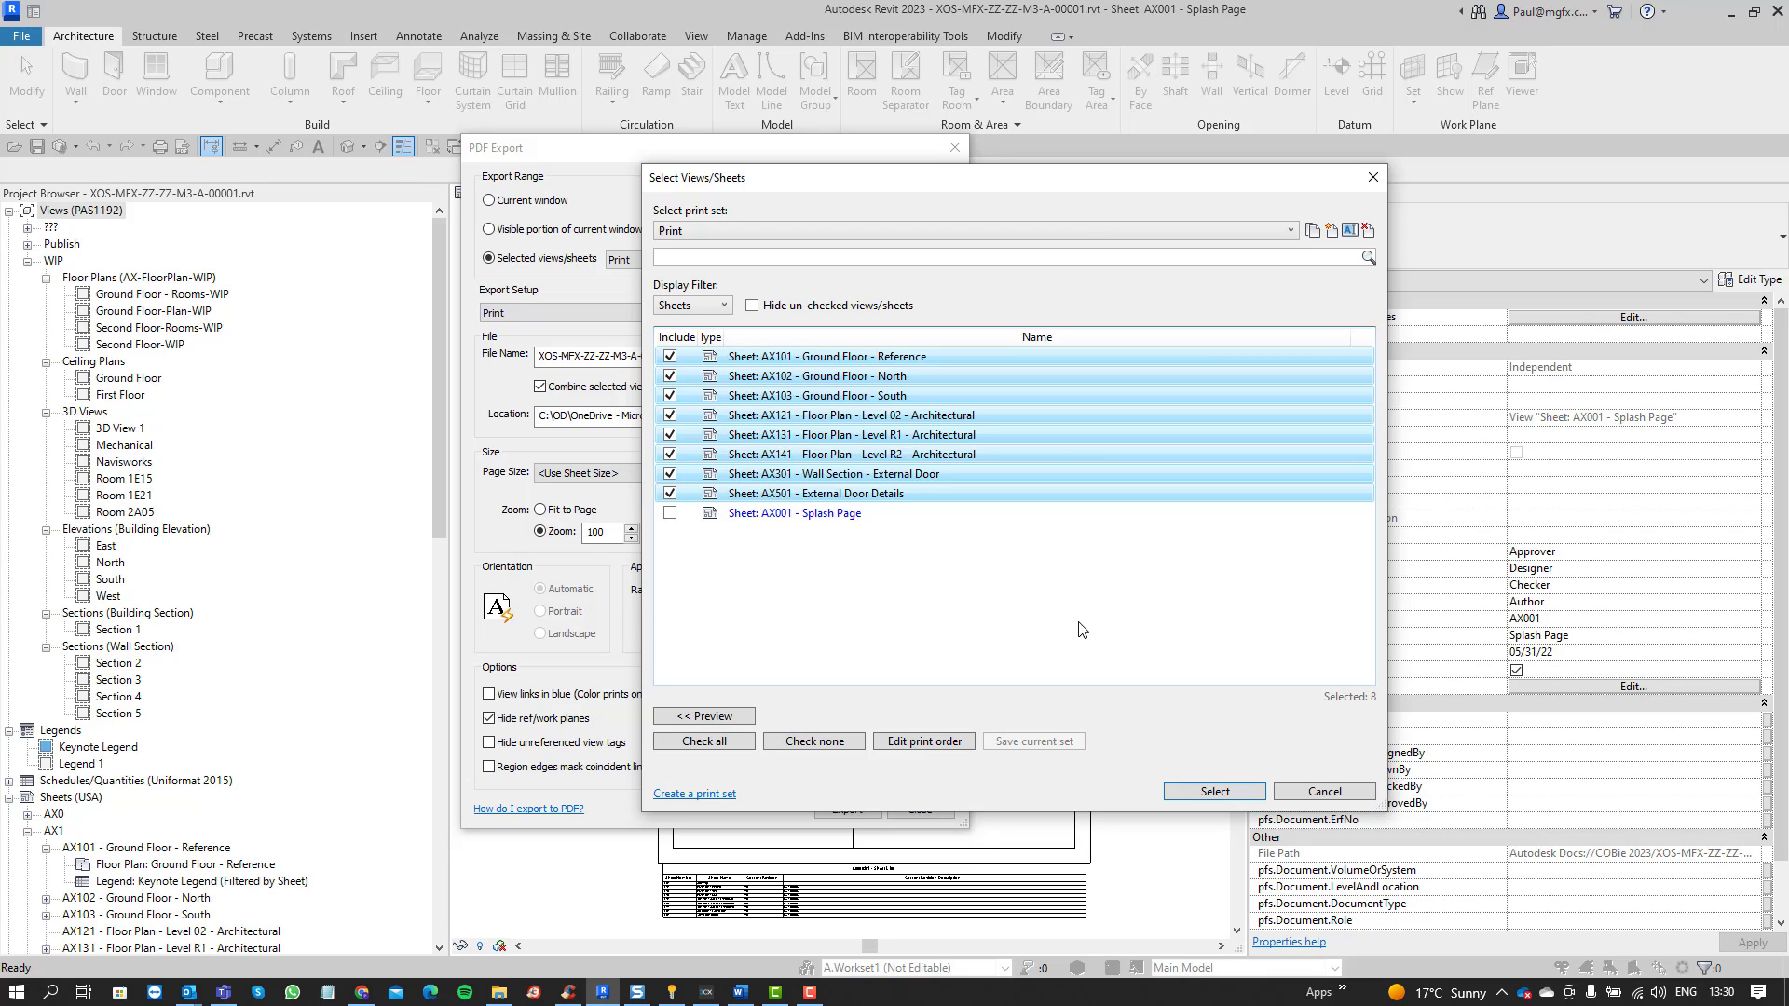
pyautogui.click(703, 716)
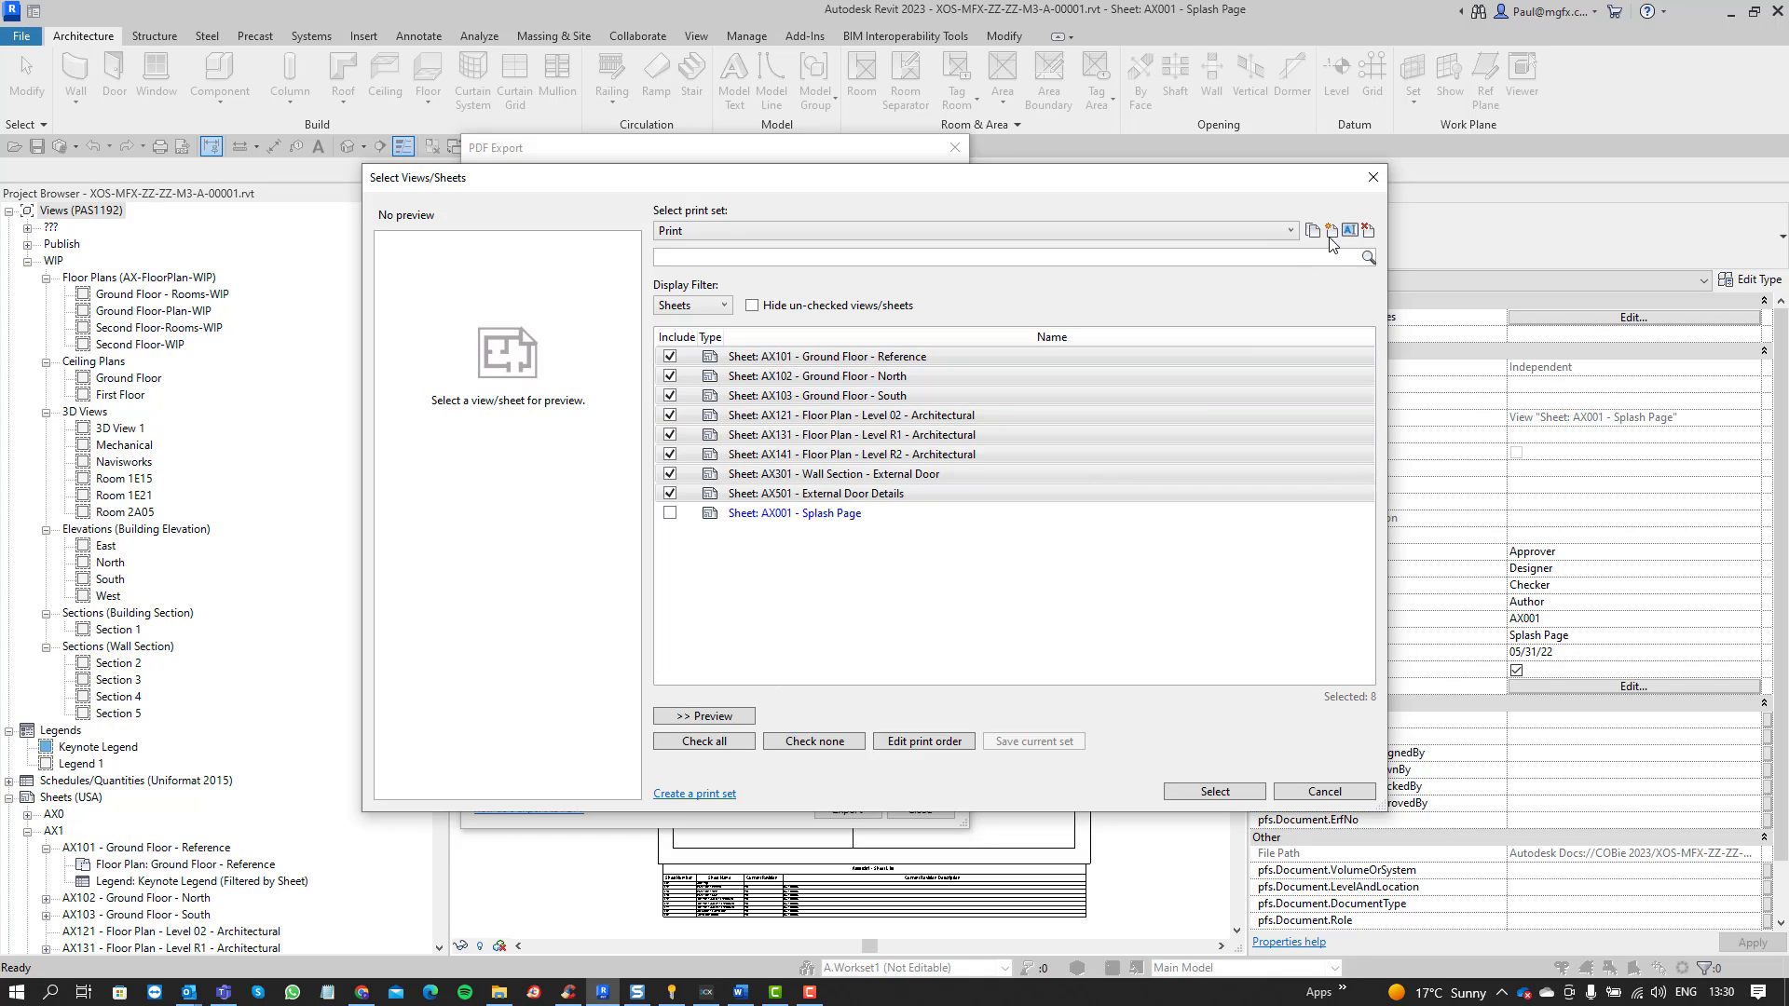
# - Create a new print set named 'Print Set 2' and toggle Hide un-checked views/sheets
pyautogui.click(1315, 230)
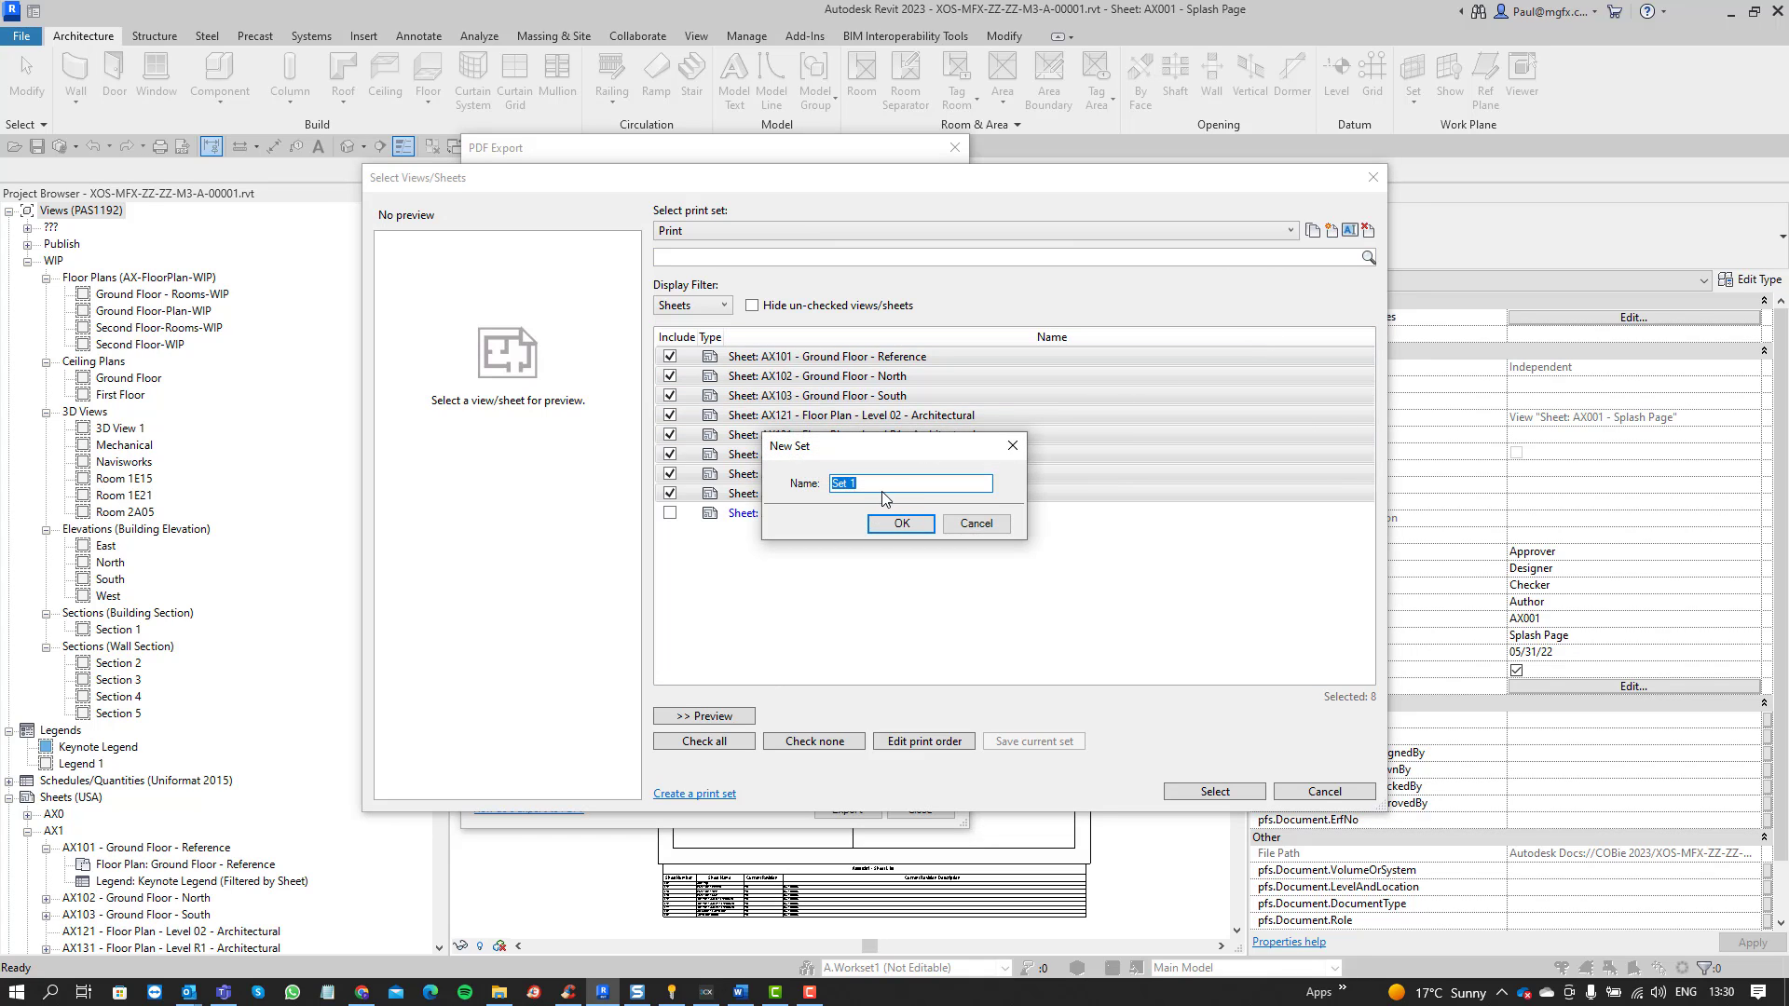
pyautogui.write('Print')
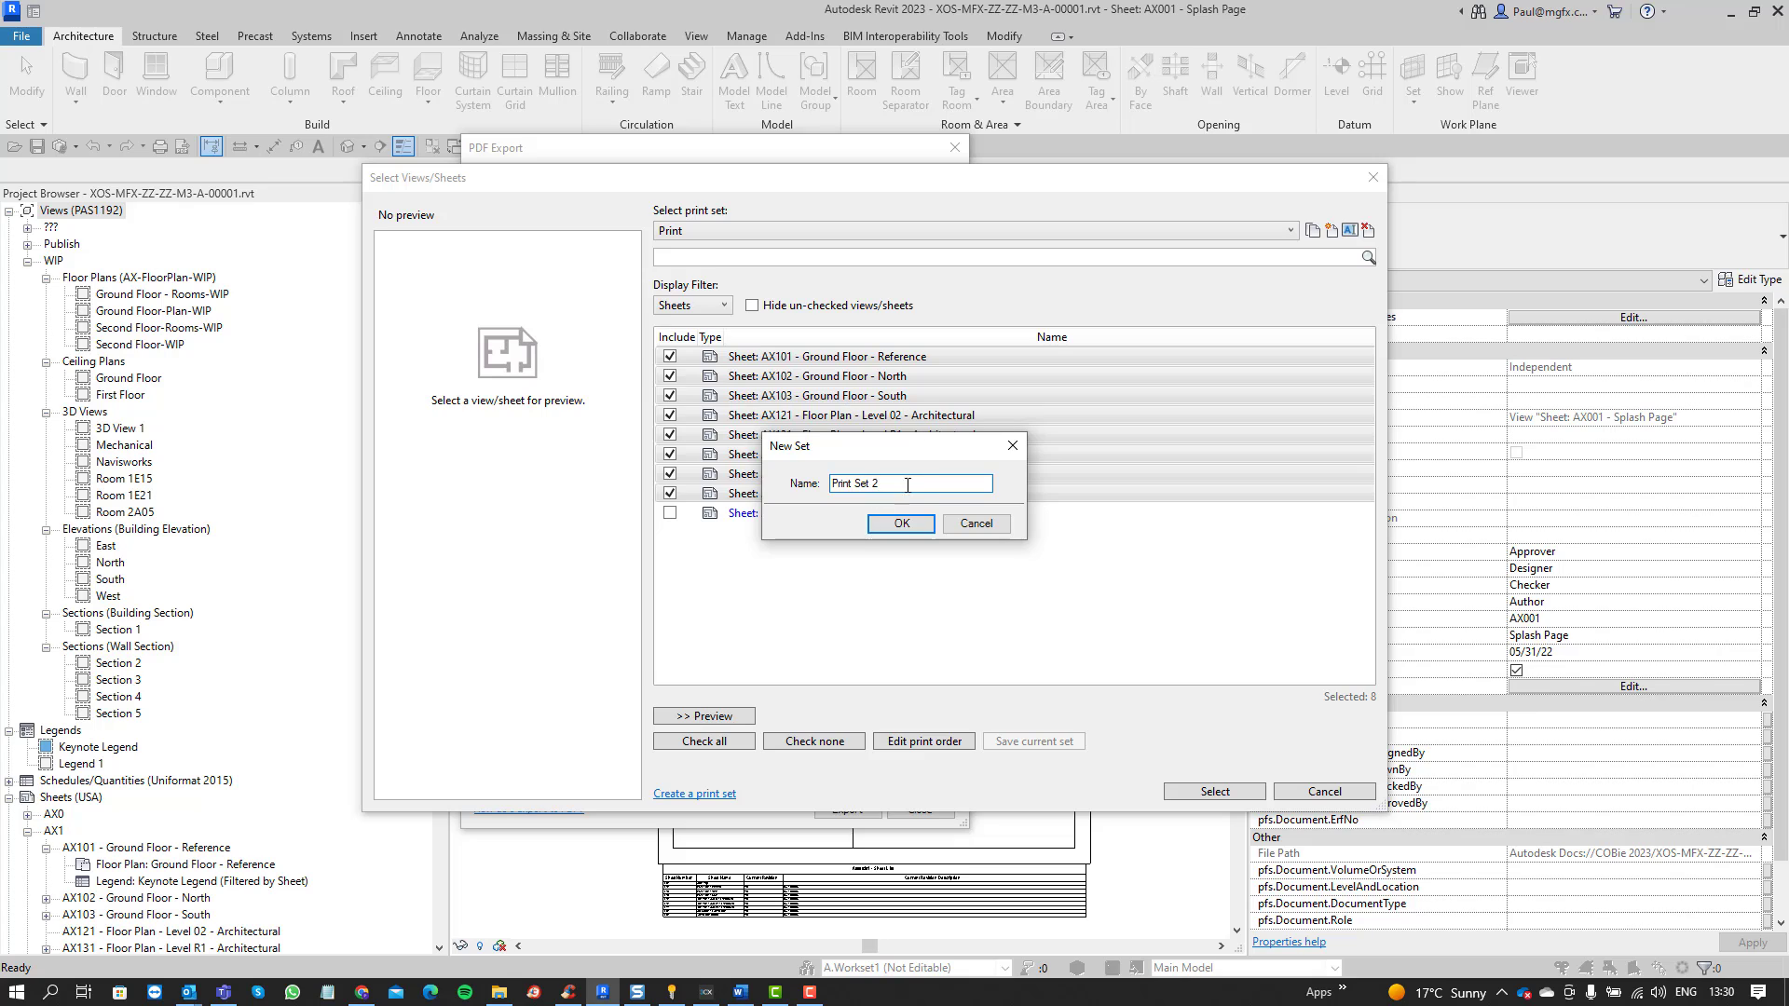
pyautogui.click(899, 524)
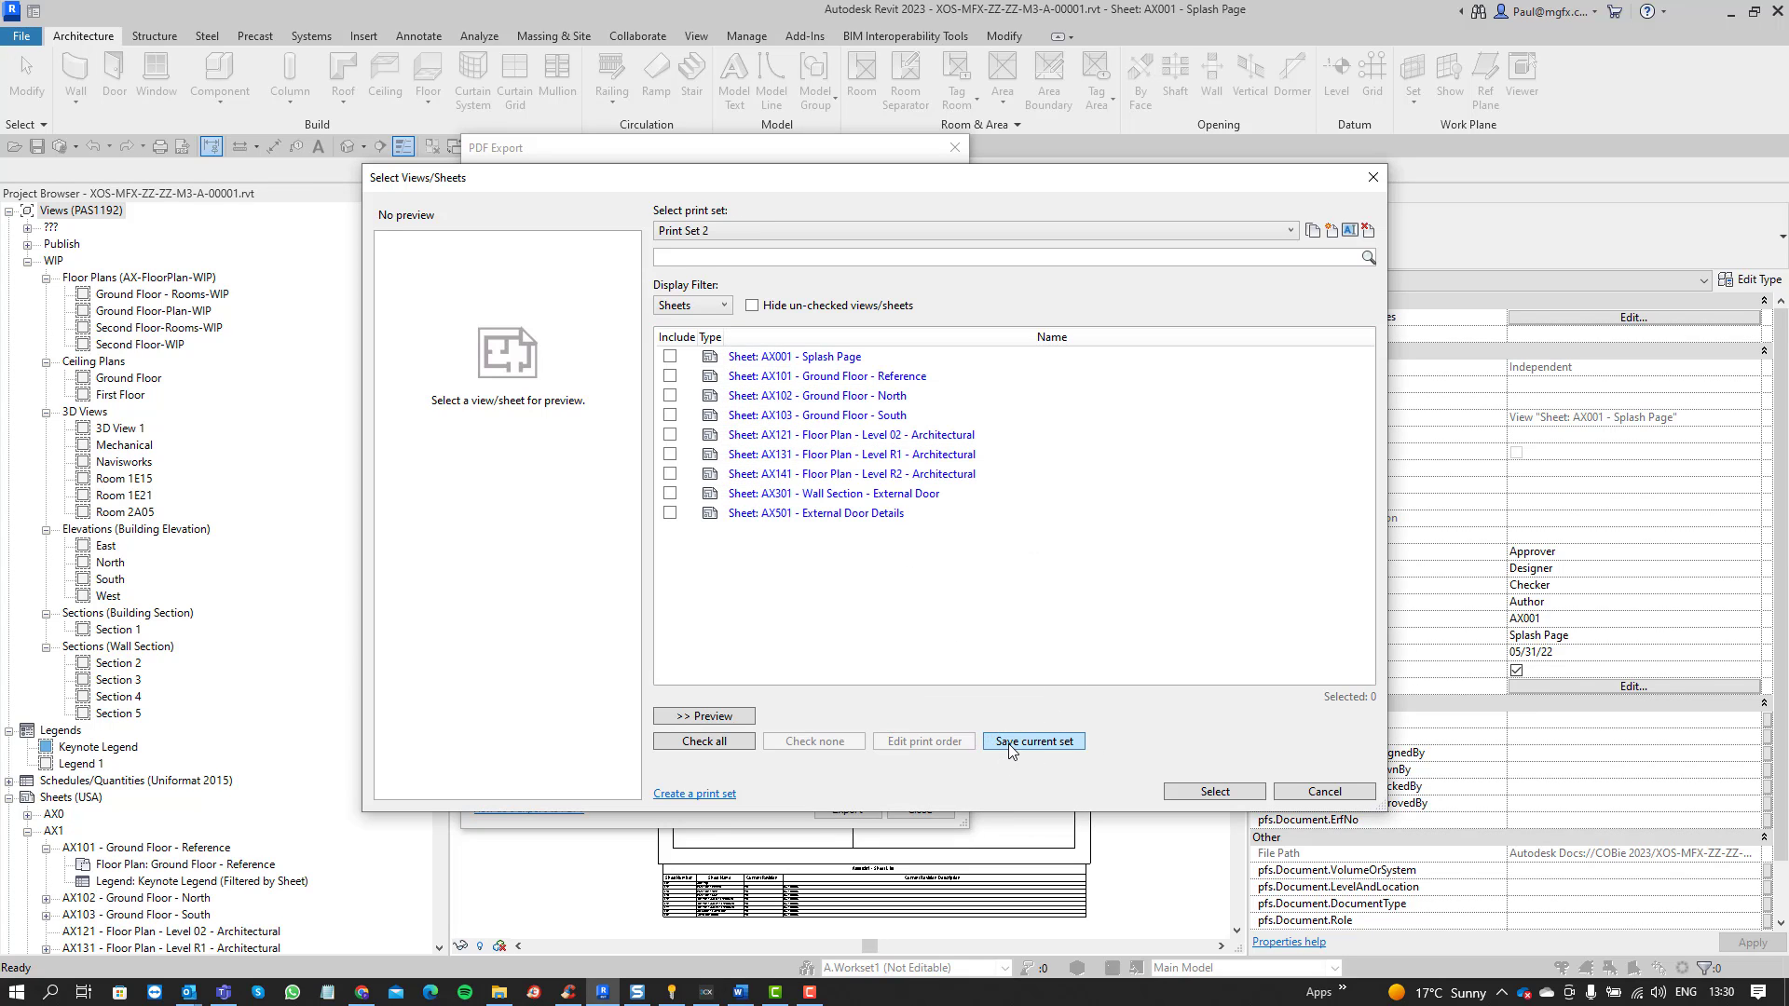
pyautogui.click(752, 305)
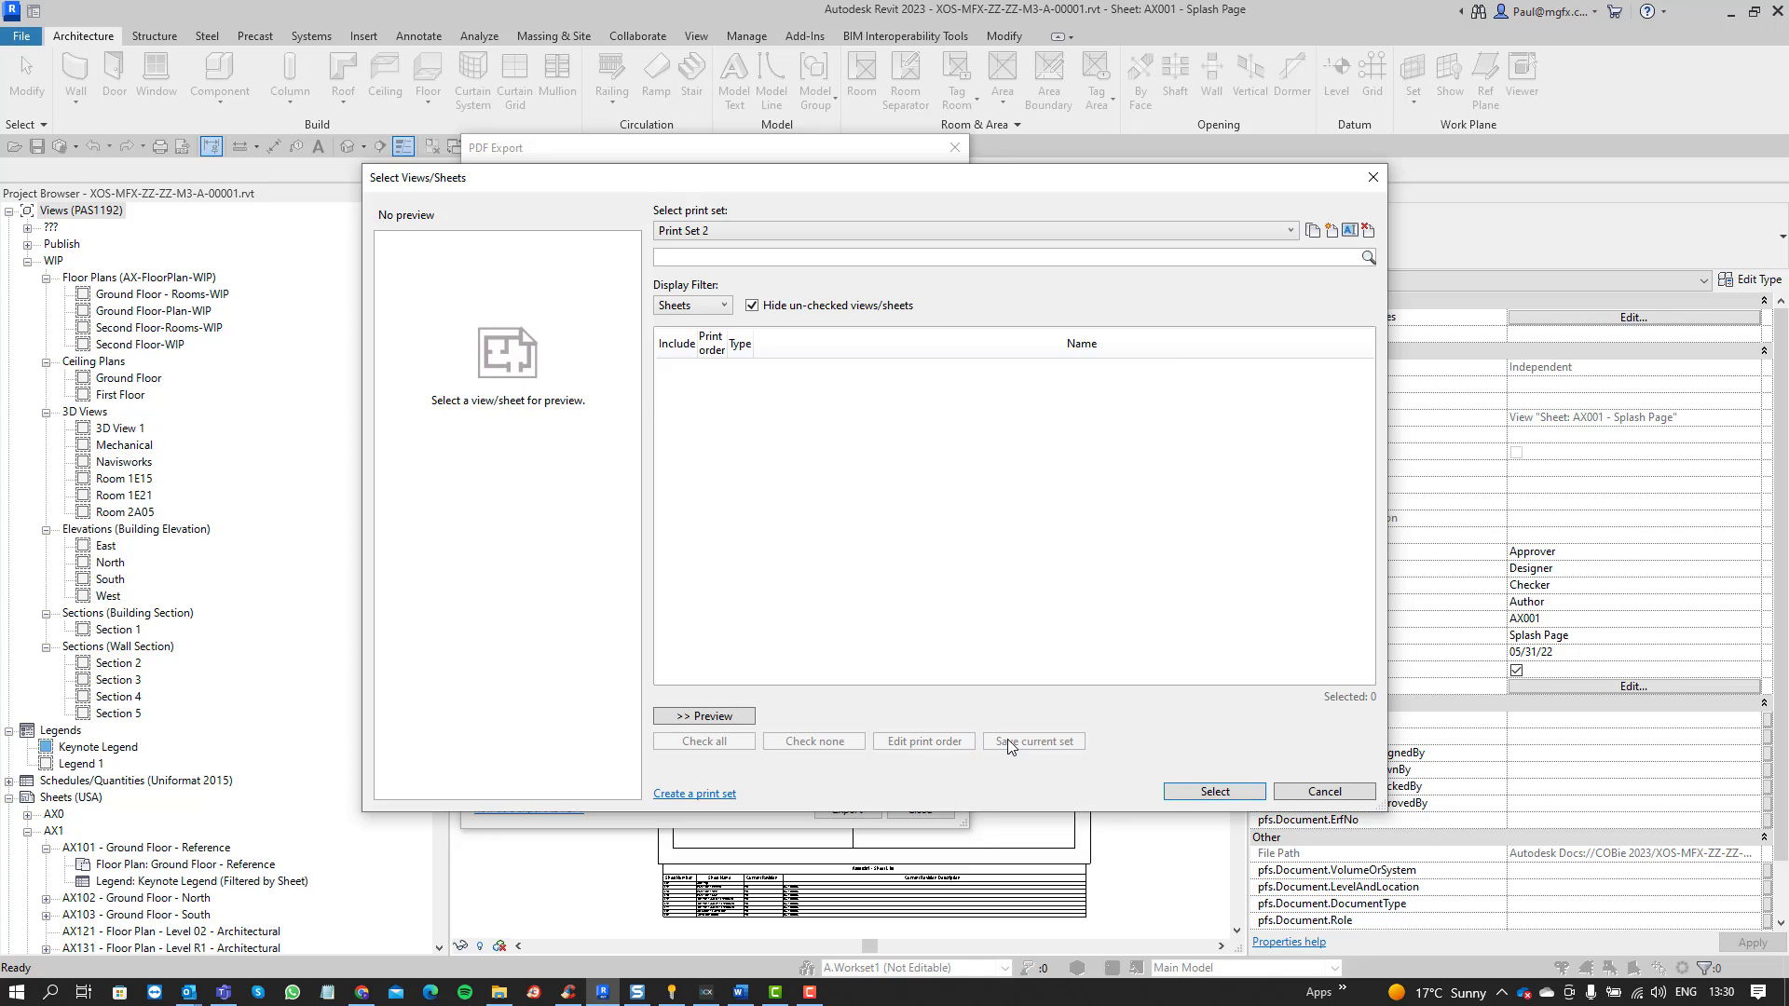
pyautogui.click(691, 304)
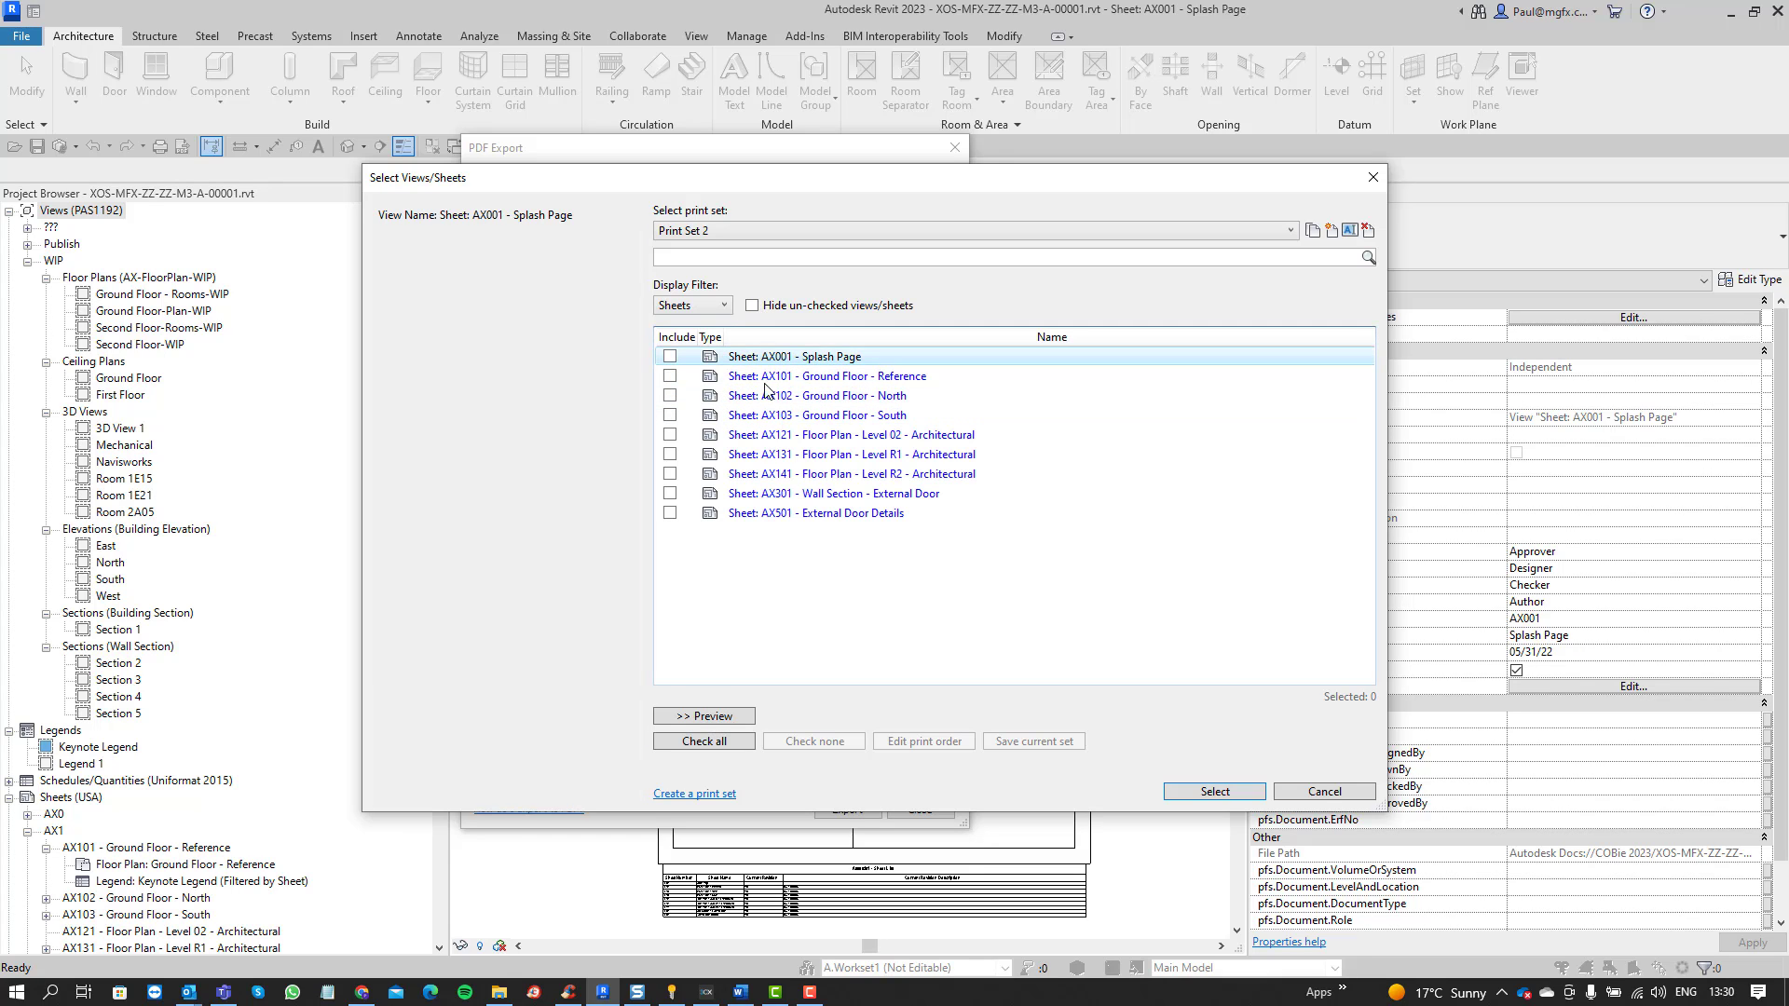
# - Check sheets AX001 through AX301 in Print Set 2, hide unchecked sheets, and edit print order
pyautogui.click(705, 717)
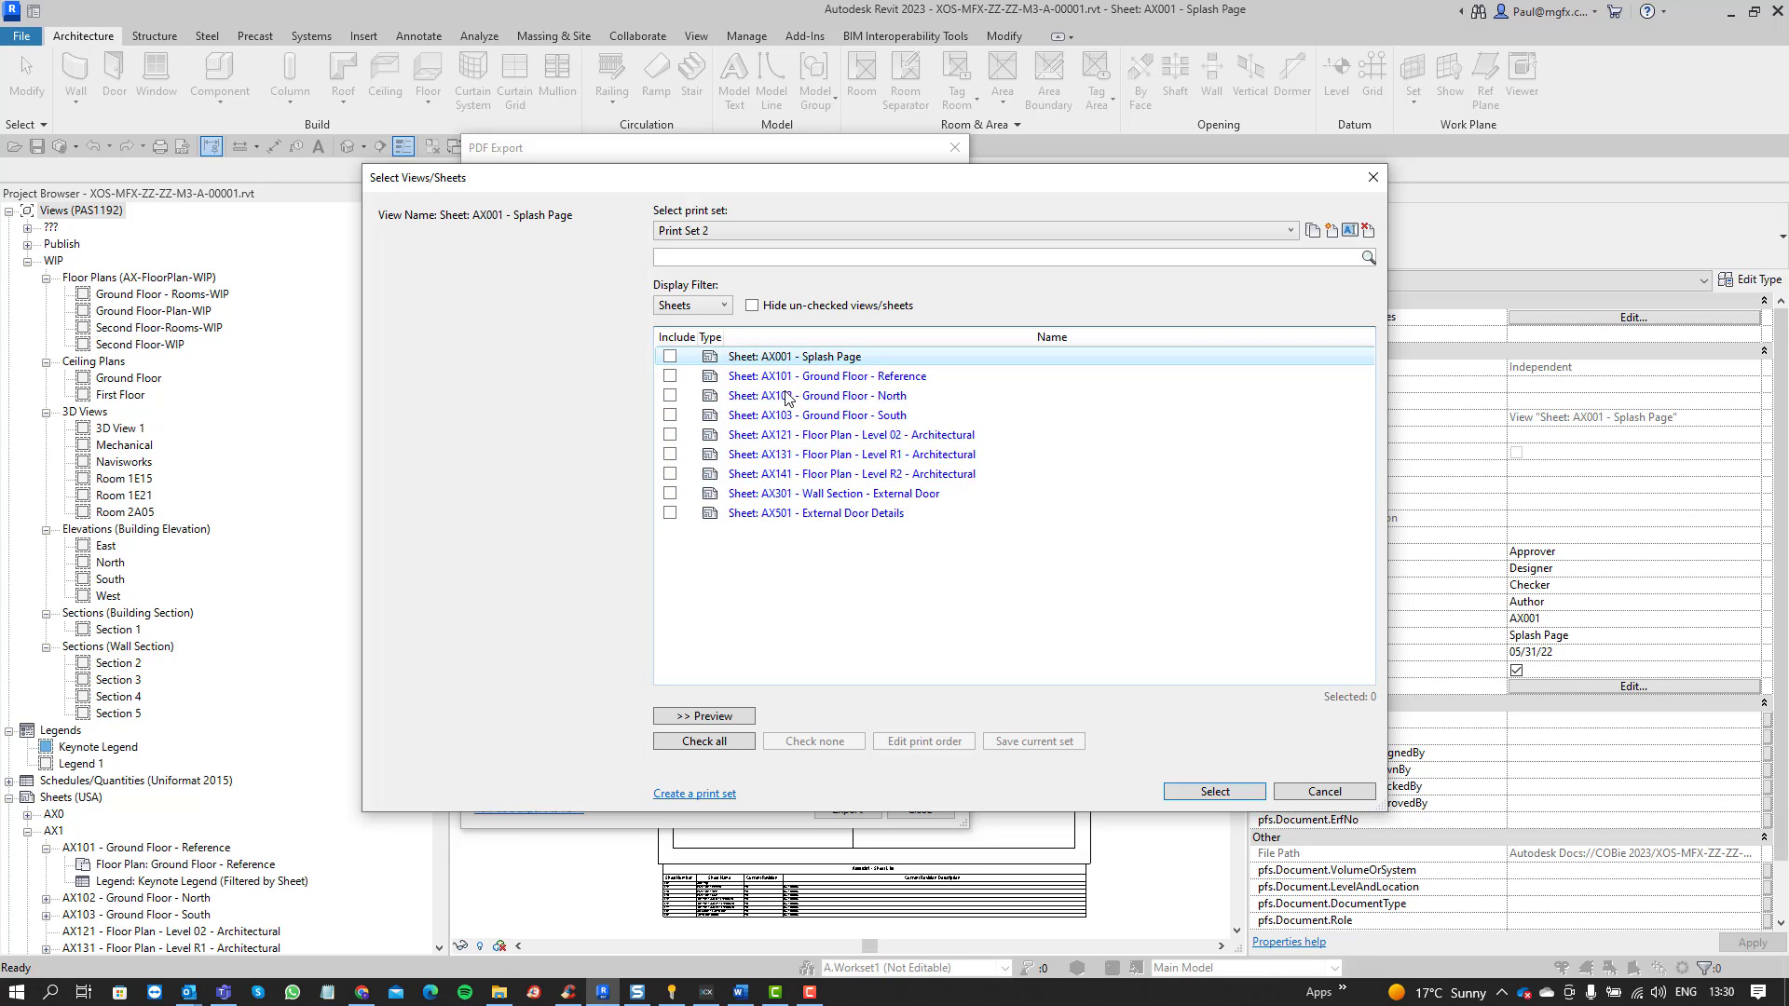
pyautogui.click(702, 717)
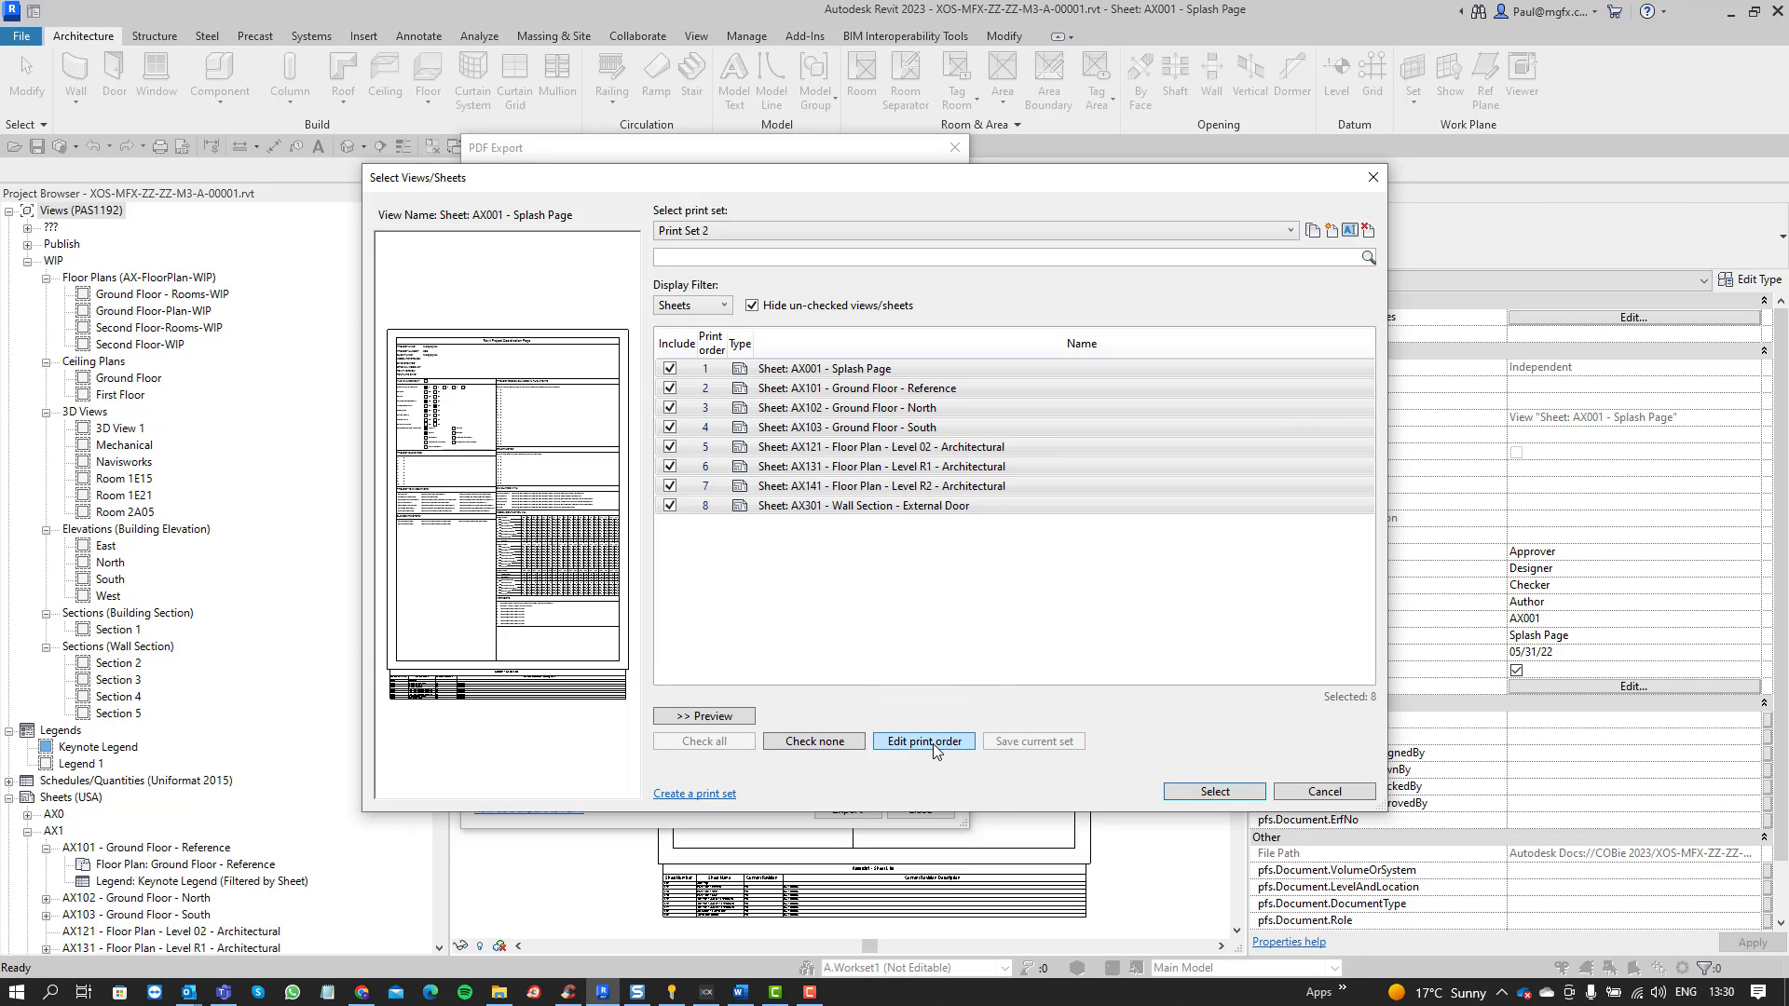
pyautogui.click(923, 741)
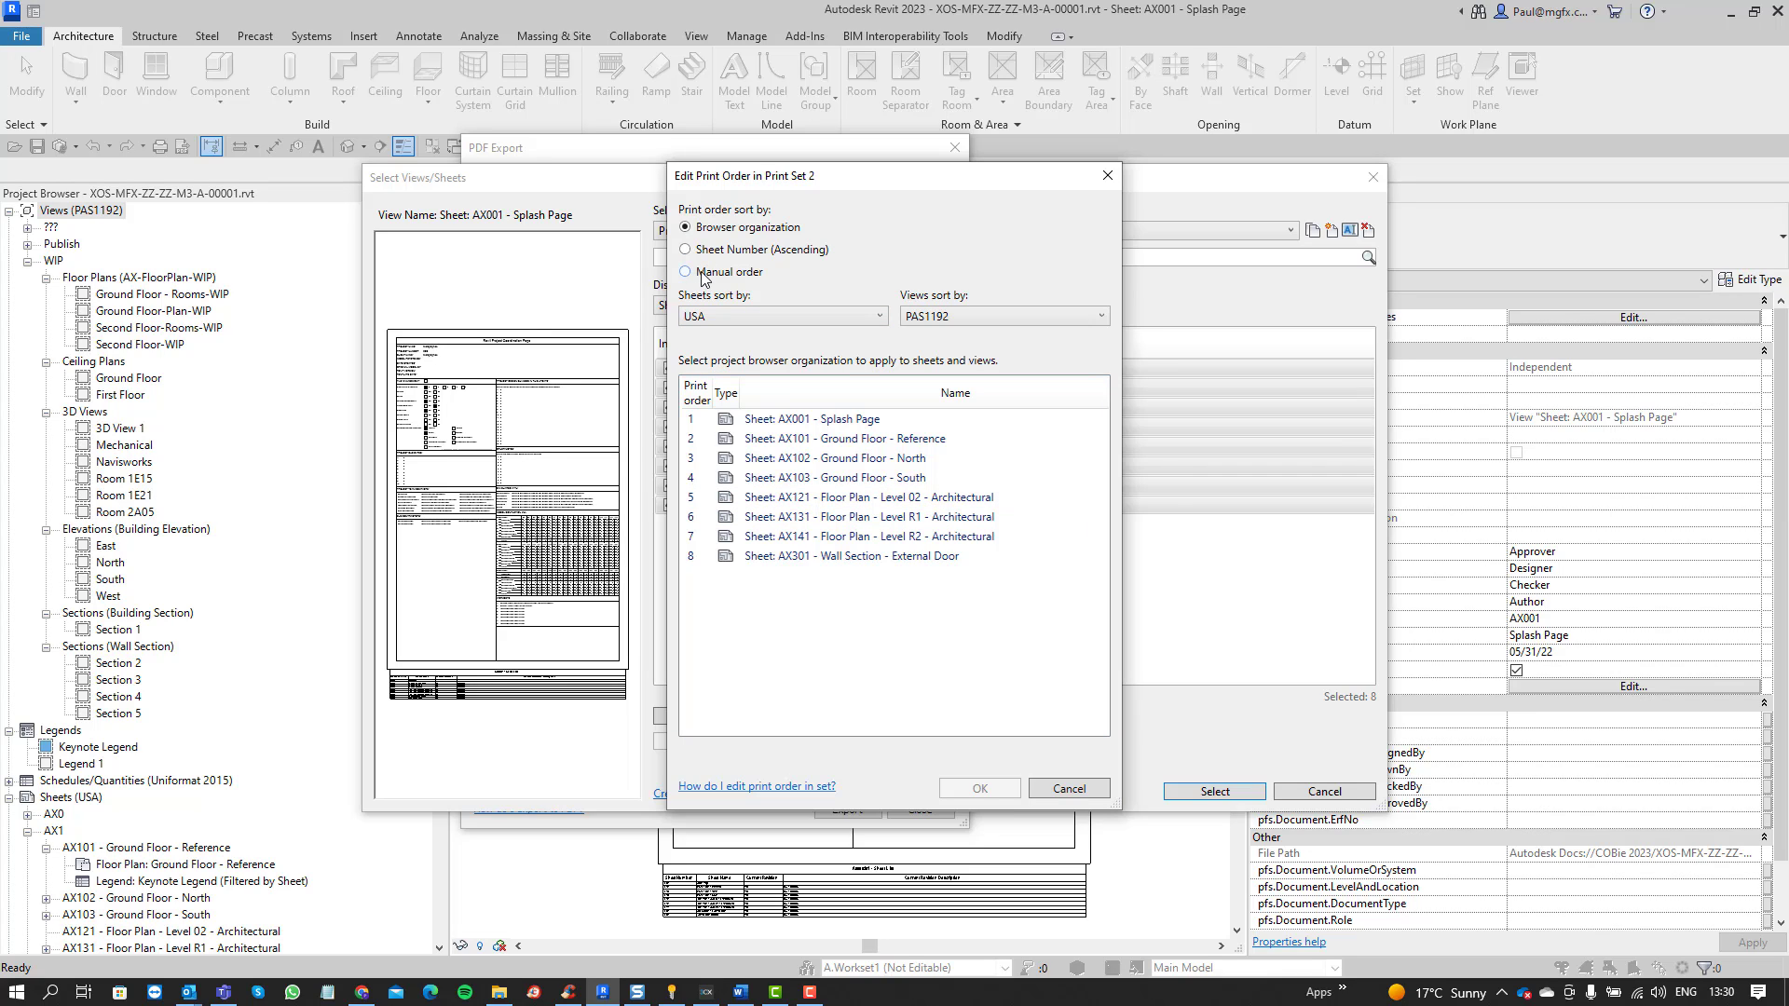
# - Switch Print Set 2 to manual order, move AX001 Splash Page to position 7, and apply
pyautogui.click(685, 273)
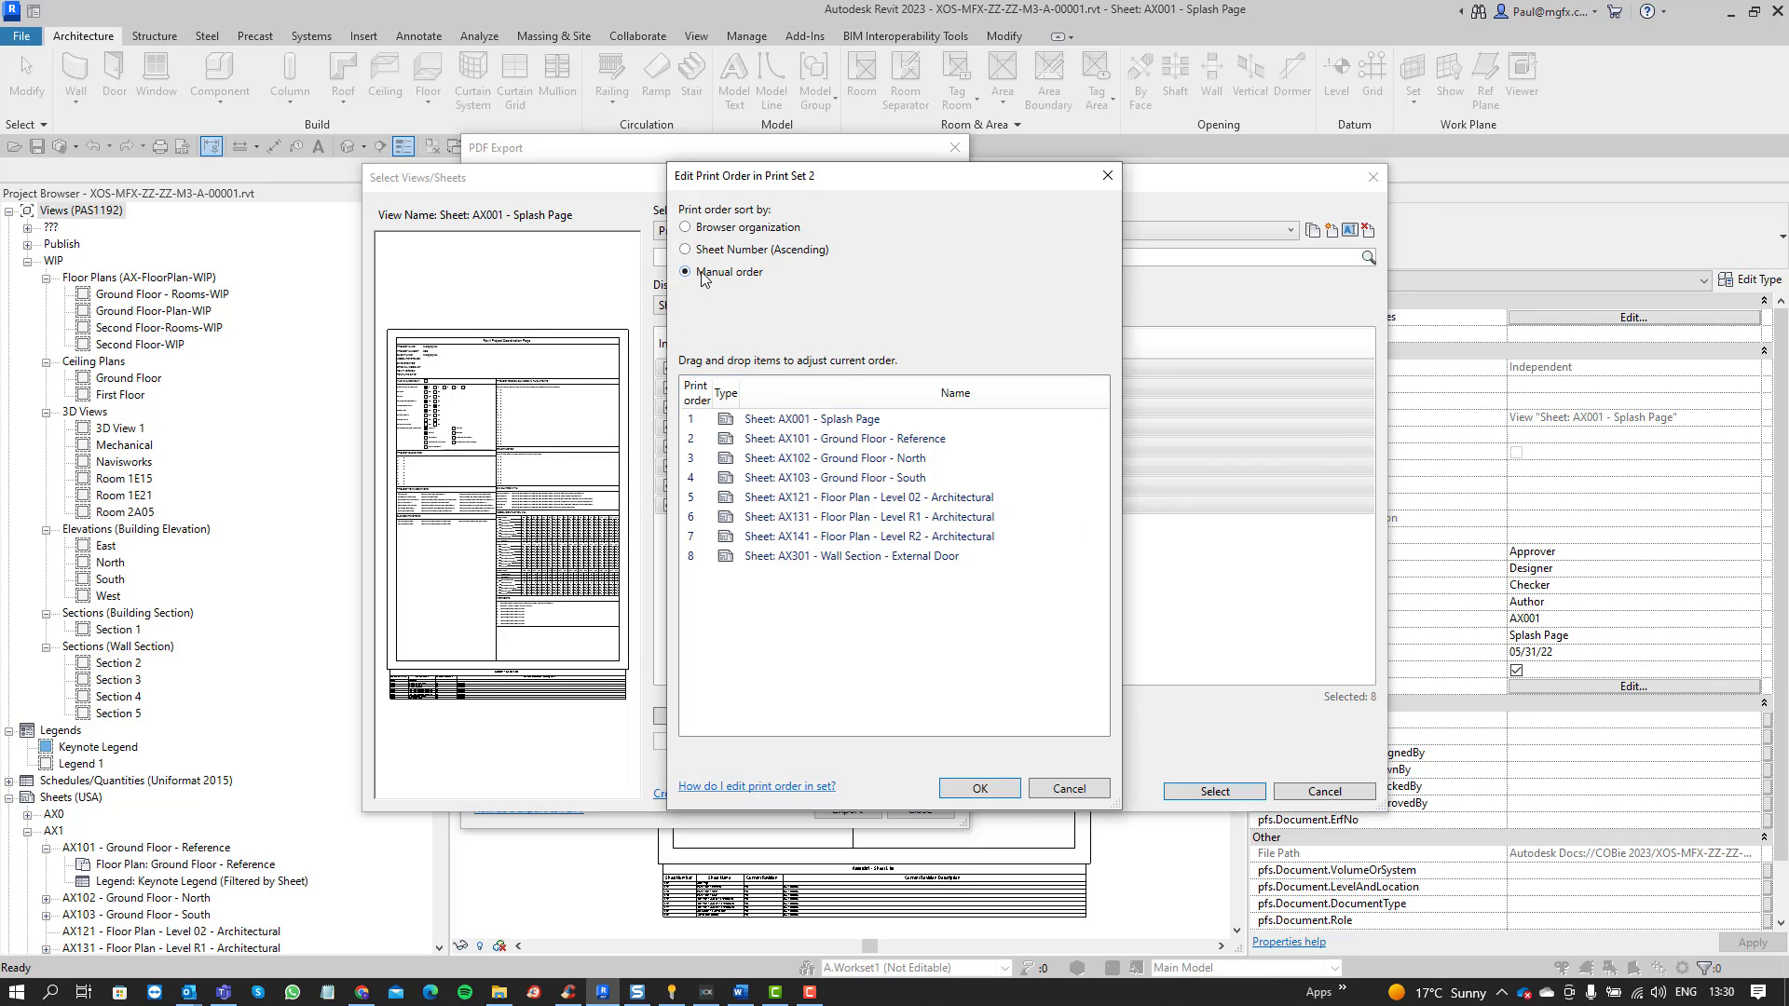
pyautogui.click(844, 421)
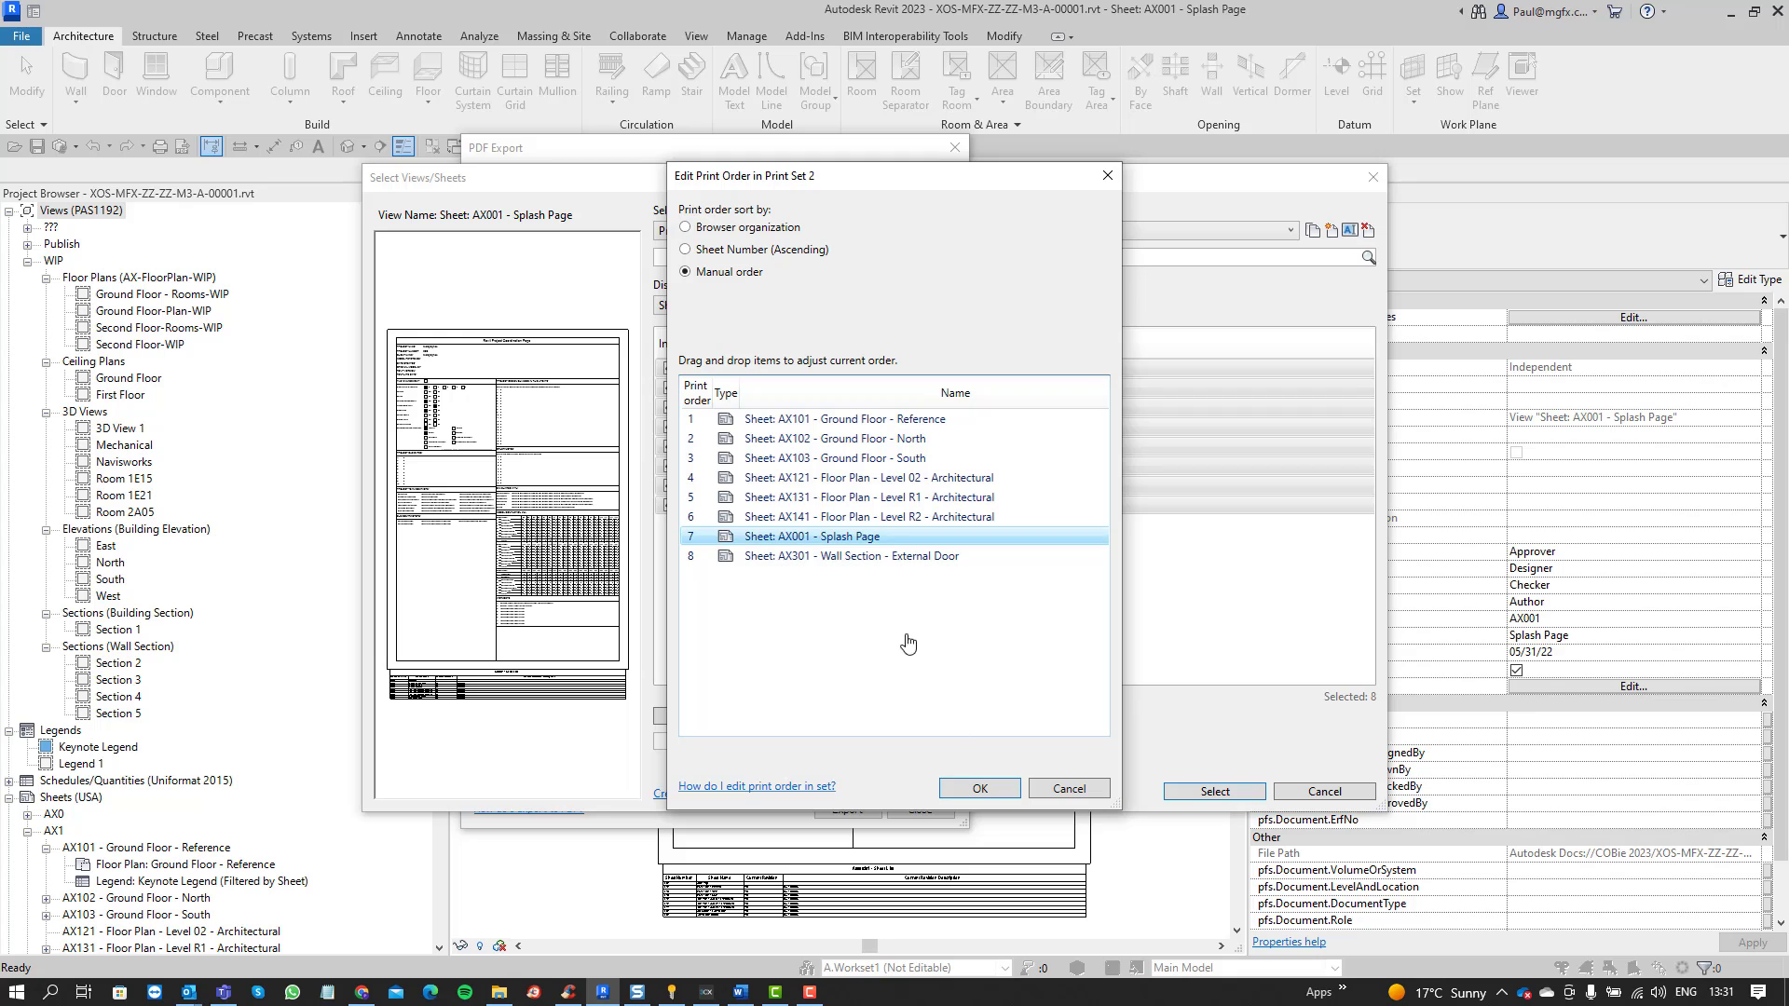
pyautogui.click(976, 787)
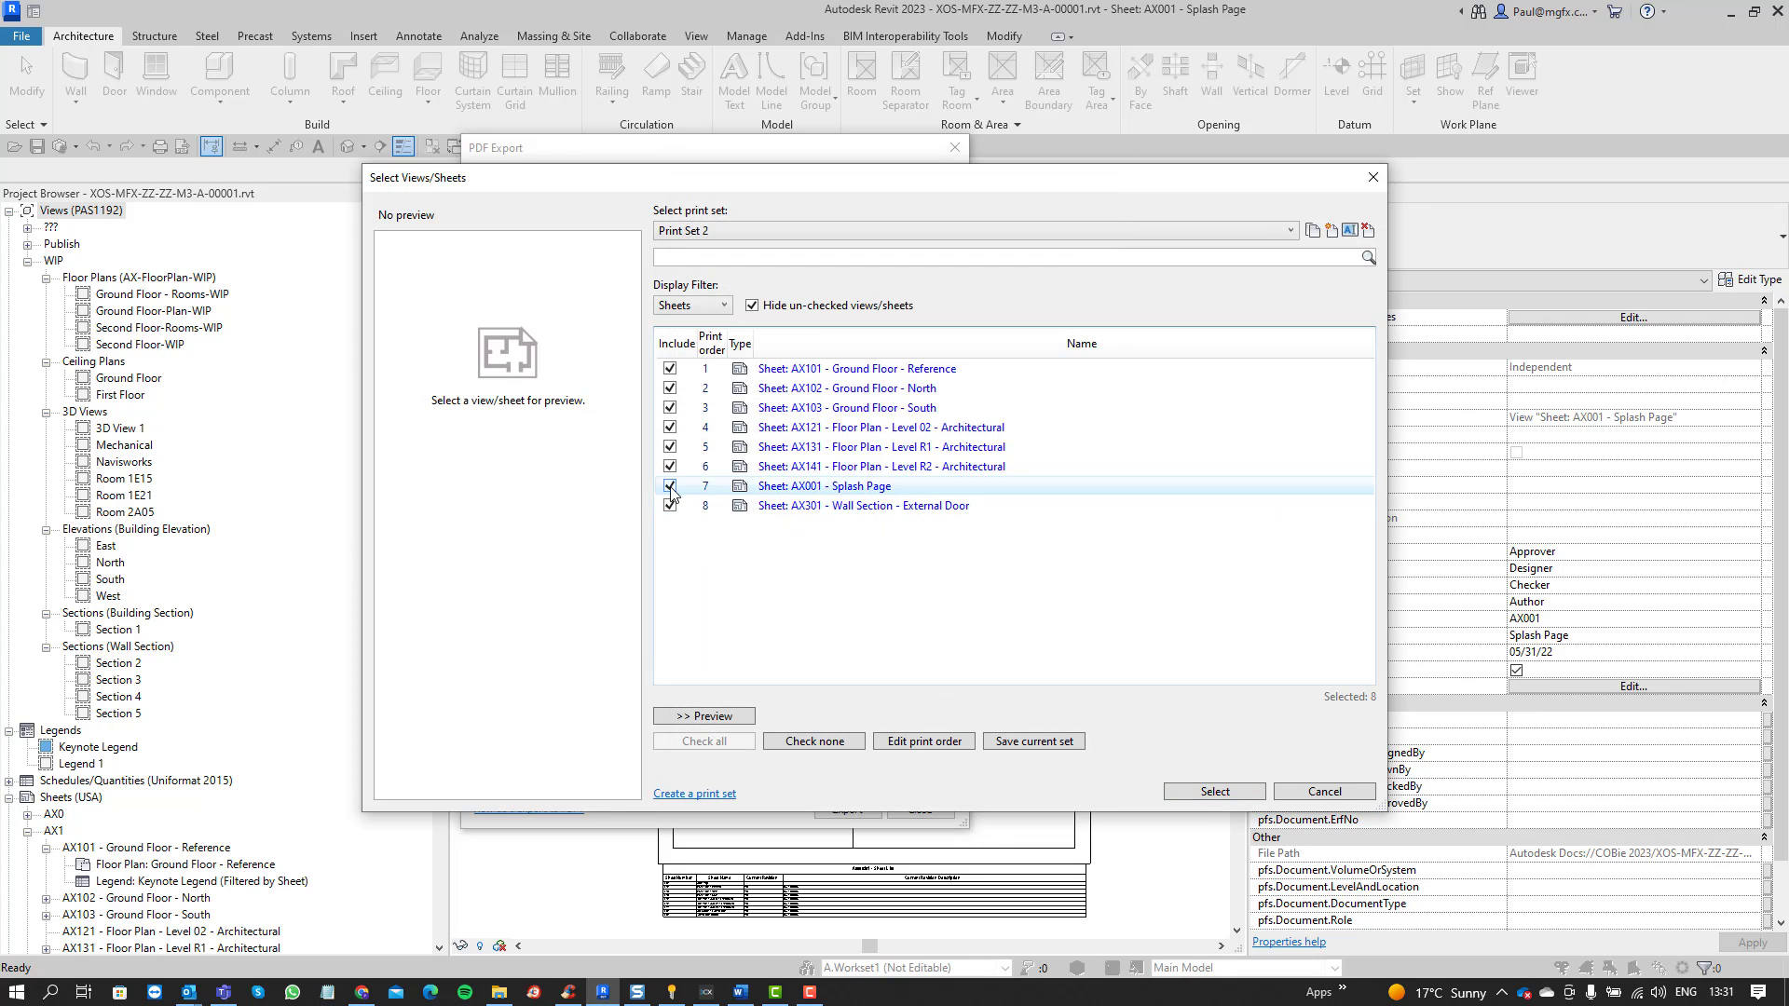
# - Preview and exclude AX001 Splash Page from Print Set 2, then reopen its print order
pyautogui.click(824, 484)
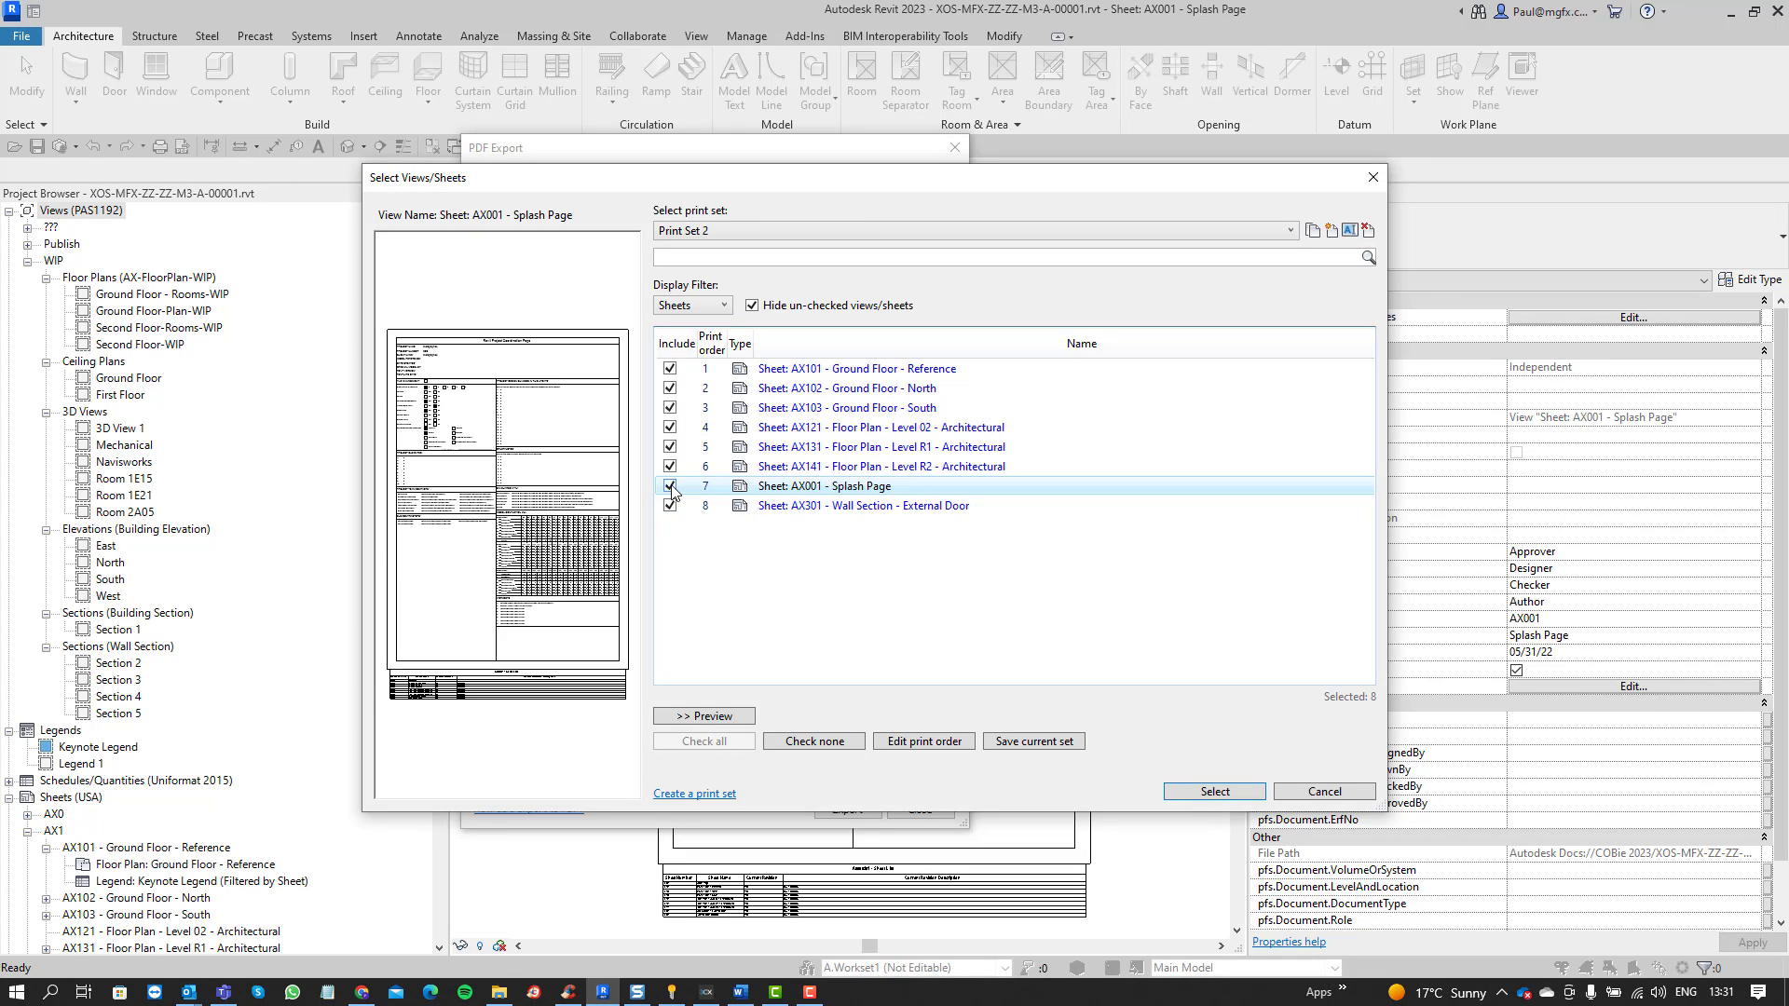
pyautogui.click(671, 486)
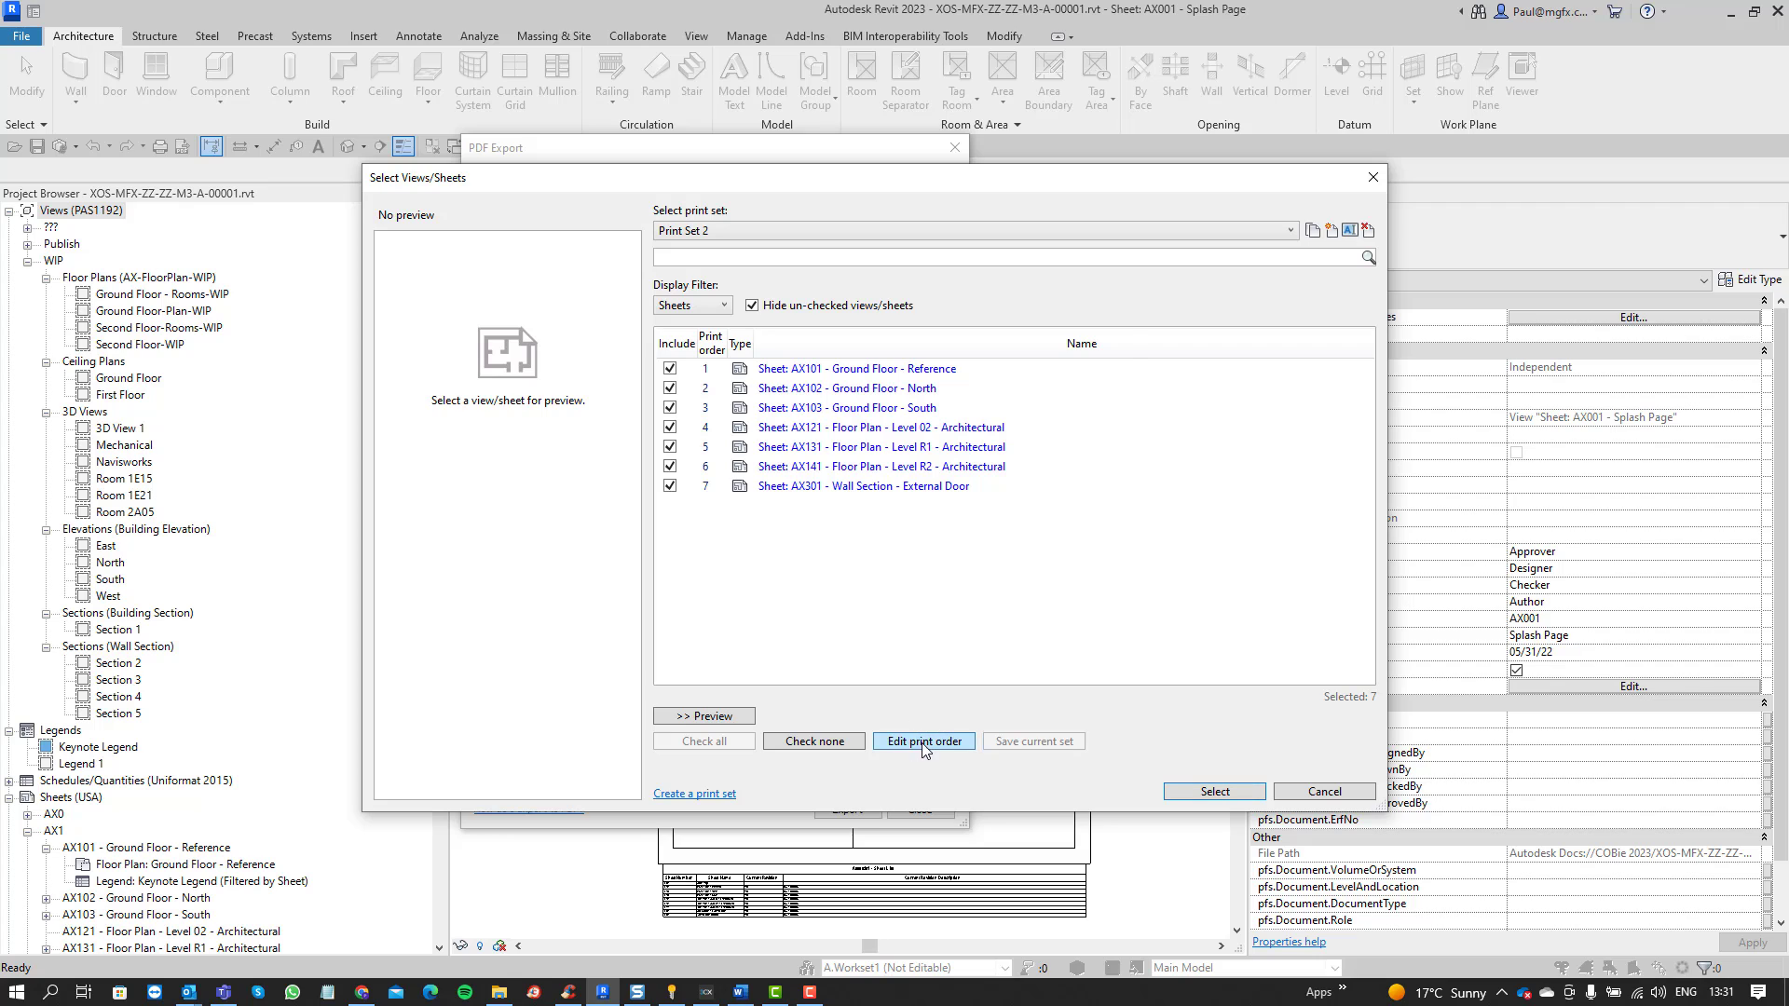
pyautogui.click(923, 740)
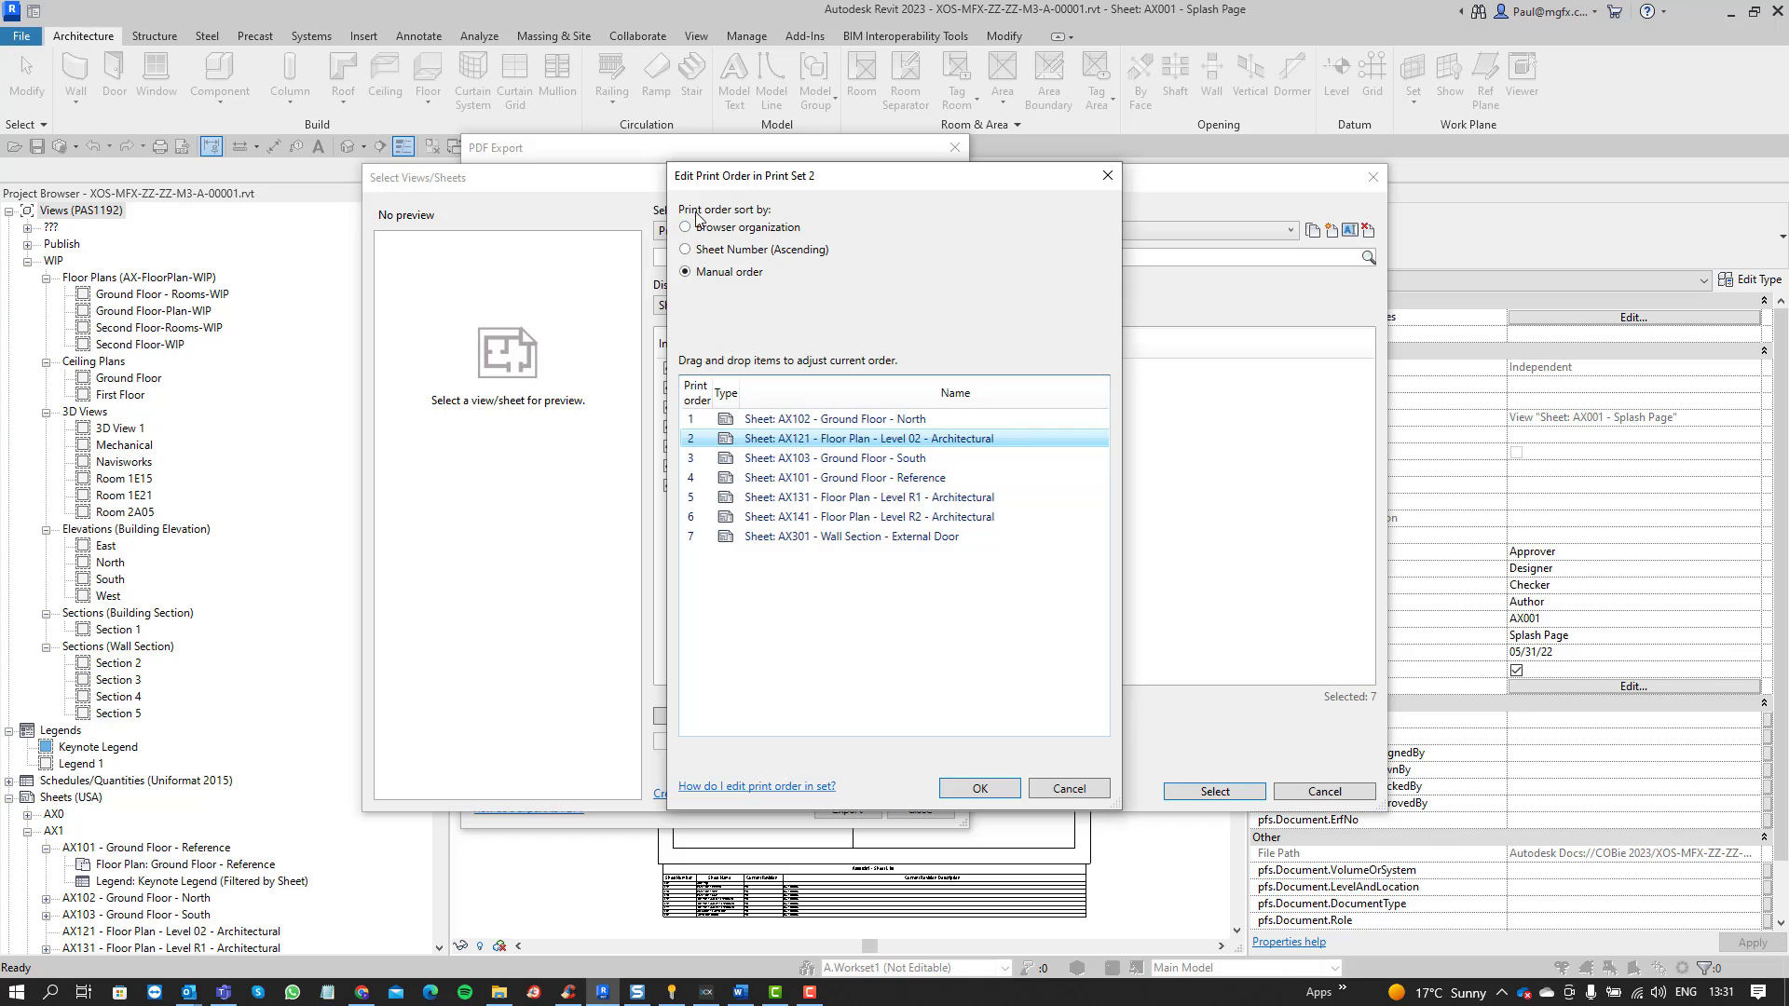
# - Sort the print order by sheet number ascending, accepting loss of the manual order
pyautogui.click(685, 250)
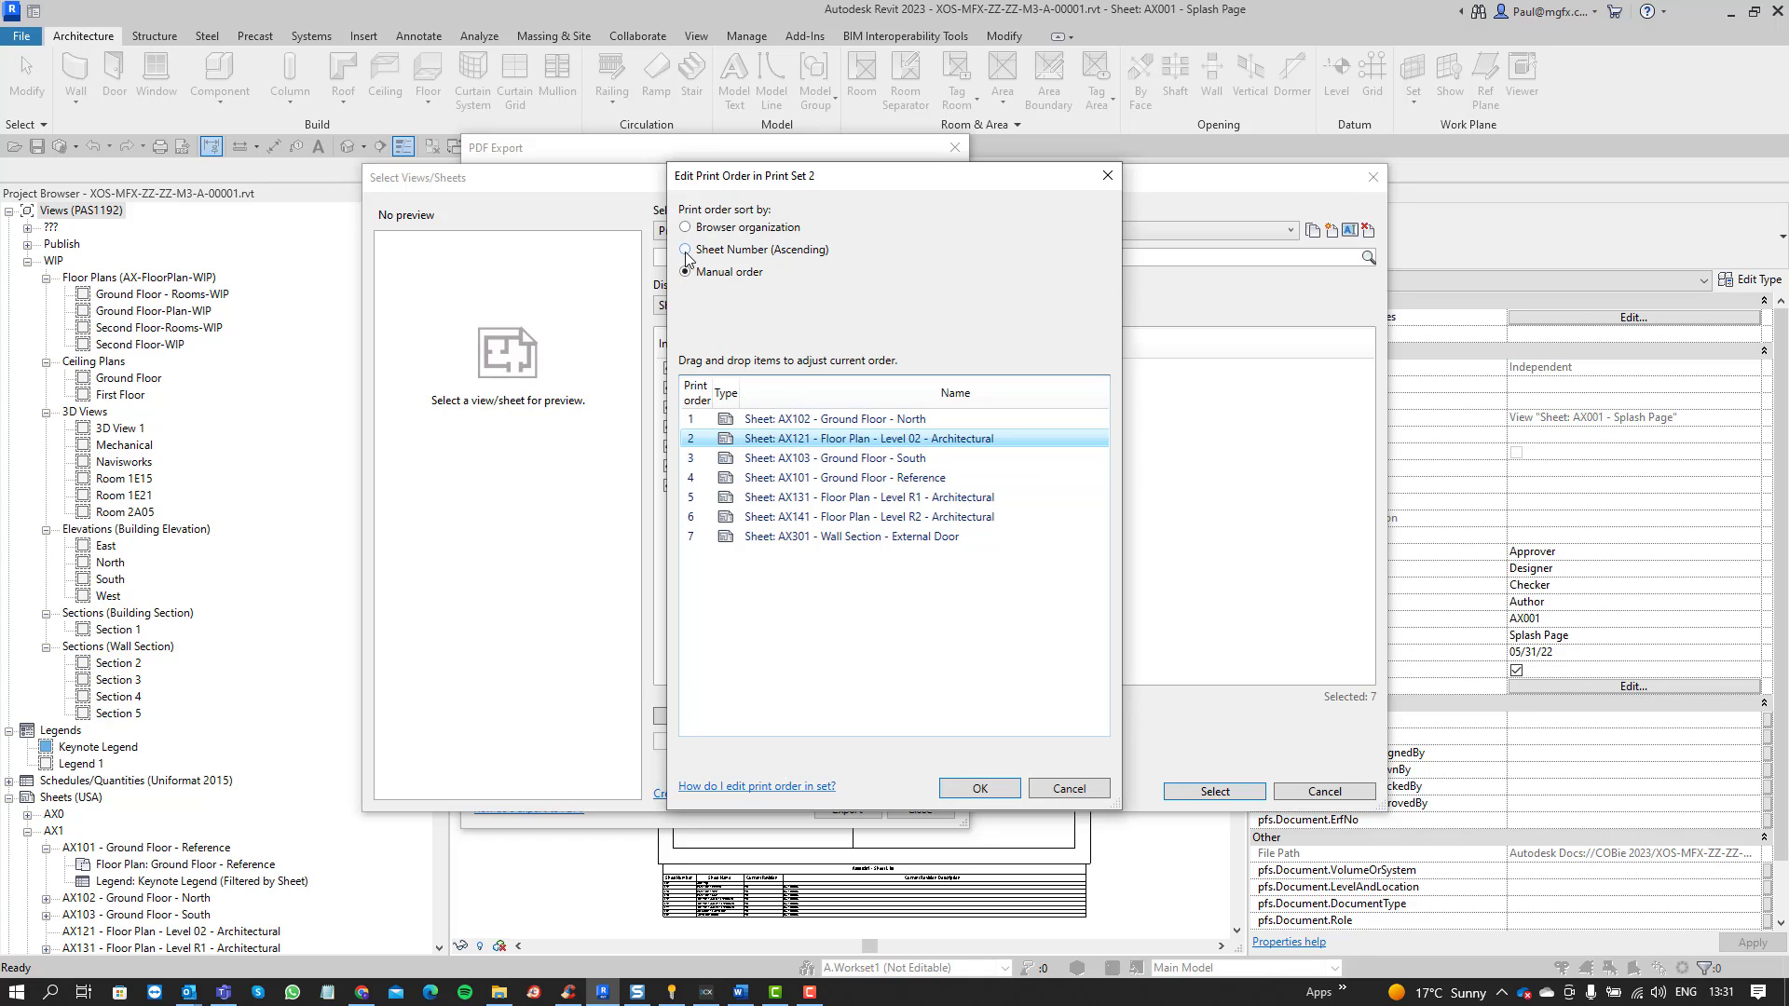
pyautogui.click(686, 271)
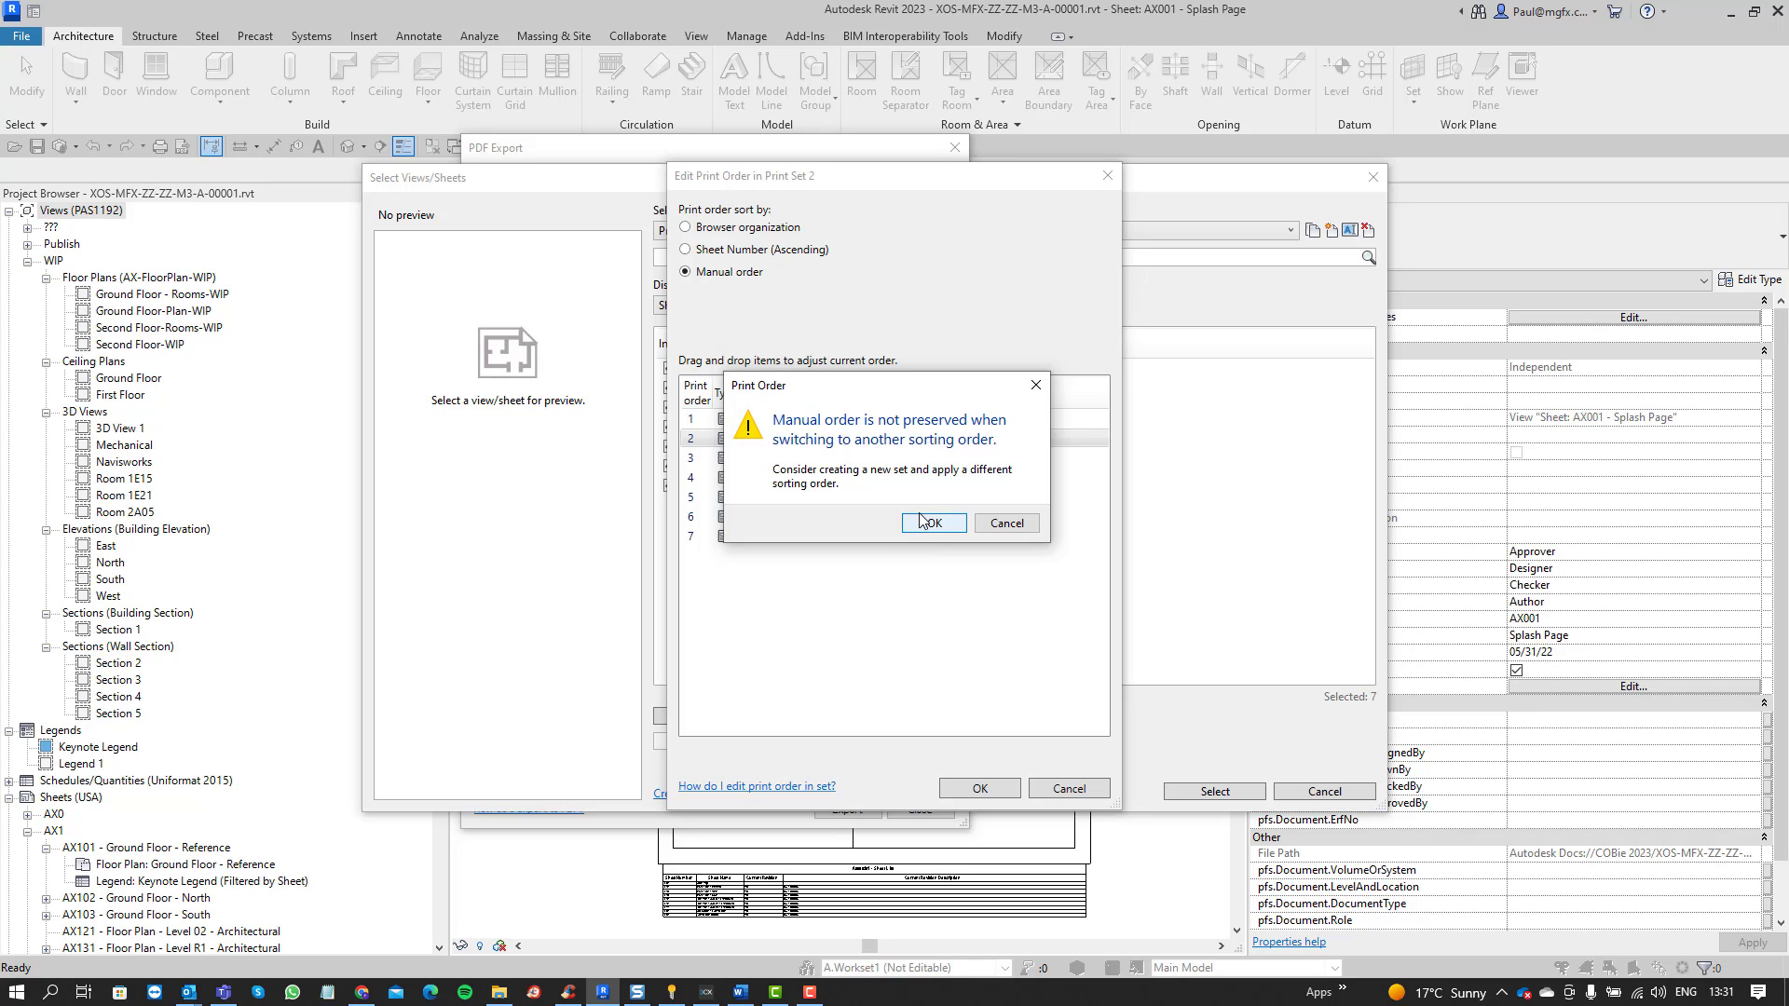
pyautogui.click(932, 523)
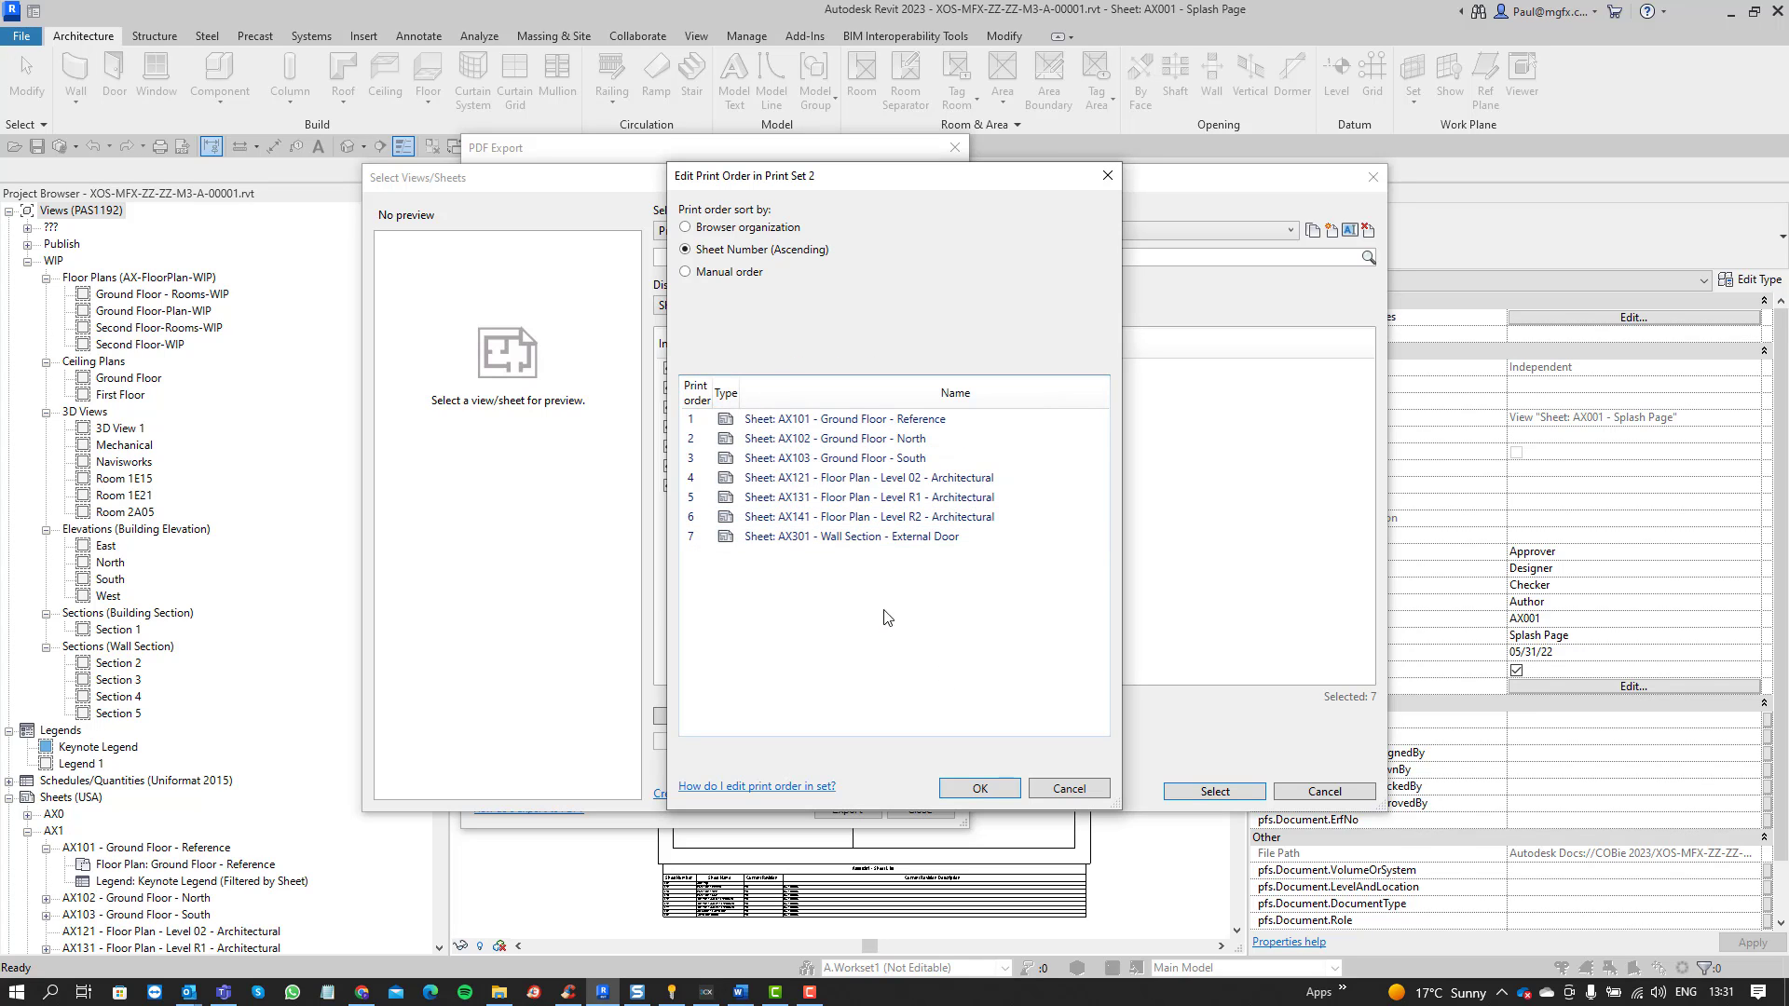
# - Move the Level 02 floor plan lower, then switch ordering to Browser organization
pyautogui.click(868, 477)
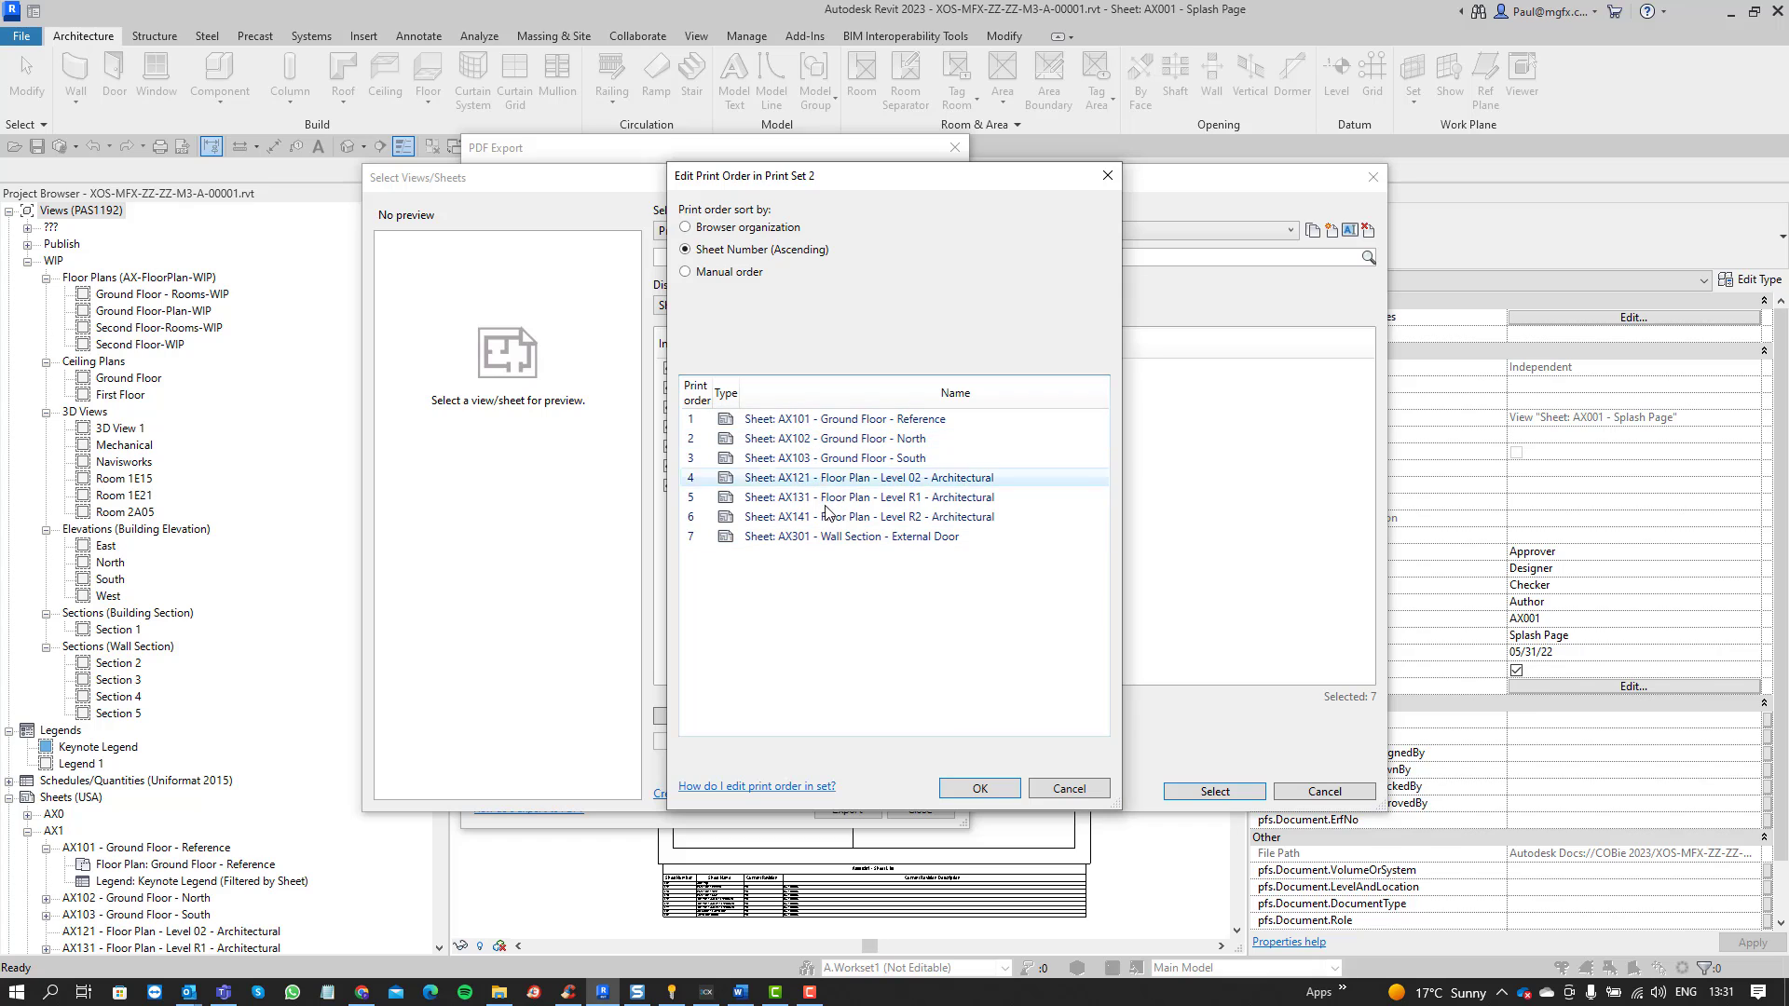
pyautogui.click(834, 458)
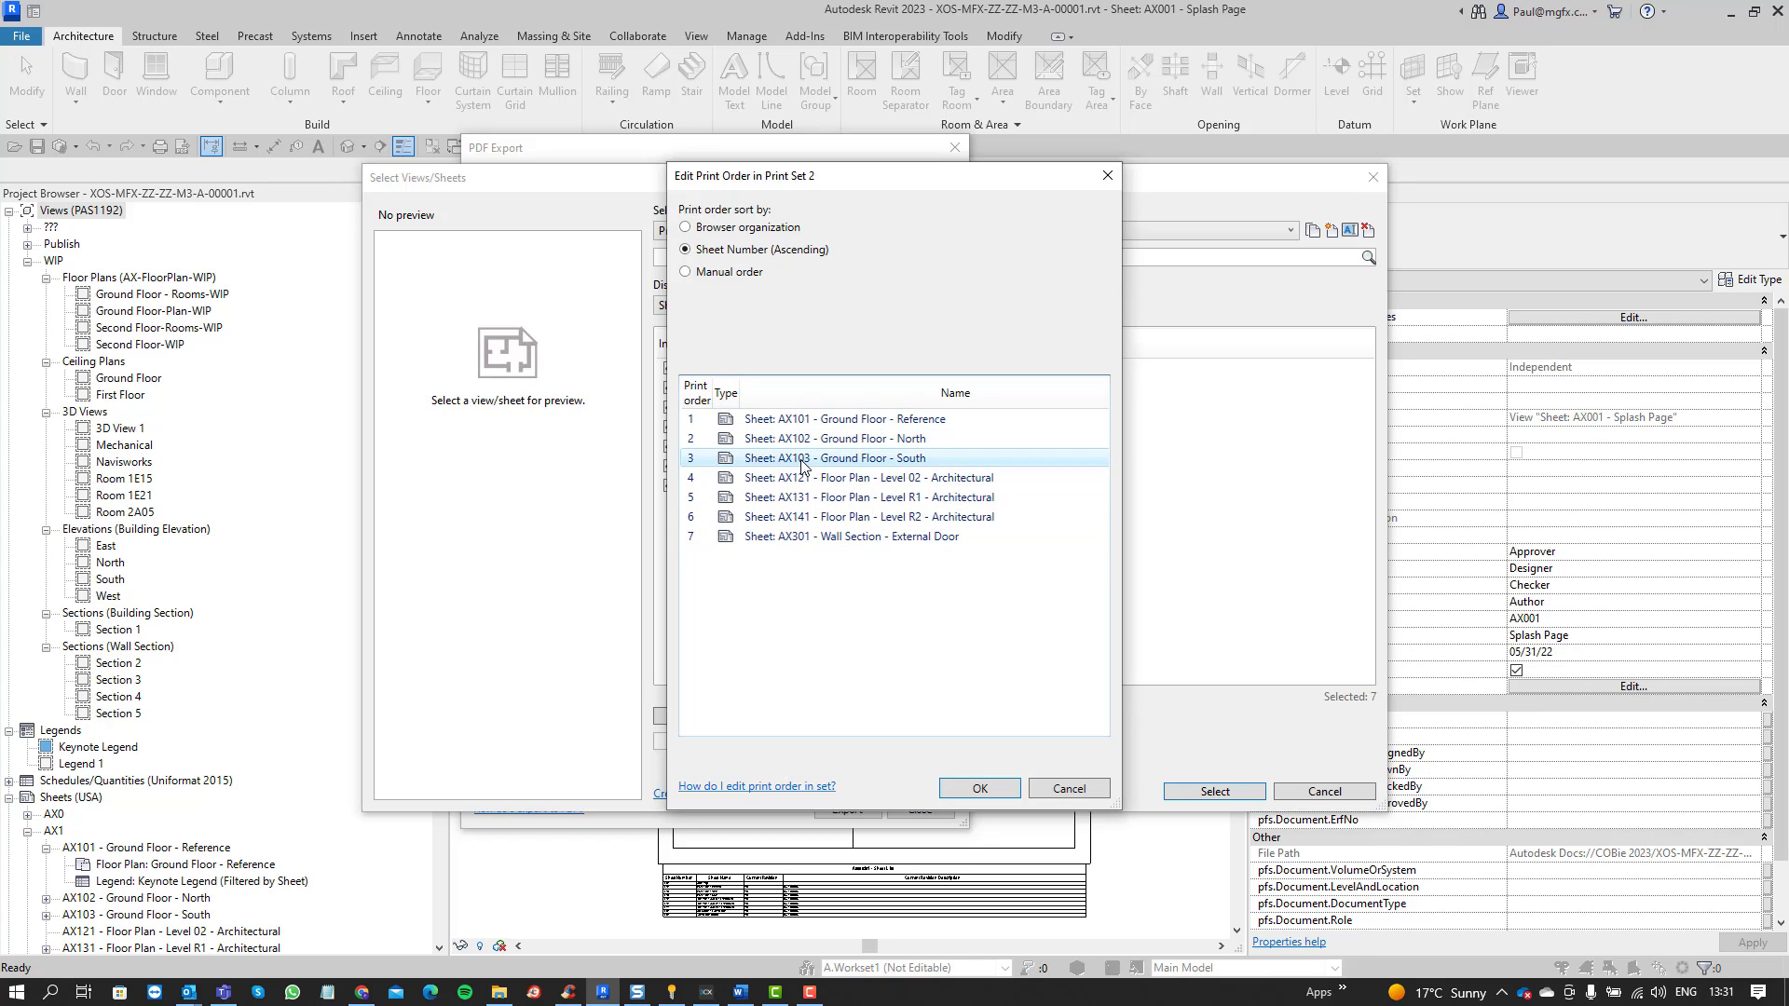
pyautogui.click(685, 271)
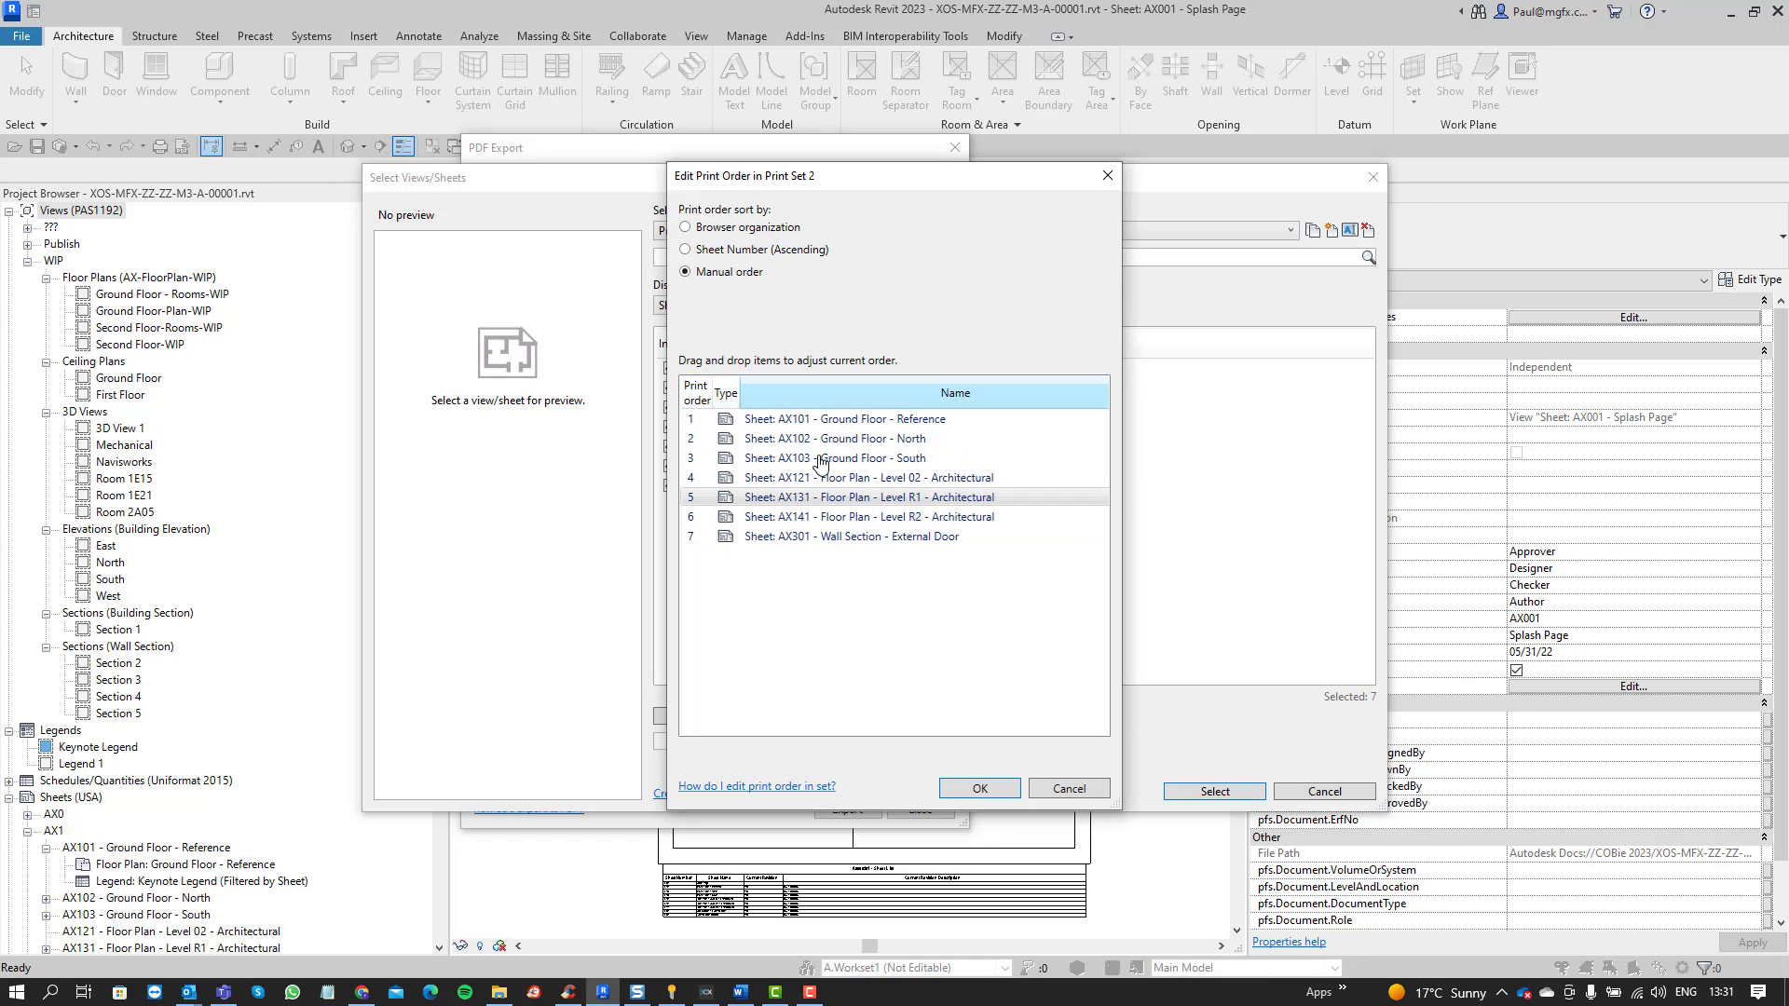
pyautogui.click(867, 438)
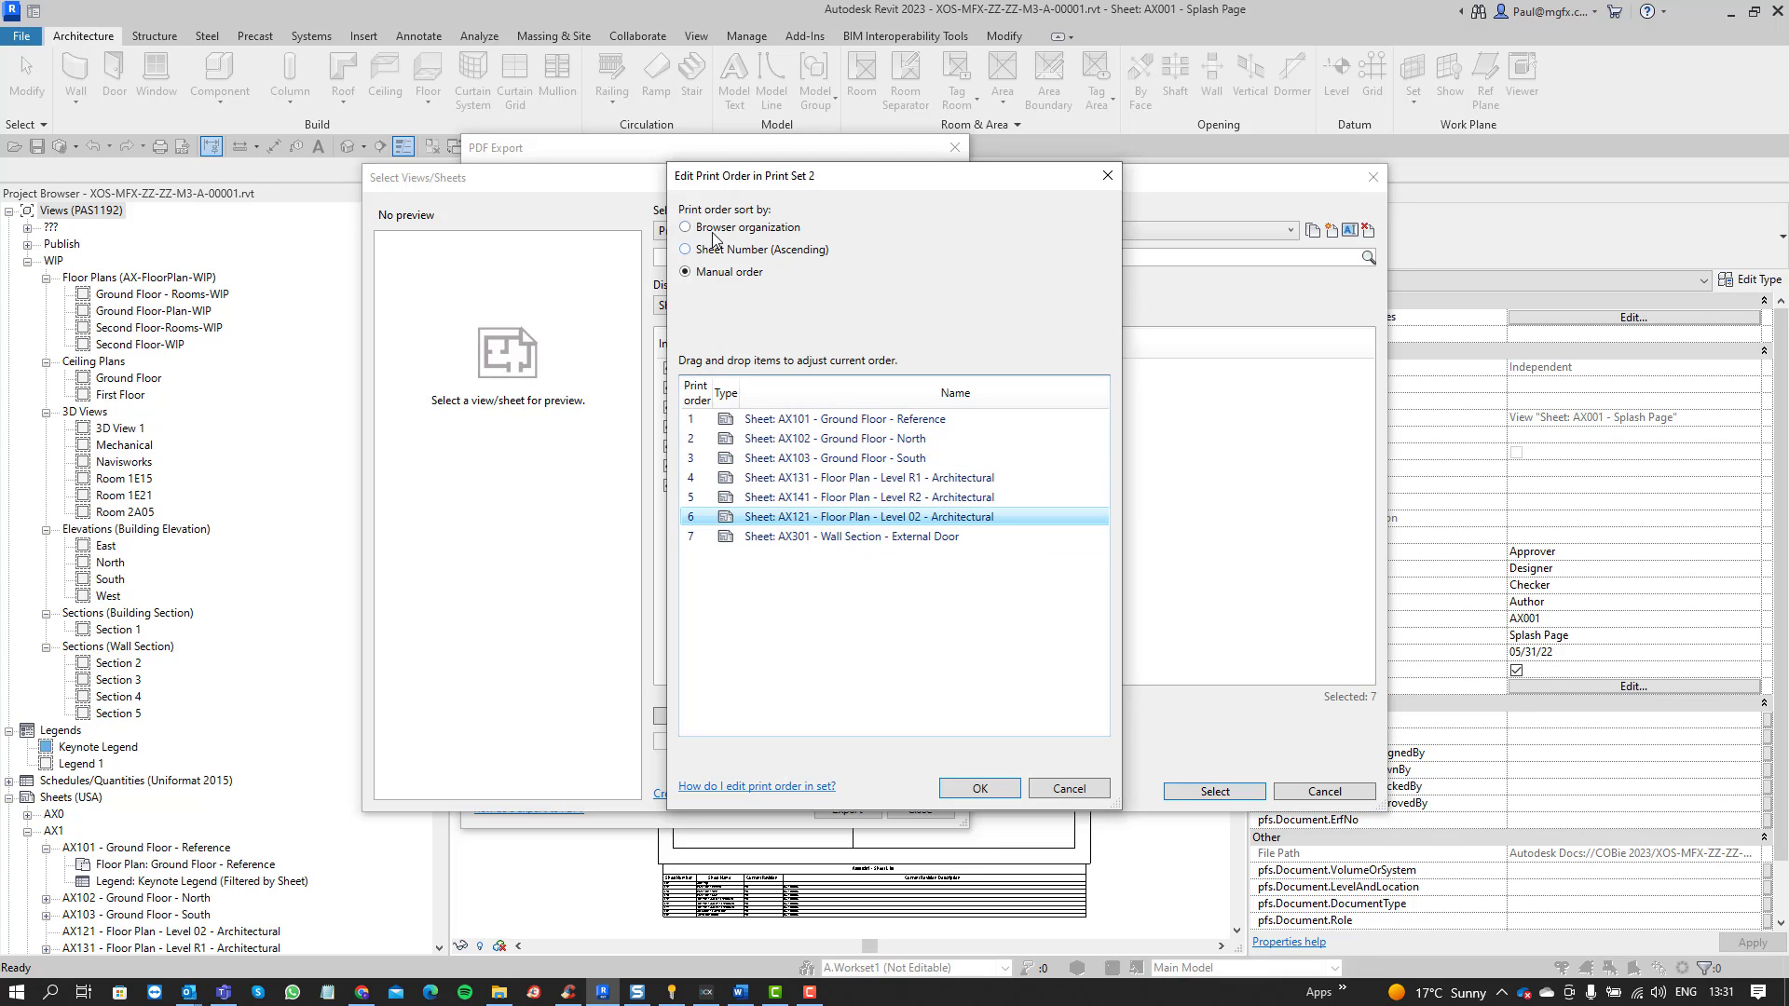
pyautogui.click(685, 228)
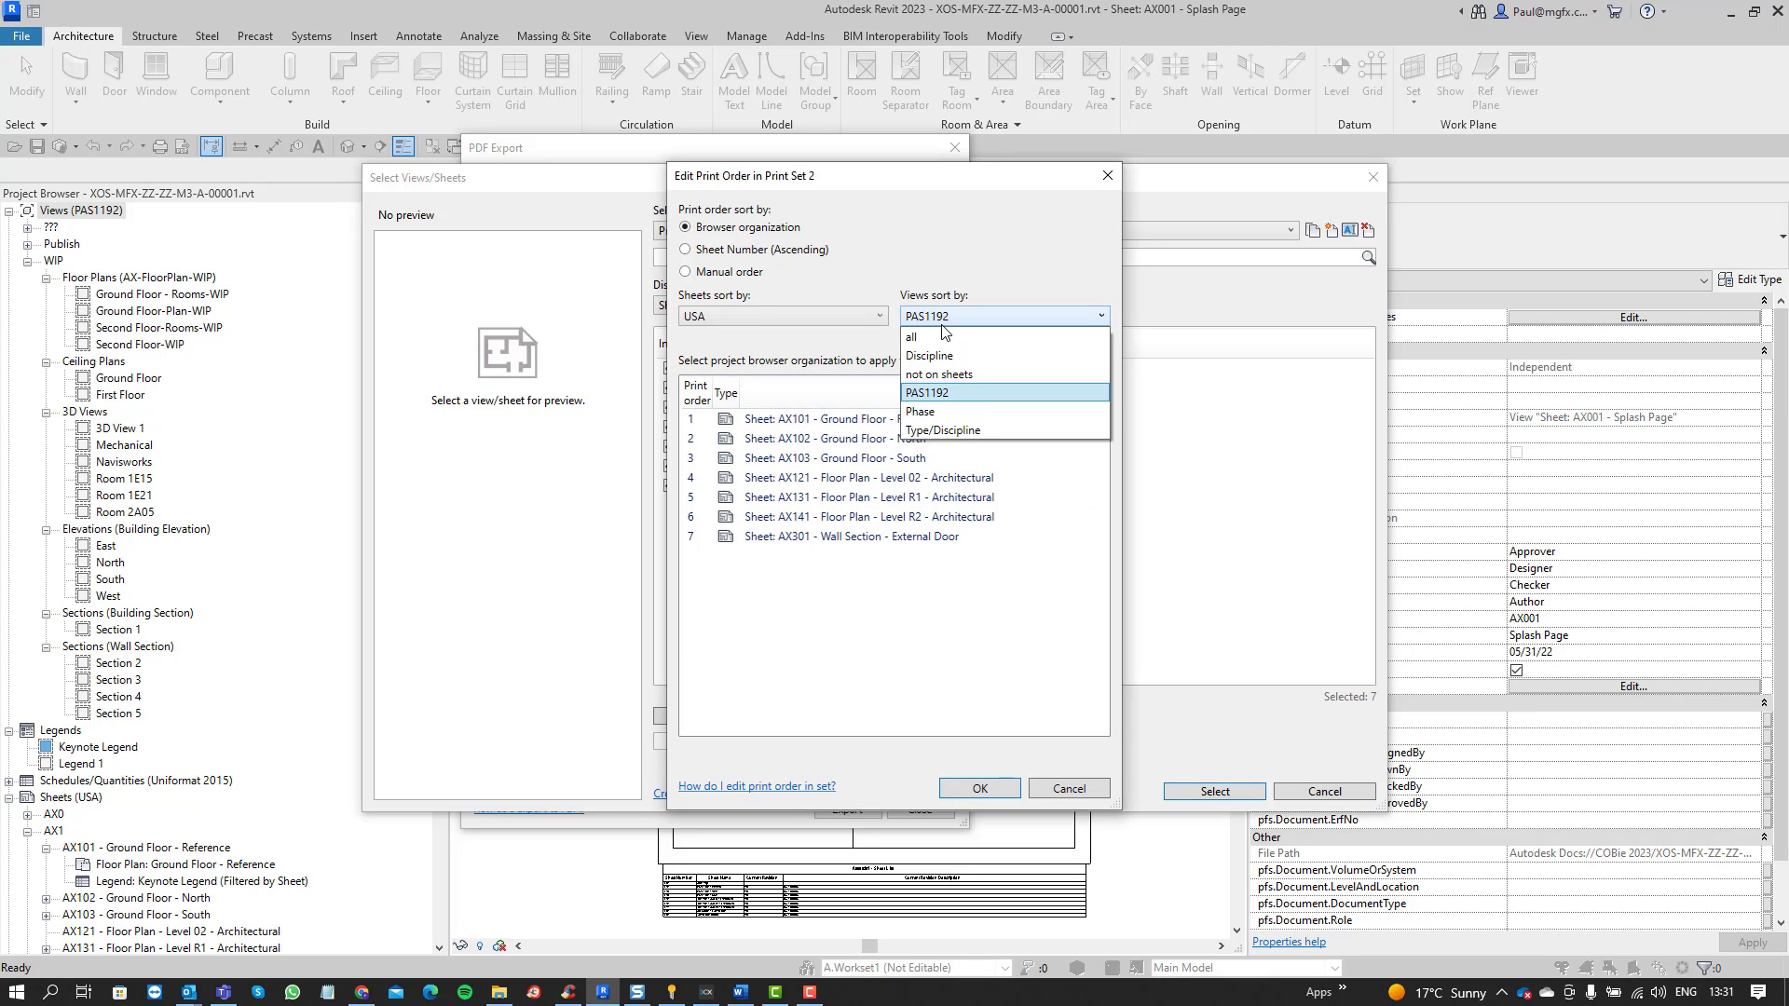
pyautogui.moveTo(955, 362)
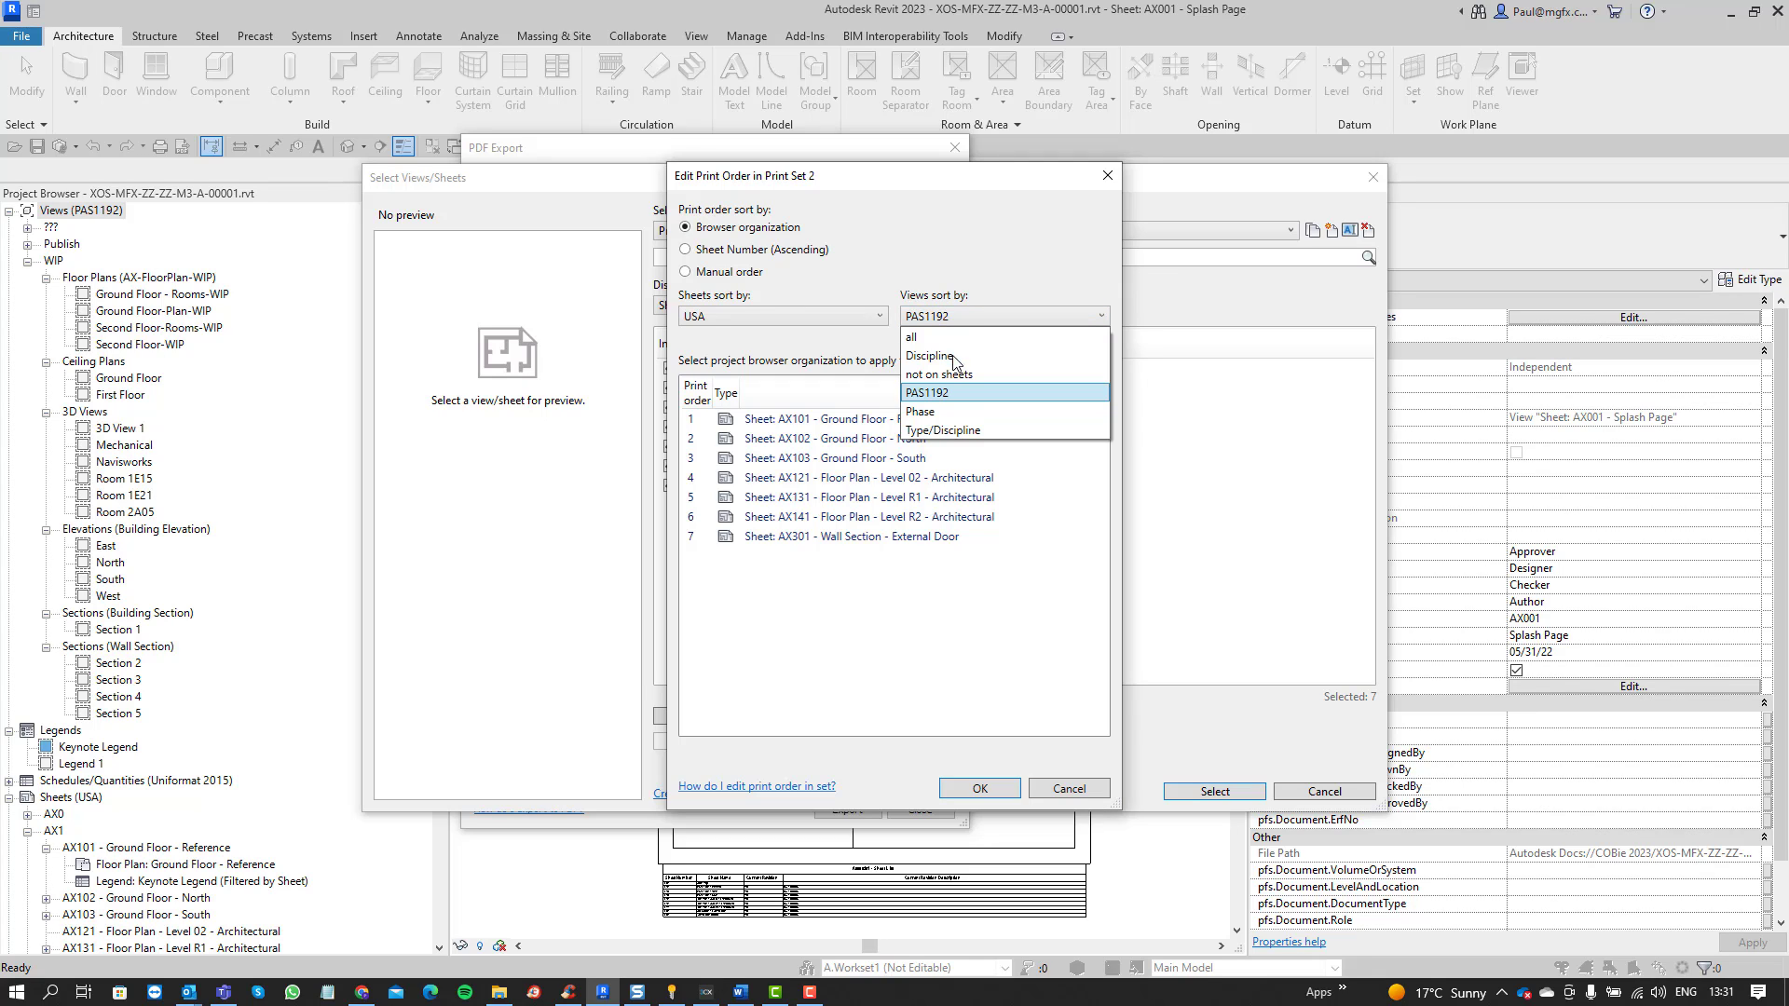
pyautogui.moveTo(954, 412)
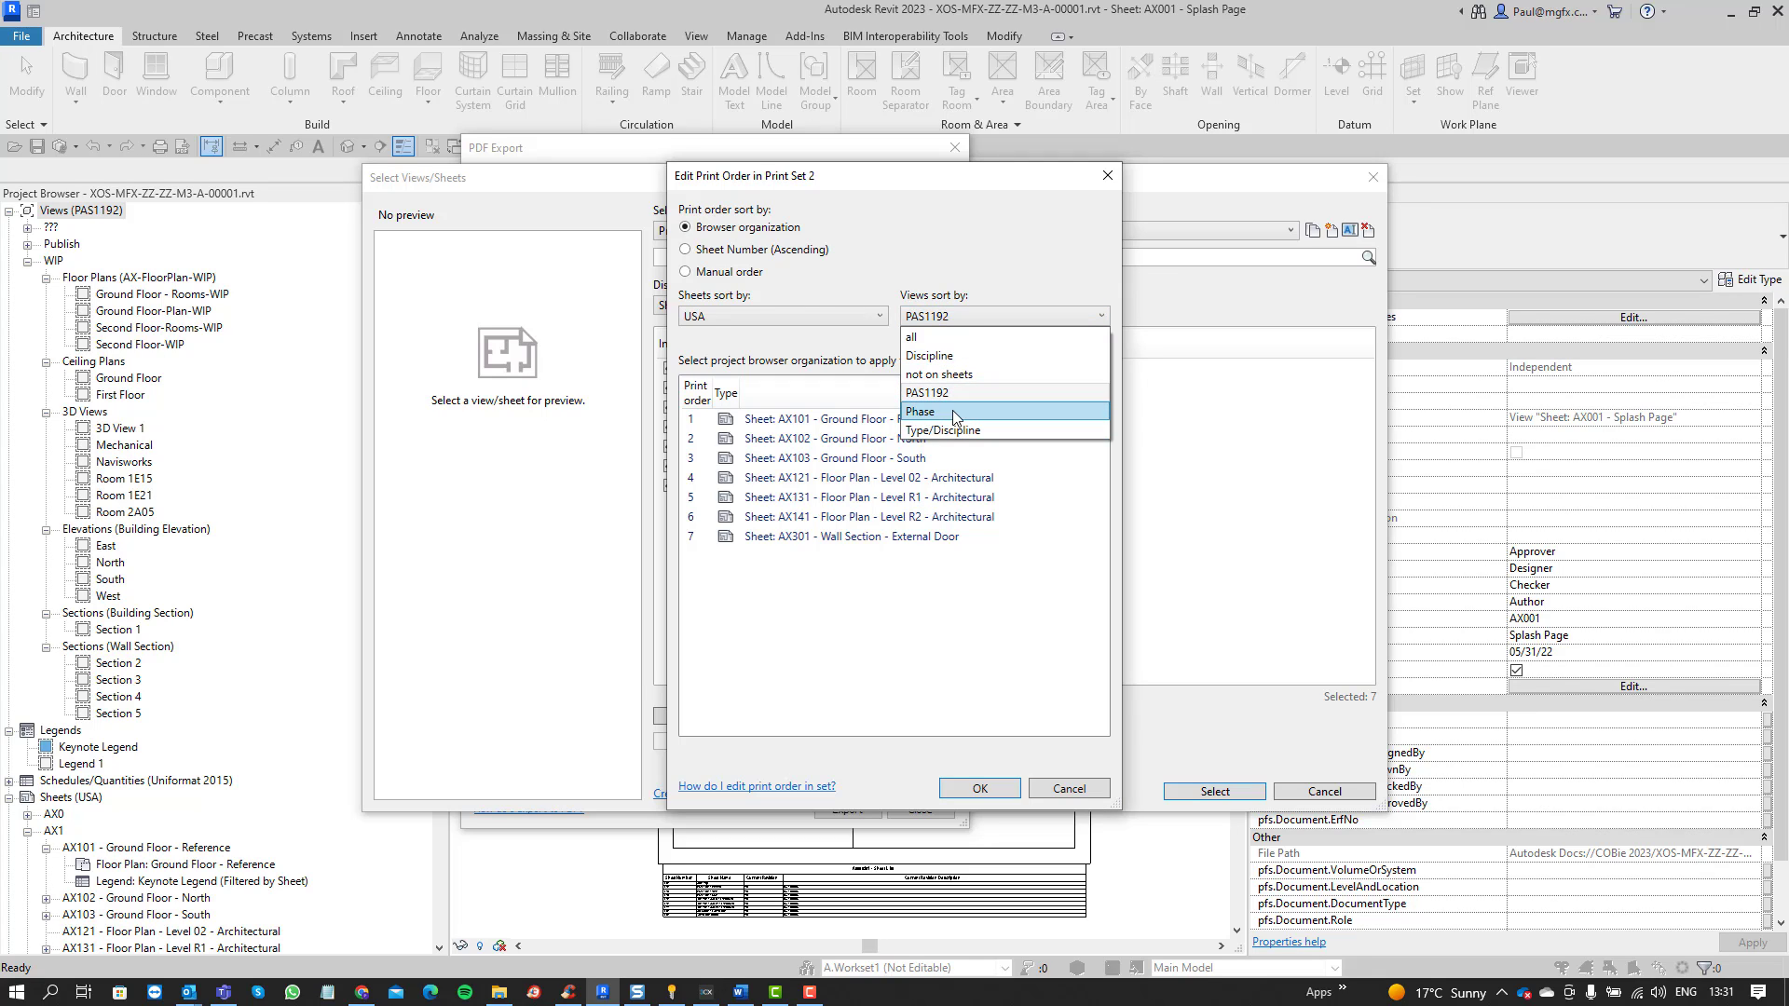
pyautogui.moveTo(938, 412)
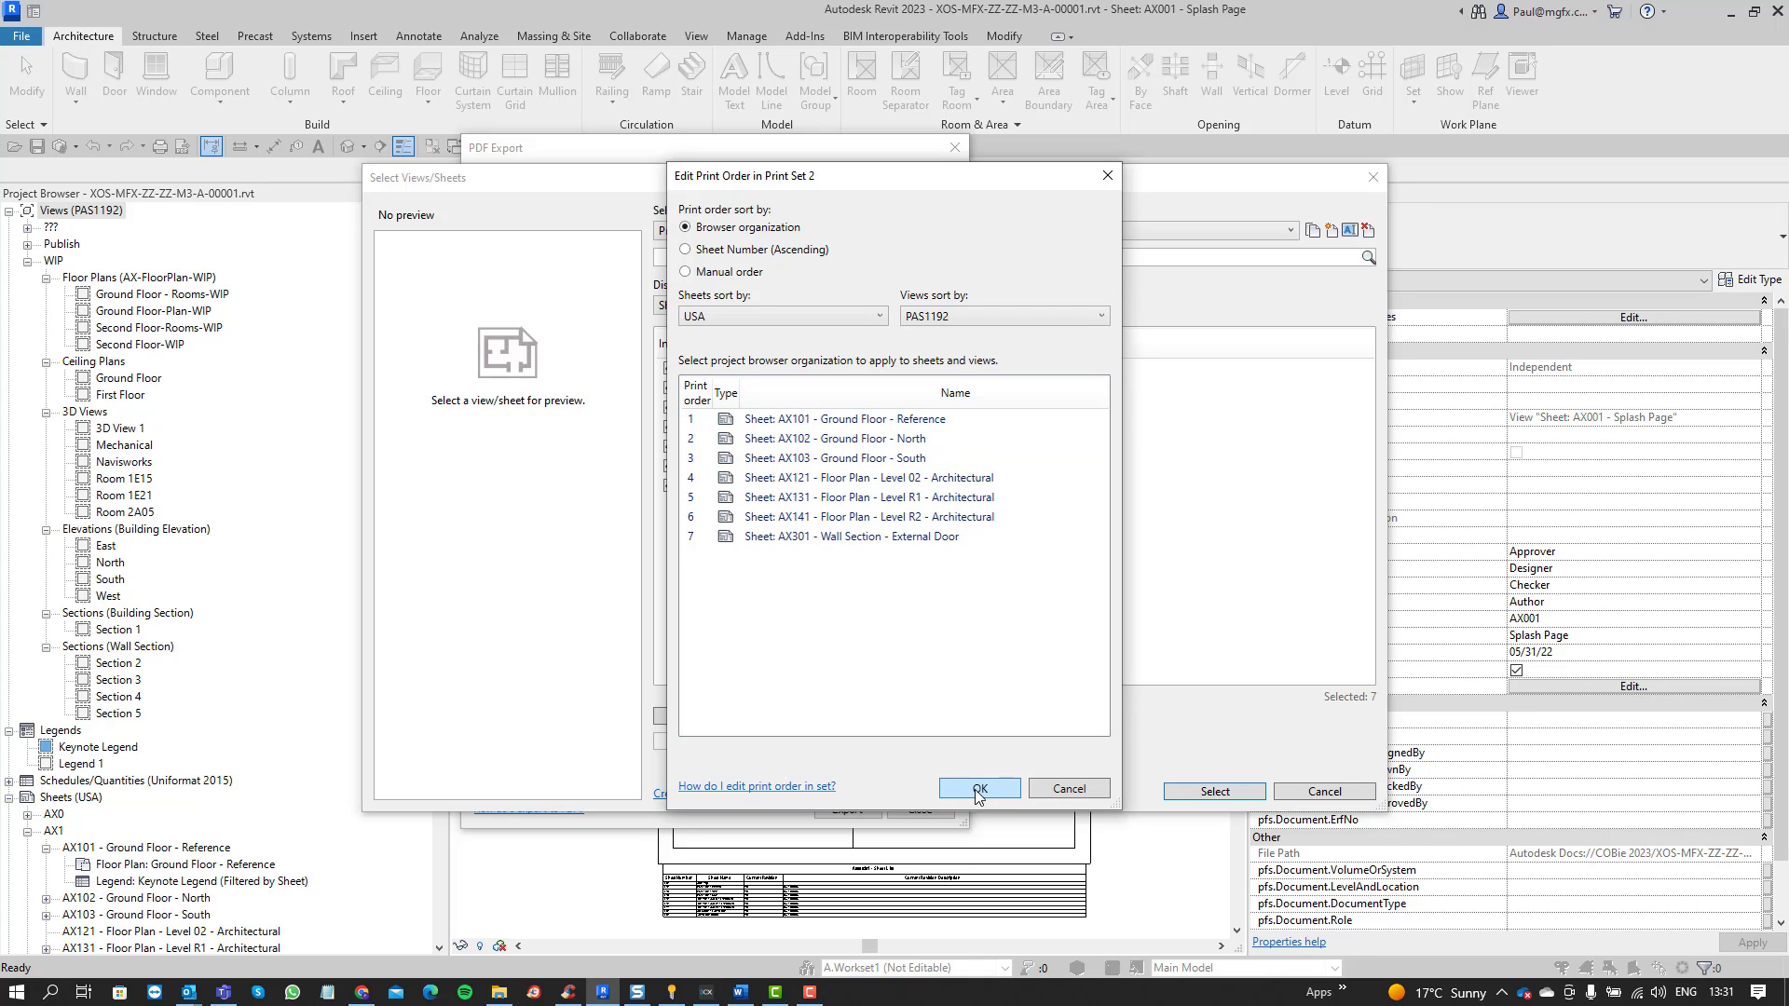
# - Preview the AX101 Ground Floor - Reference sheet, select Print Set 2's sheets, and save settings
pyautogui.click(977, 788)
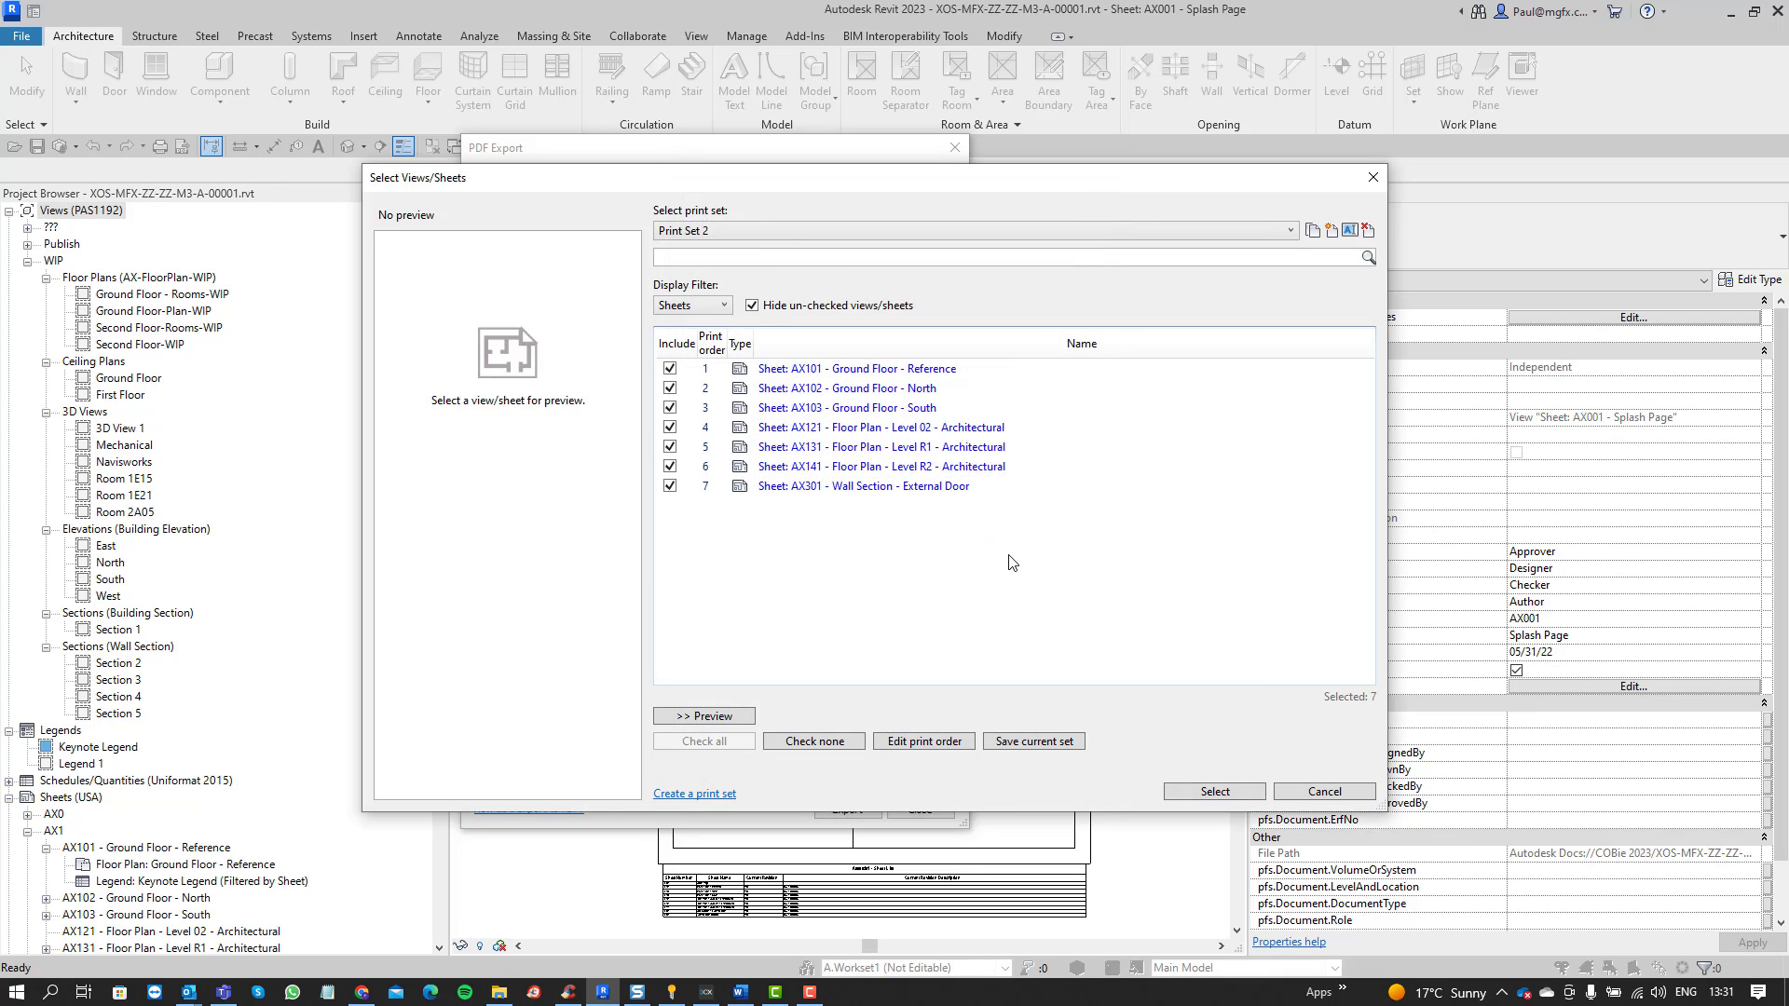
pyautogui.moveTo(481, 400)
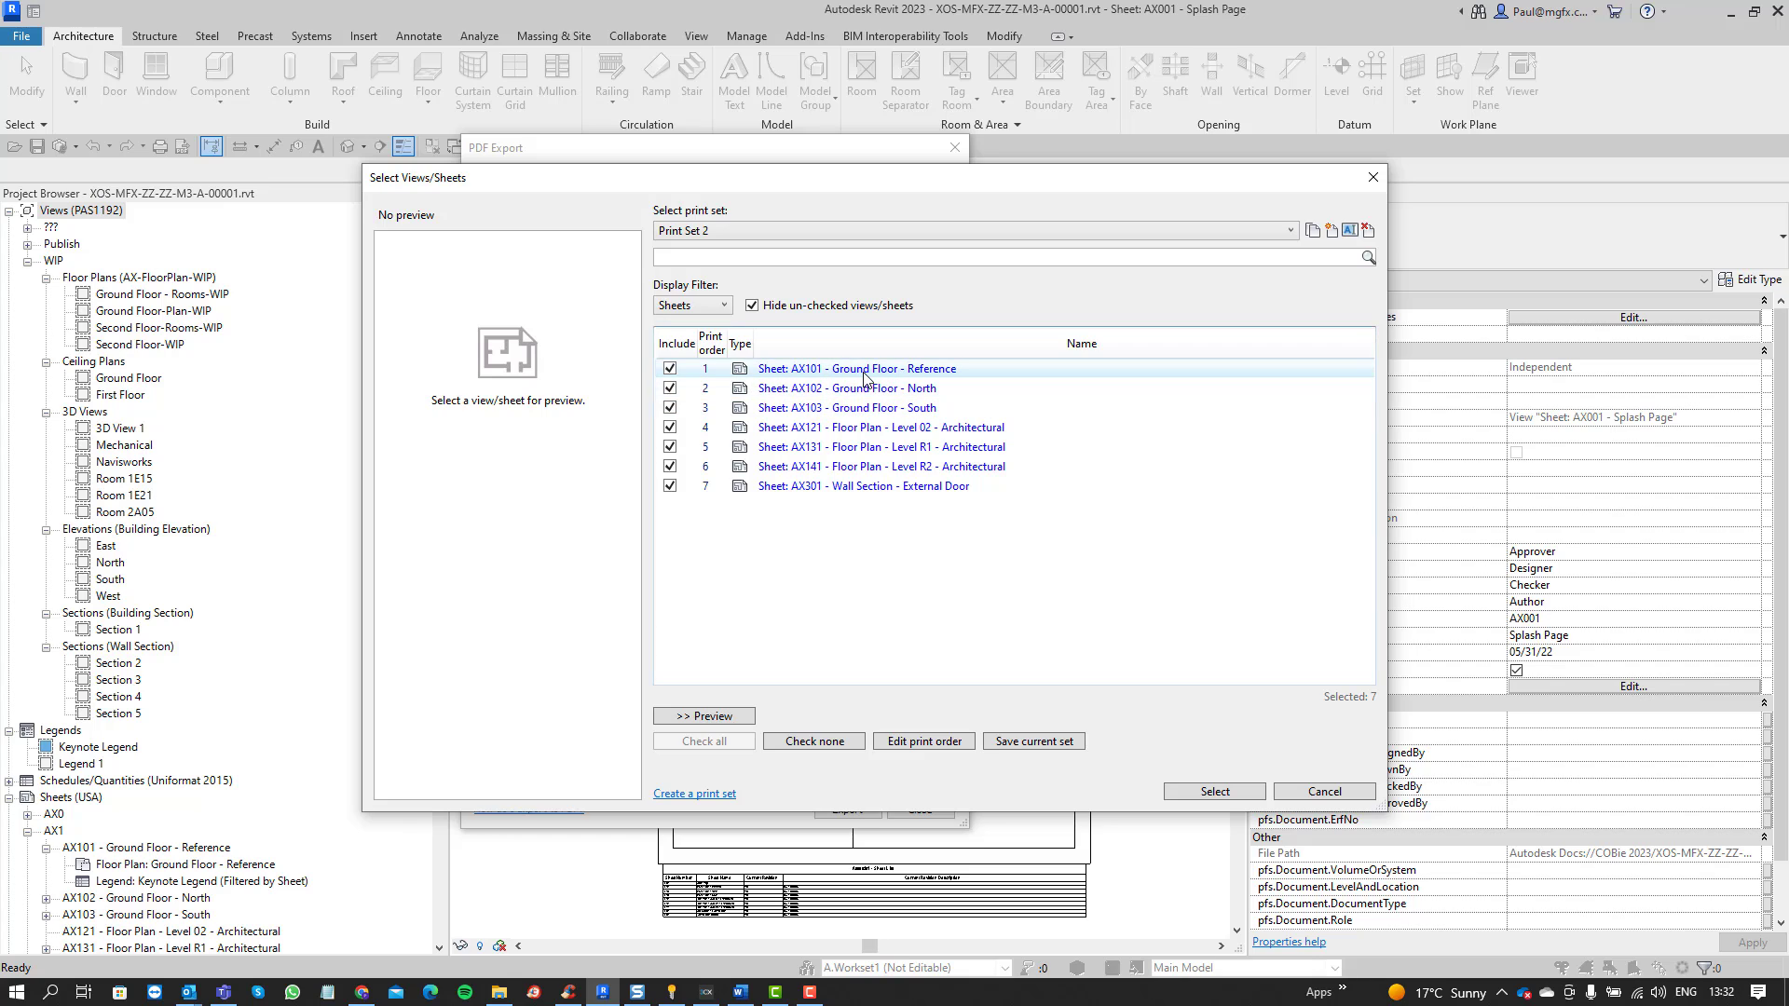
pyautogui.click(856, 367)
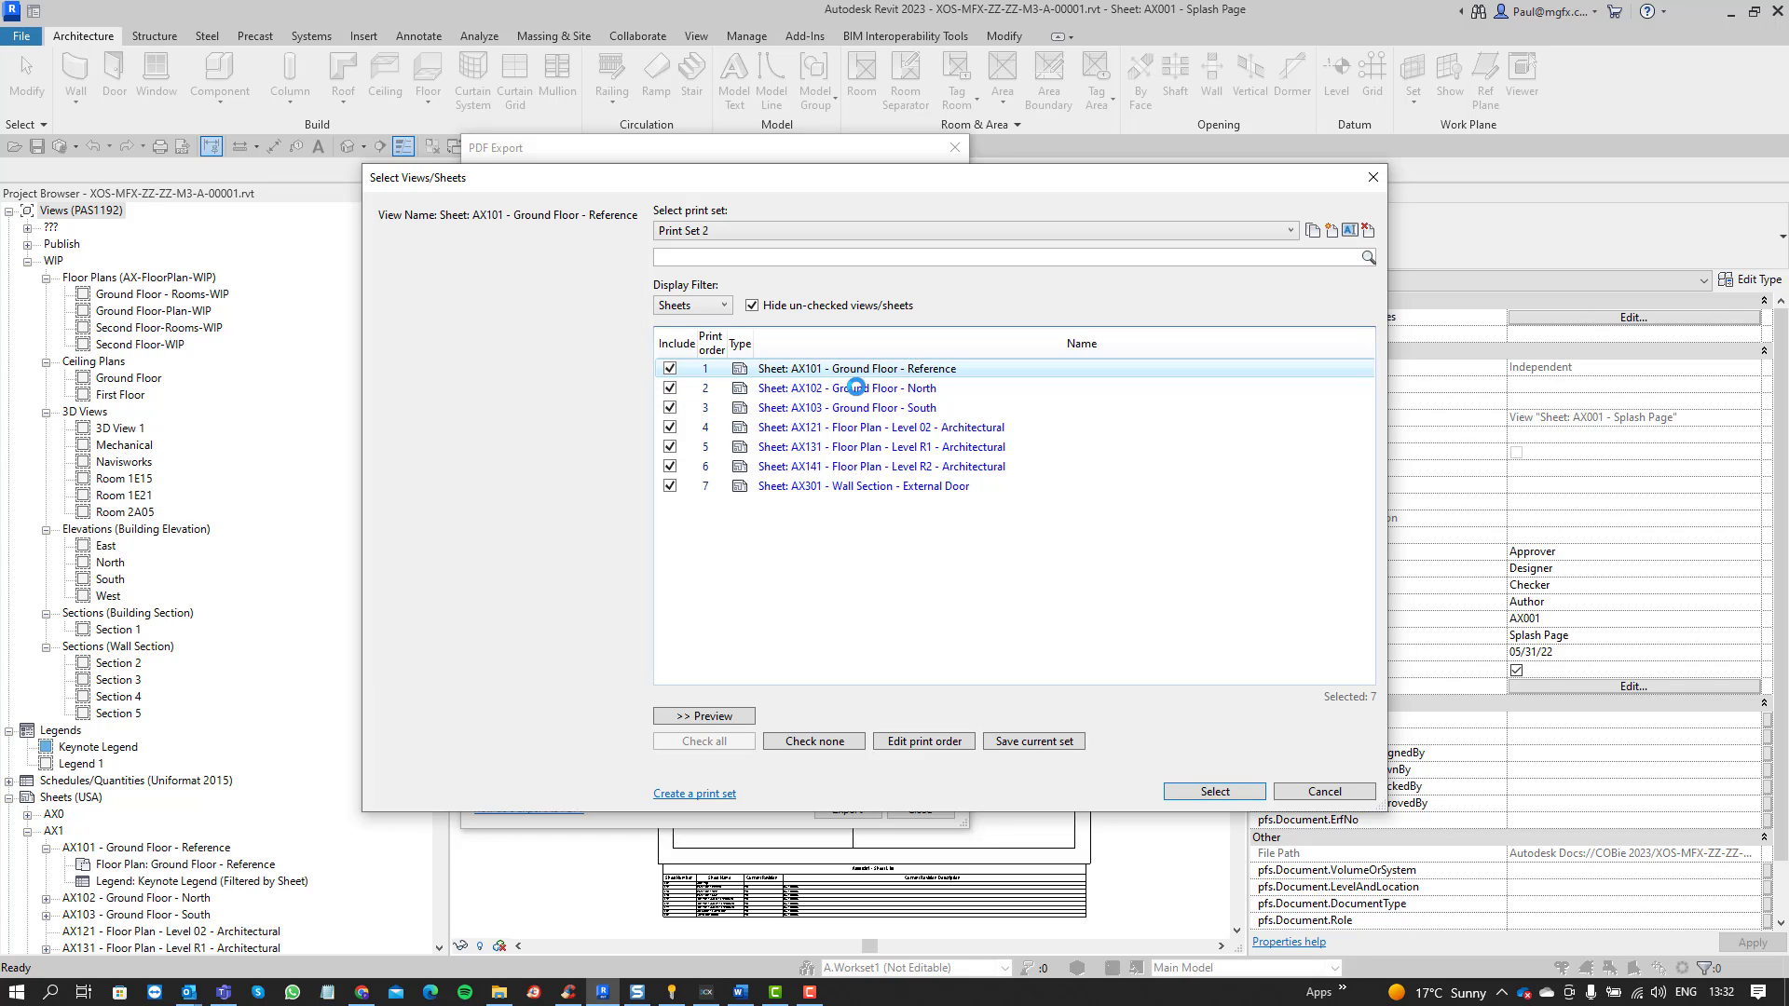
pyautogui.click(702, 716)
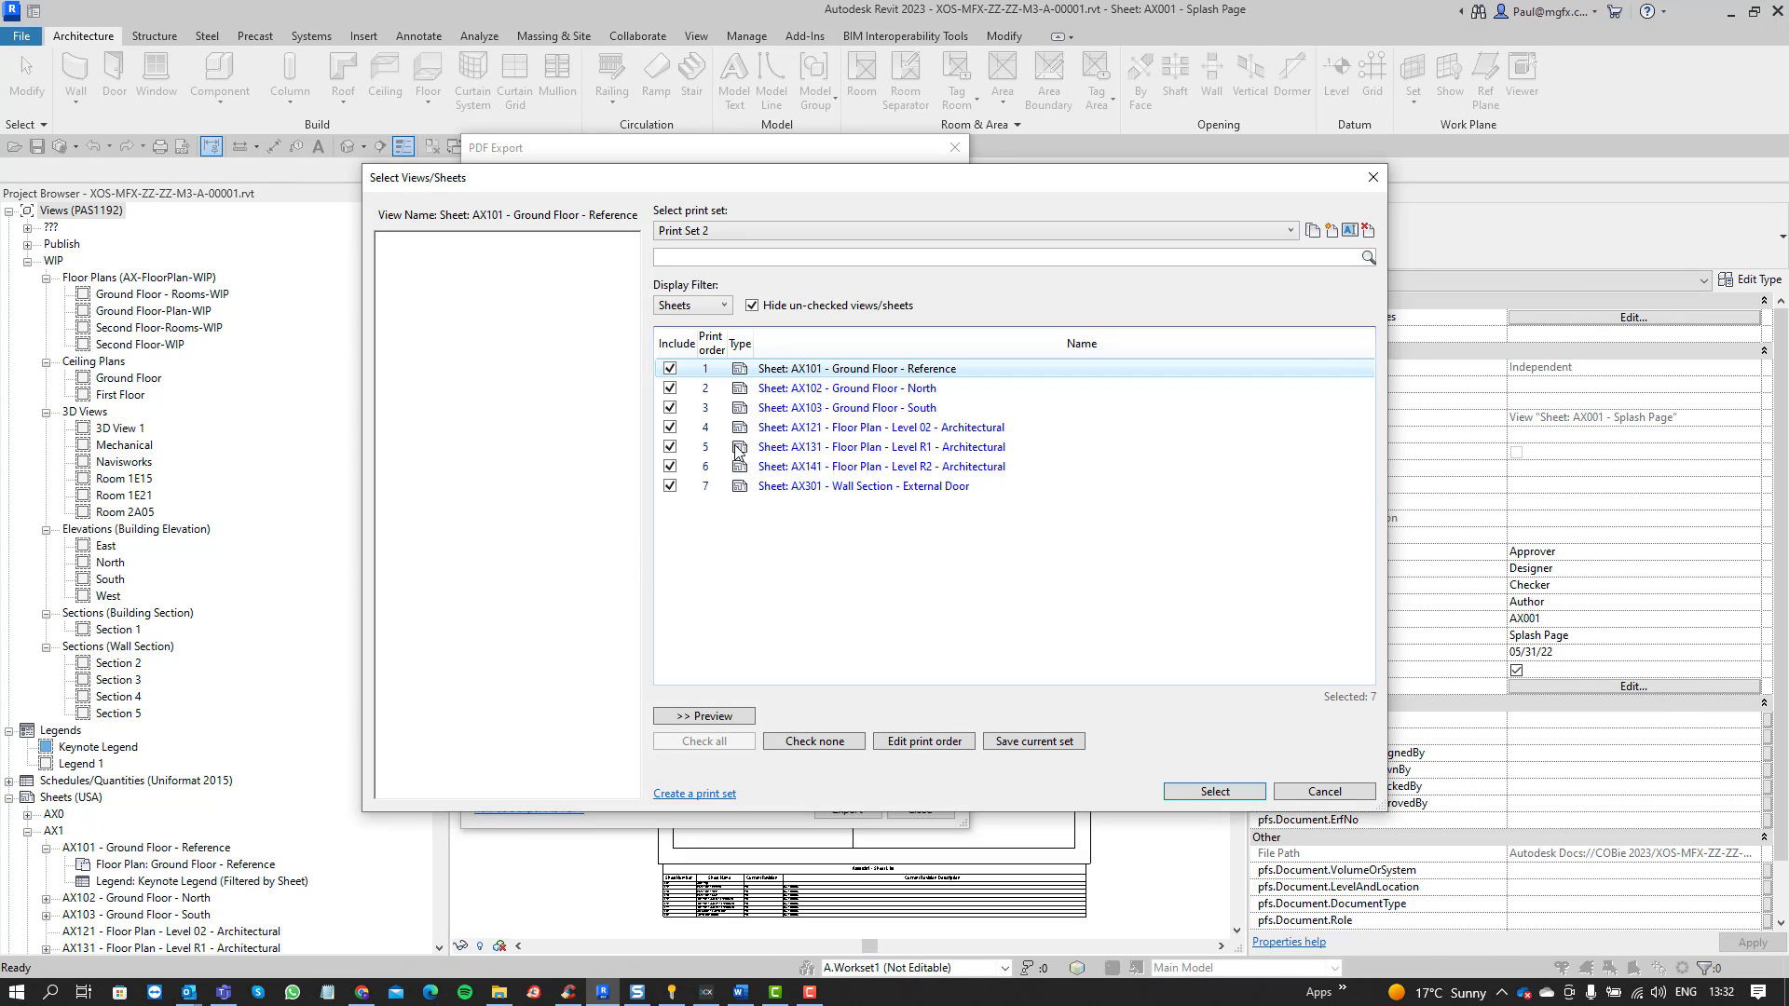
pyautogui.click(855, 367)
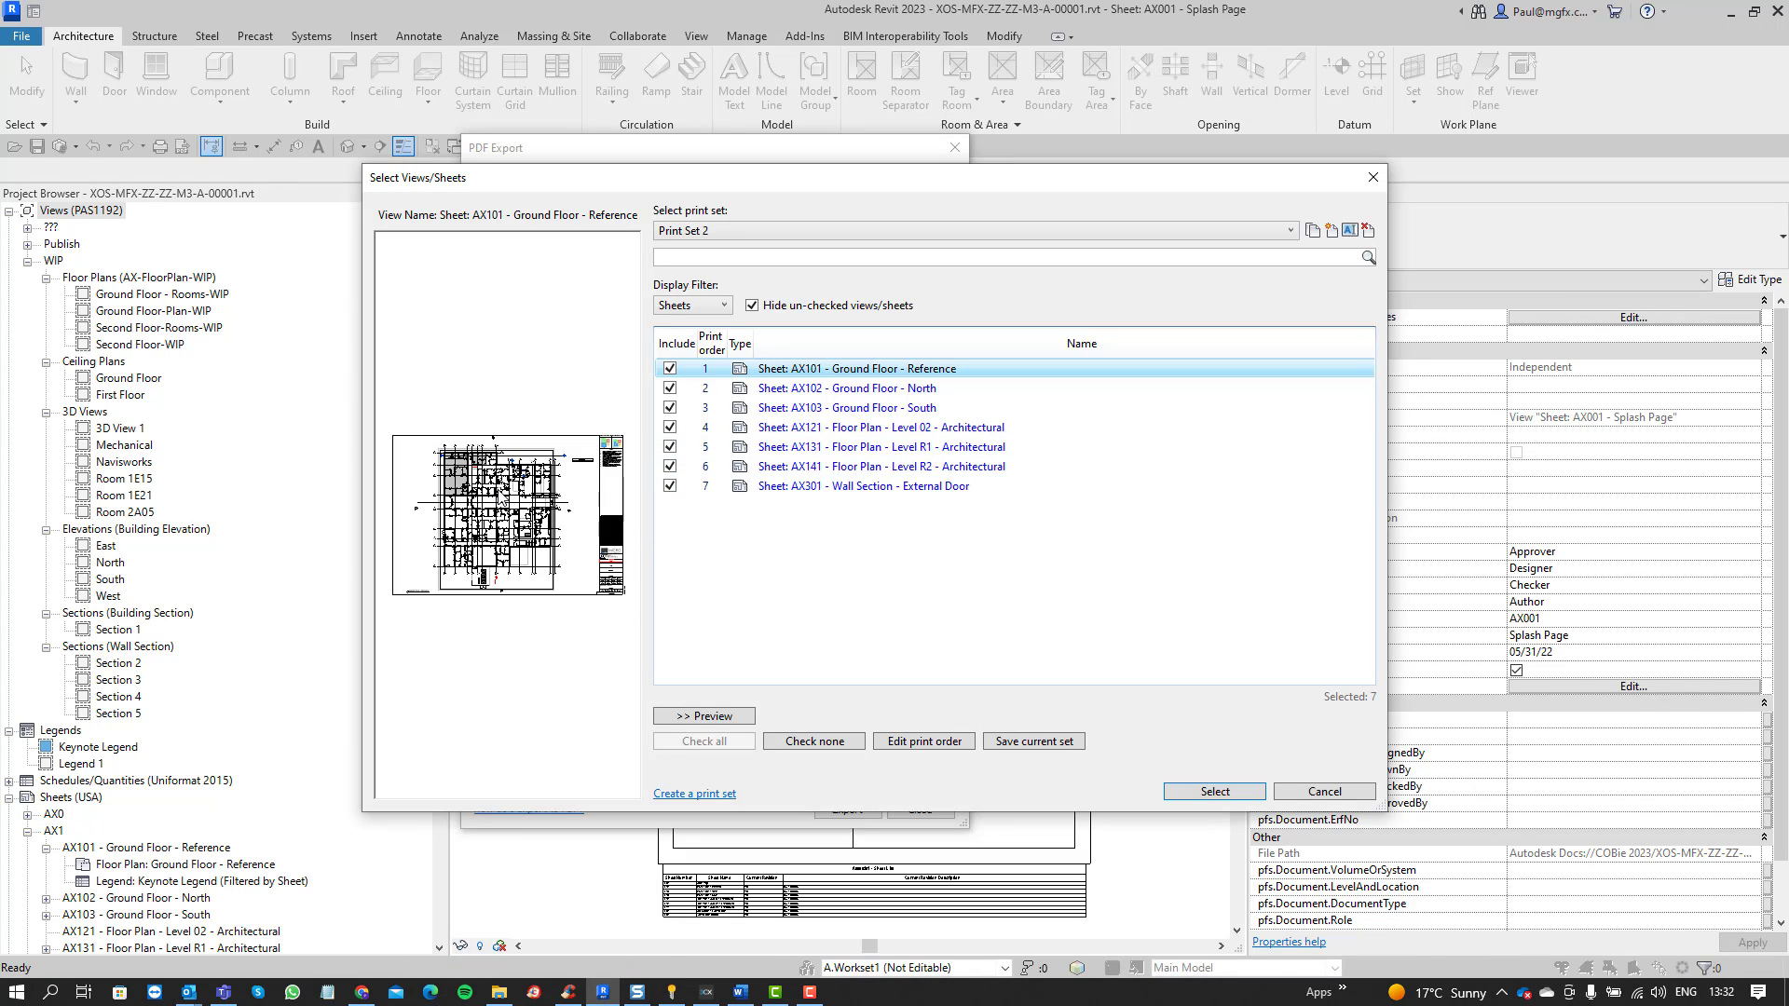
pyautogui.click(705, 716)
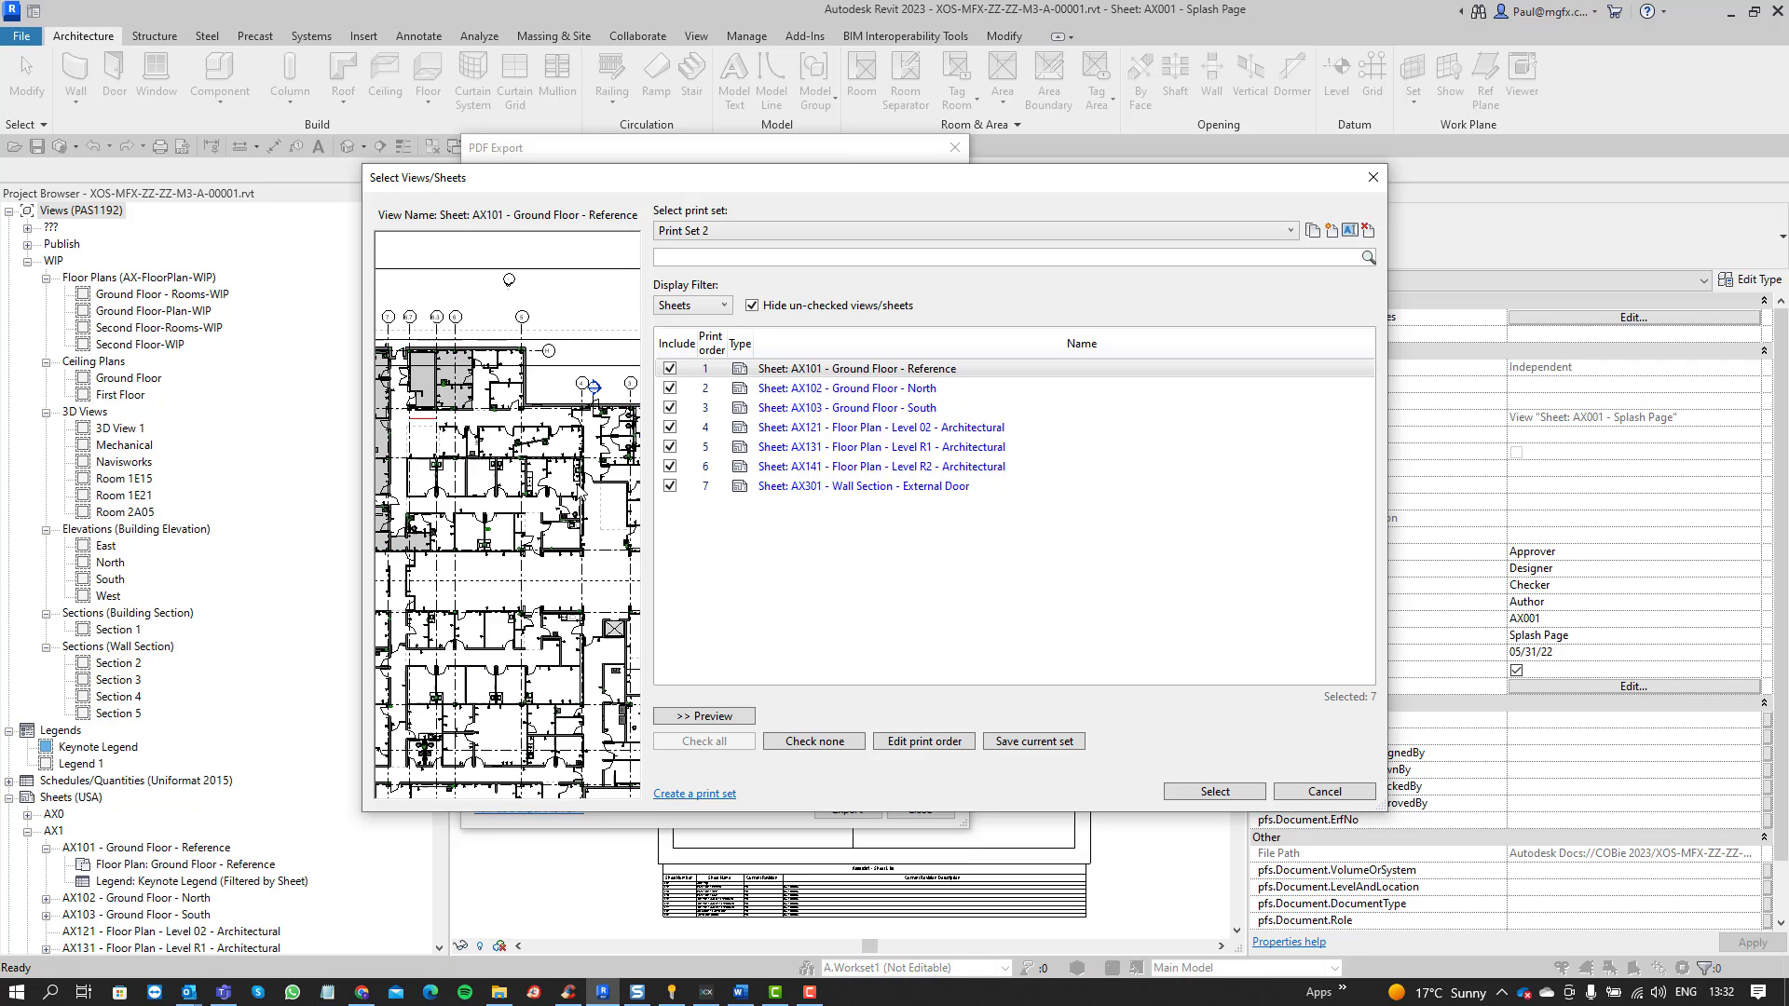
pyautogui.click(705, 717)
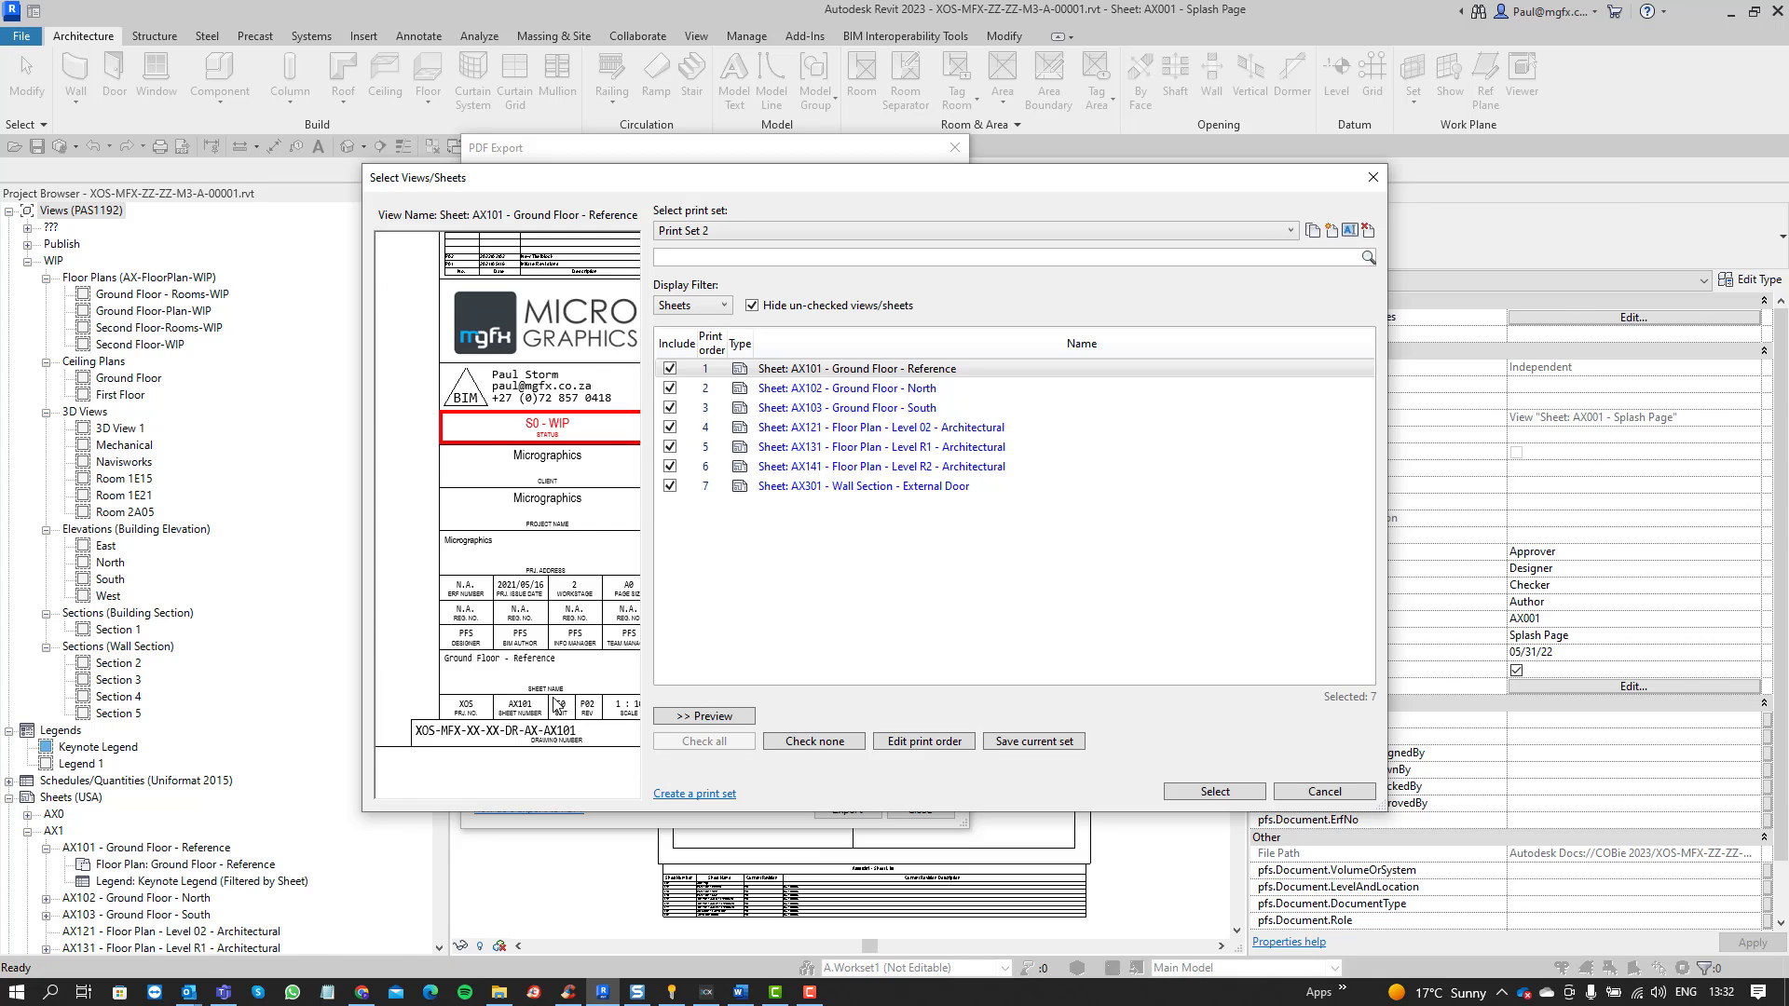
pyautogui.click(704, 716)
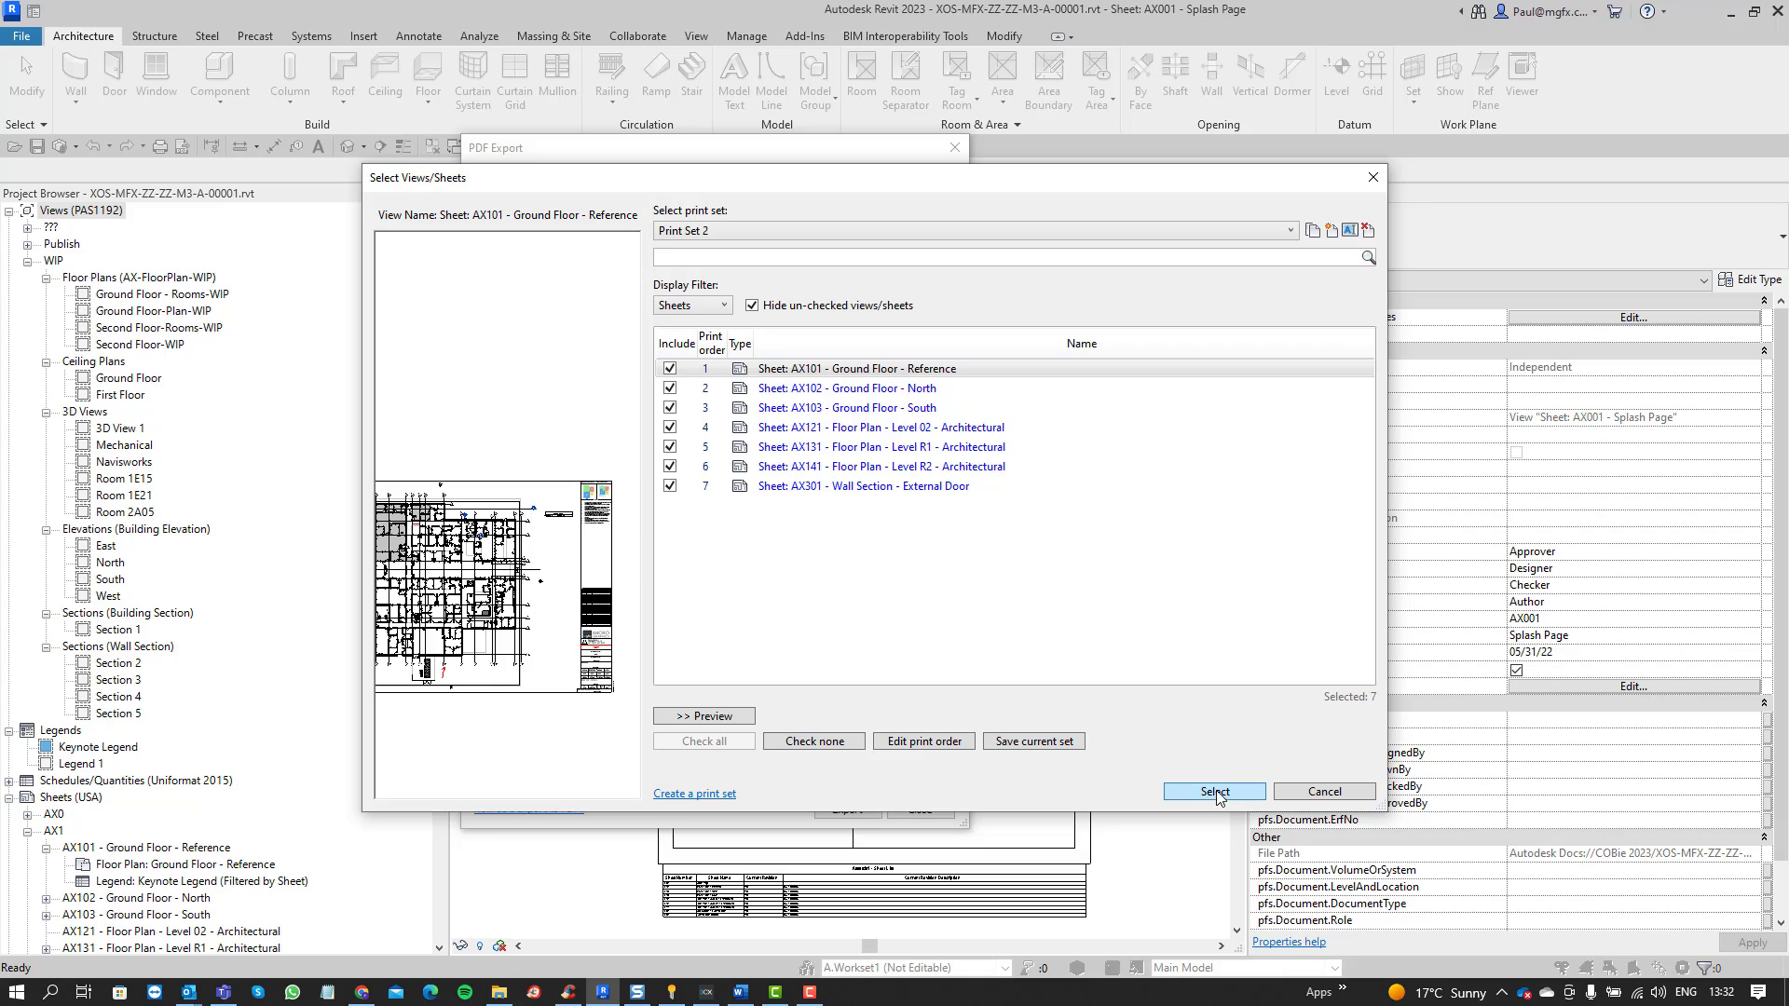
pyautogui.click(1213, 792)
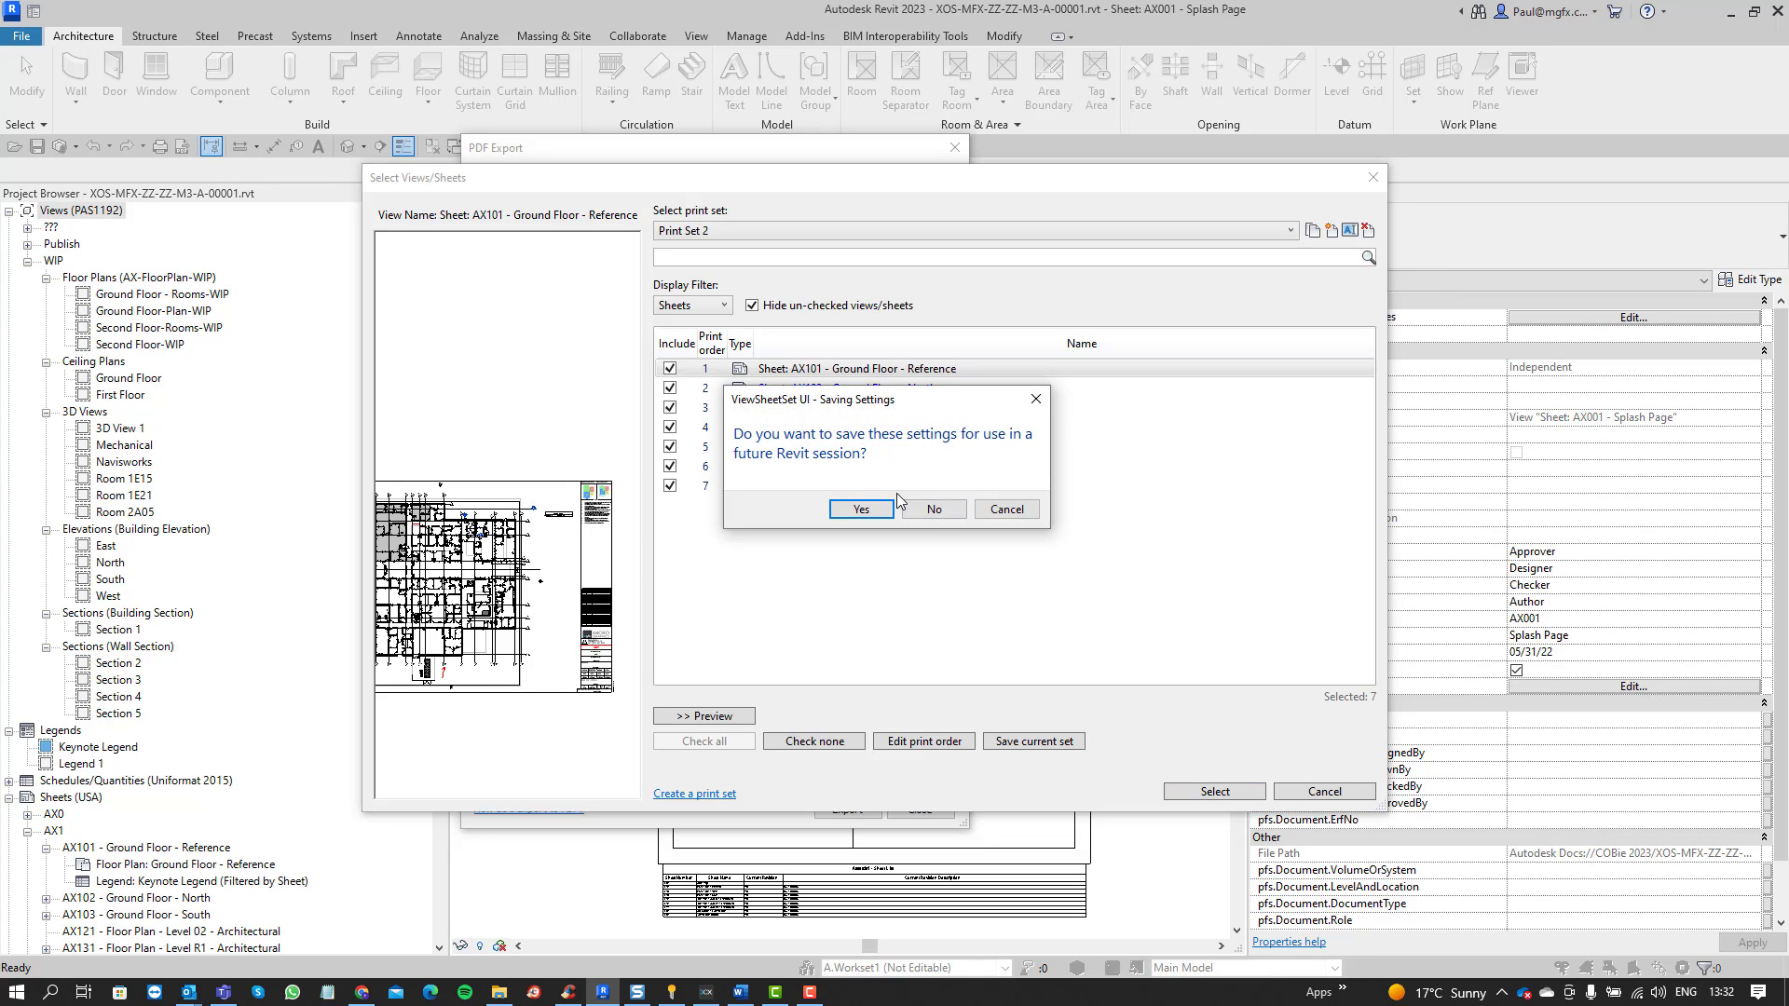
pyautogui.moveTo(930, 461)
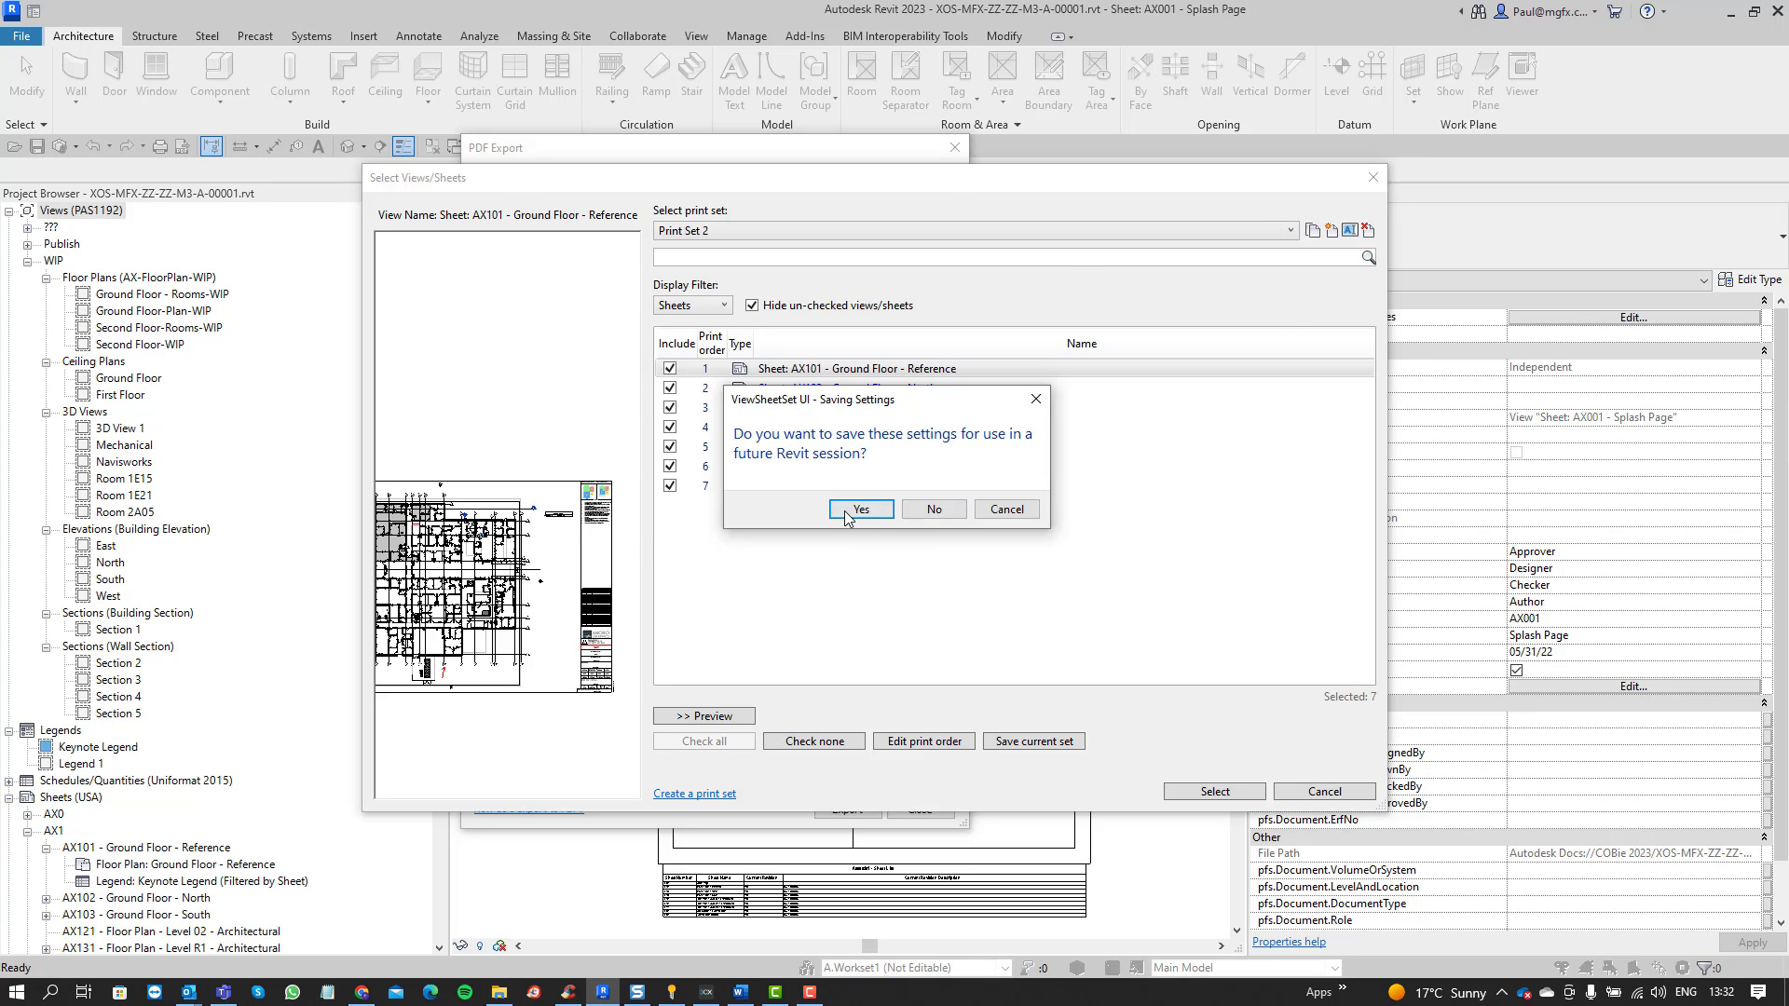
pyautogui.click(859, 509)
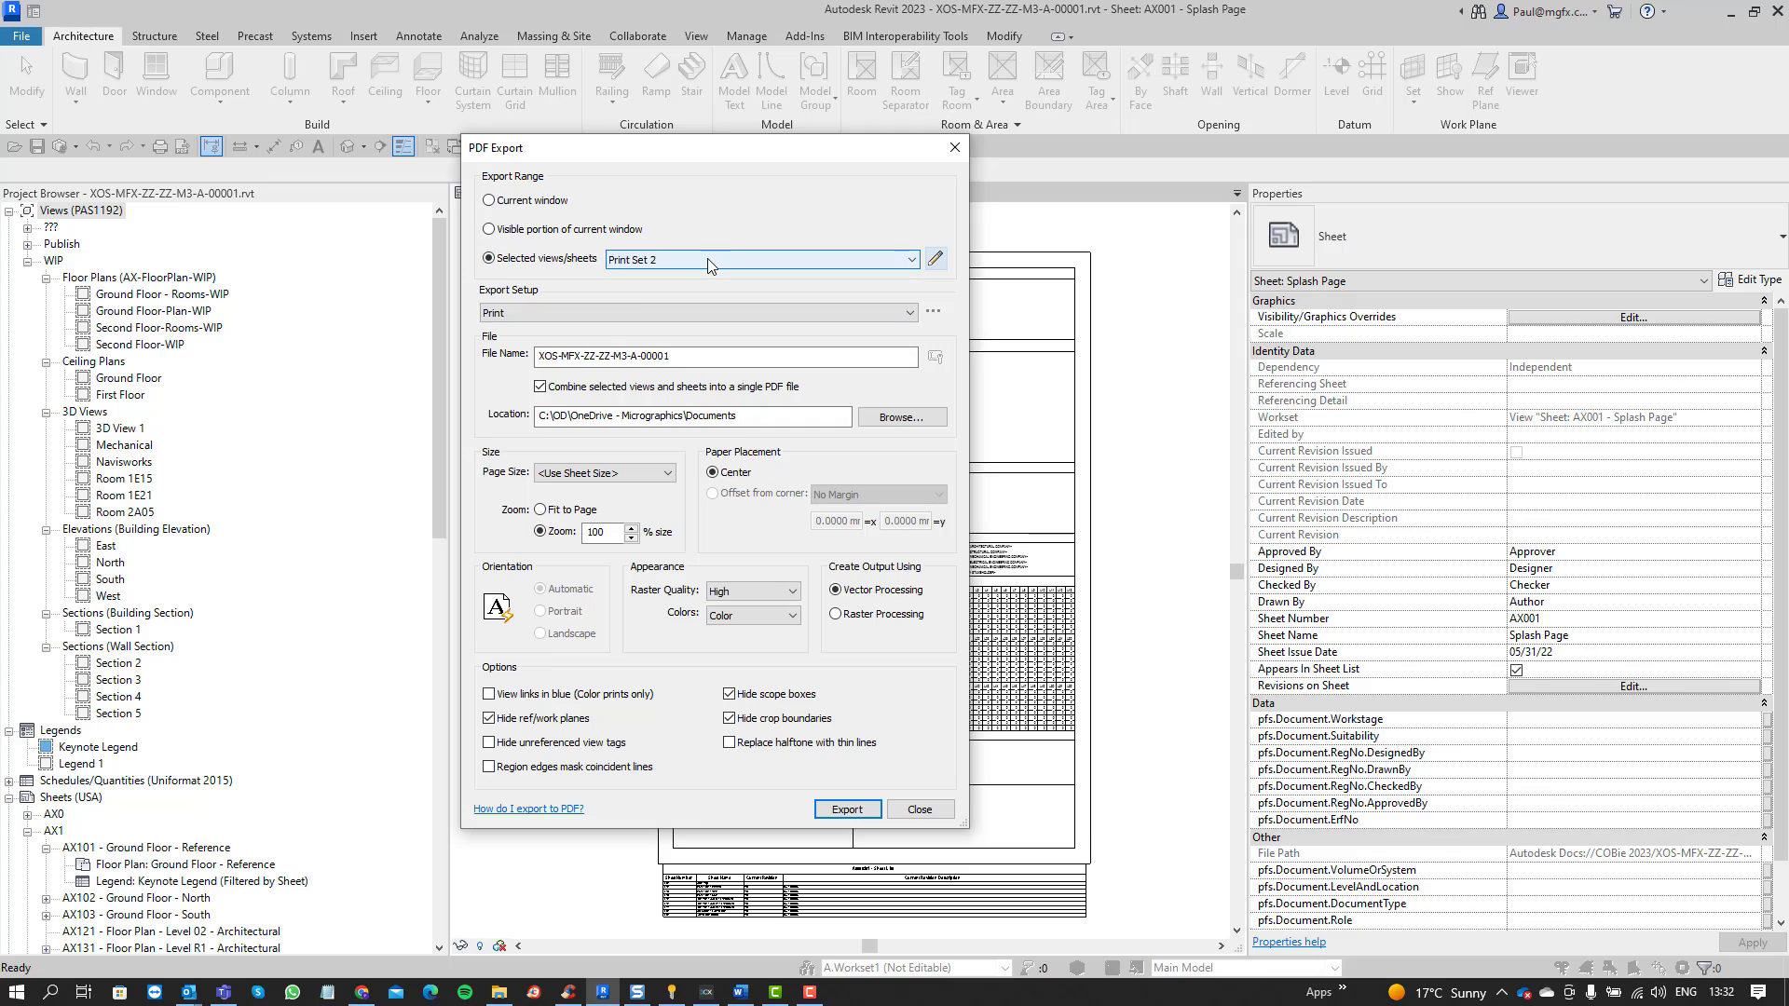
# - Add 'DR', hyphens and 'Print Set' to the file name, giving XOS-MFX-ZZ-ZZ-DR-A-00000-PrintSet
pyautogui.click(761, 259)
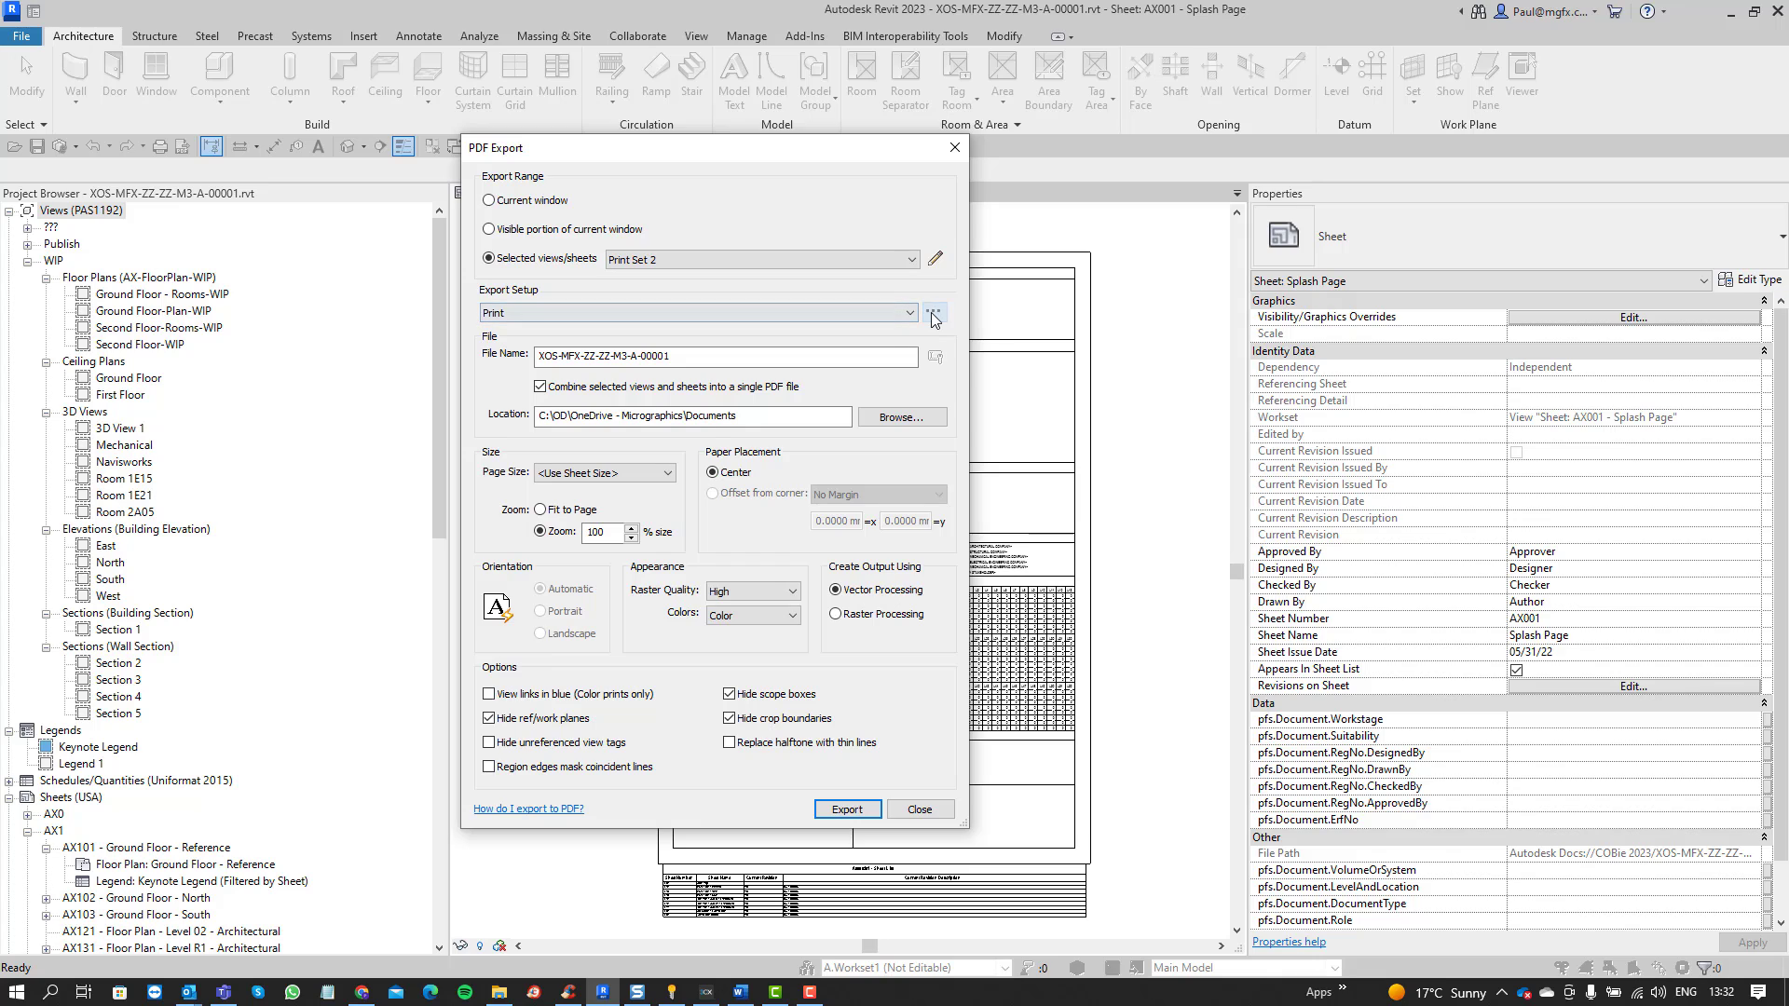
pyautogui.click(934, 311)
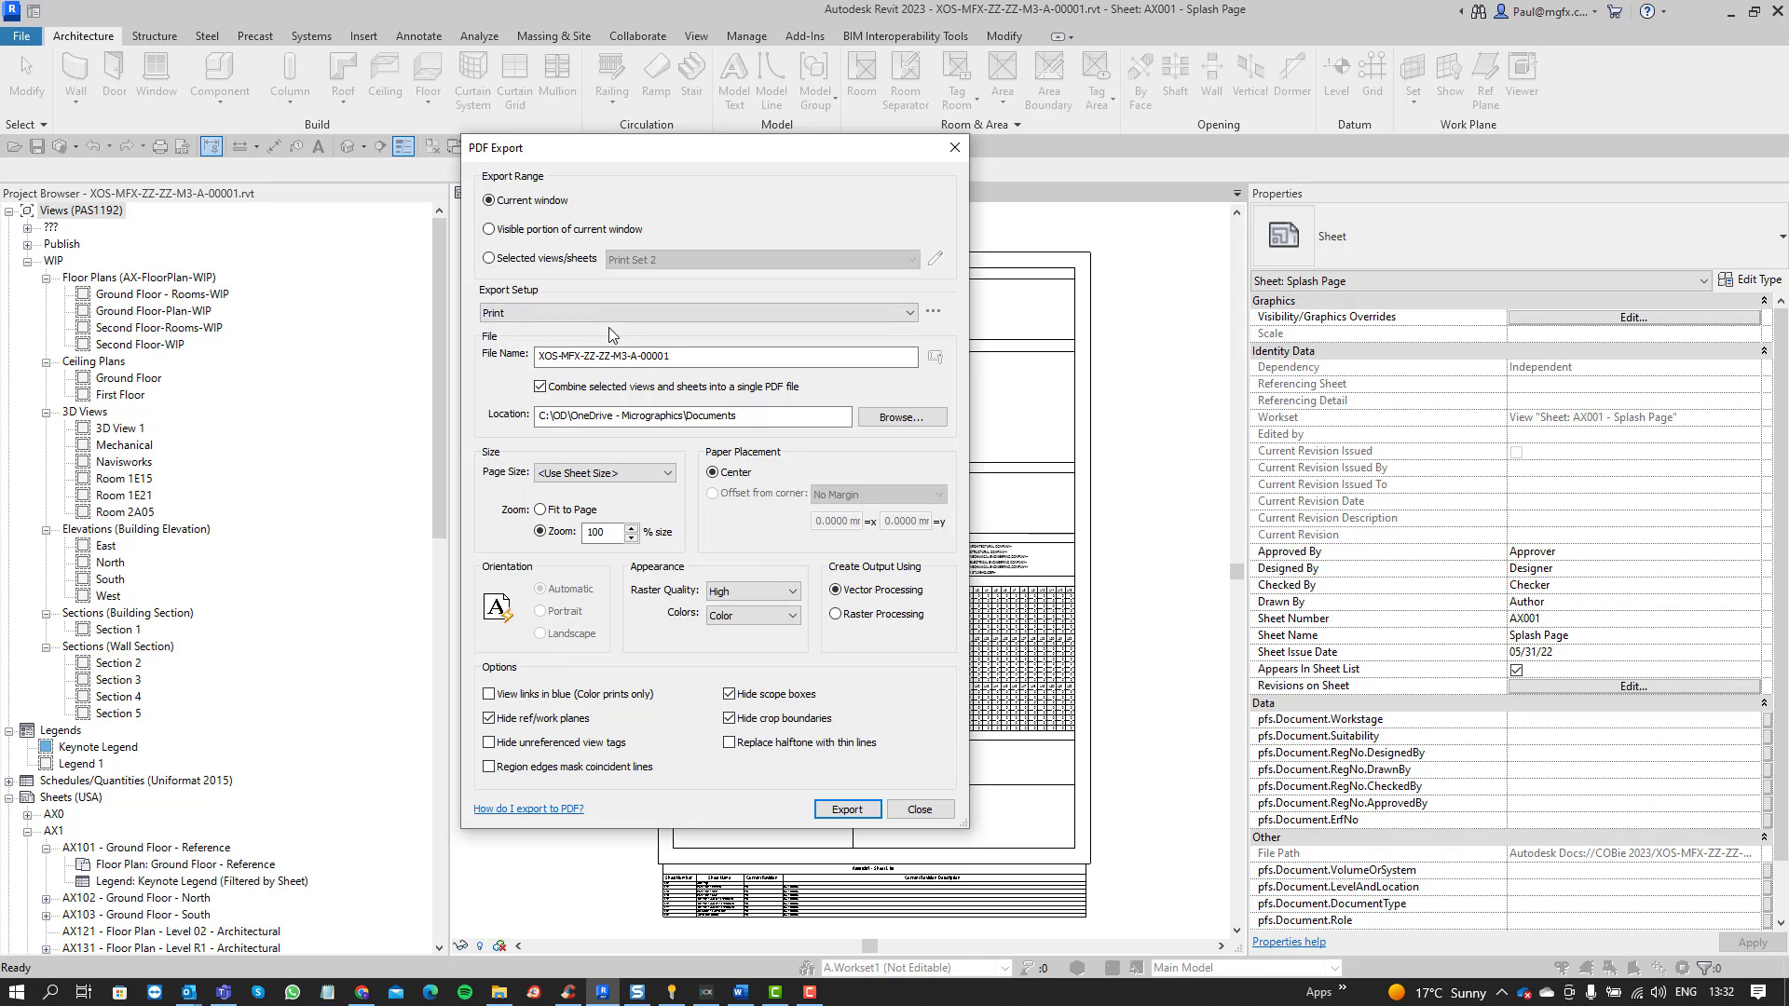
pyautogui.moveTo(787, 347)
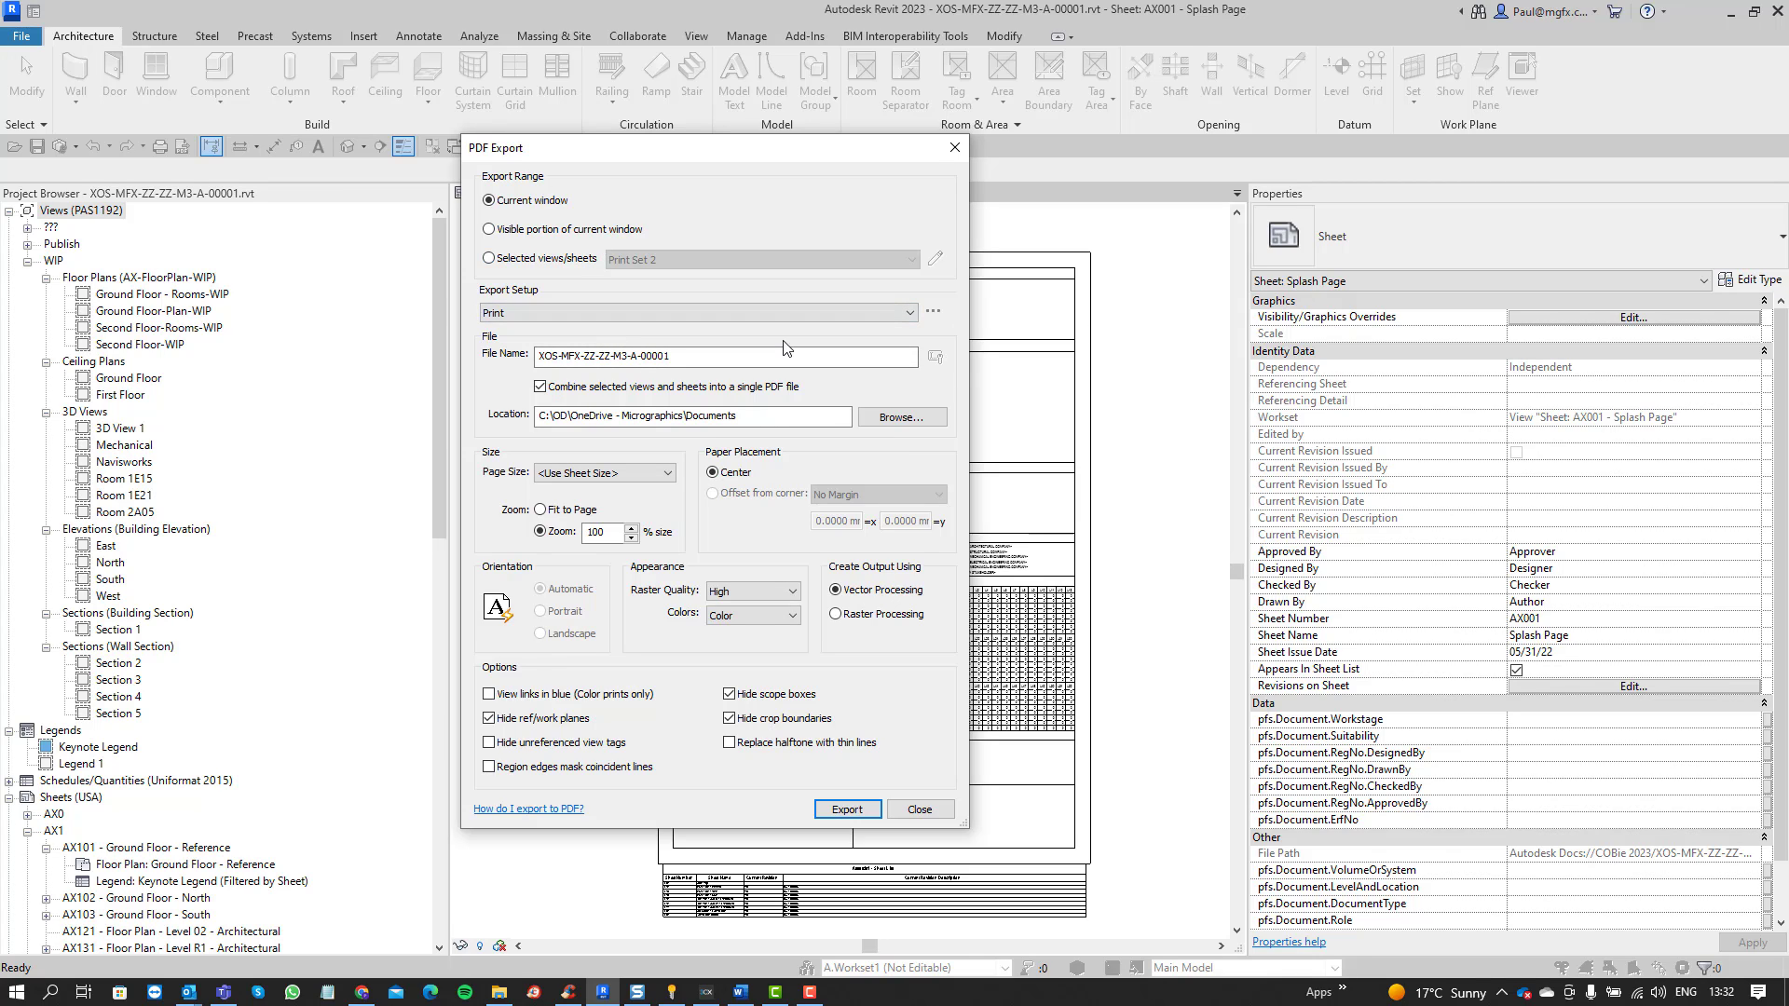
pyautogui.moveTo(524, 395)
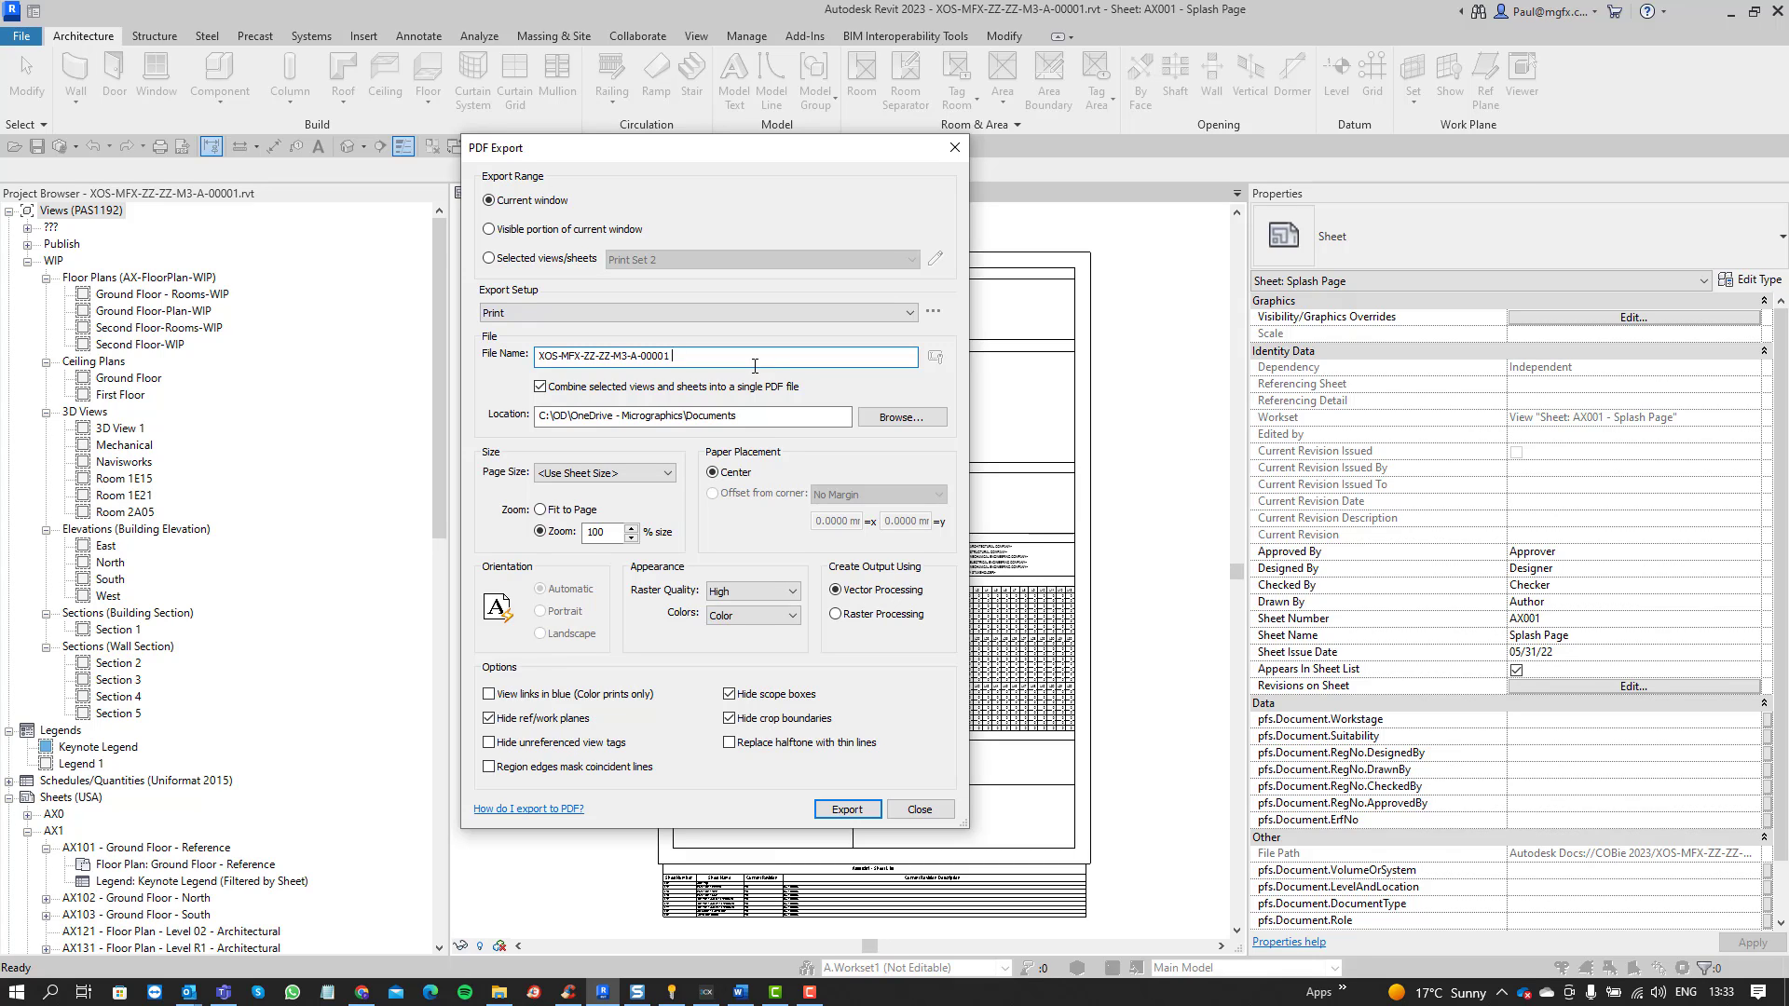
pyautogui.write('-')
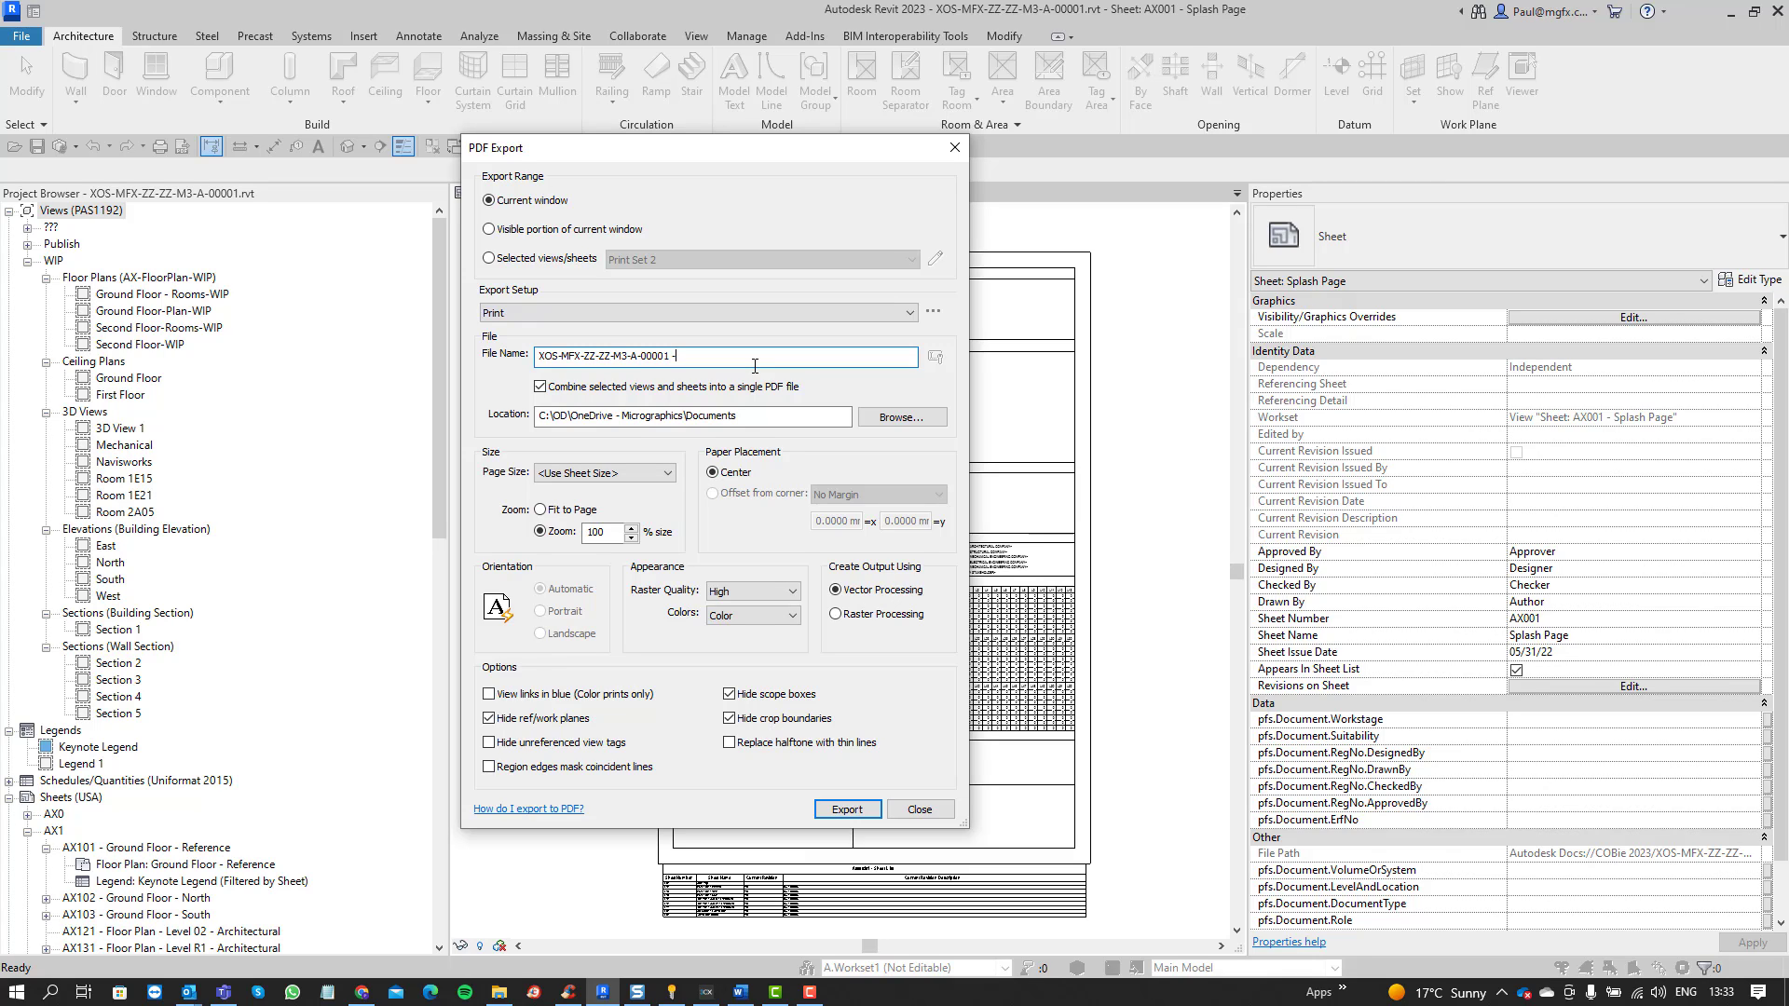
pyautogui.write('DR')
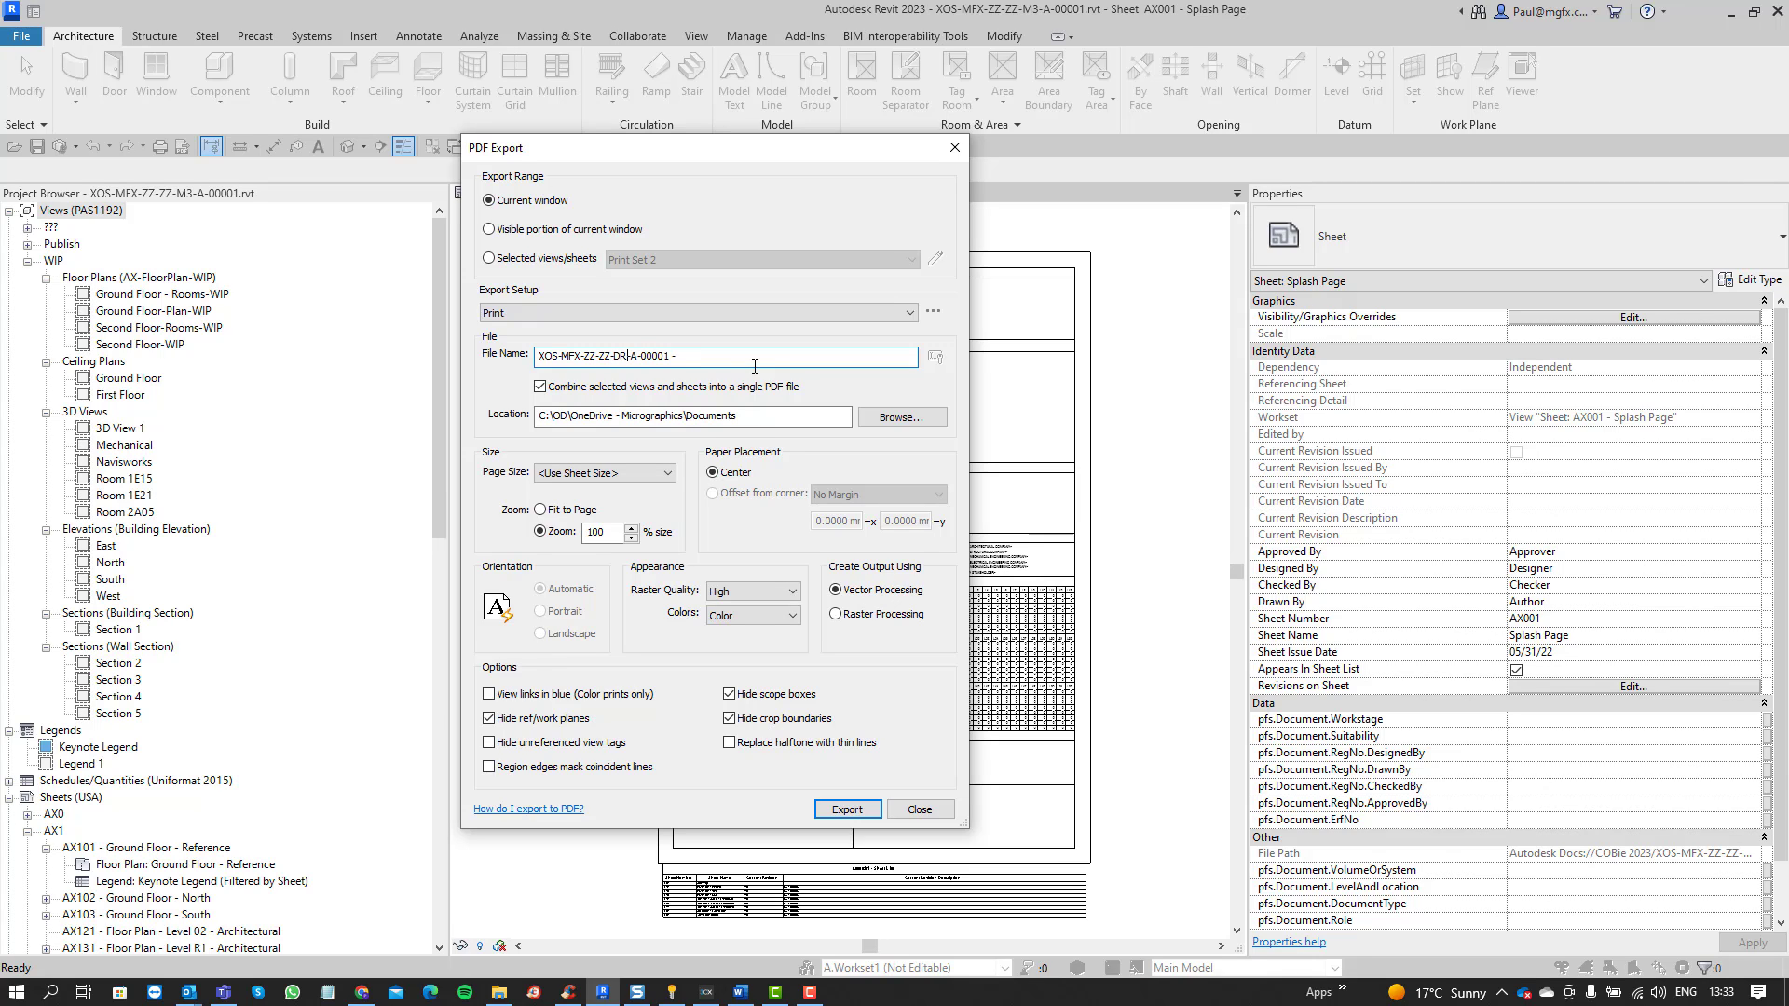
pyautogui.write('-')
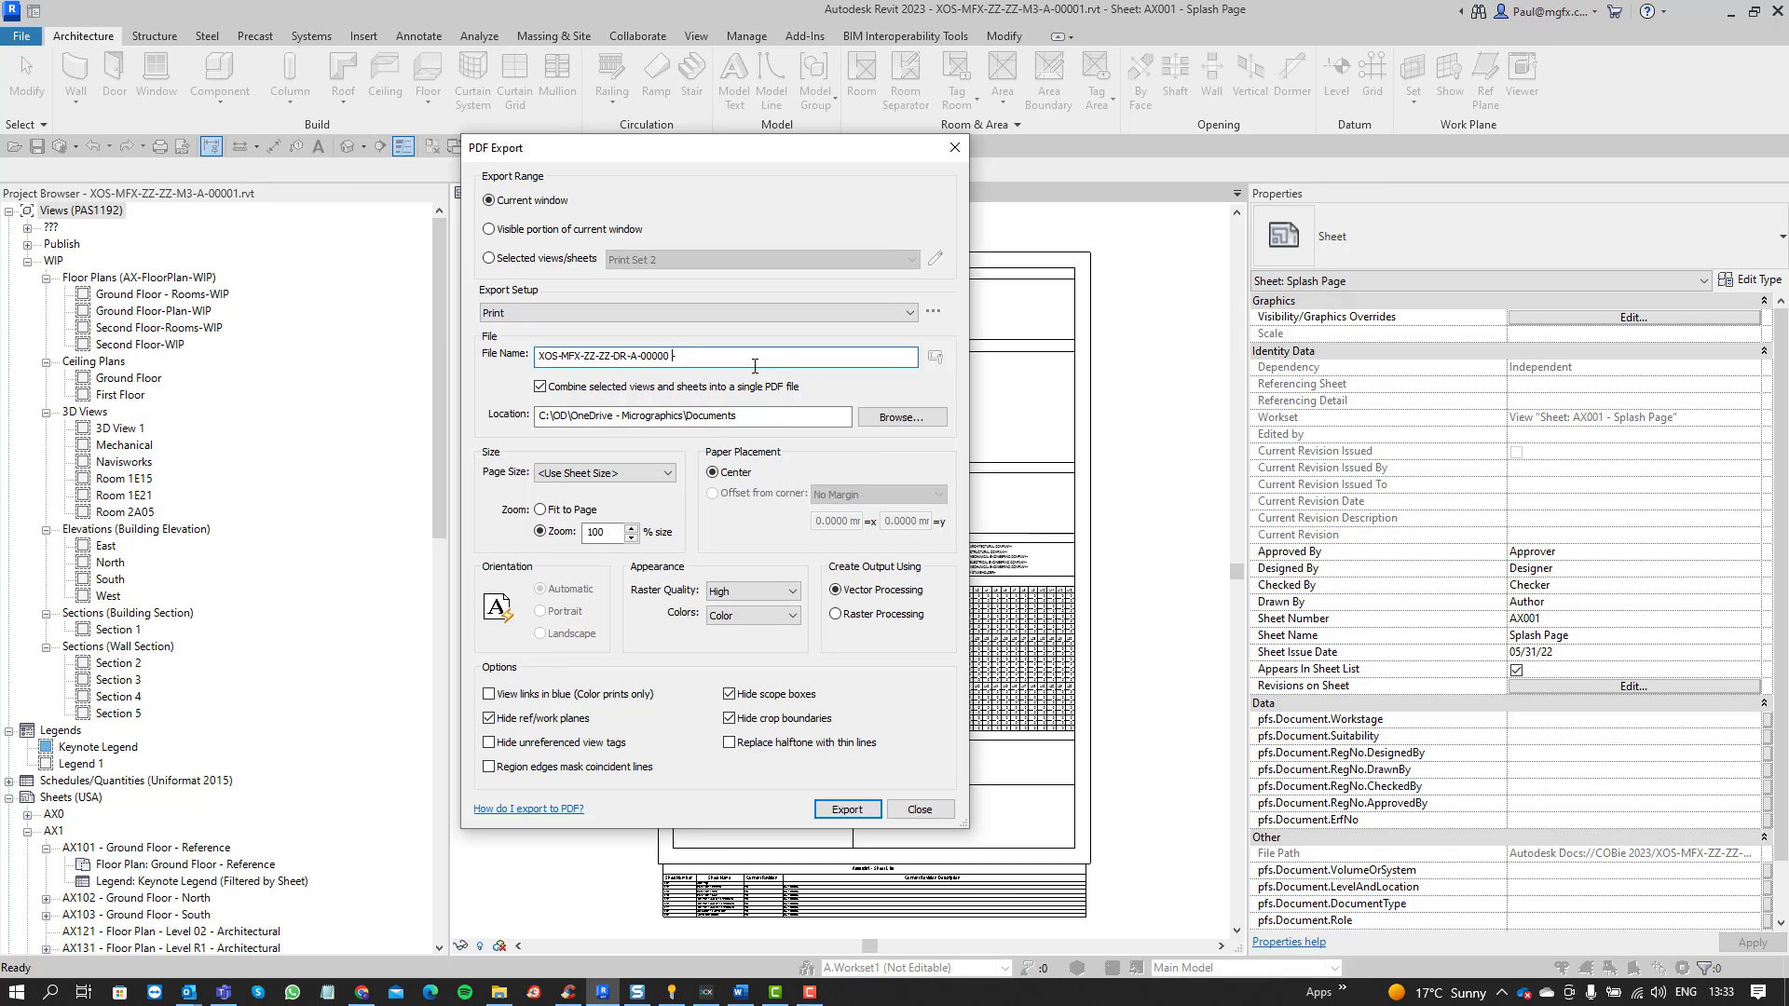
pyautogui.write('-')
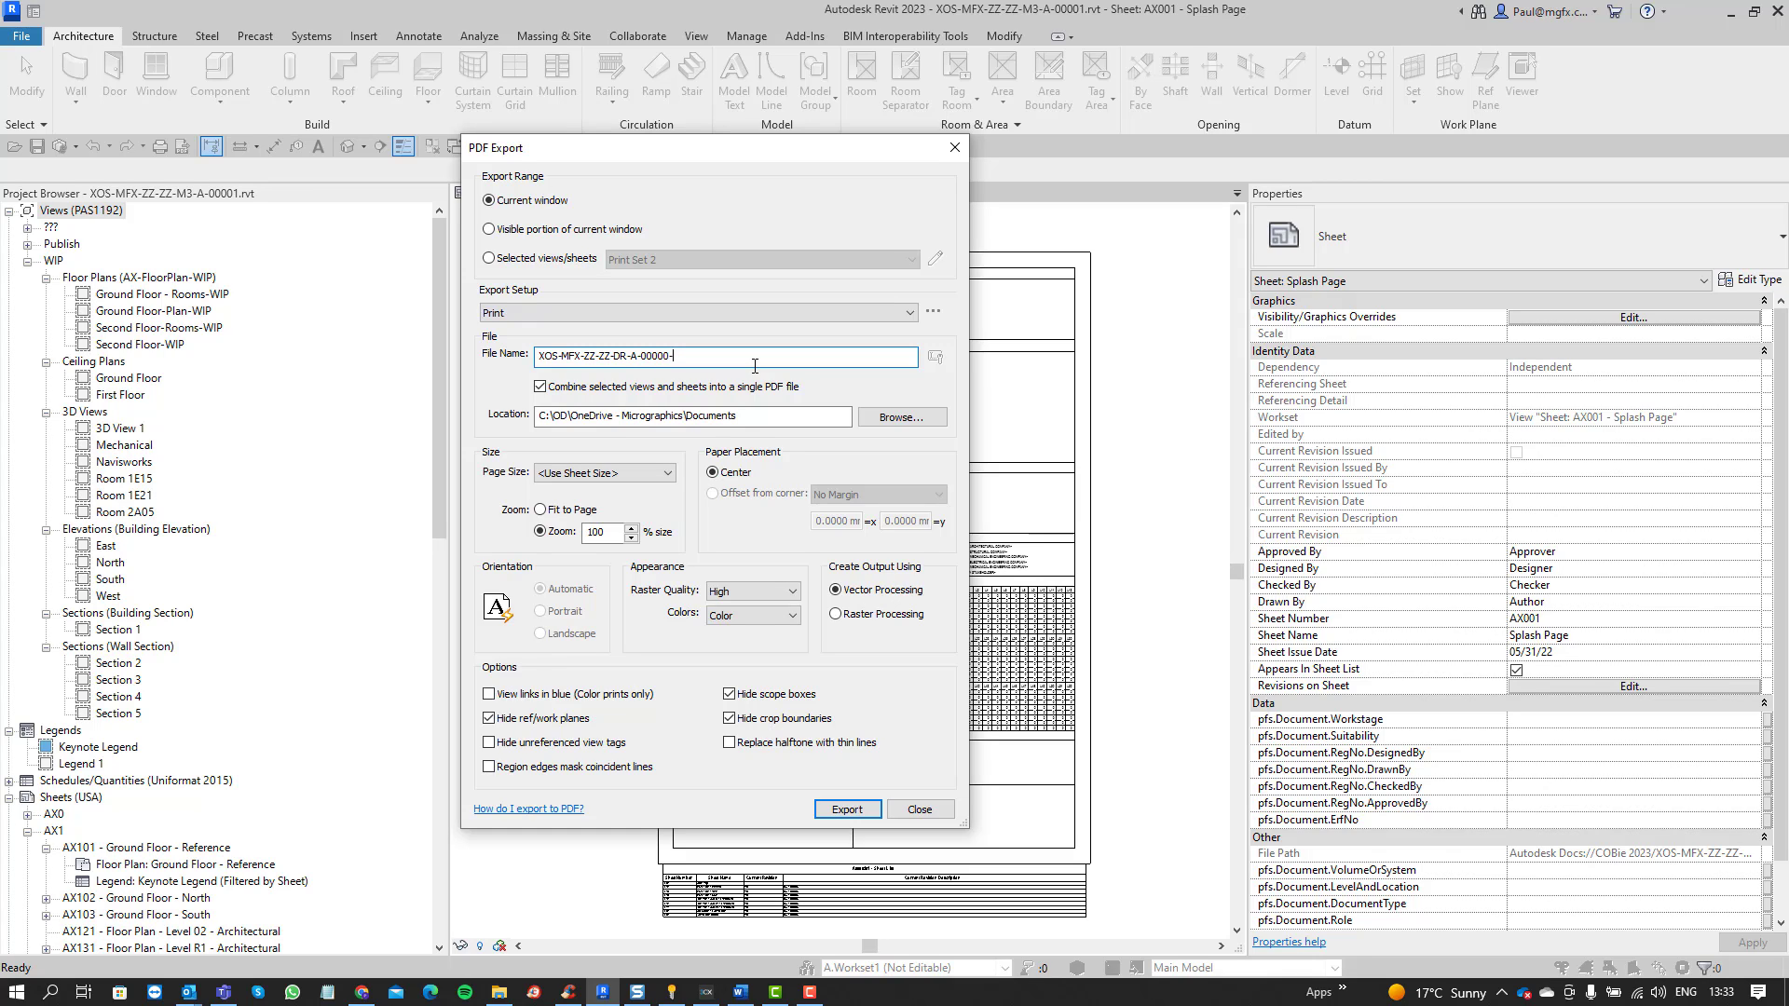
pyautogui.write('Print Set')
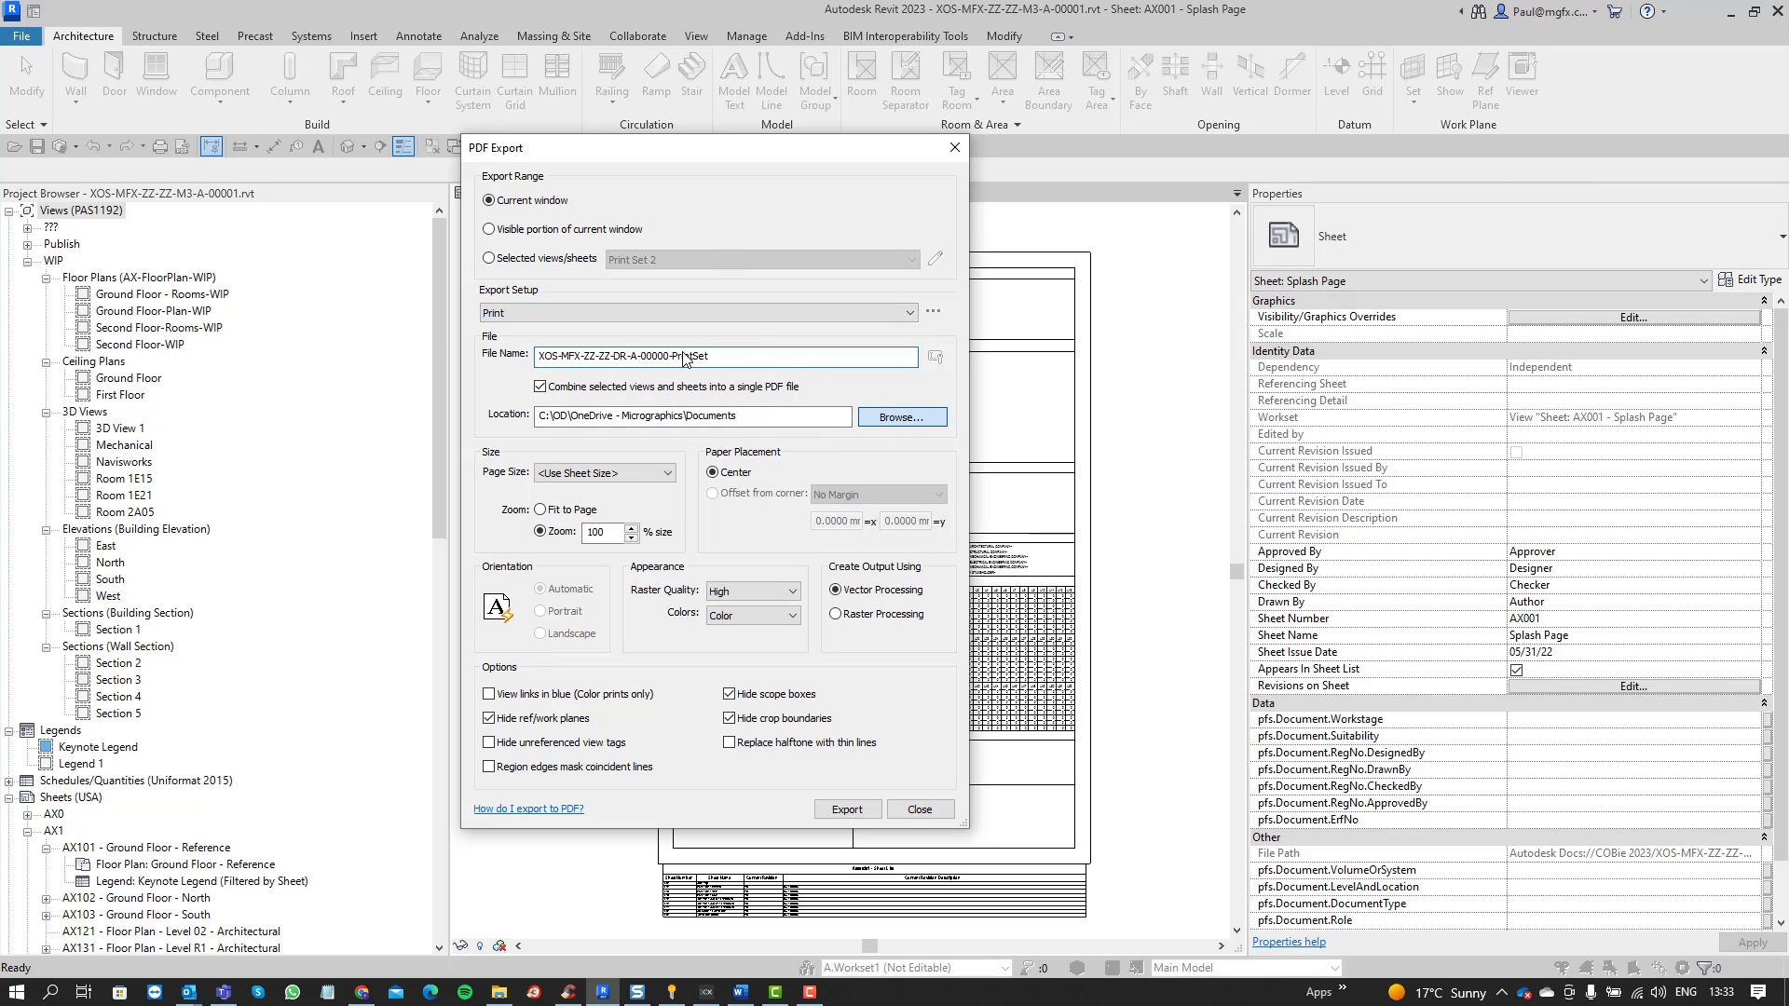
# - Set the PDF save location to the Desktop's Print folder
pyautogui.click(901, 417)
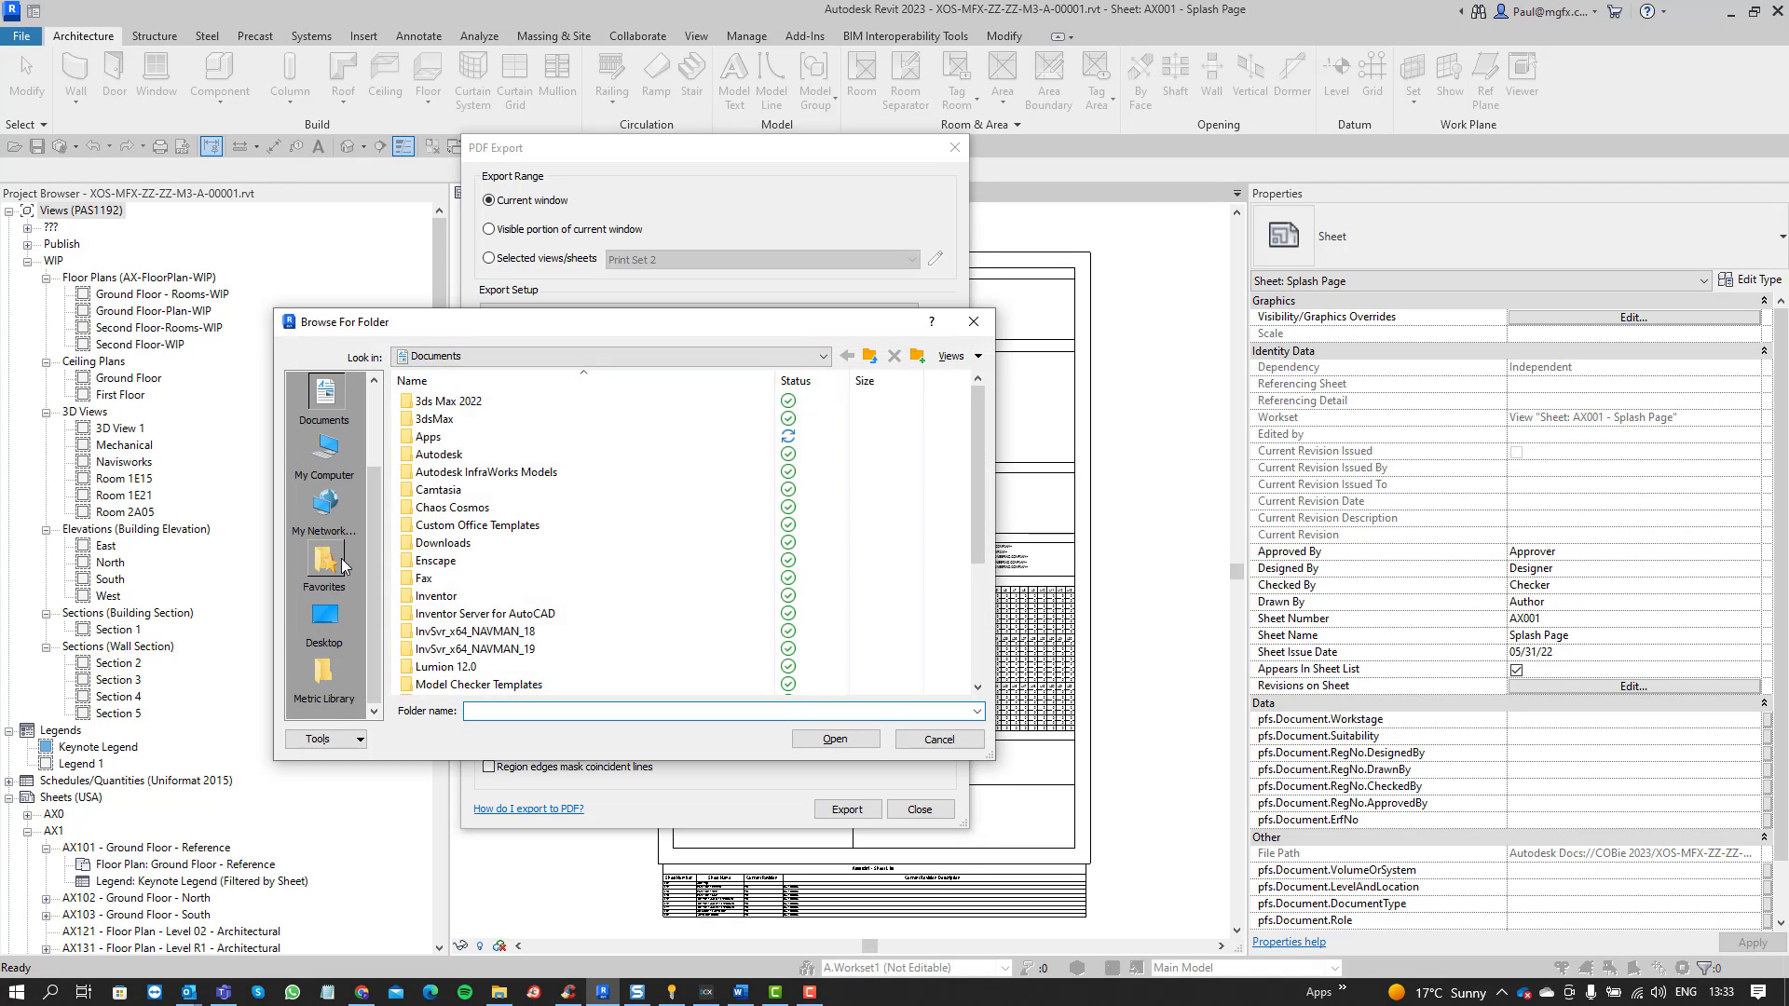
pyautogui.click(324, 616)
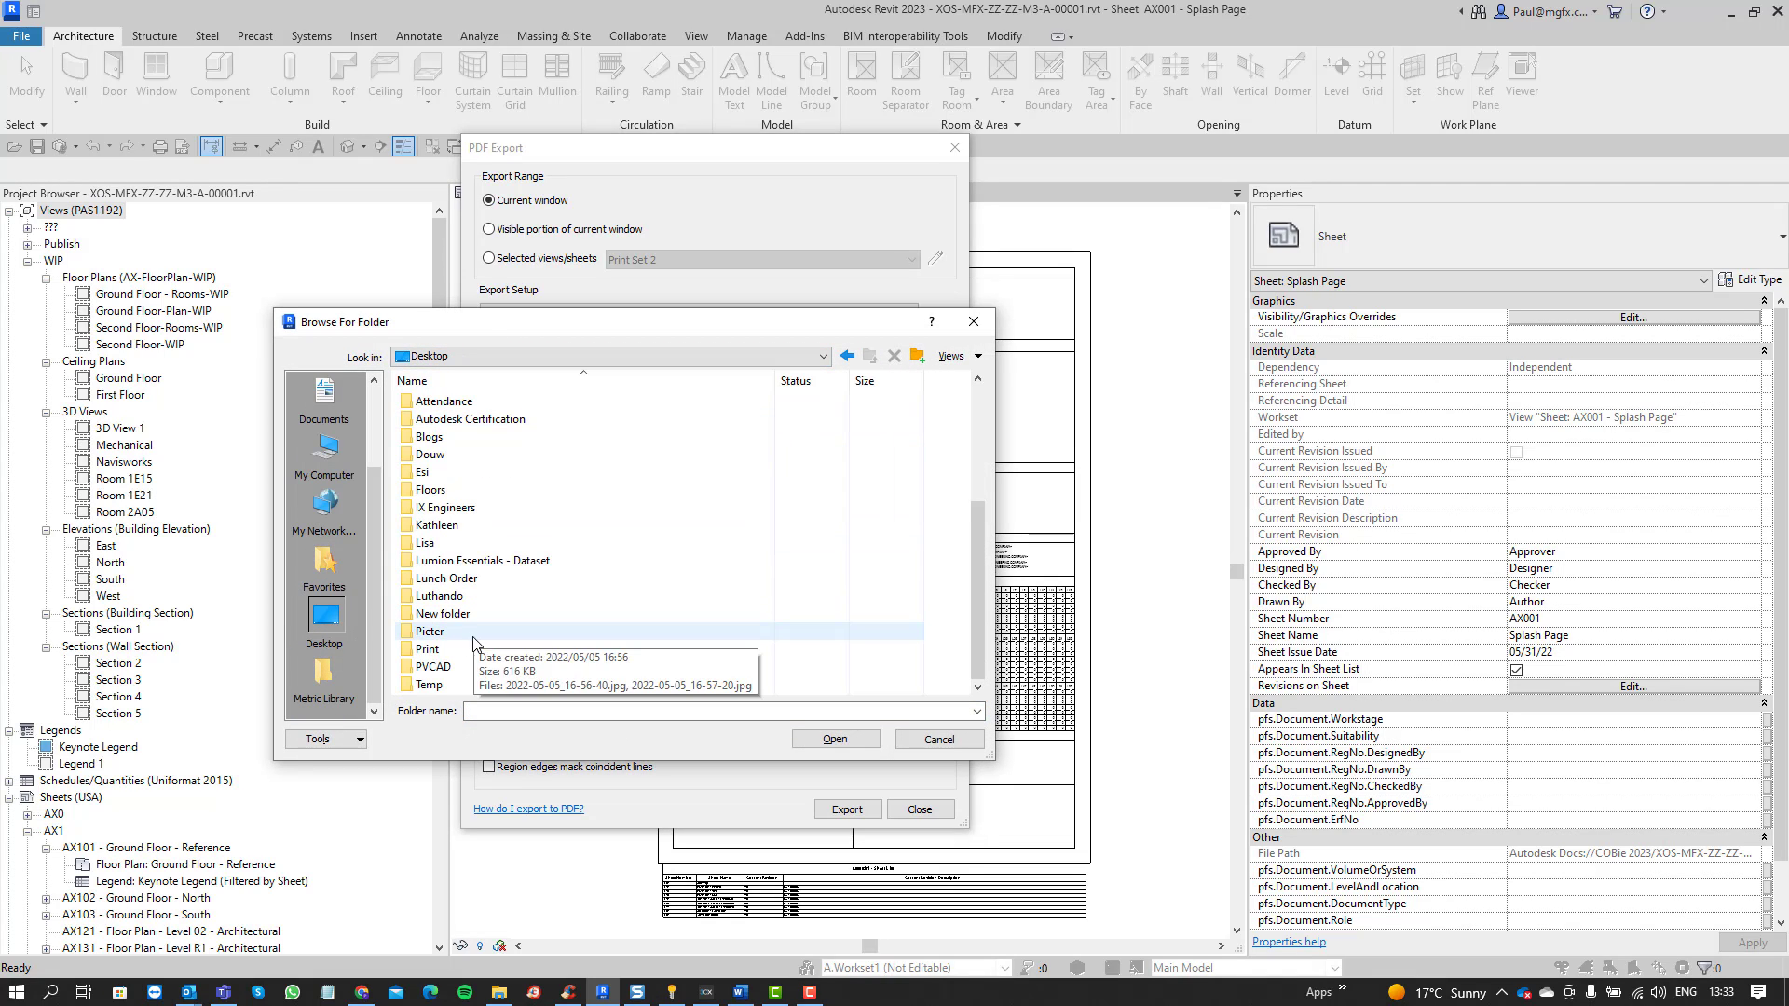
pyautogui.doubleClick(428, 648)
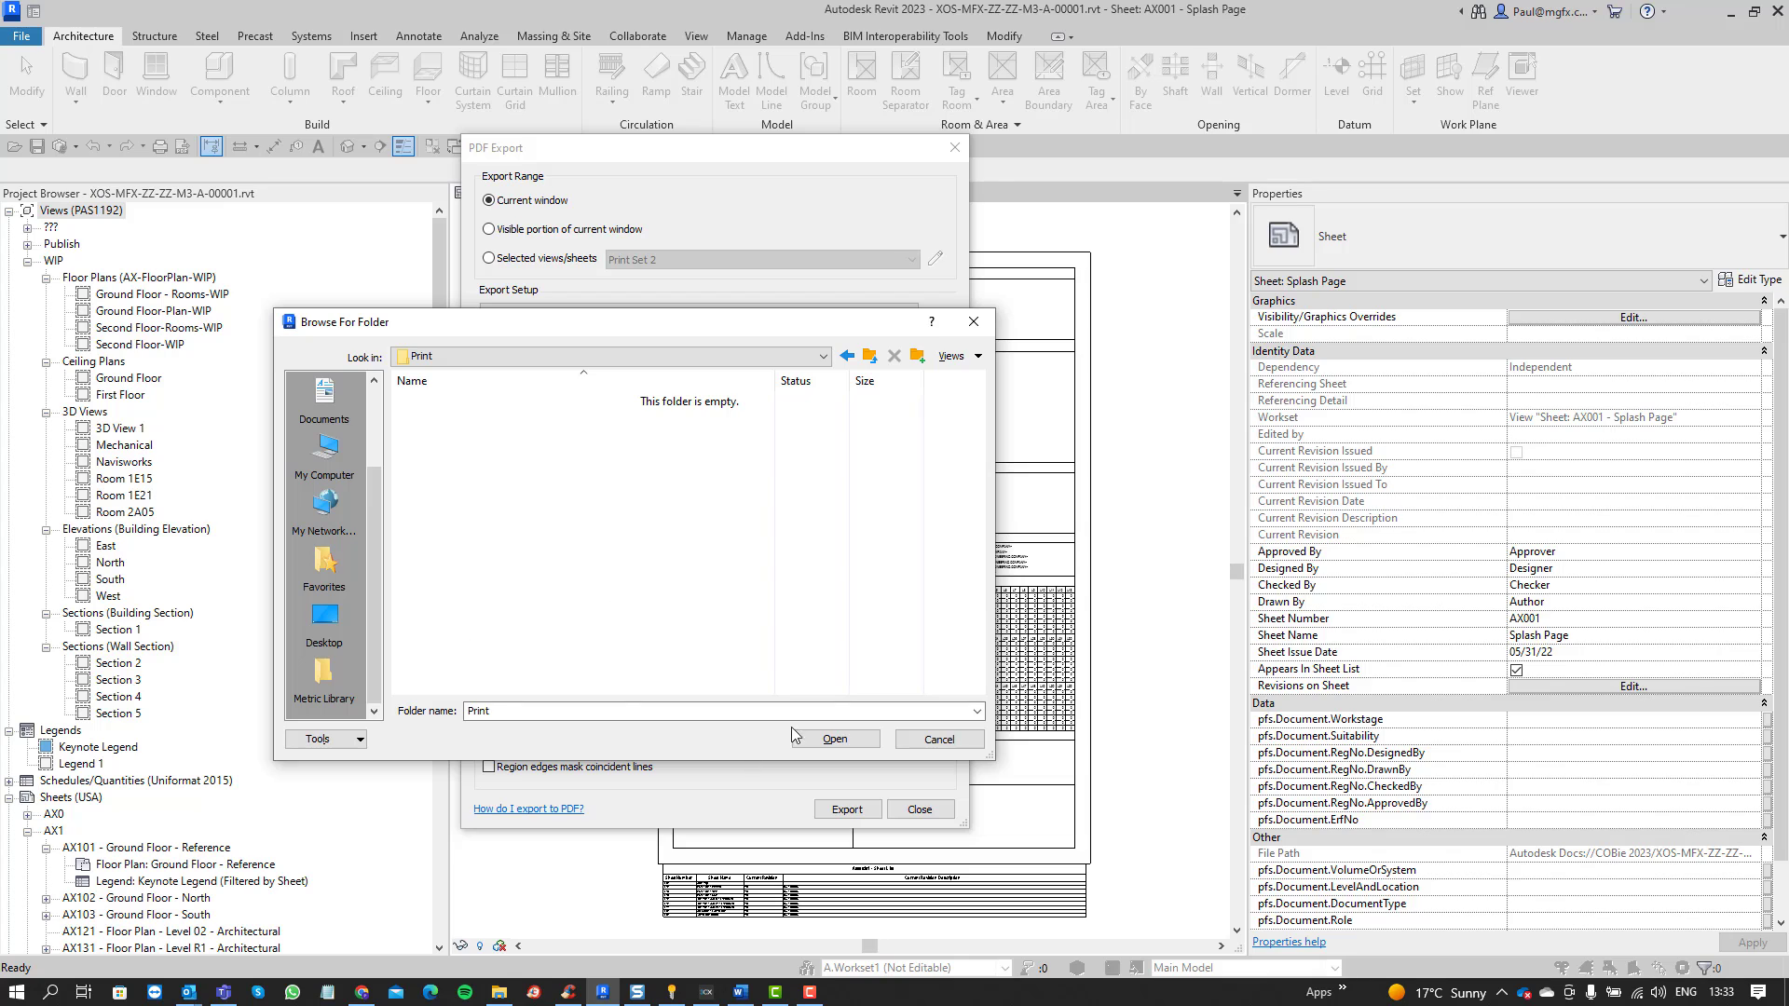
pyautogui.click(830, 739)
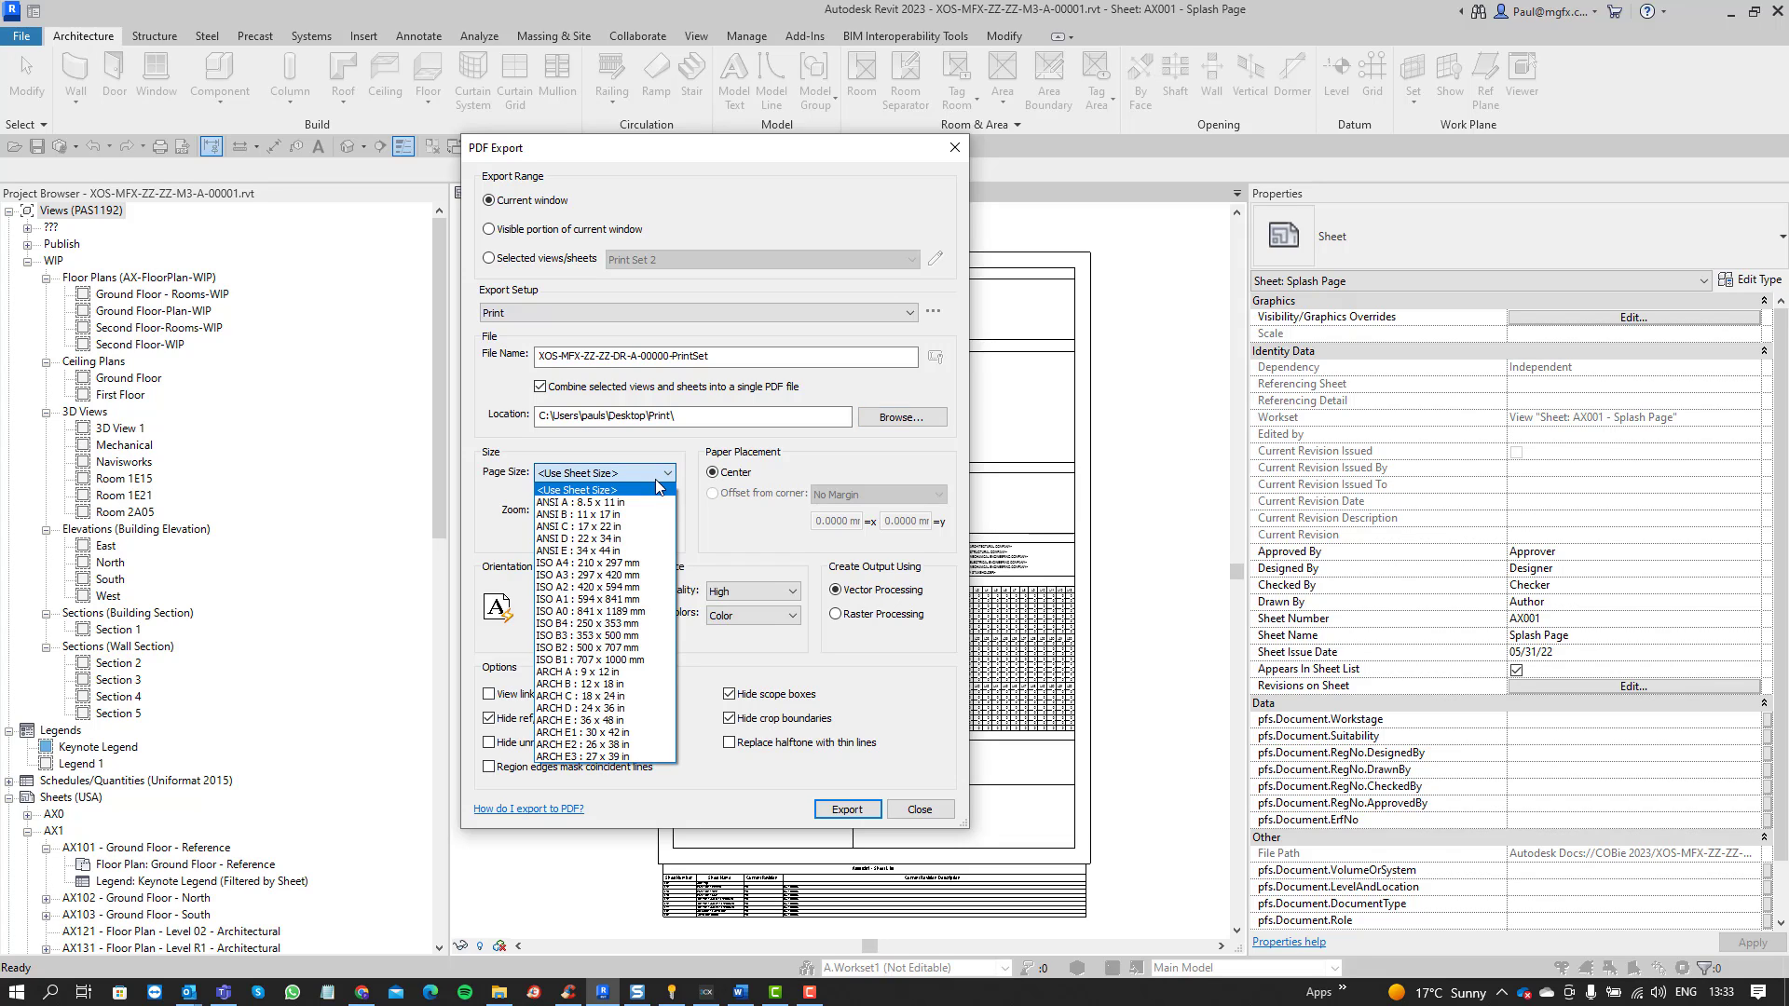
pyautogui.moveTo(576, 467)
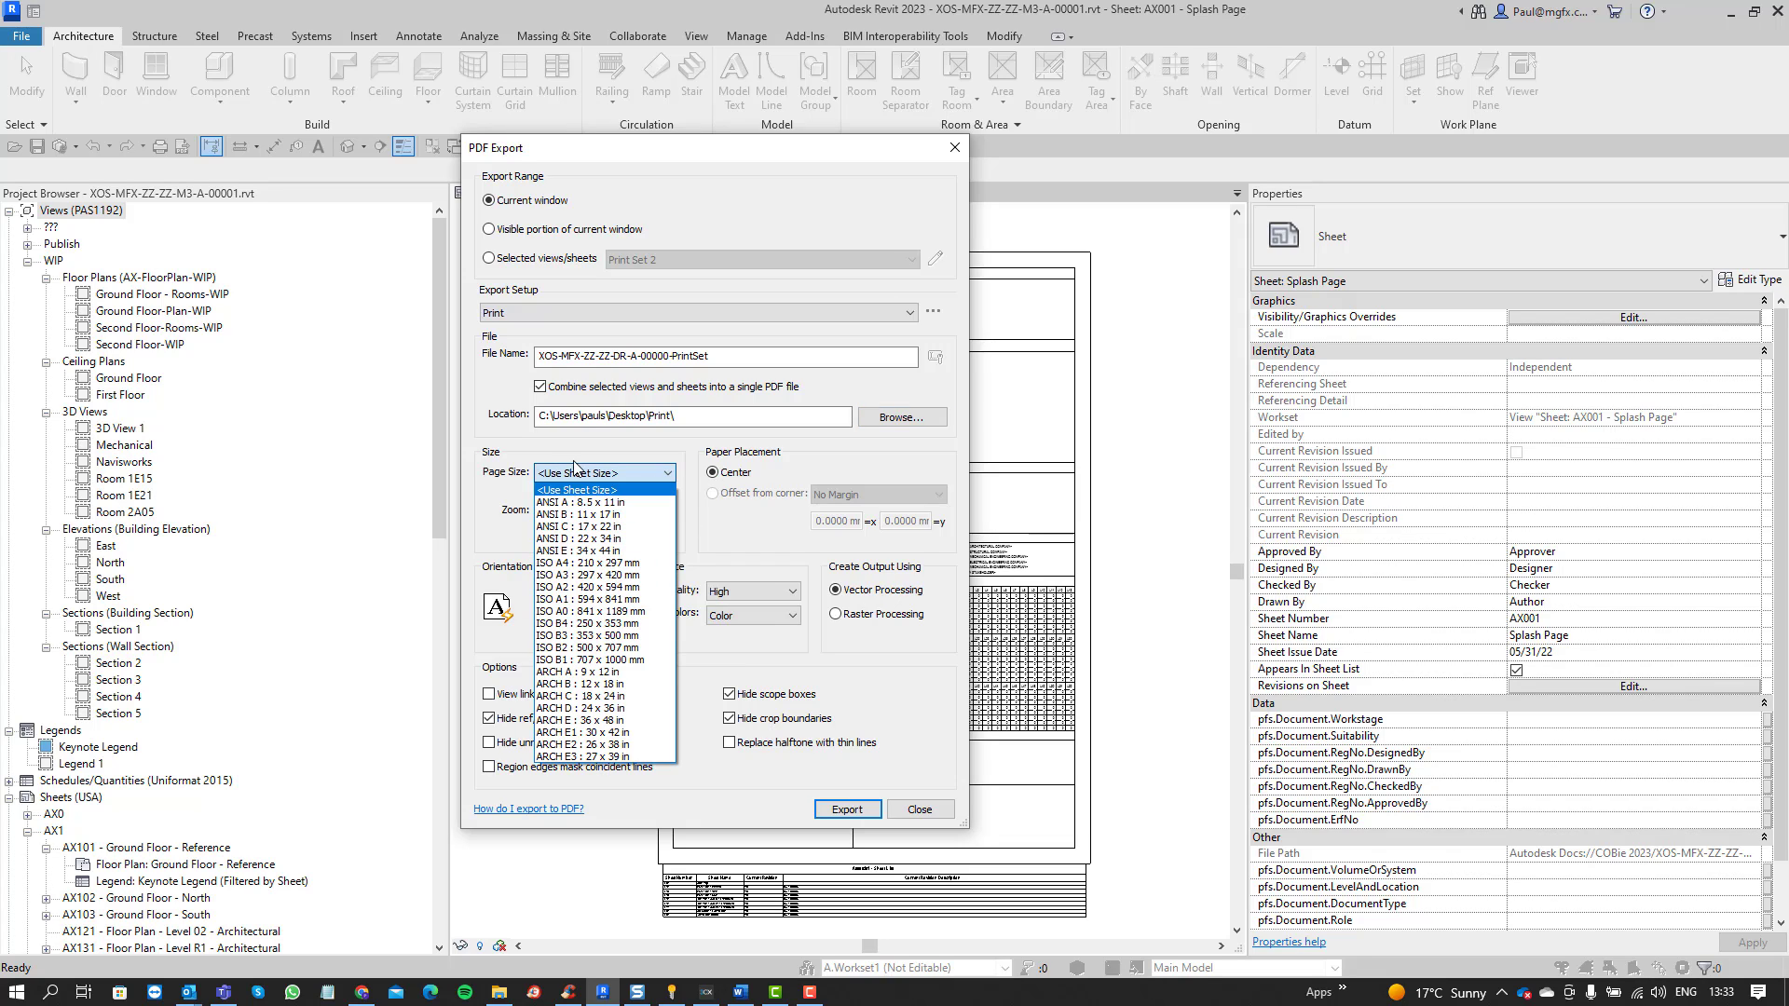
pyautogui.click(599, 489)
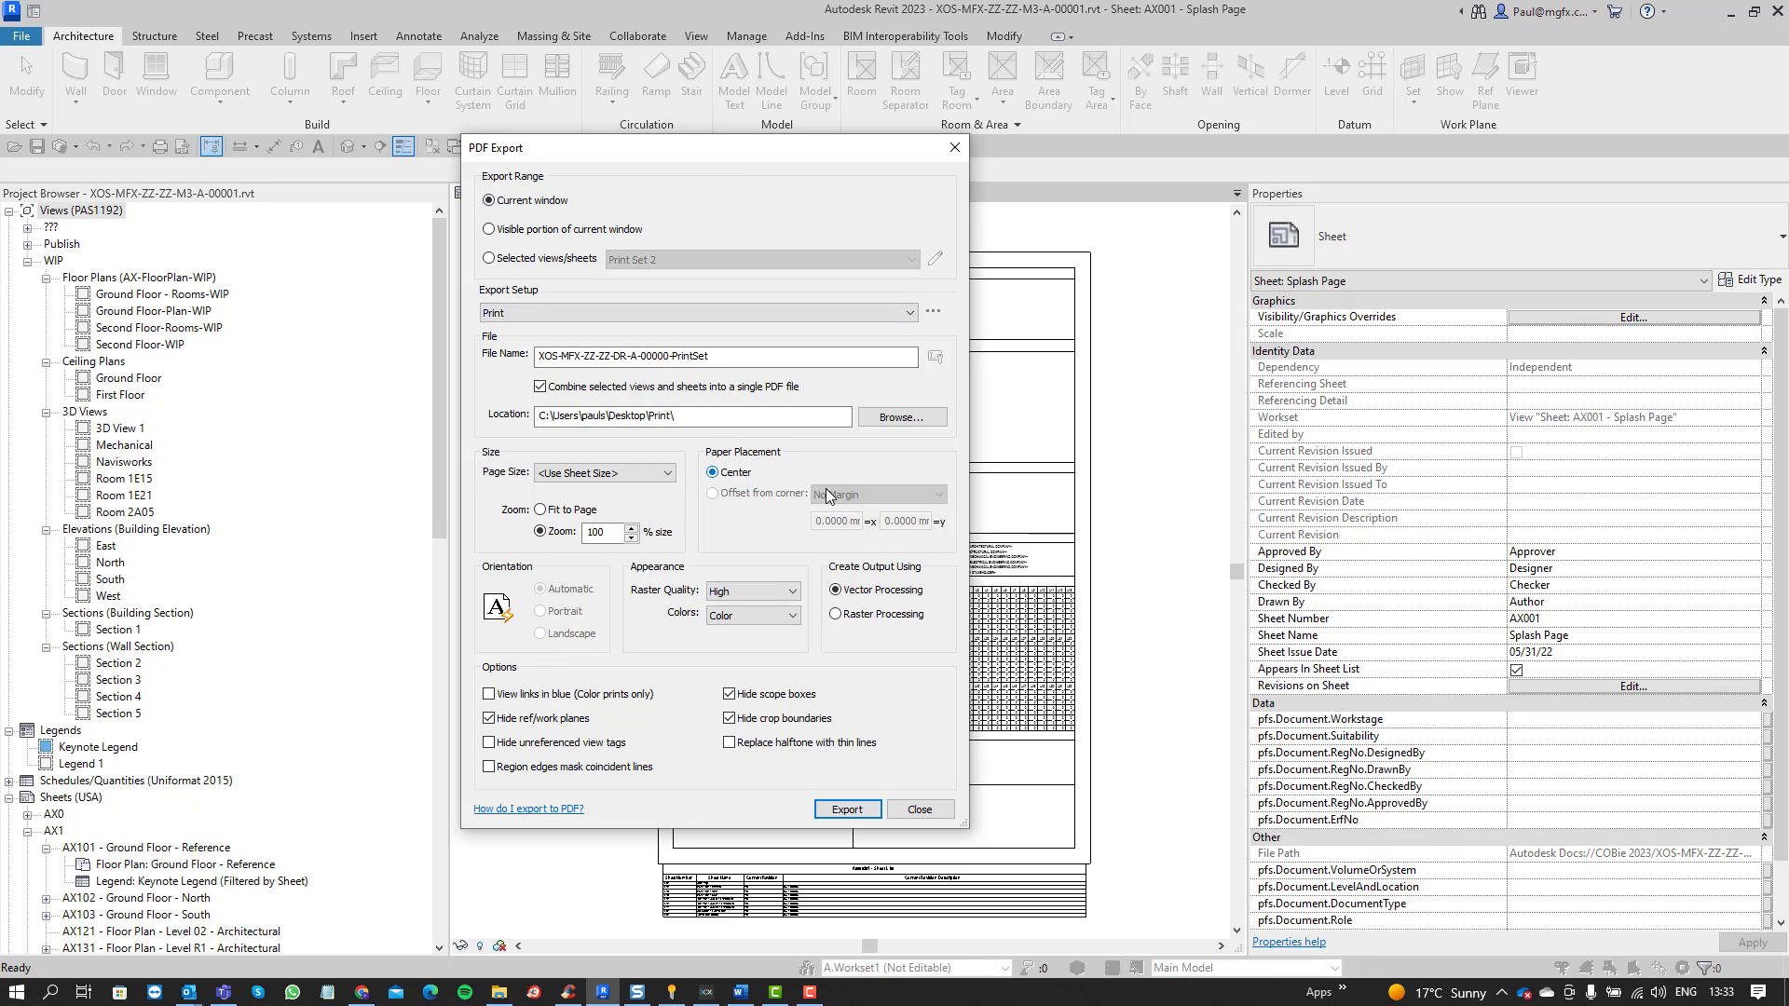
pyautogui.click(538, 510)
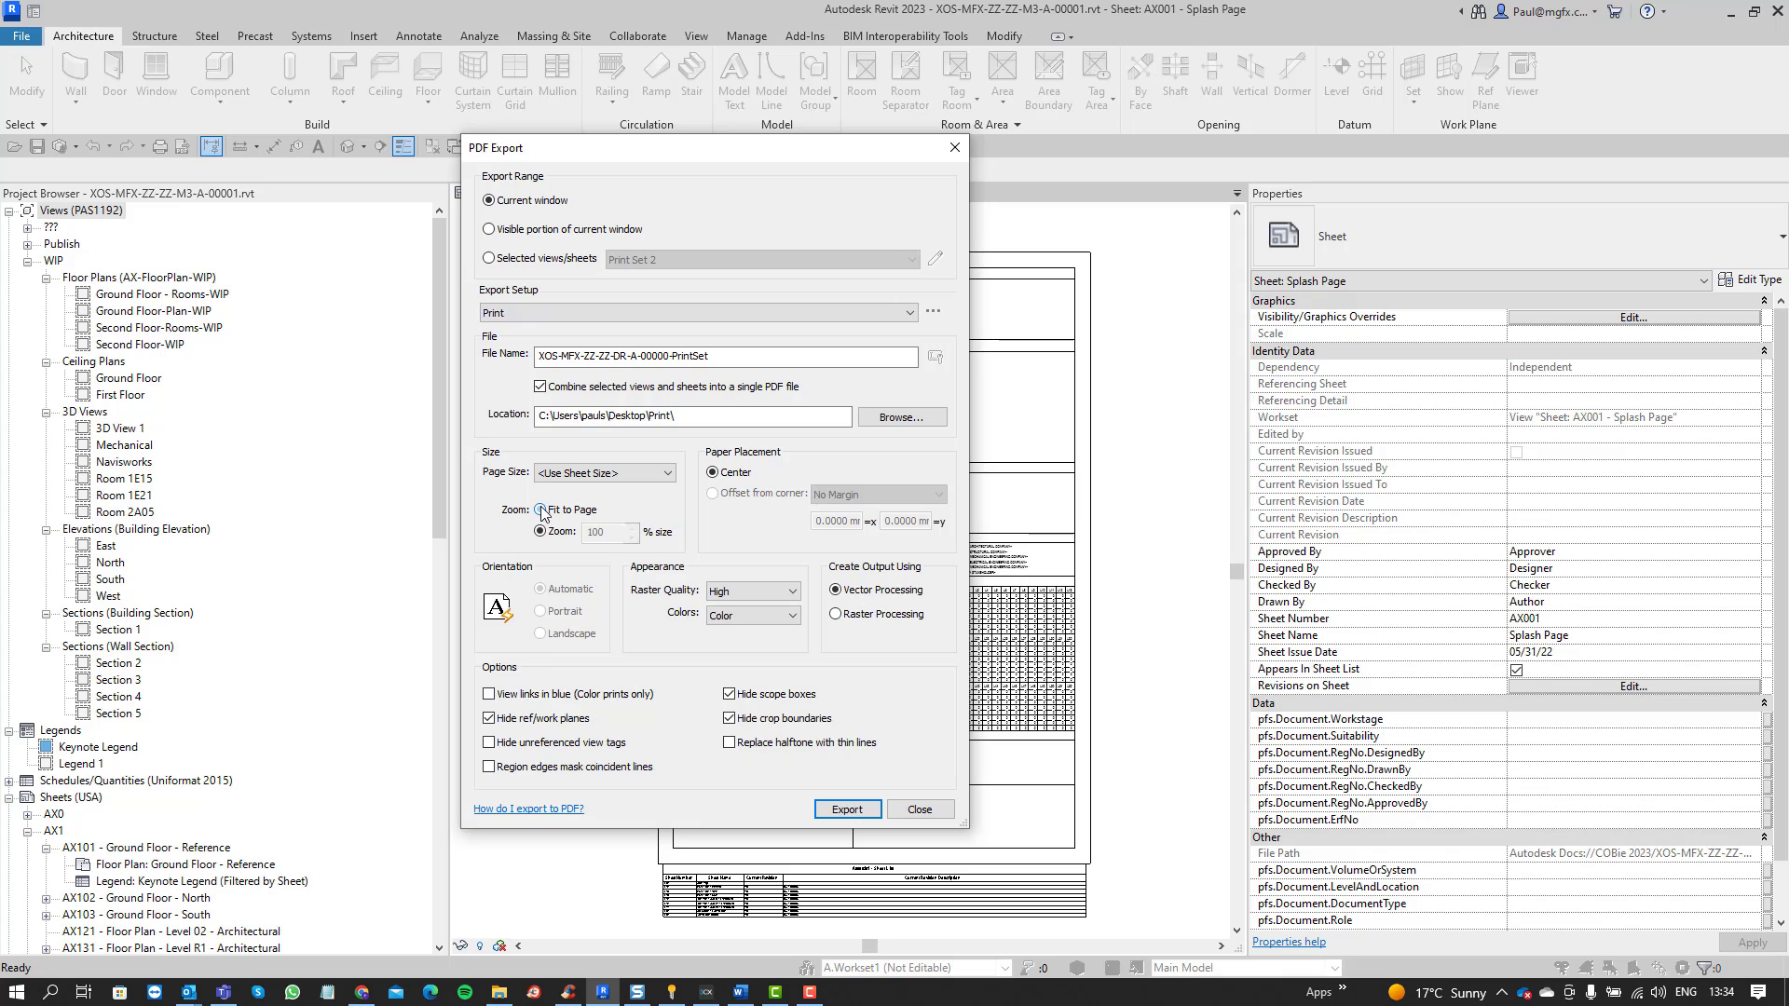
pyautogui.click(538, 532)
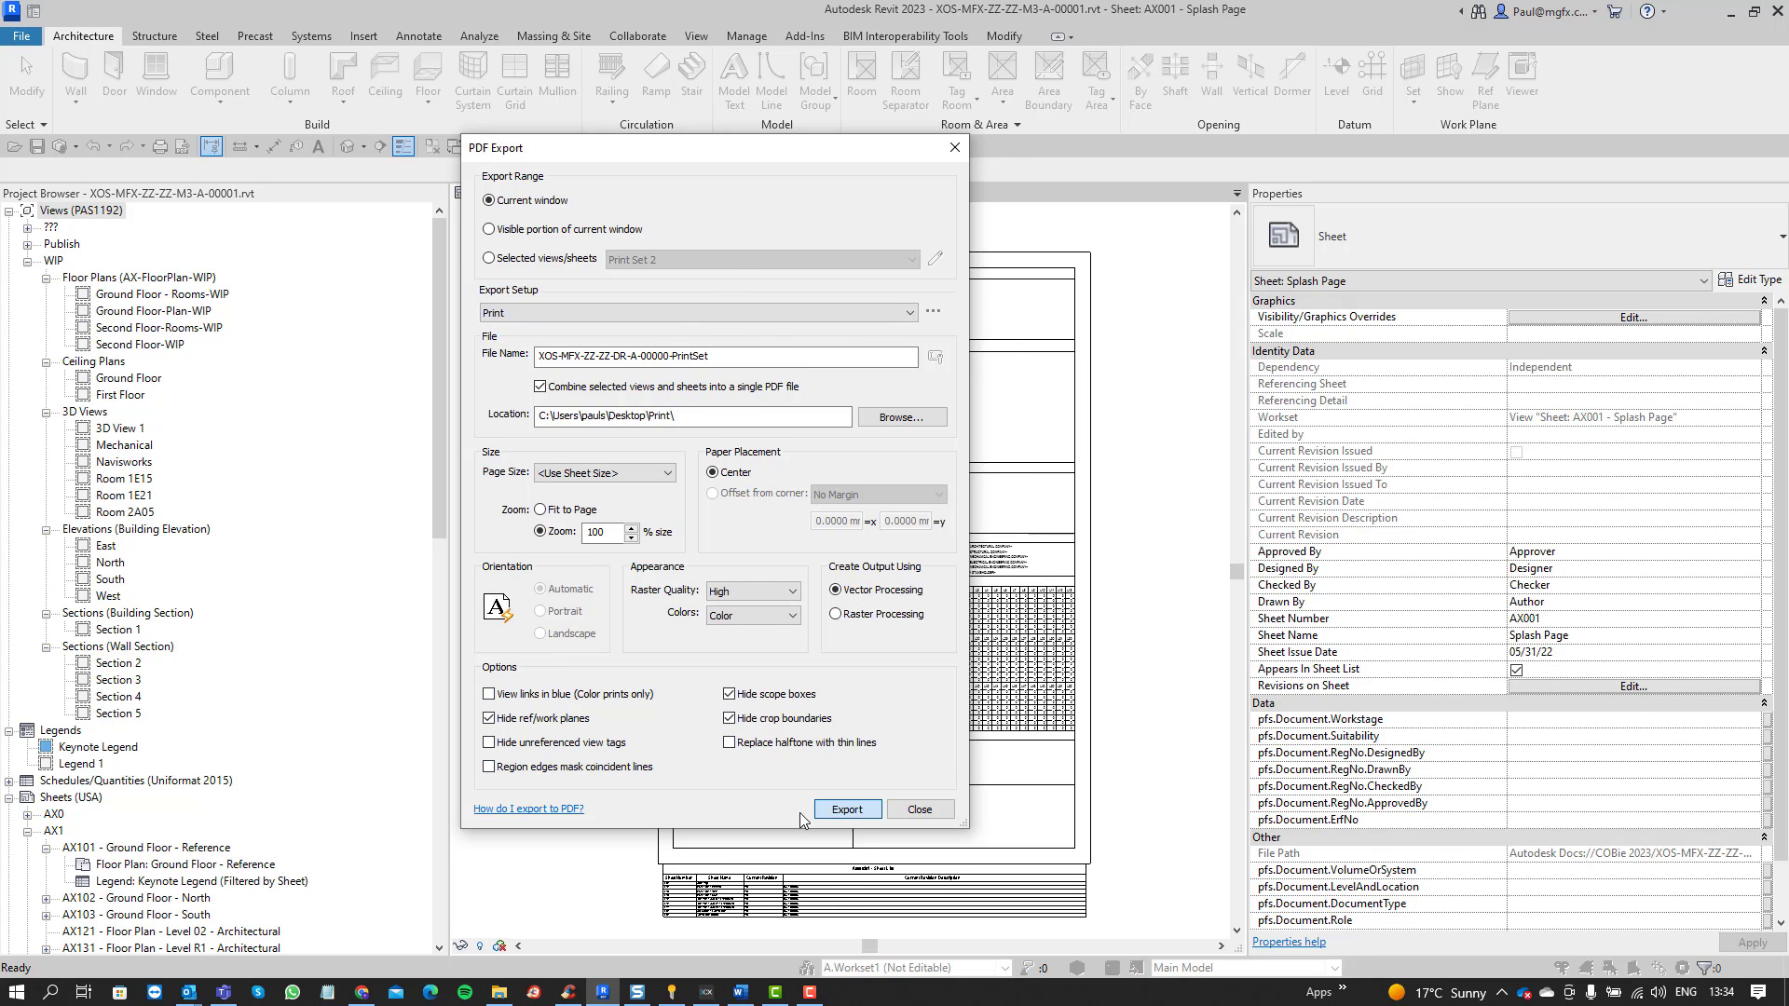
# - Export the seven-sheet PDF and browse thumbnails AX102 and AX131 (Level R1 floor plan)
pyautogui.click(845, 808)
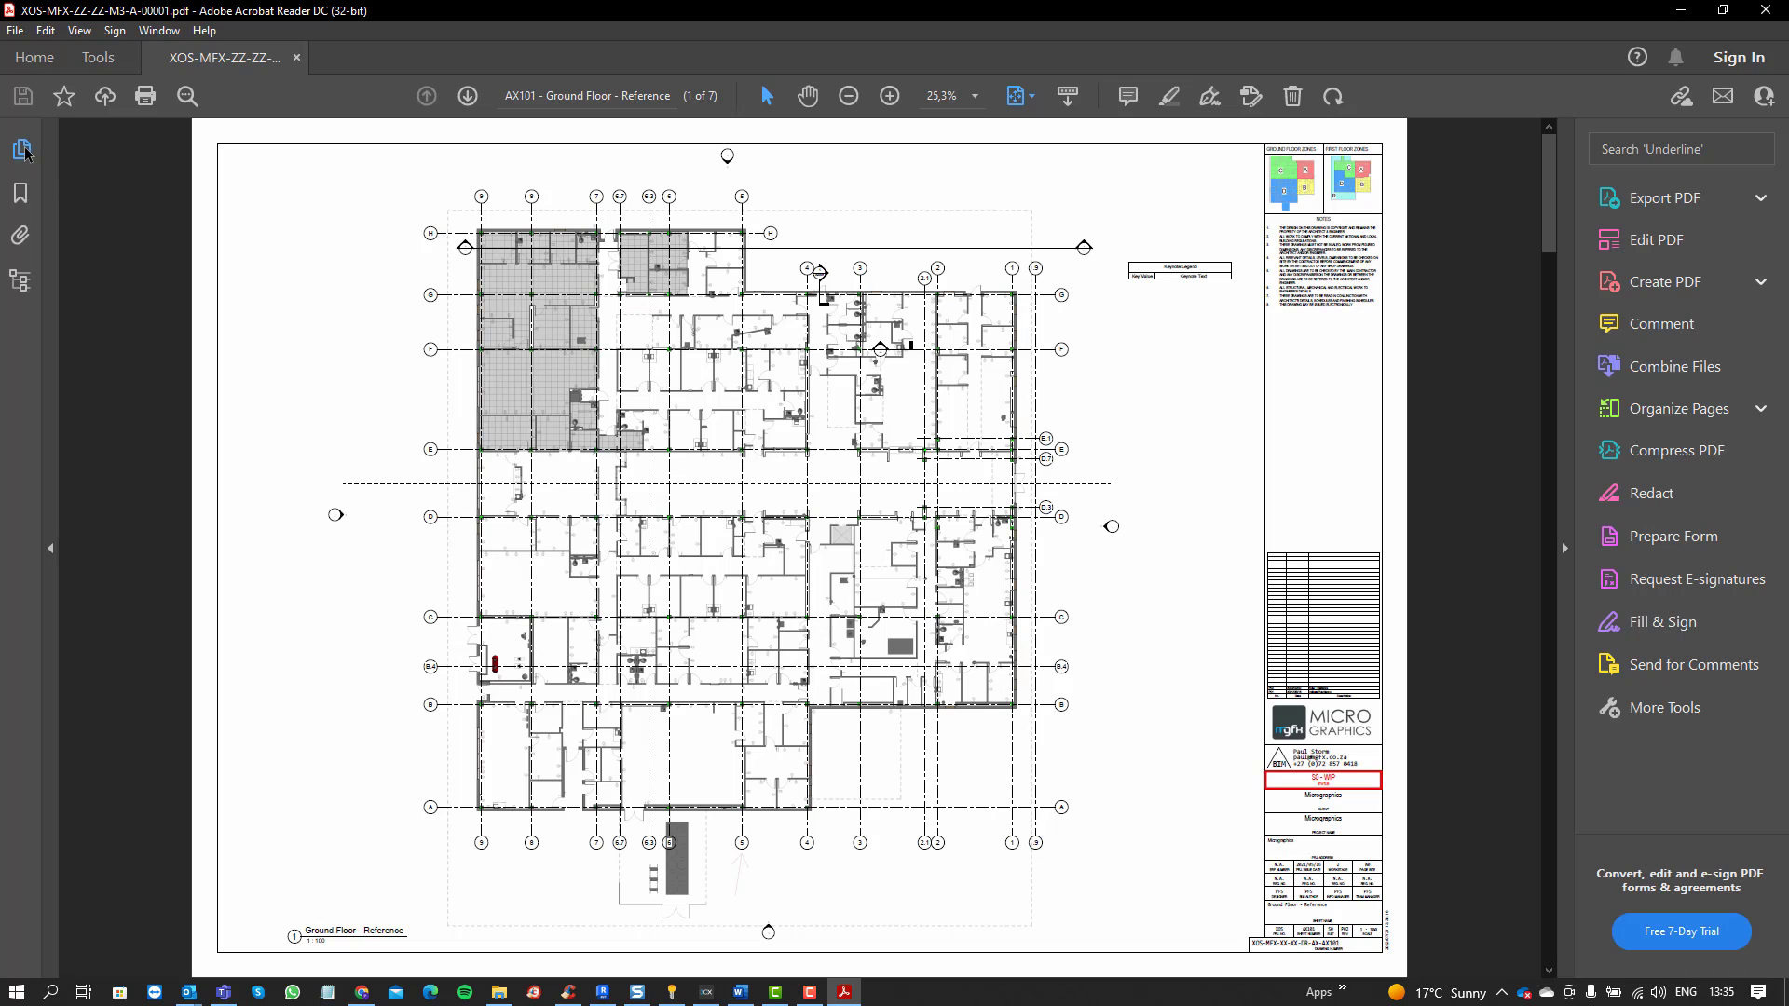
pyautogui.click(20, 149)
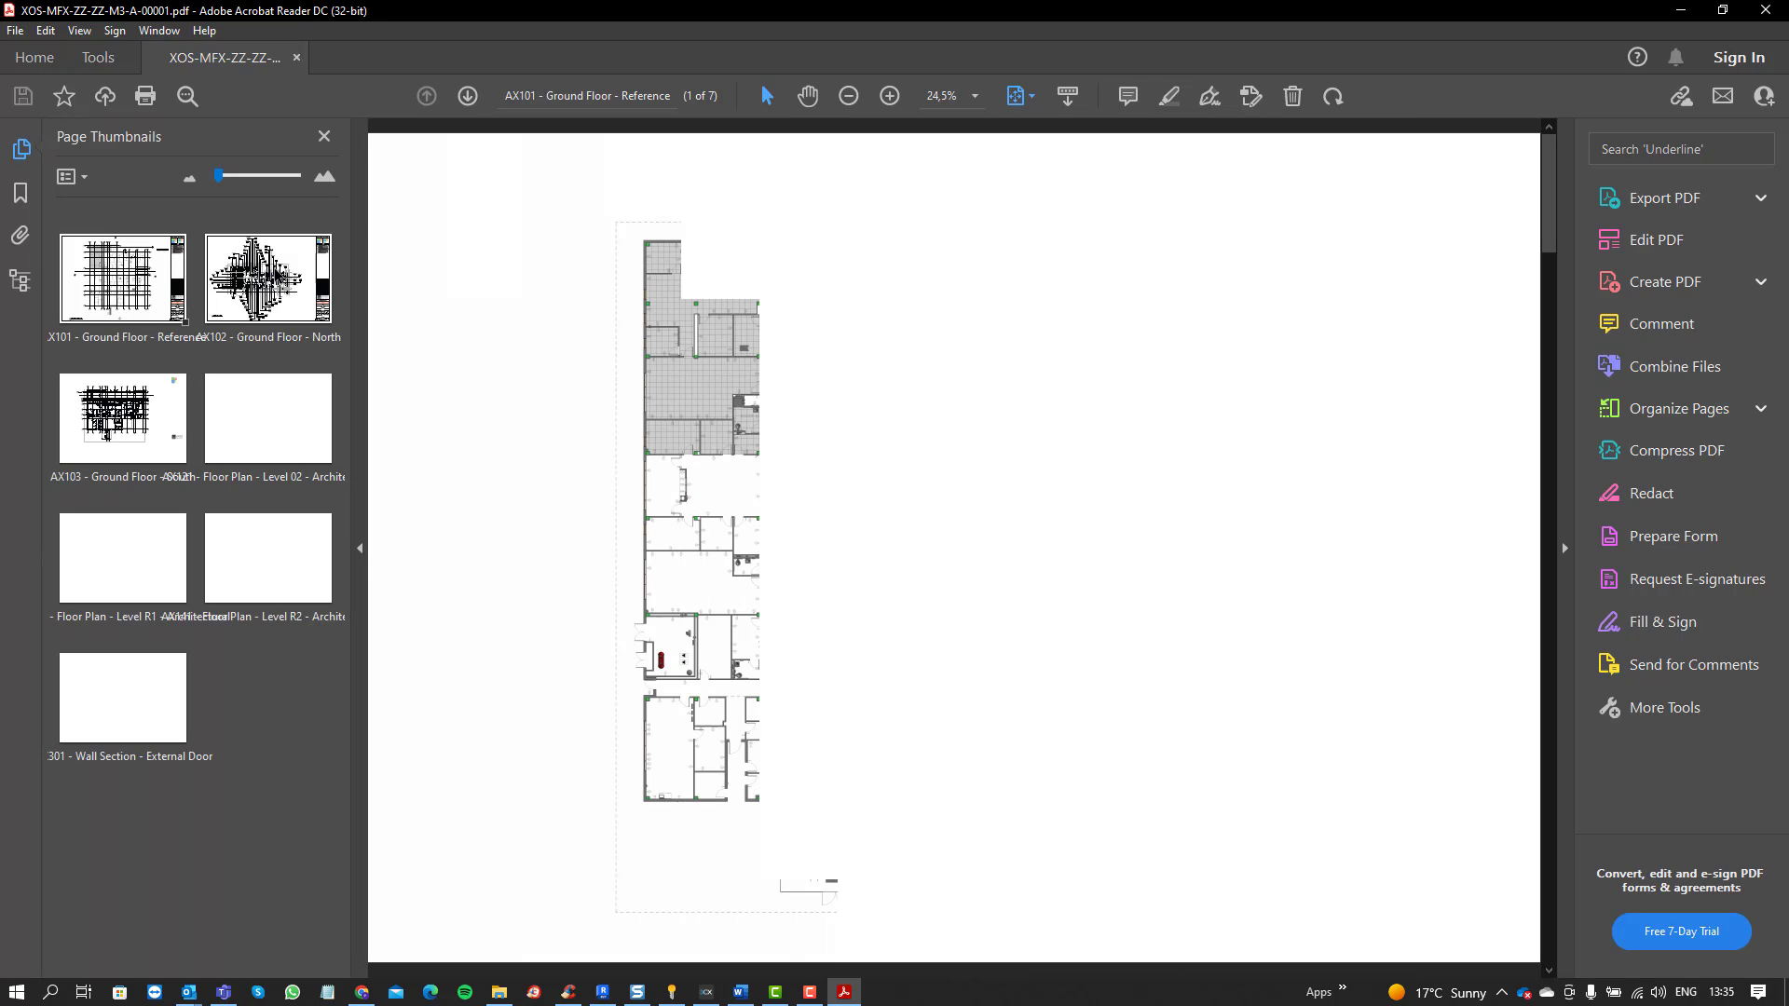
pyautogui.click(266, 277)
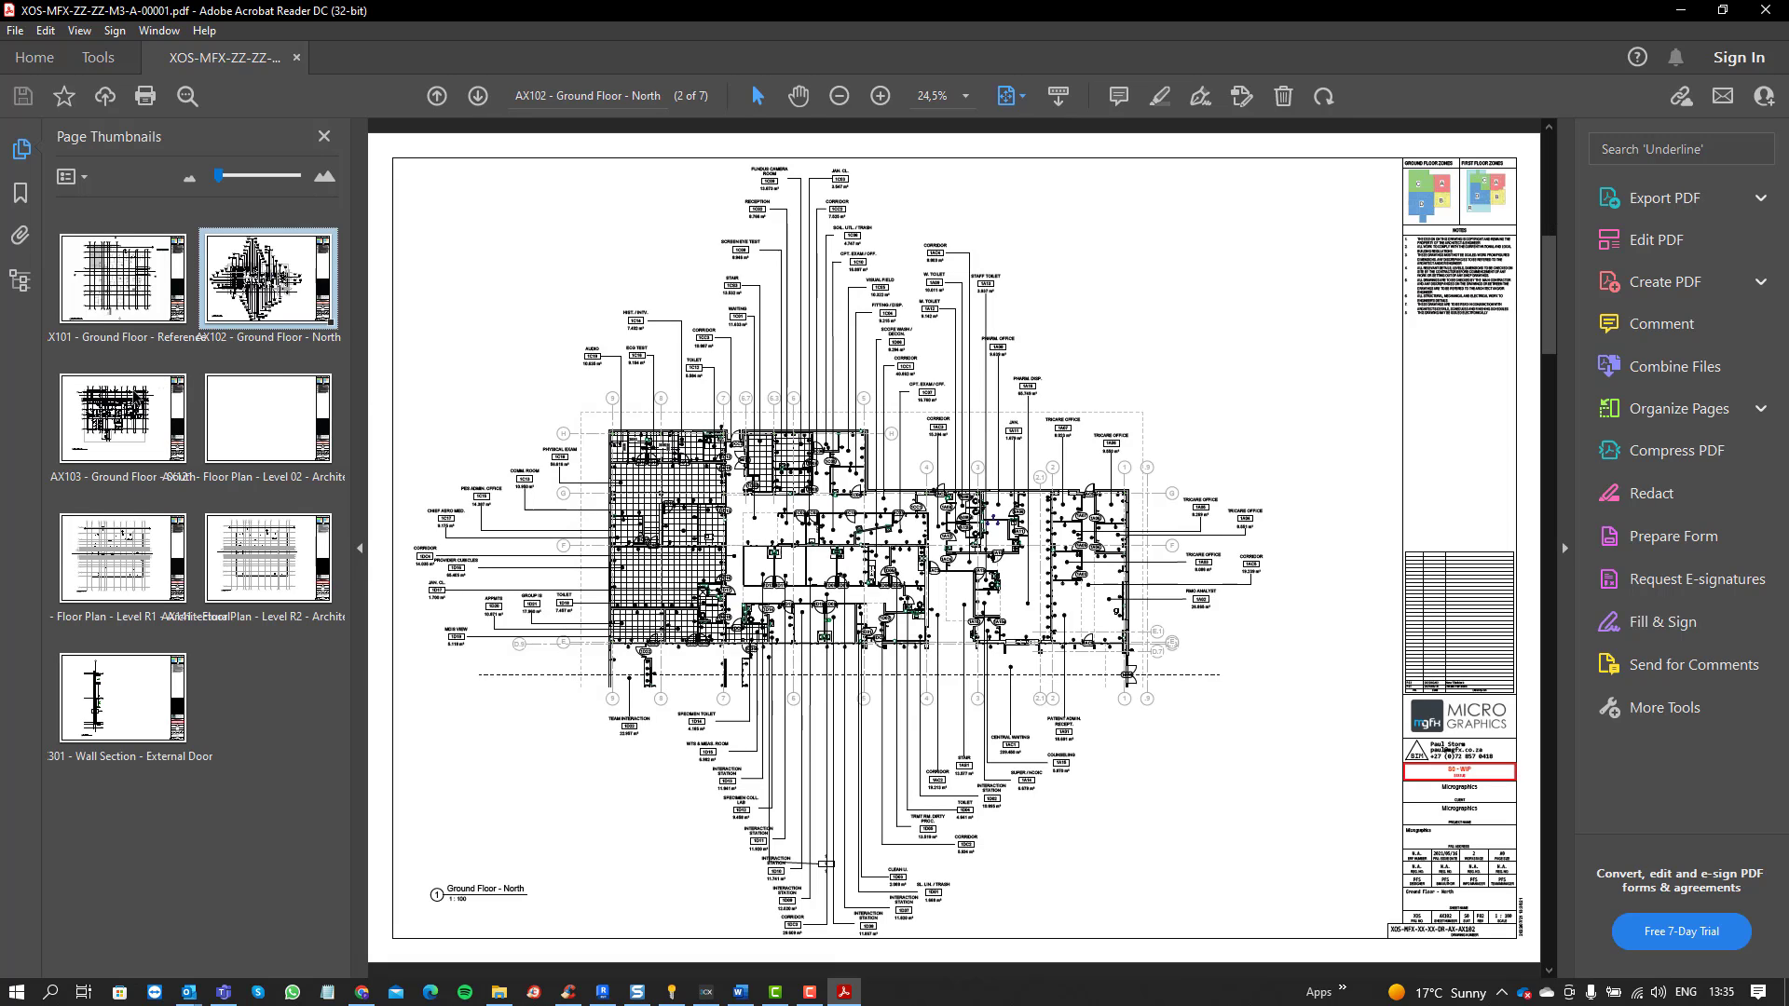
pyautogui.click(121, 417)
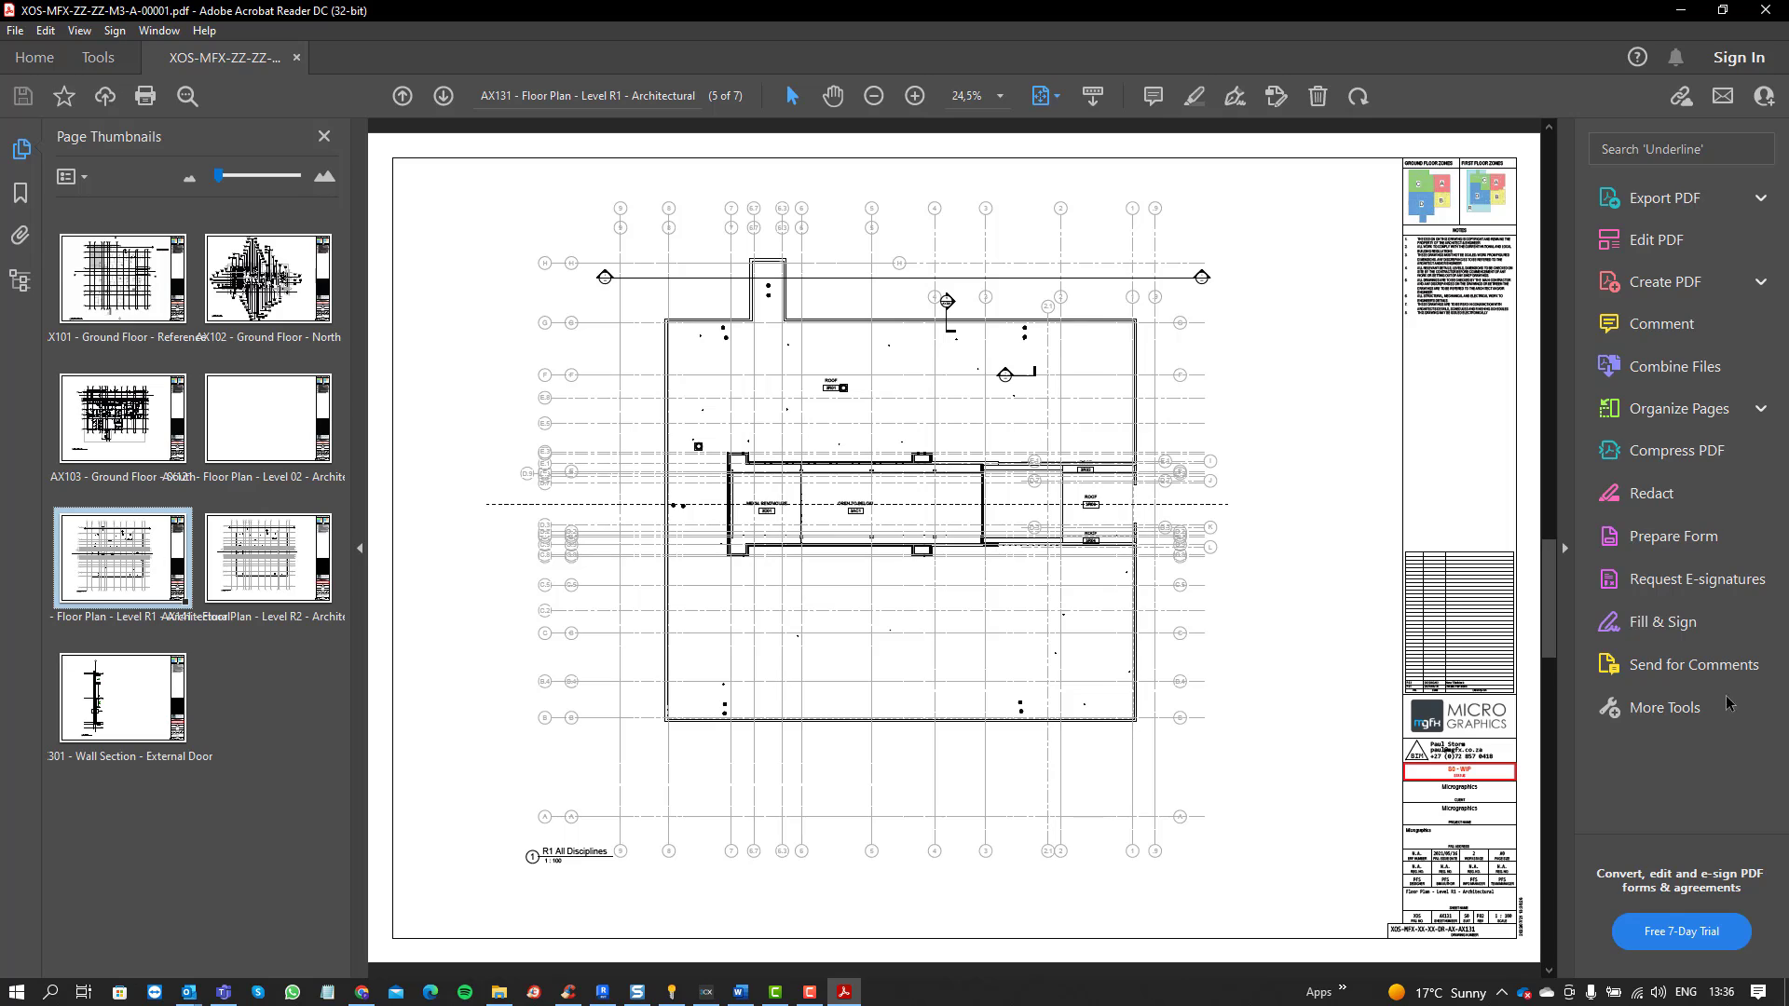
pyautogui.moveTo(1067, 476)
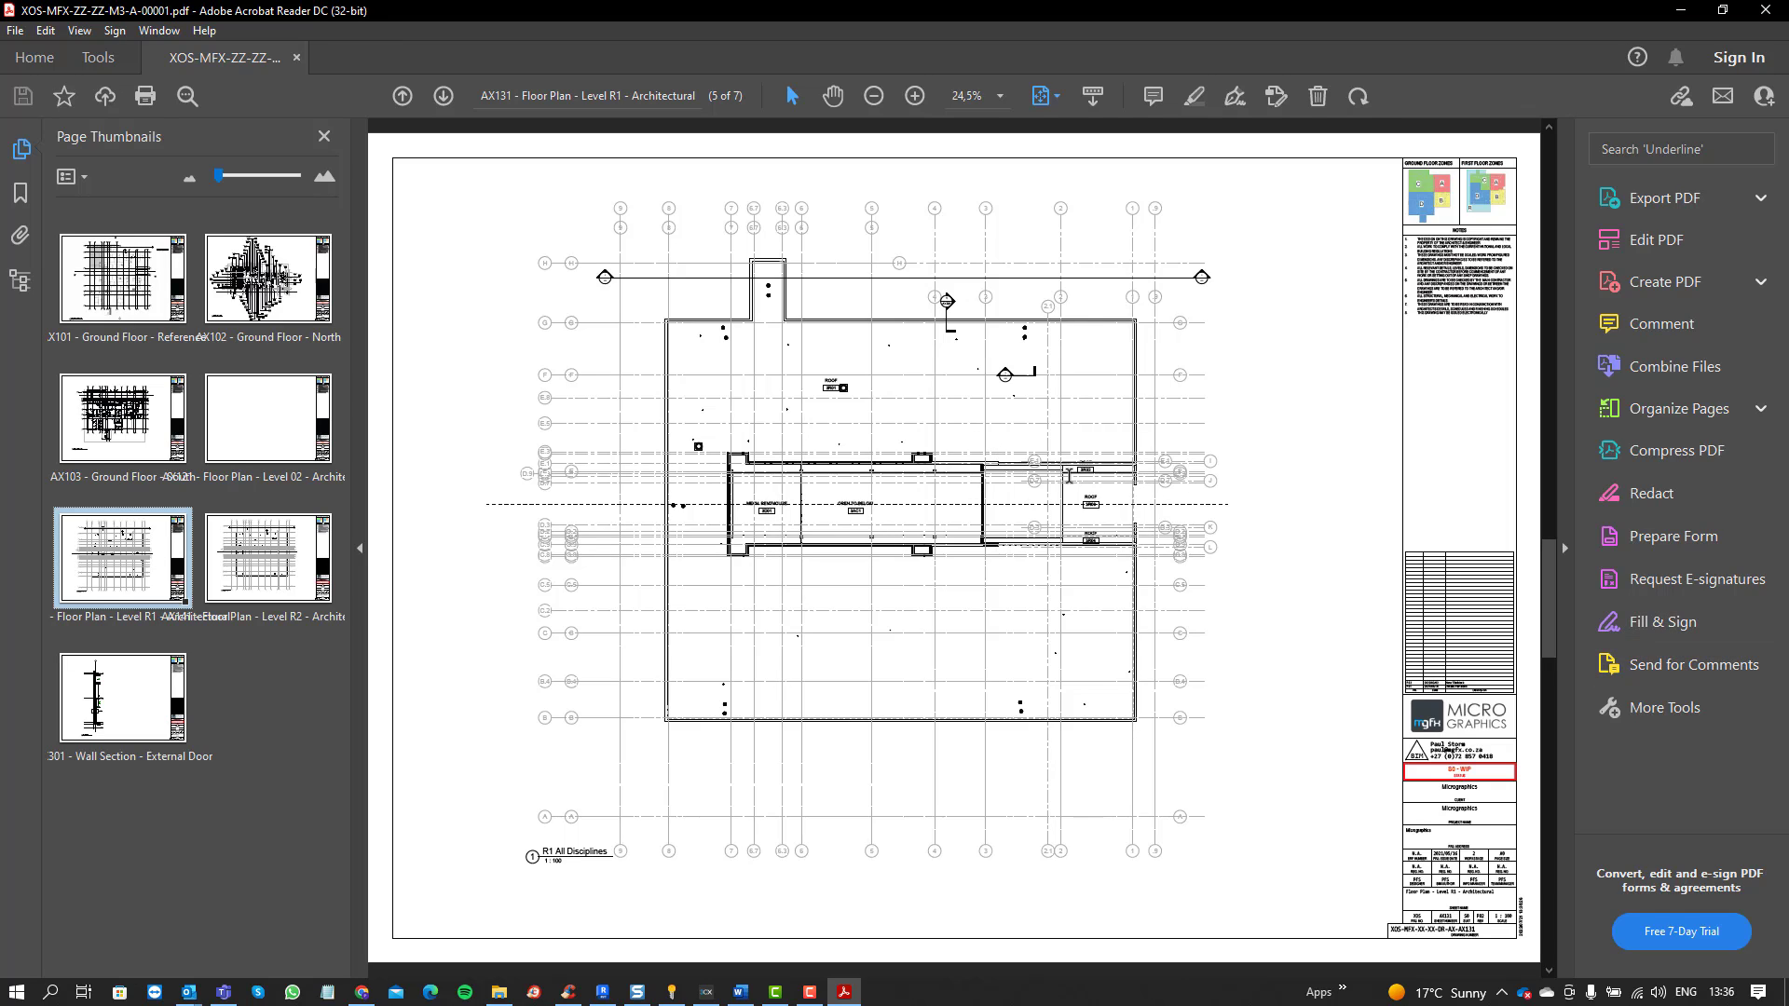
pyautogui.moveTo(1085, 411)
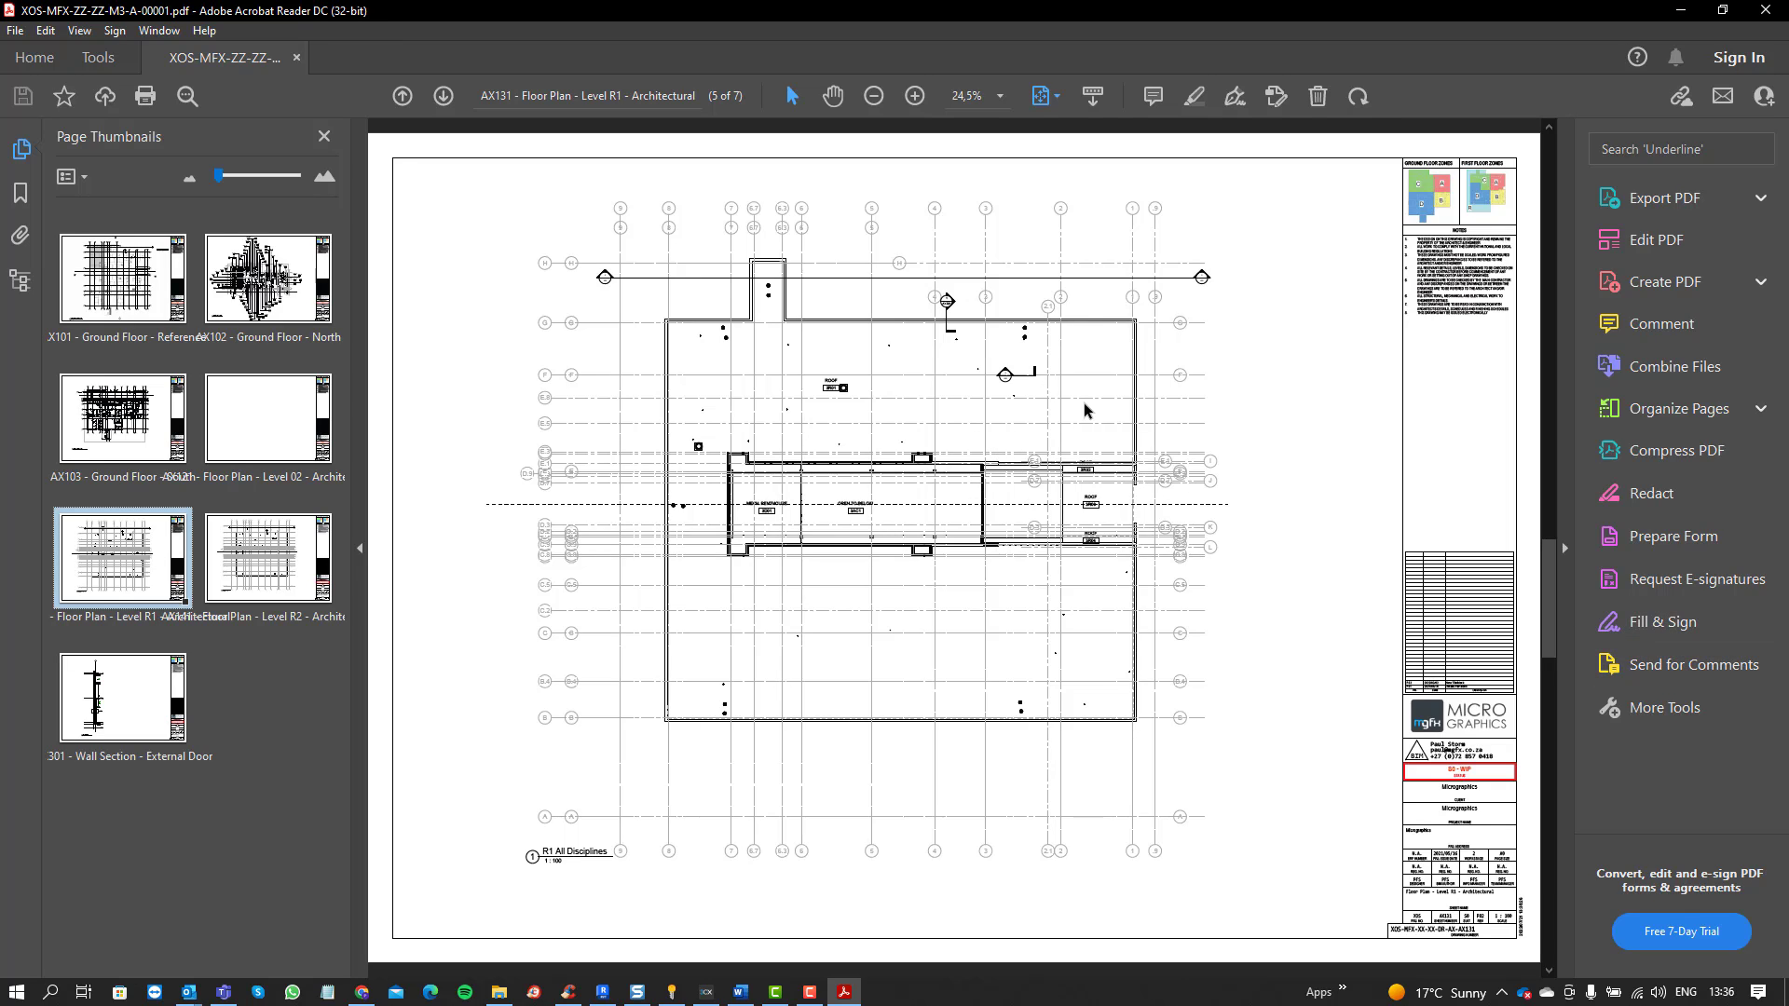
pyautogui.moveTo(1251, 374)
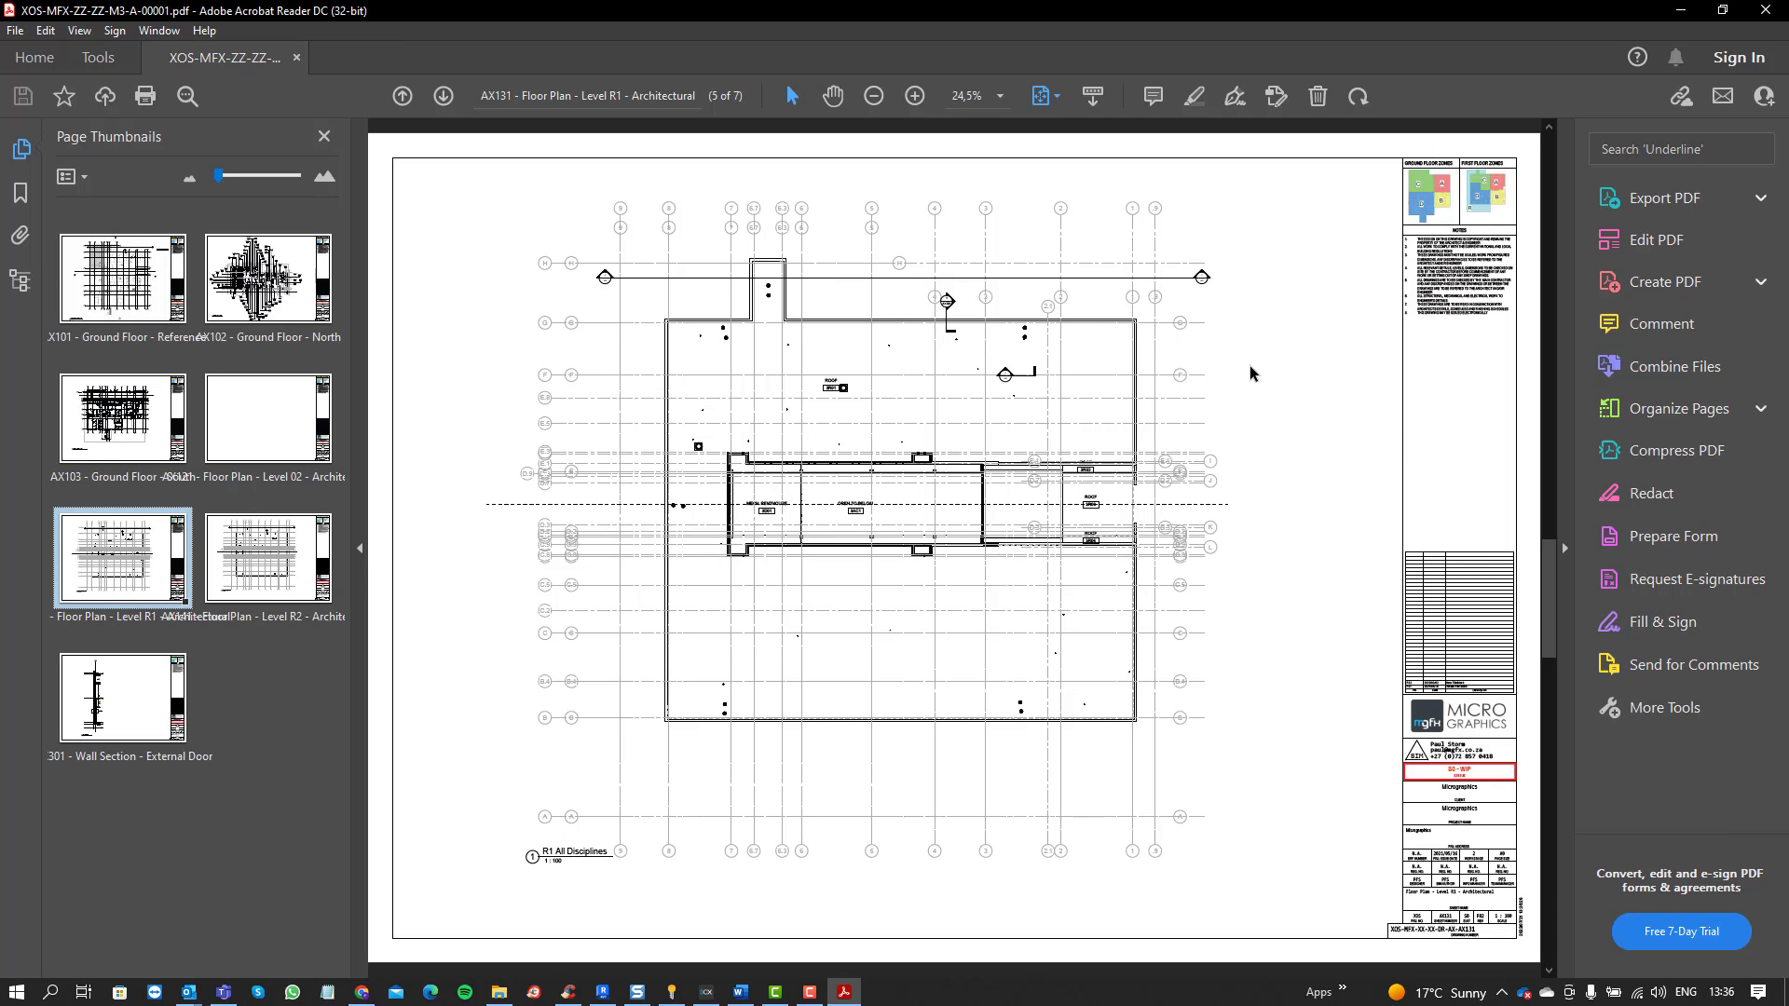
pyautogui.moveTo(1241, 377)
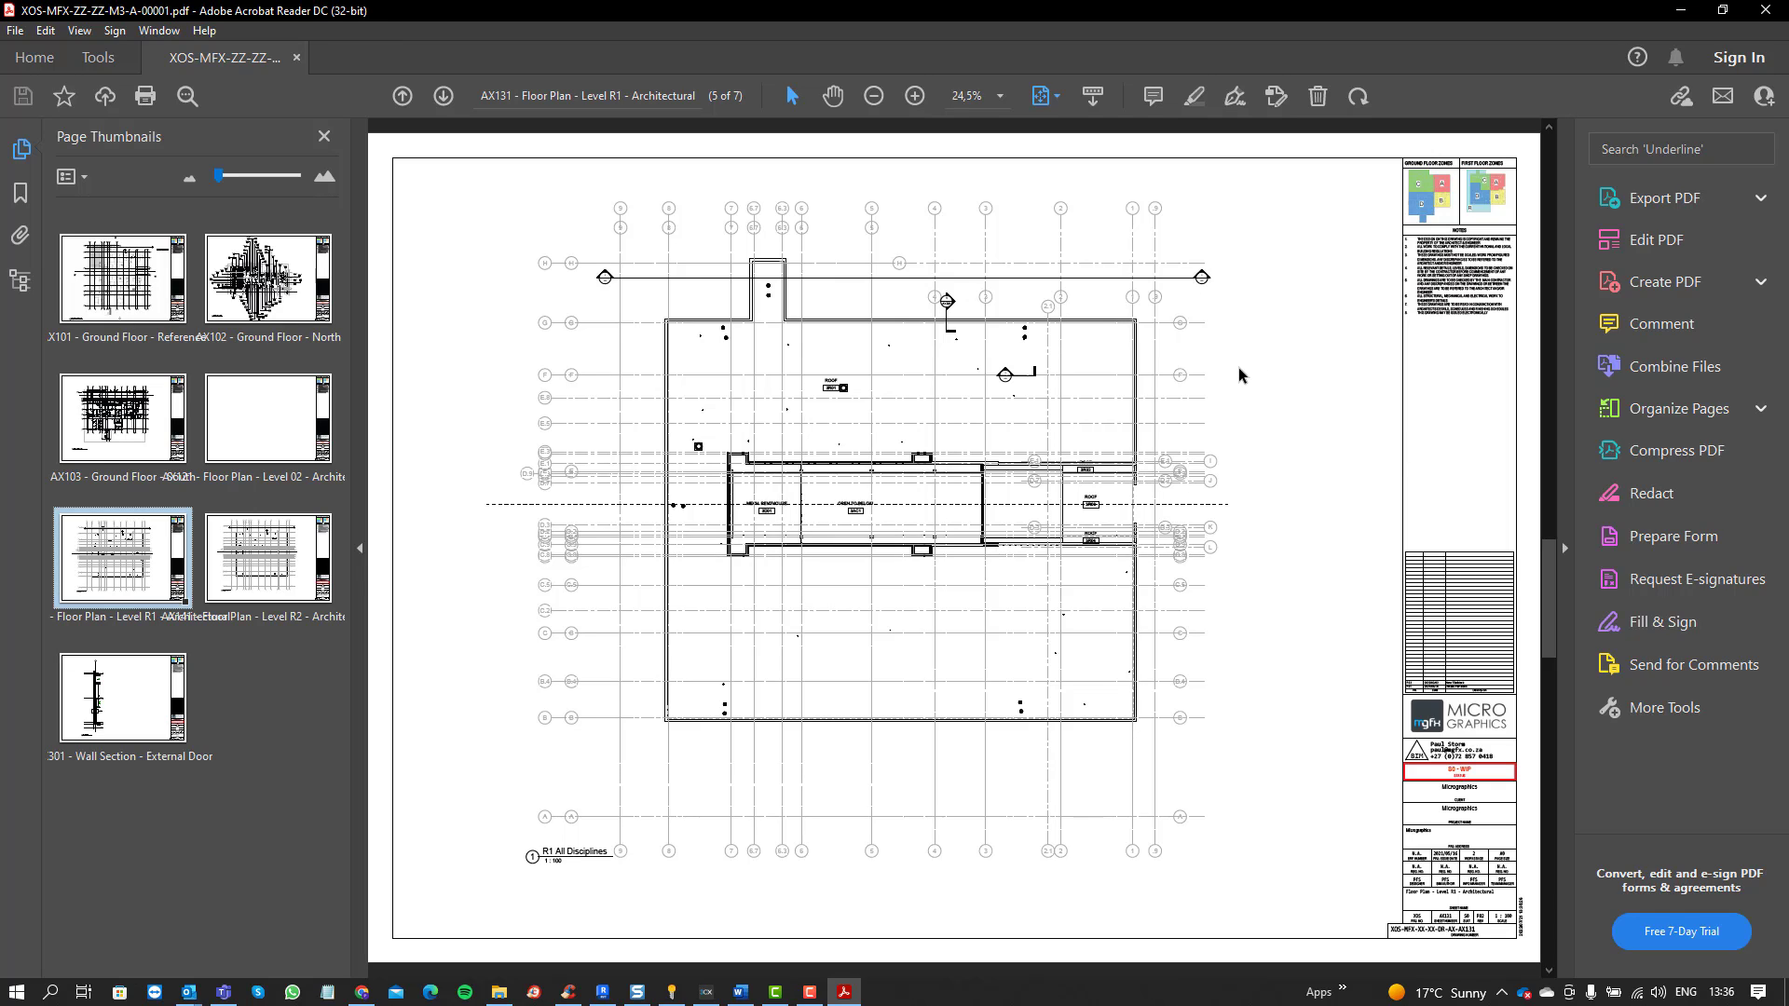
pyautogui.moveTo(1346, 629)
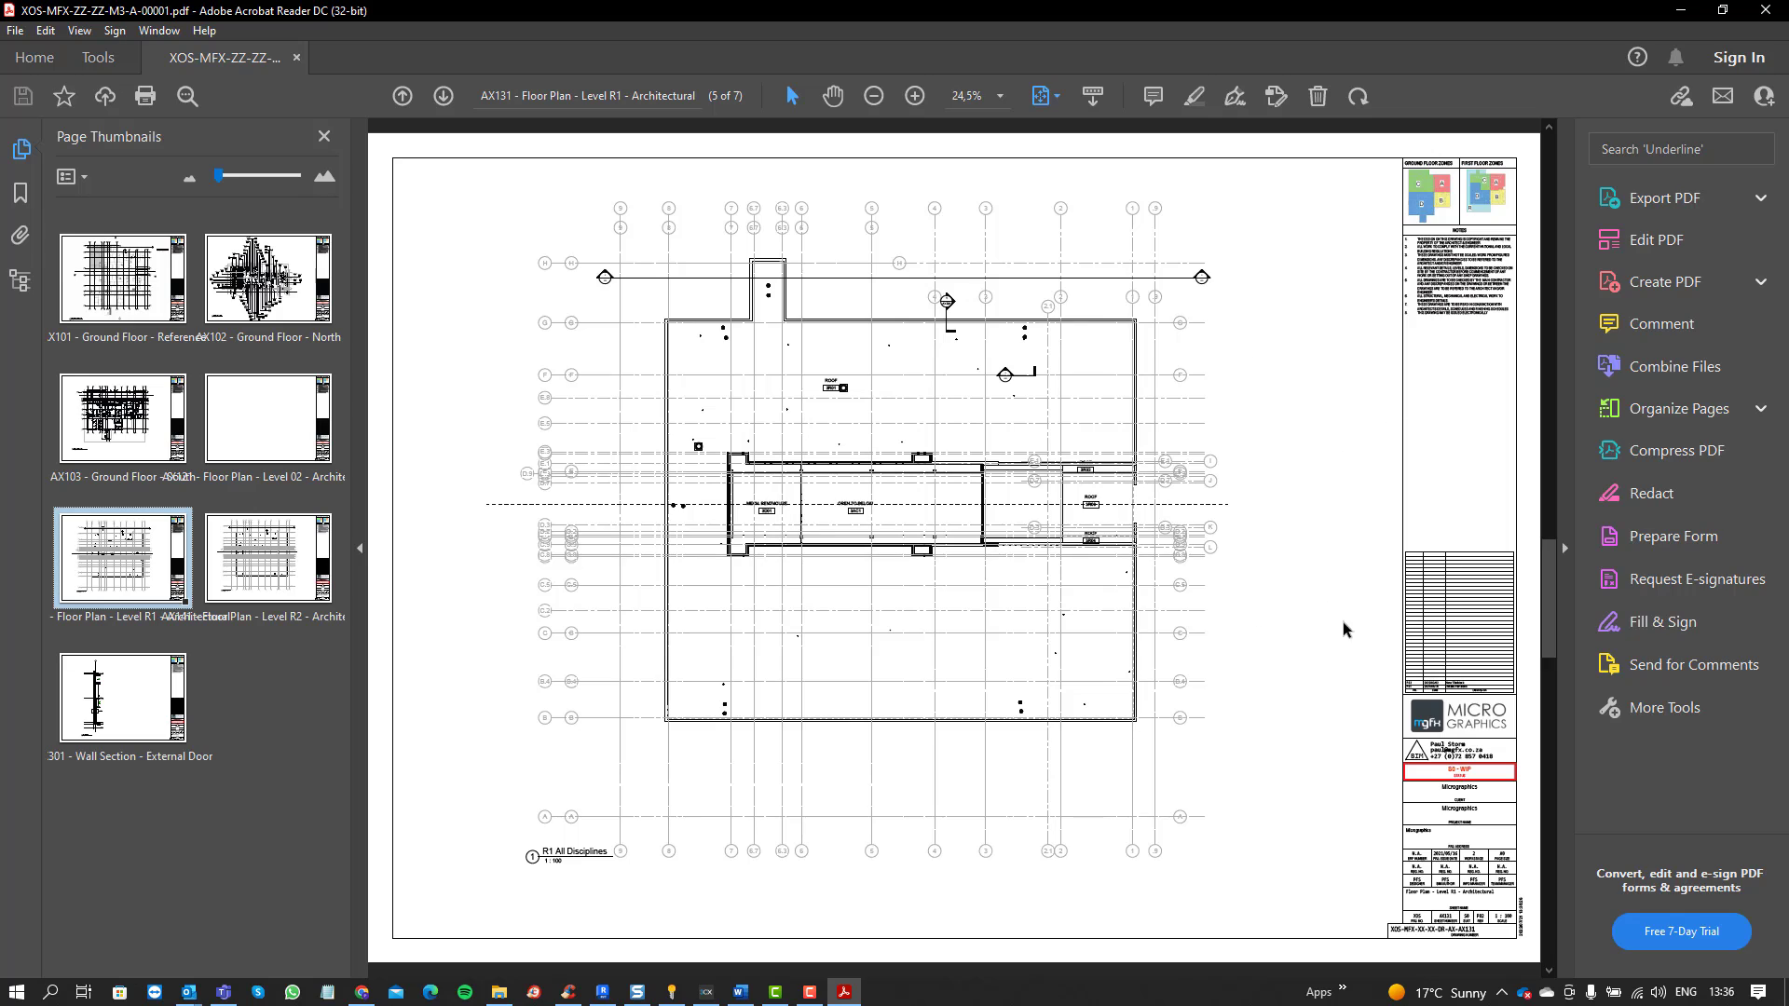